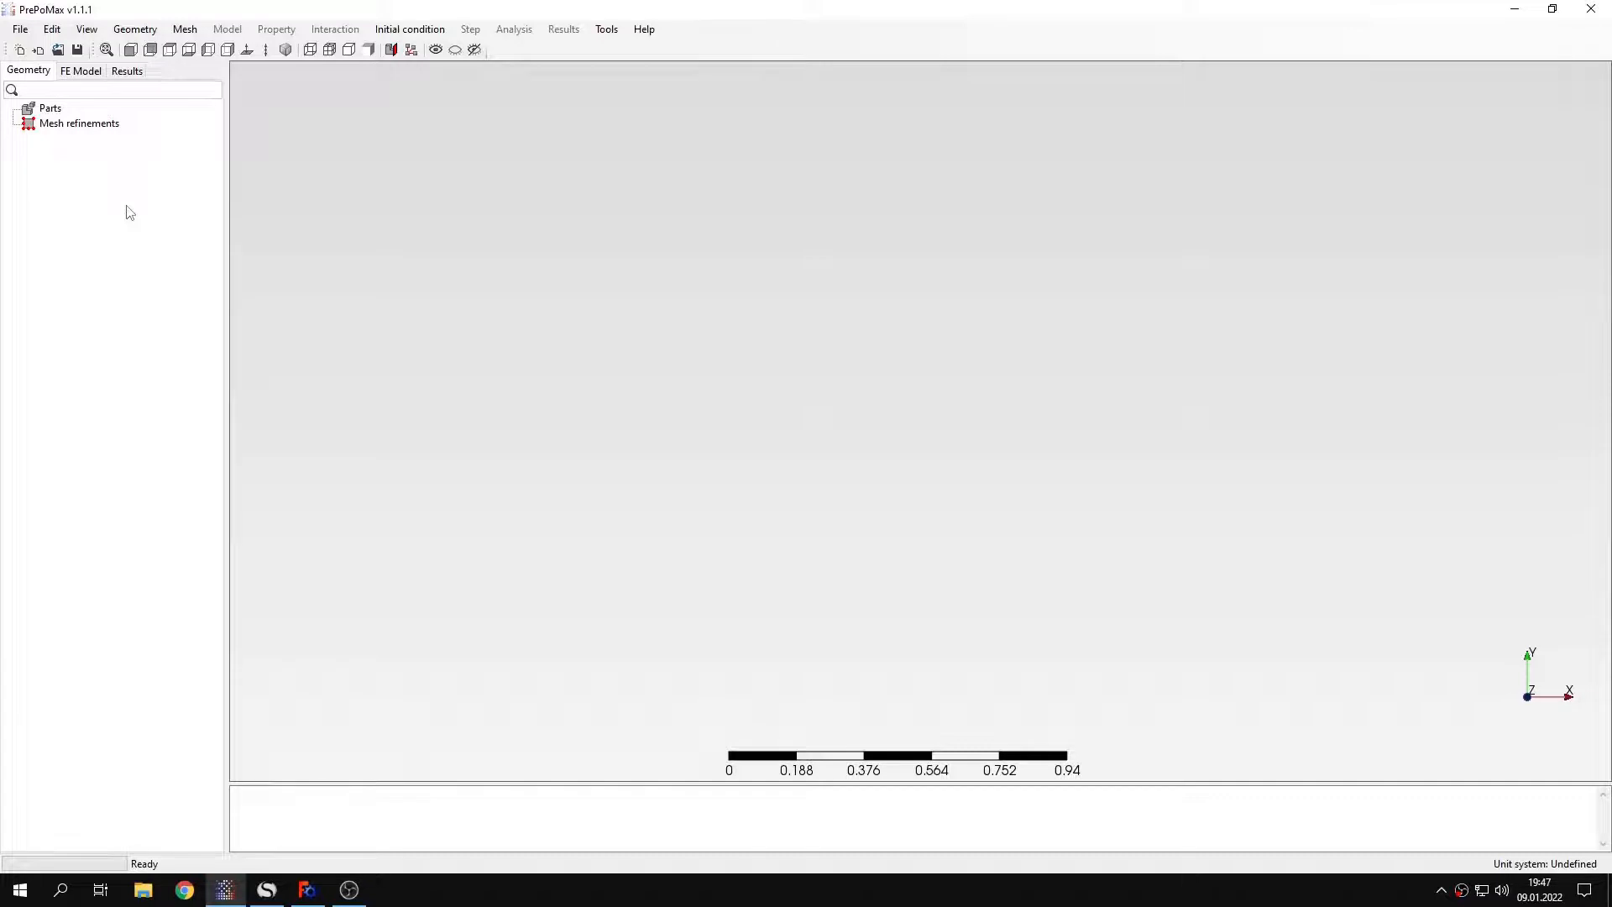
mouse_move(57, 164)
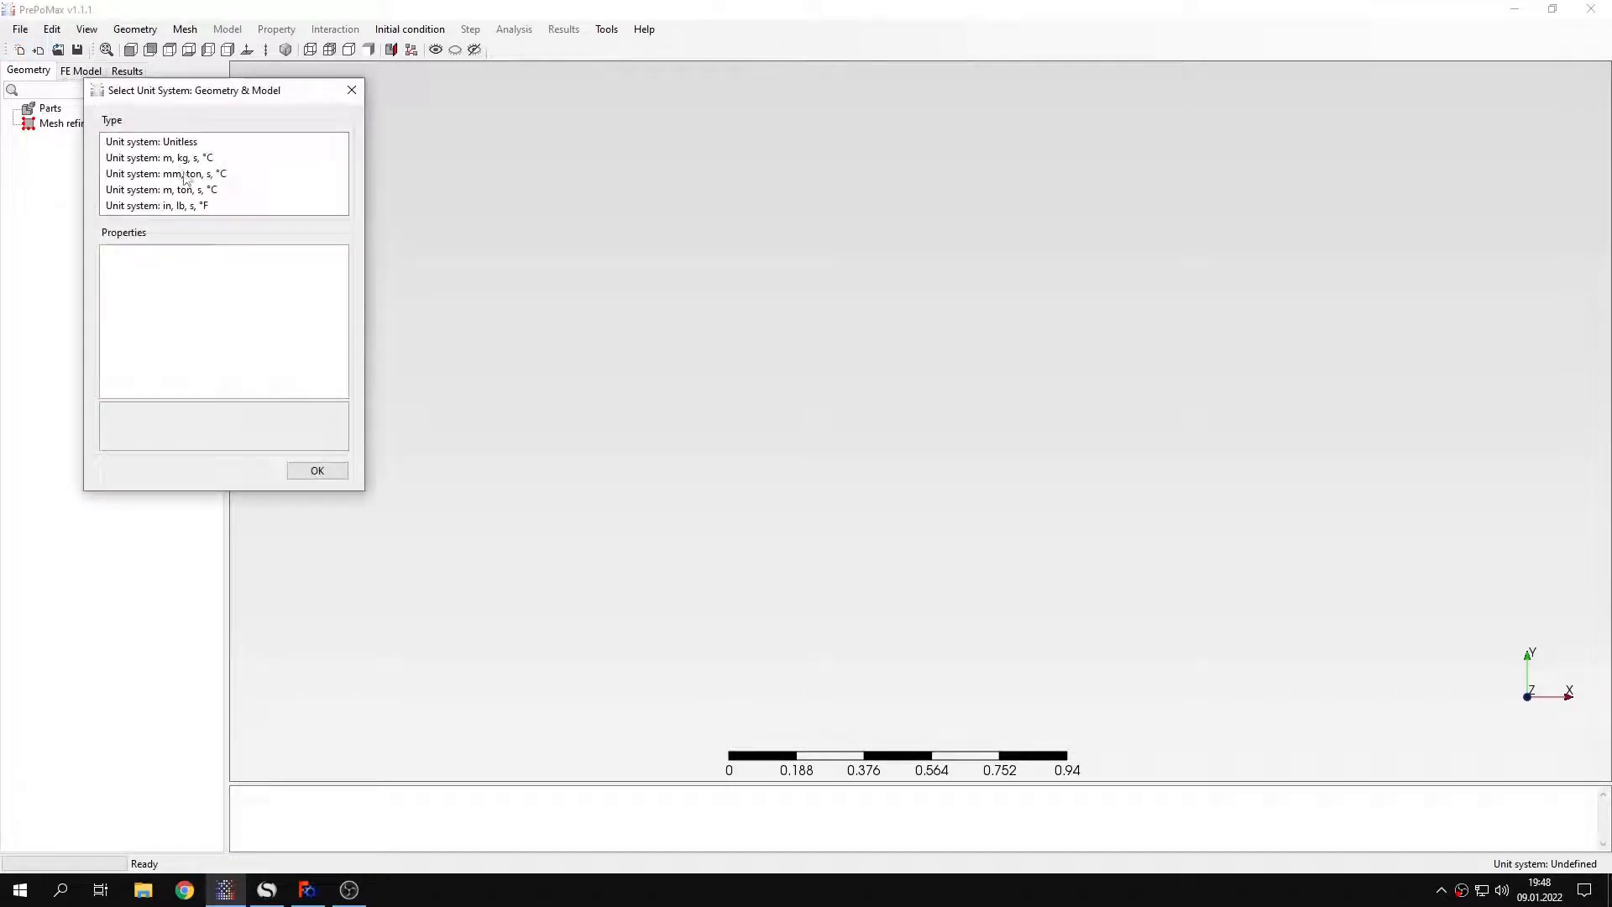
Choose the mm, ton, s, °C unit system and pick the 'Tutorial 15 - shell to solid' file
left_click(317, 470)
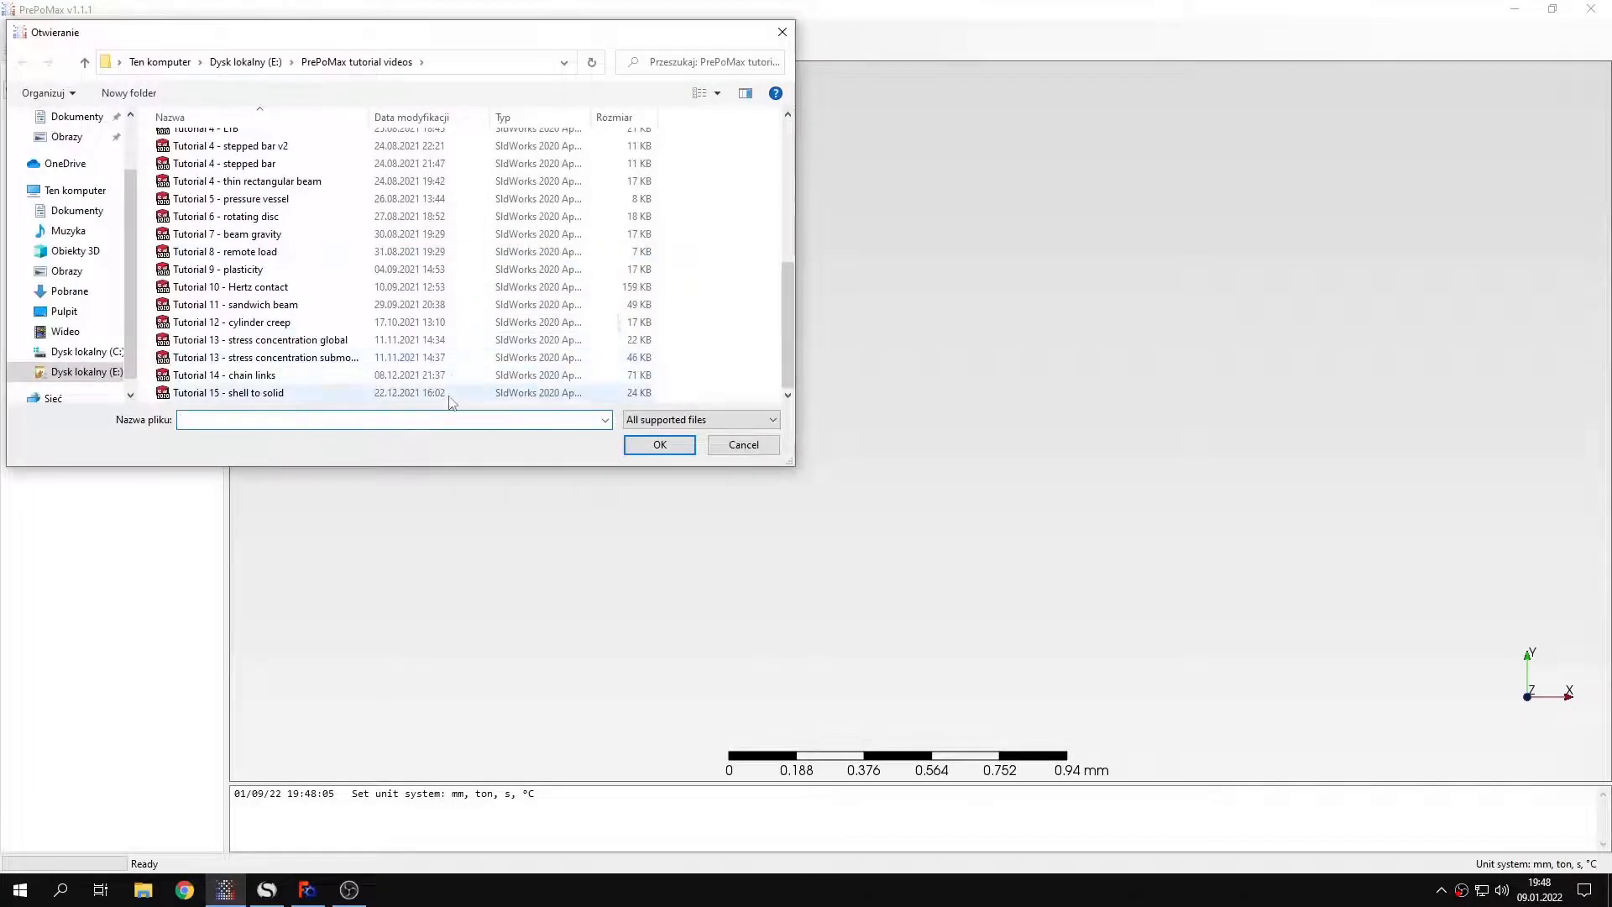
left_click(227, 393)
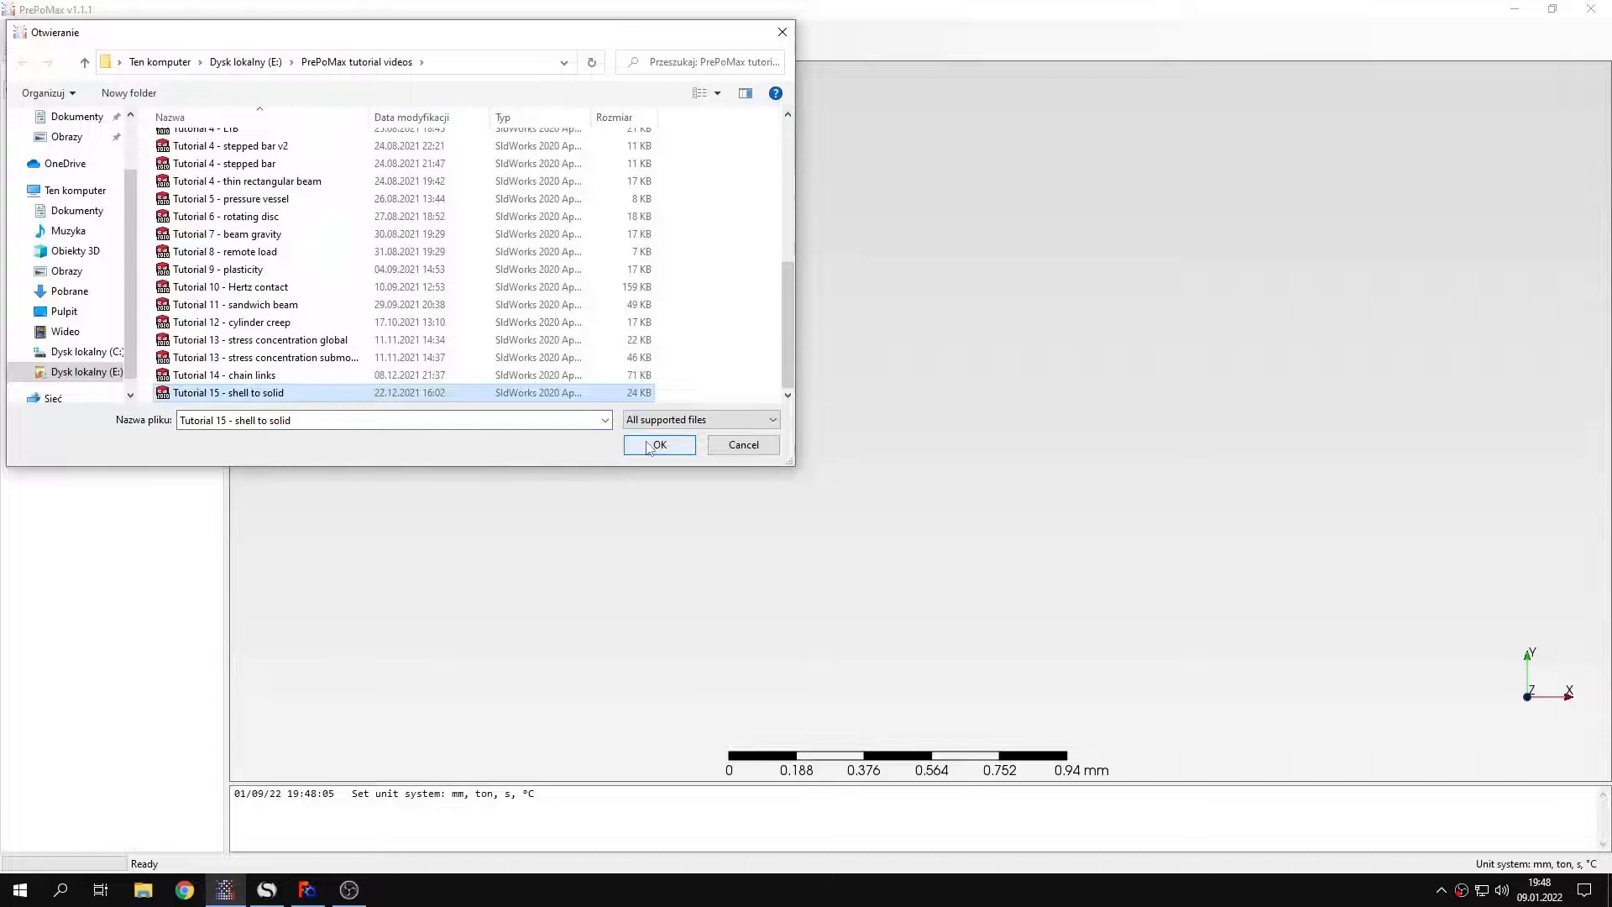
Import the geometry and inspect Shell_part-1 and Solid_part-1 in the 3D view
left_click(658, 443)
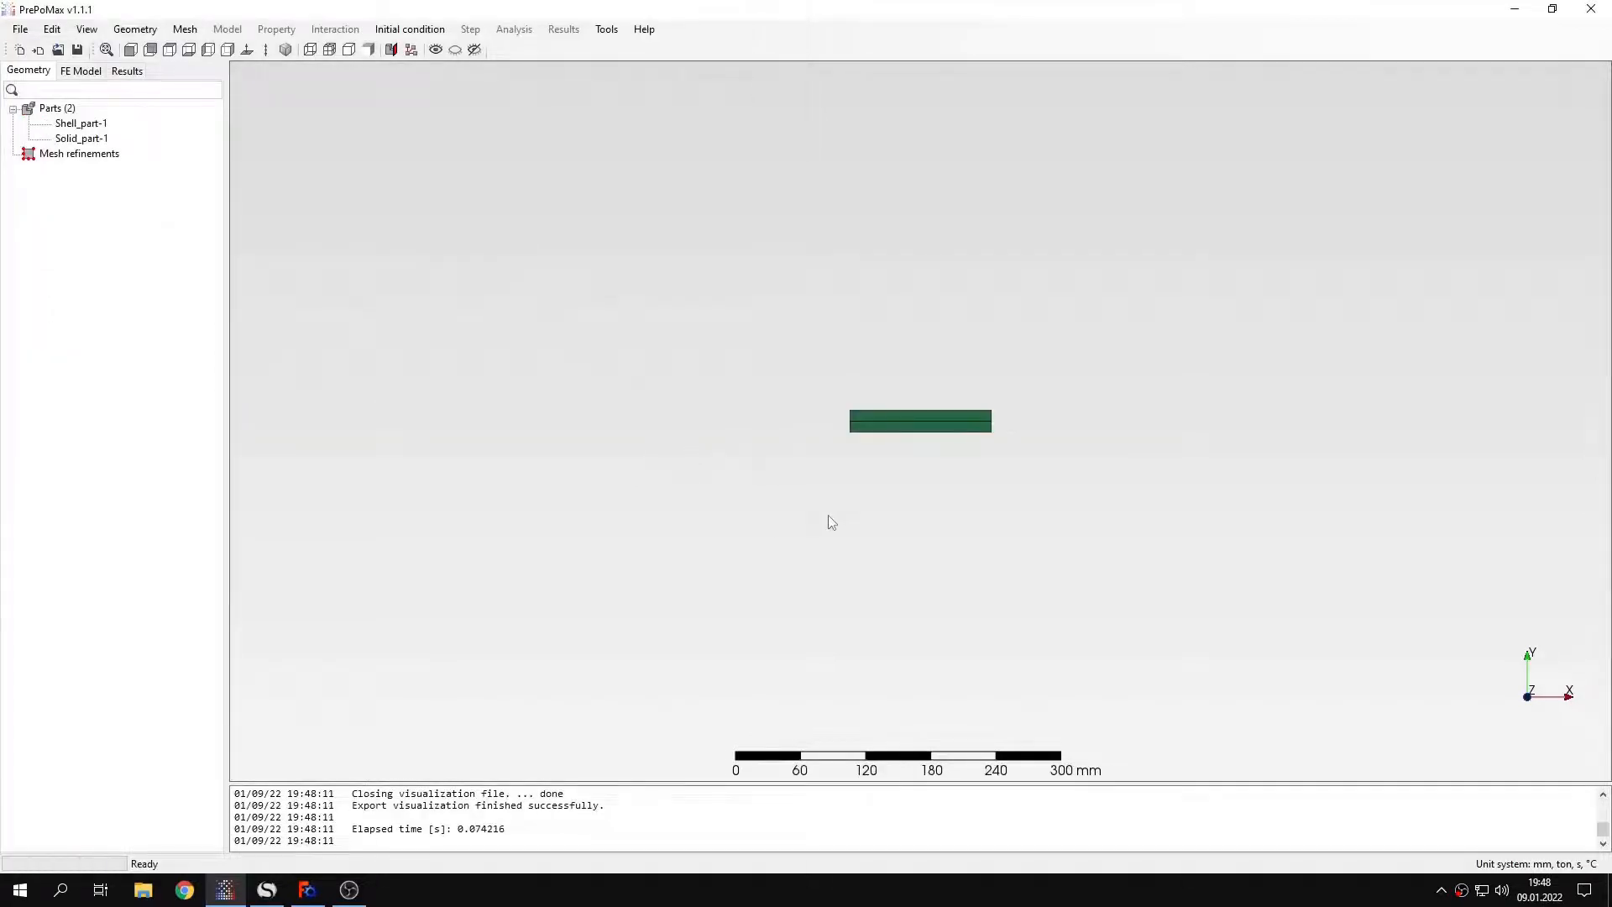
mouse_move(888, 507)
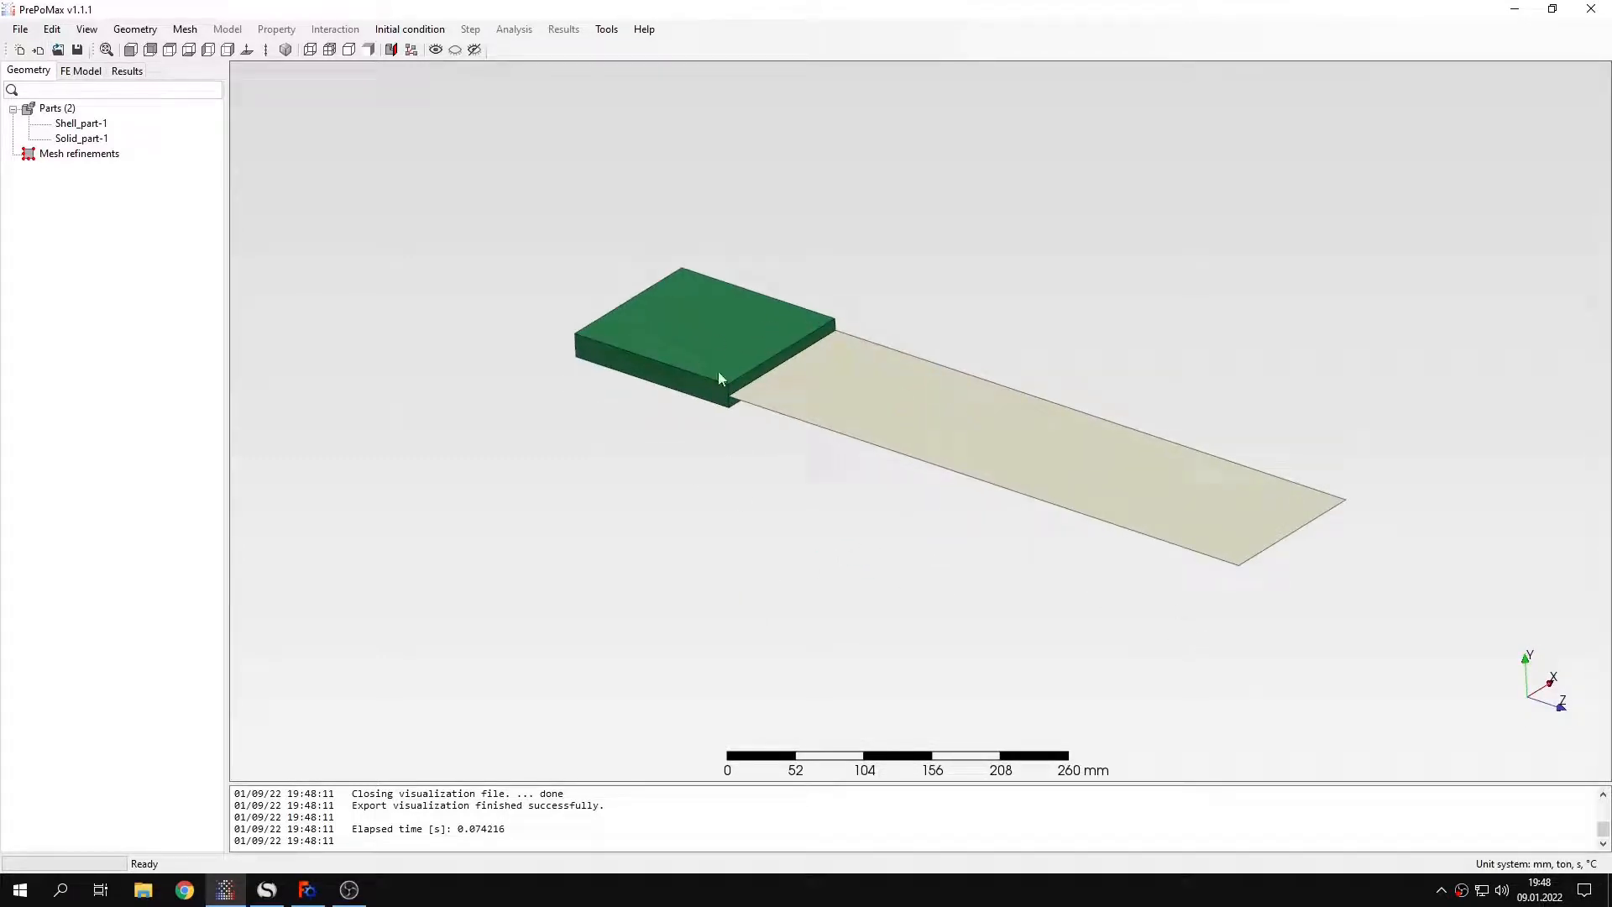
mouse_move(874, 348)
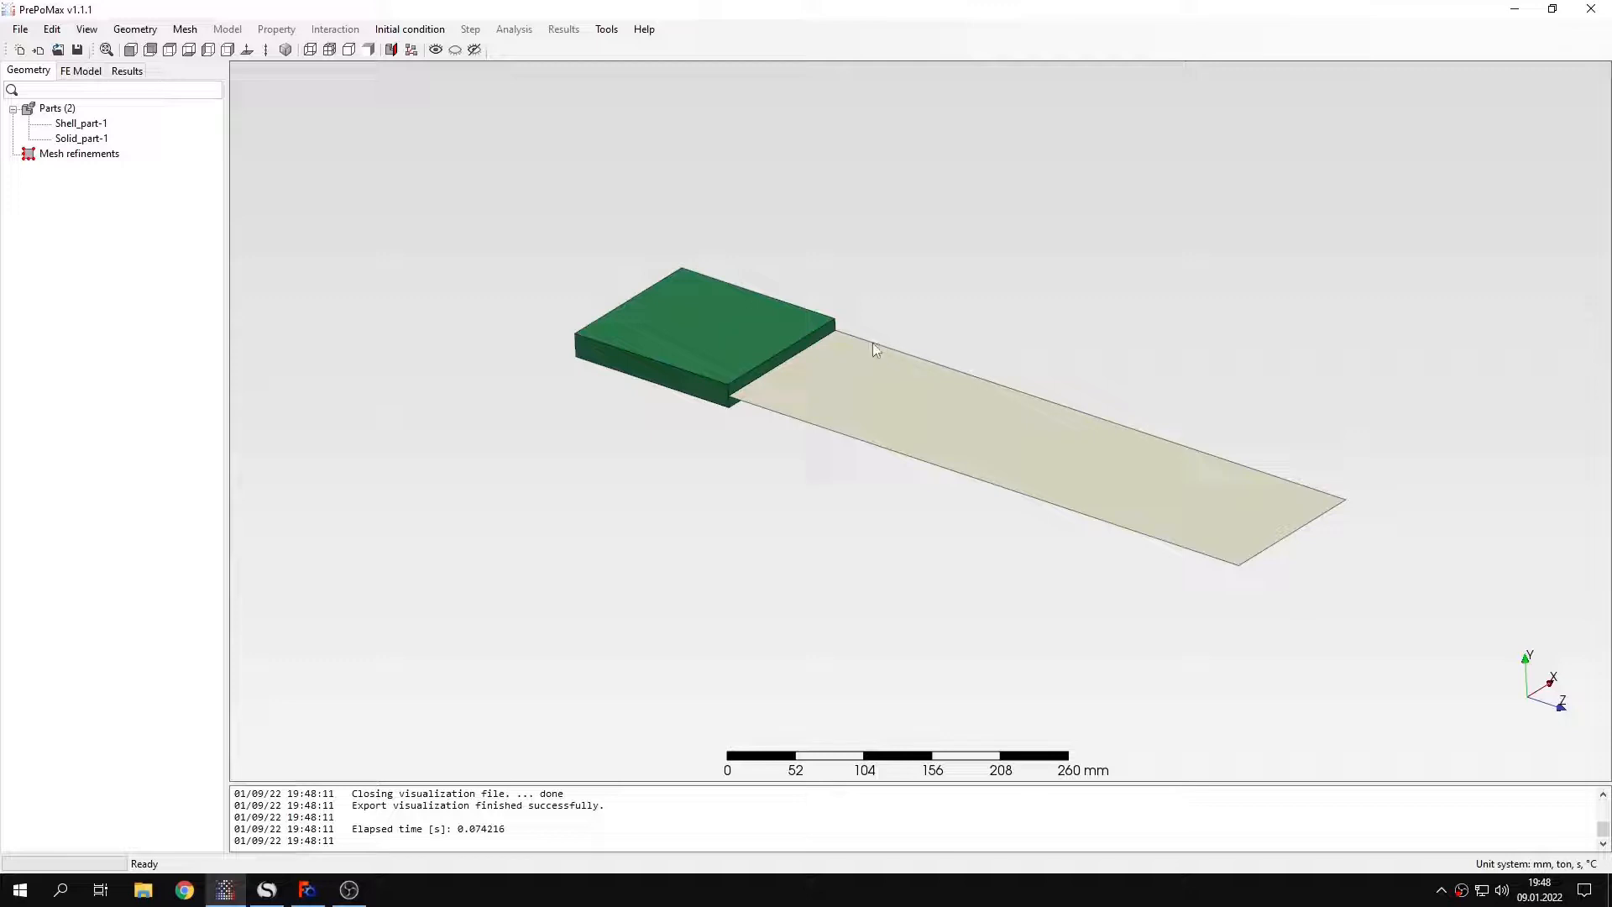
scroll("down", 3)
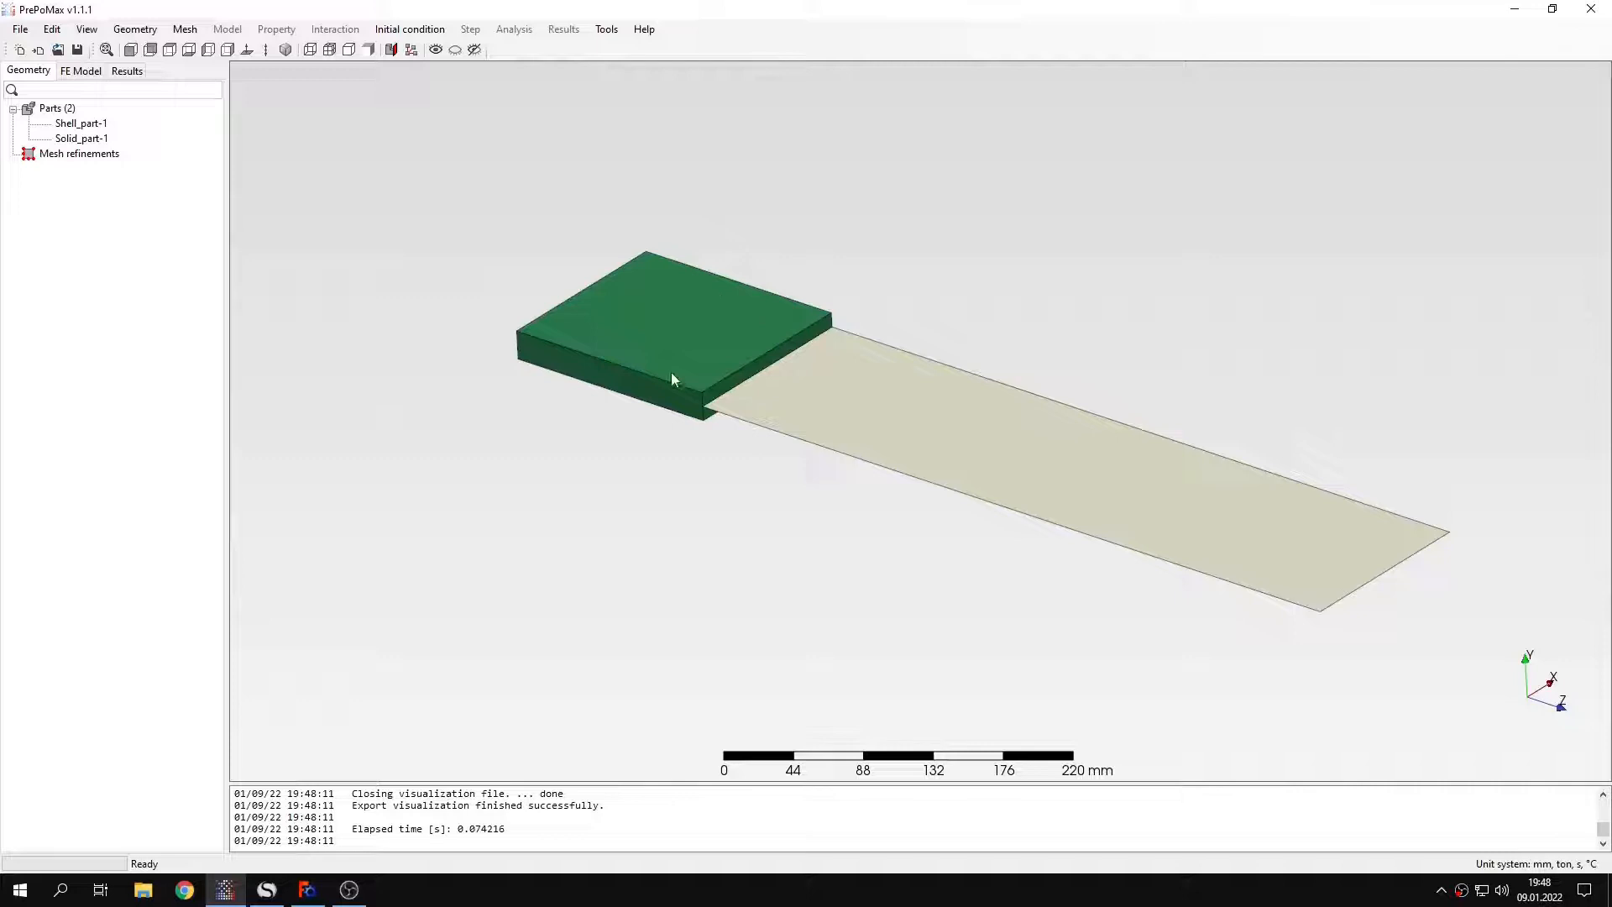
mouse_move(555, 302)
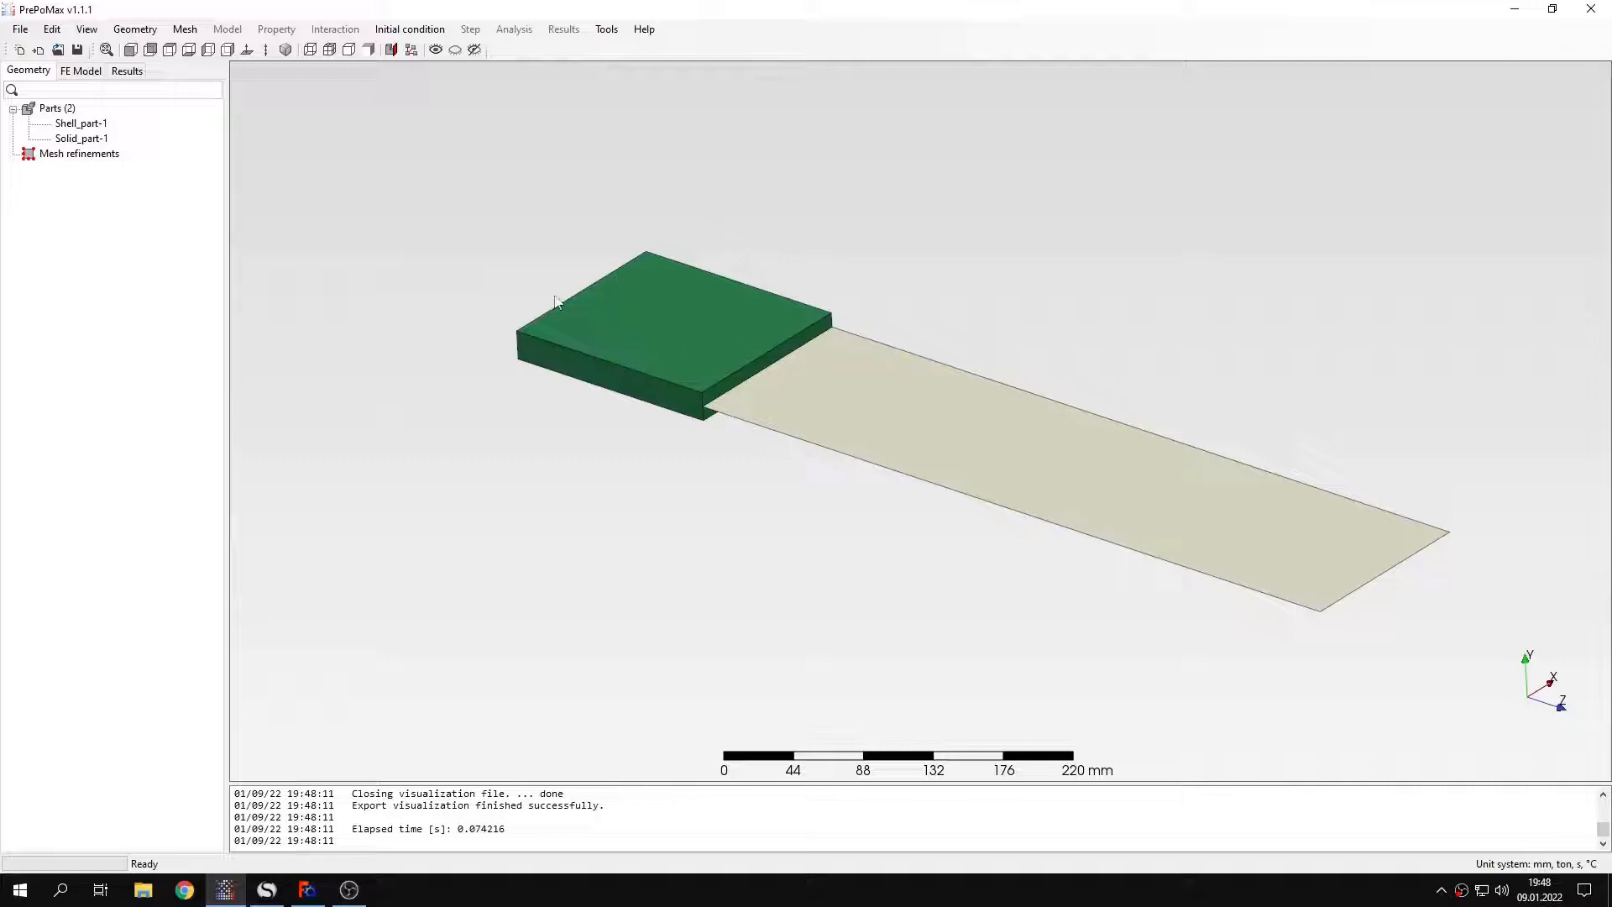
mouse_move(524, 346)
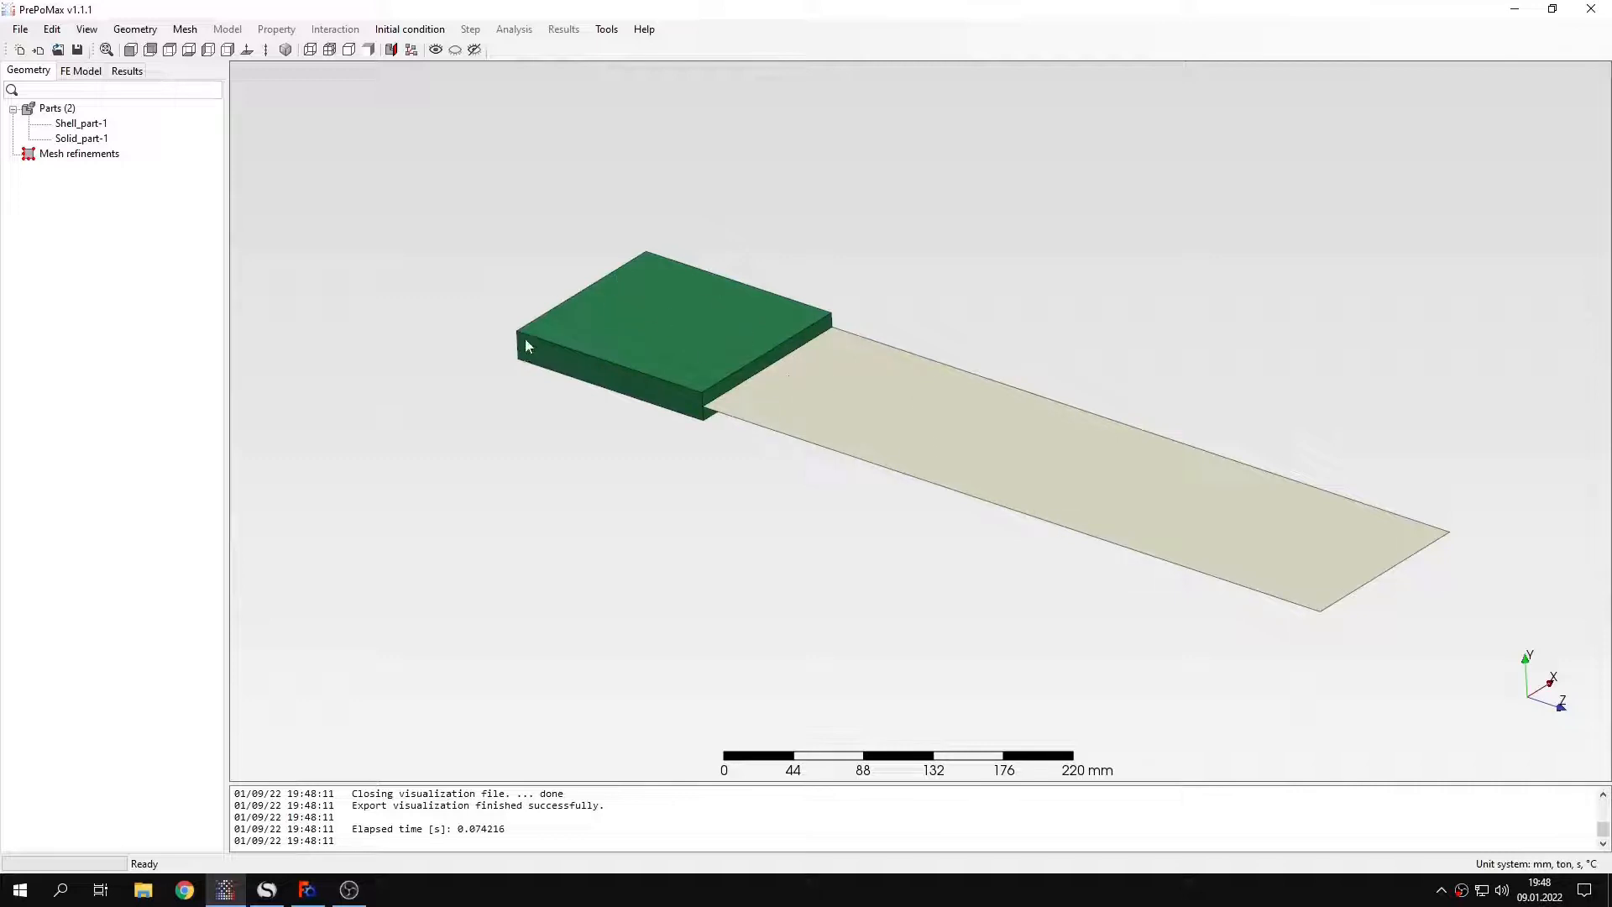
mouse_move(529, 370)
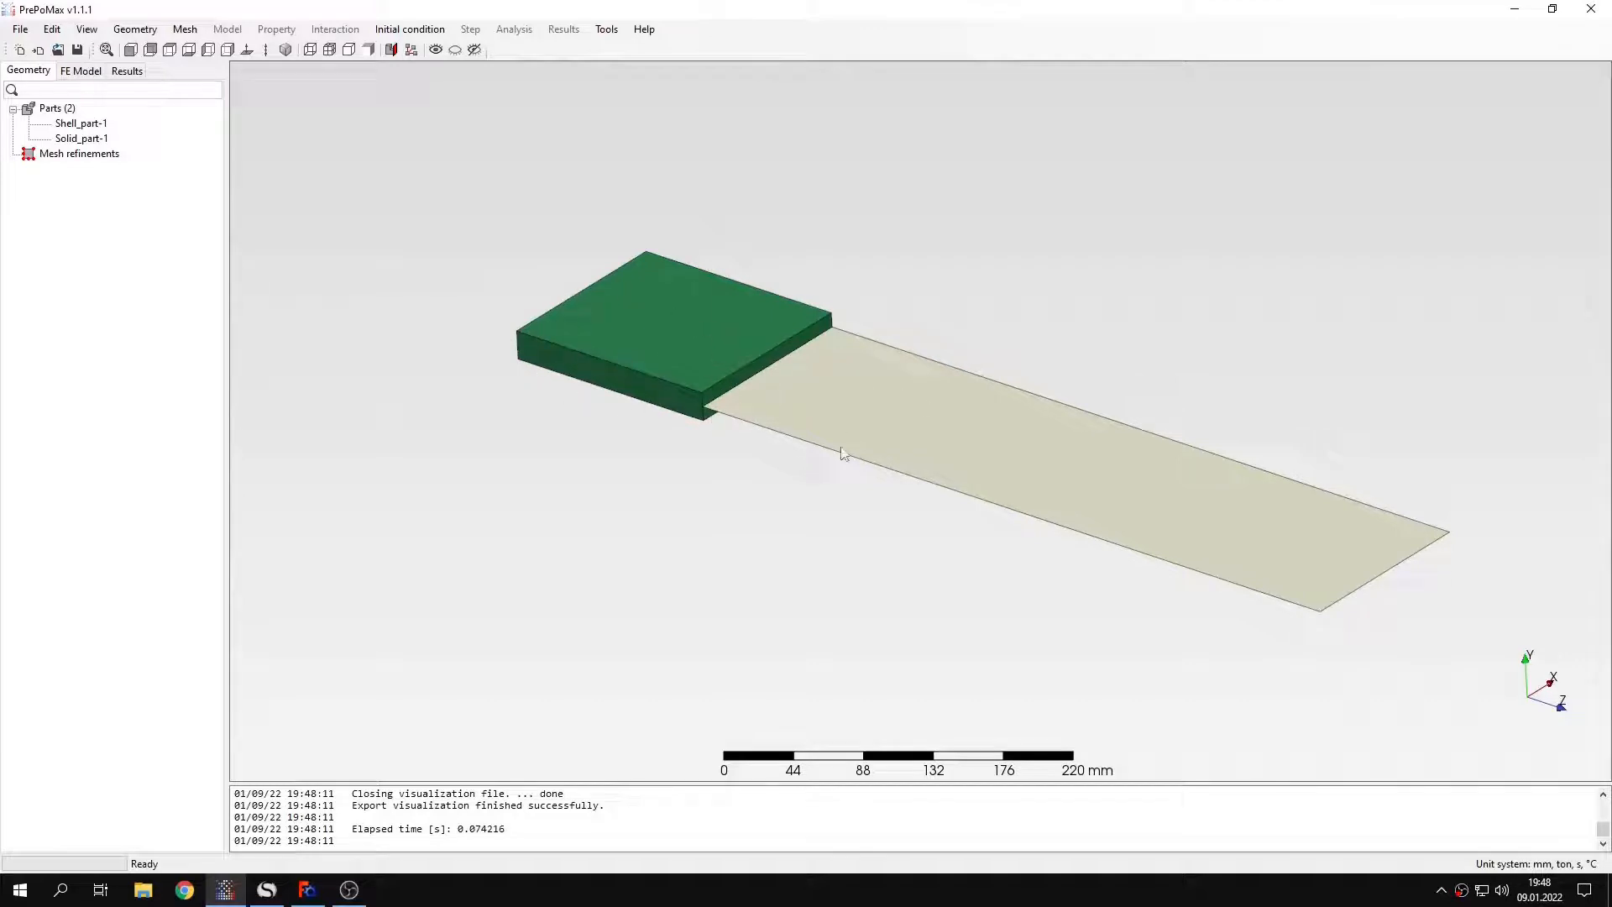
mouse_move(725, 410)
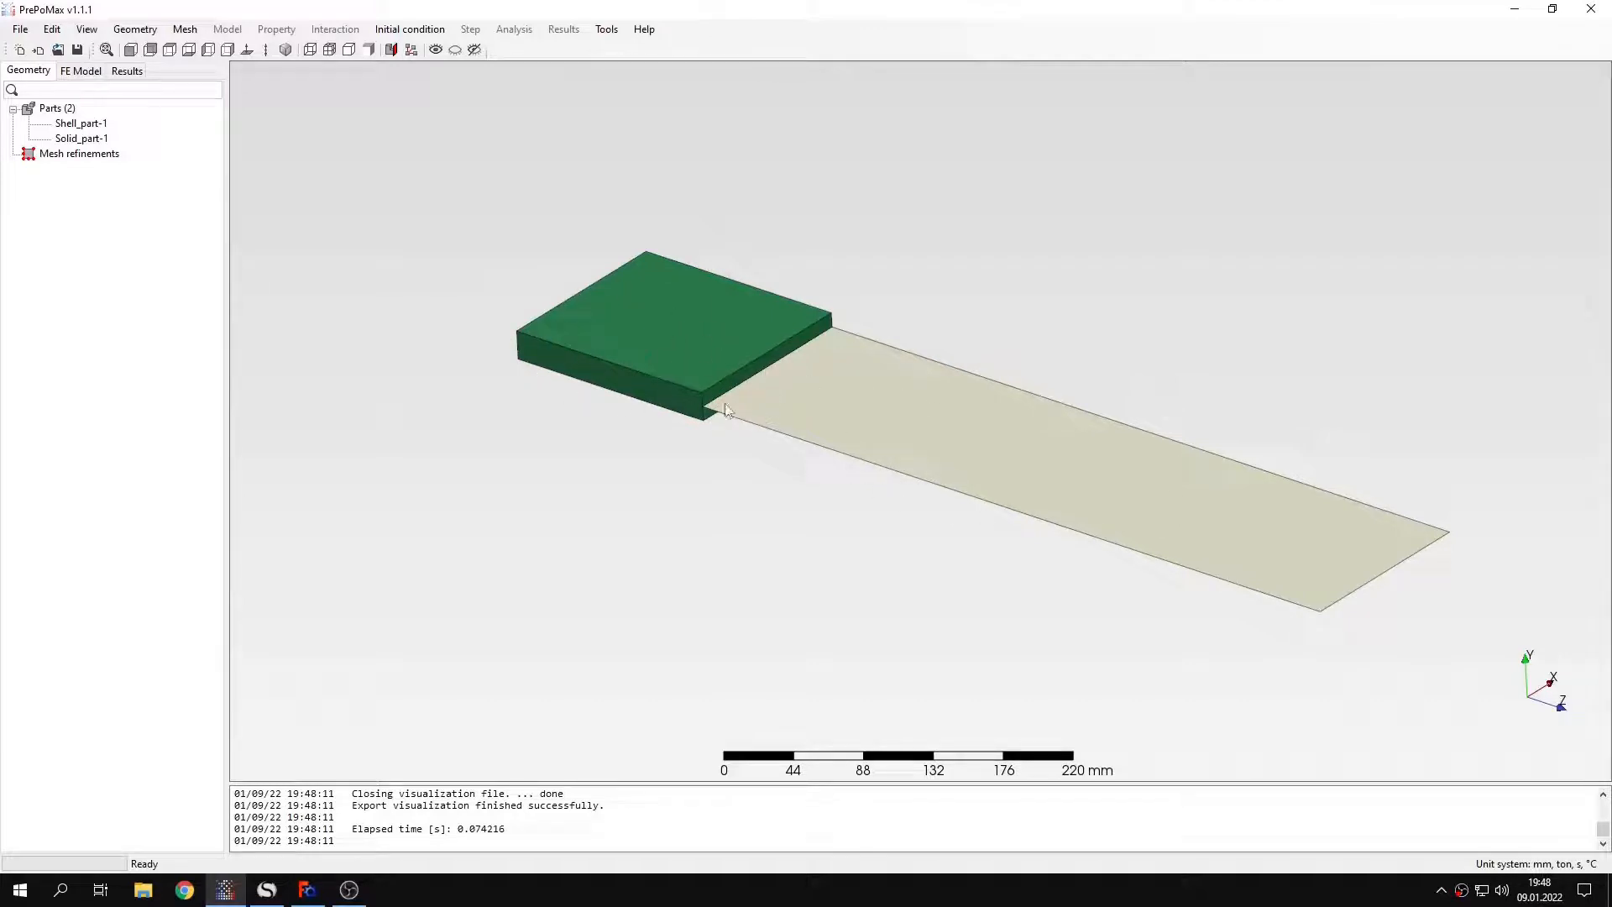
mouse_move(763, 413)
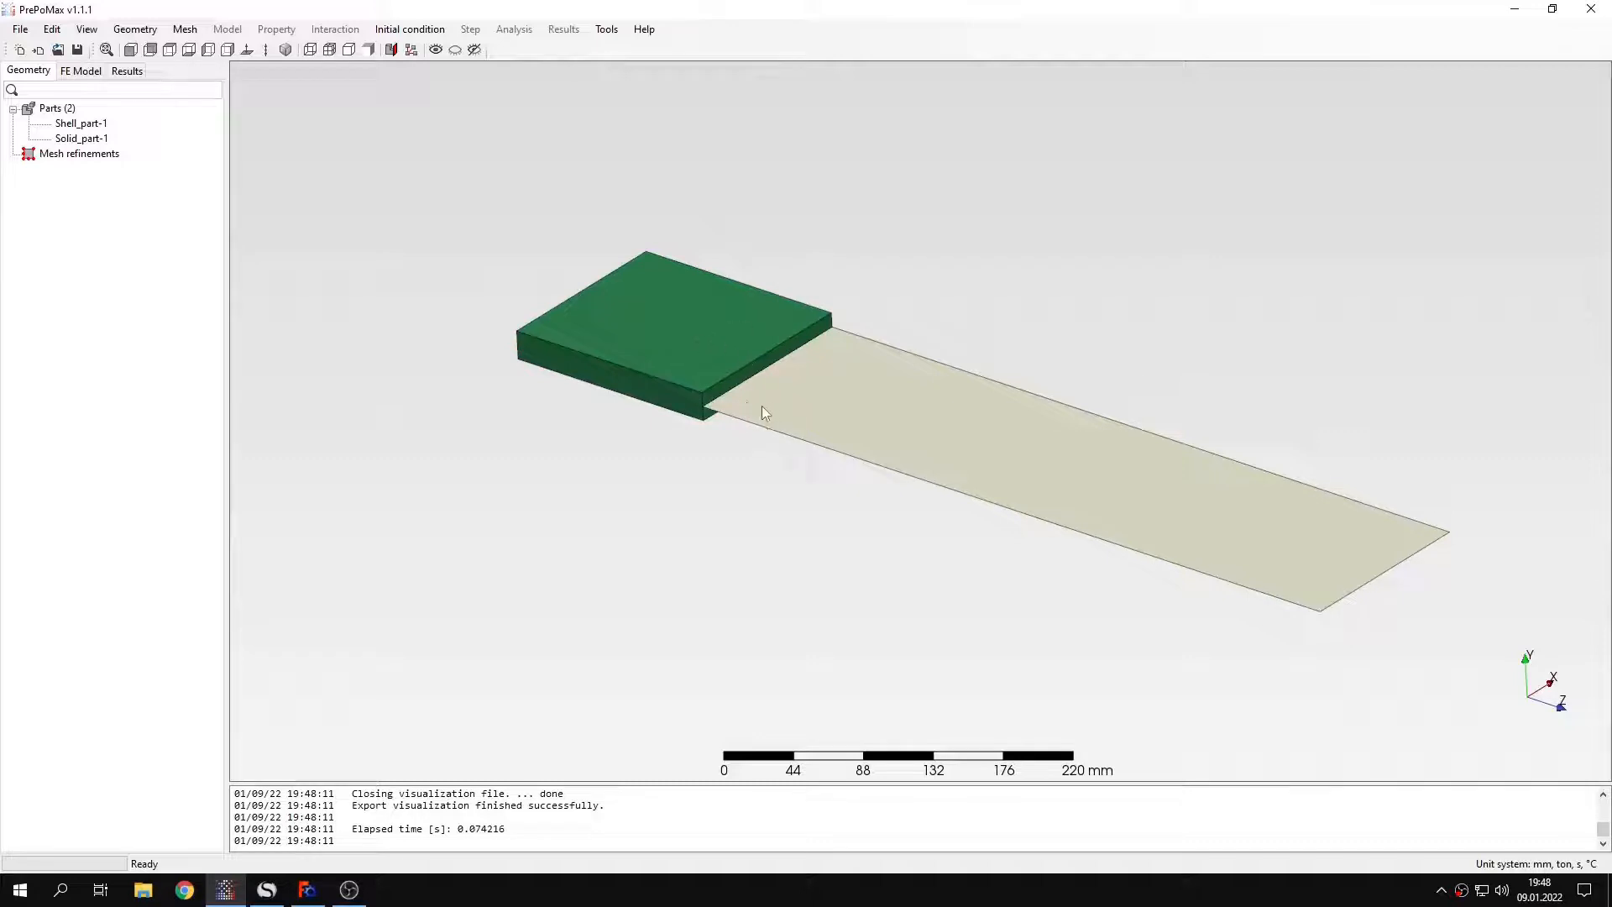
scroll("up", 3)
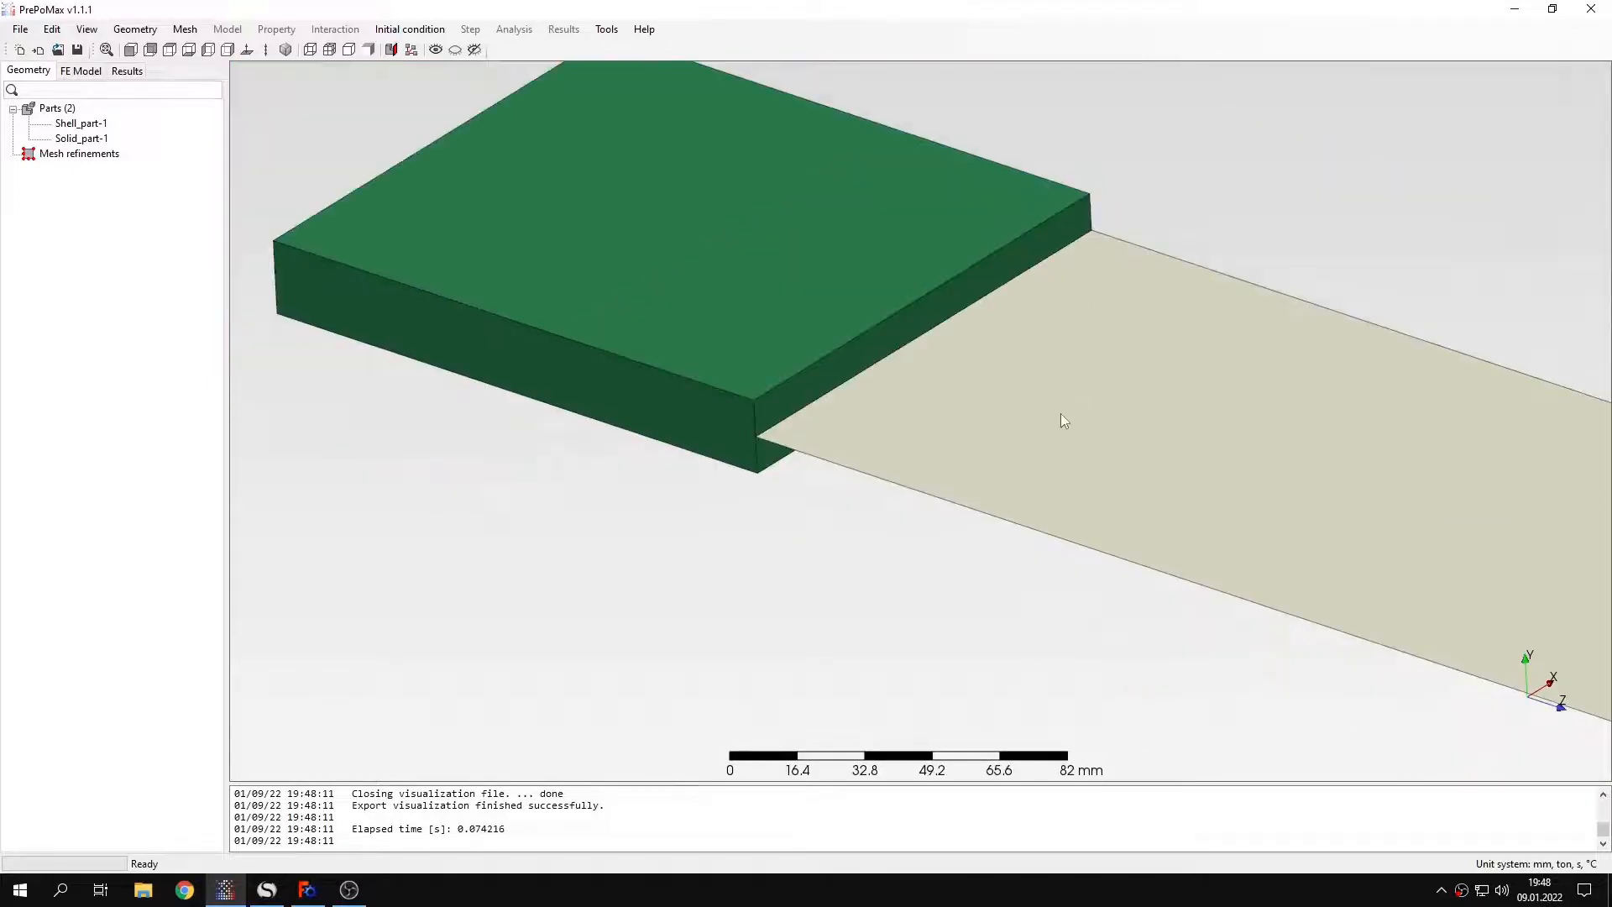
scroll("down", 3)
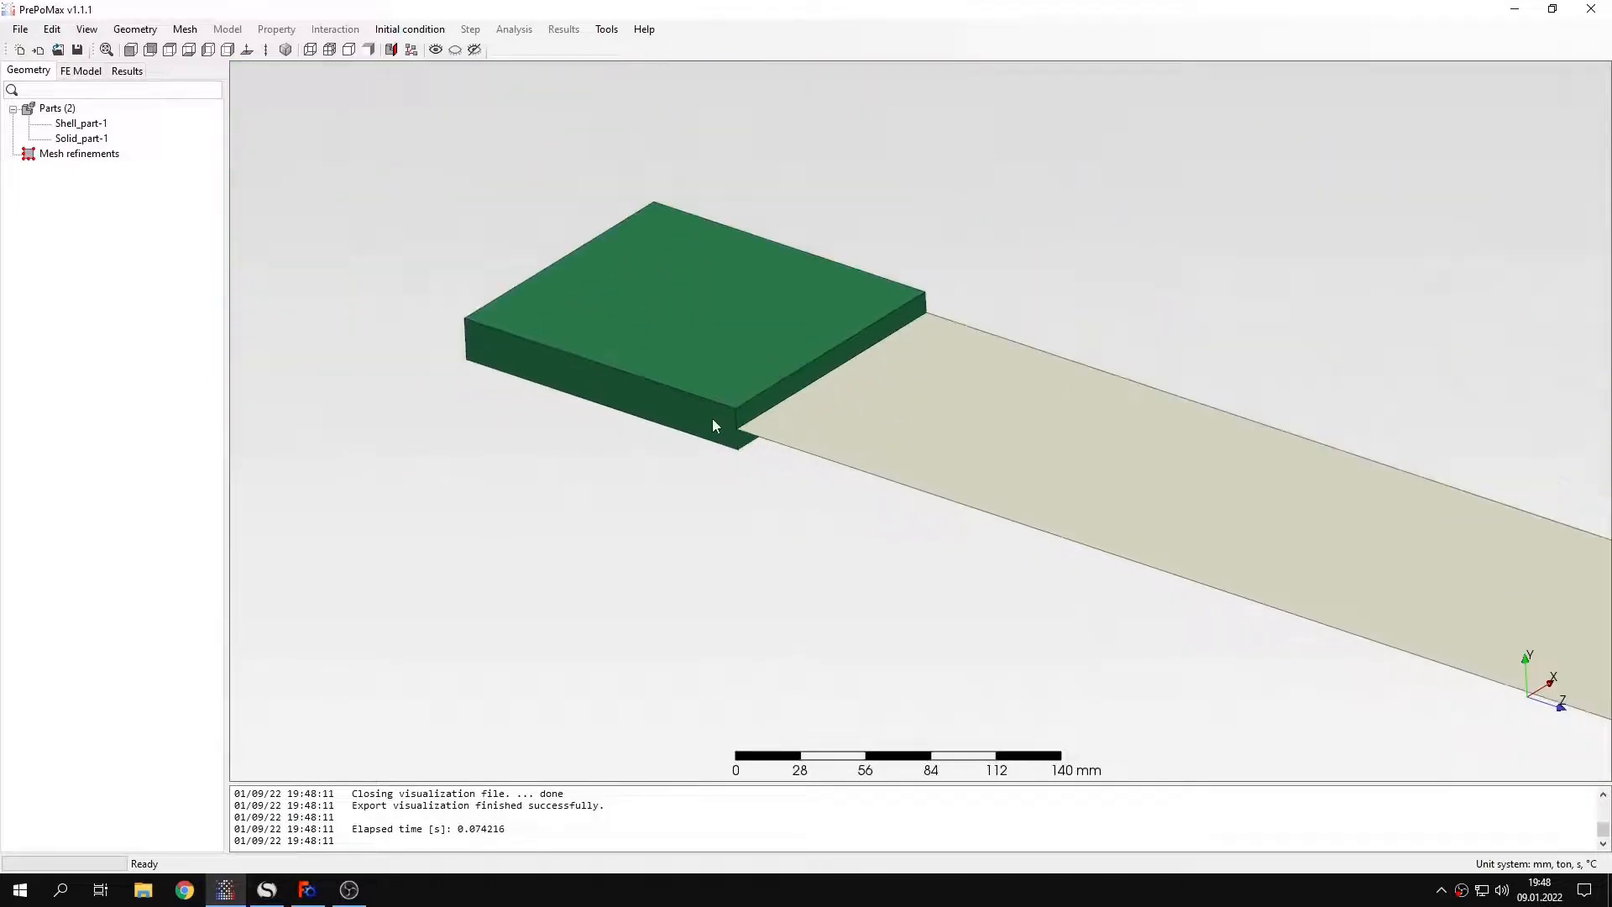
scroll("down", 3)
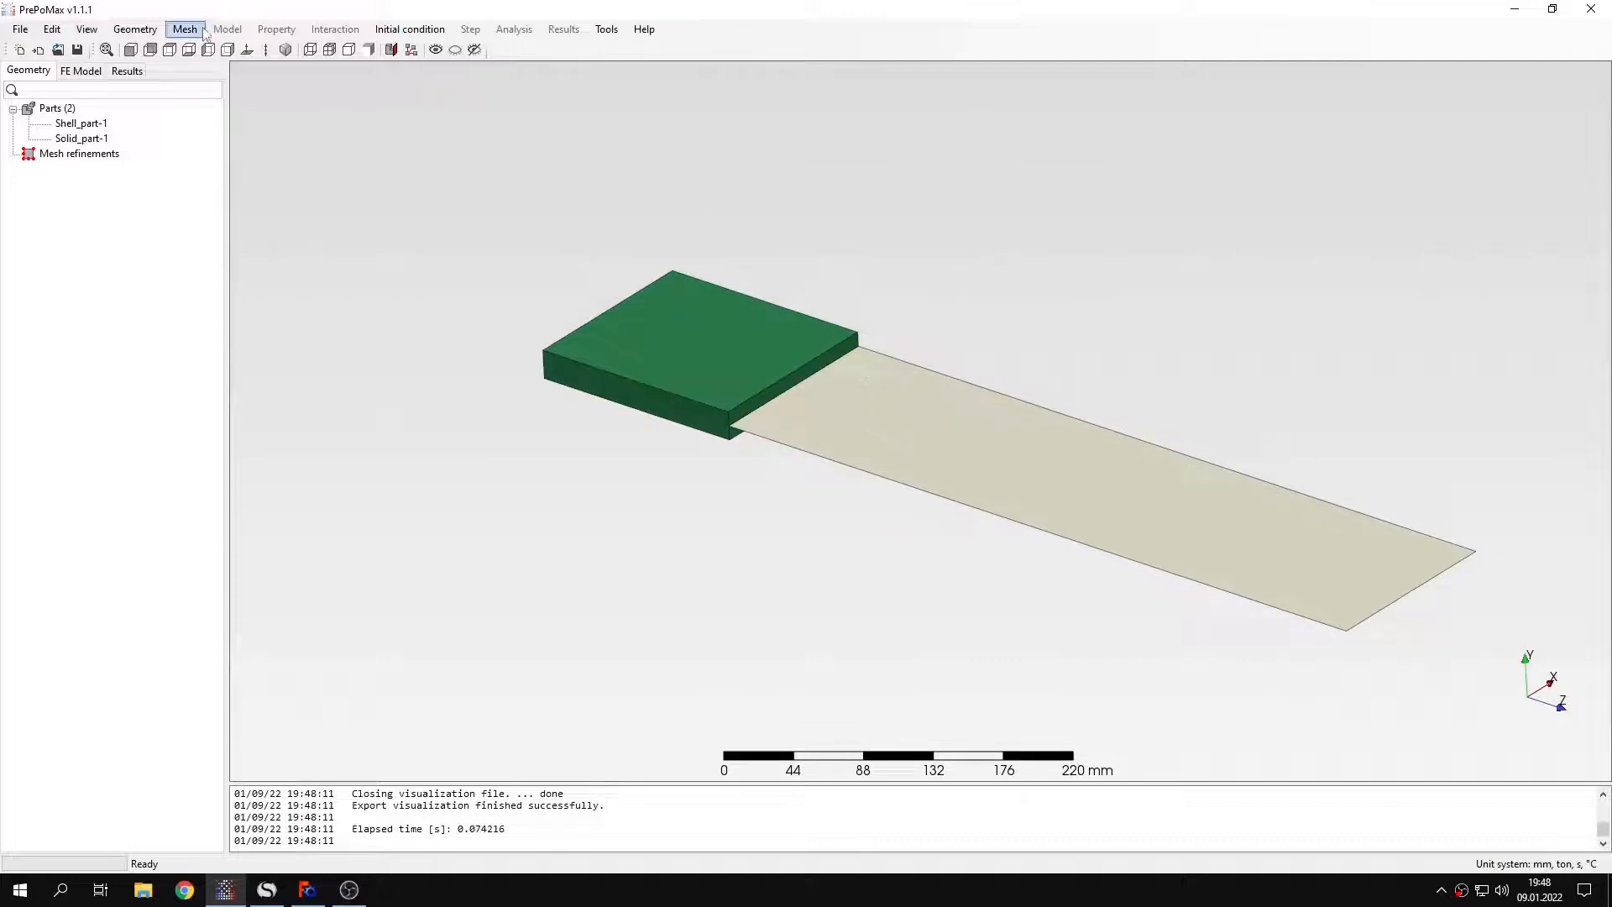
Set a 6 mm maximum element size for both parts and generate the mesh (8583 nodes, 4186 elements)
left_click(185, 28)
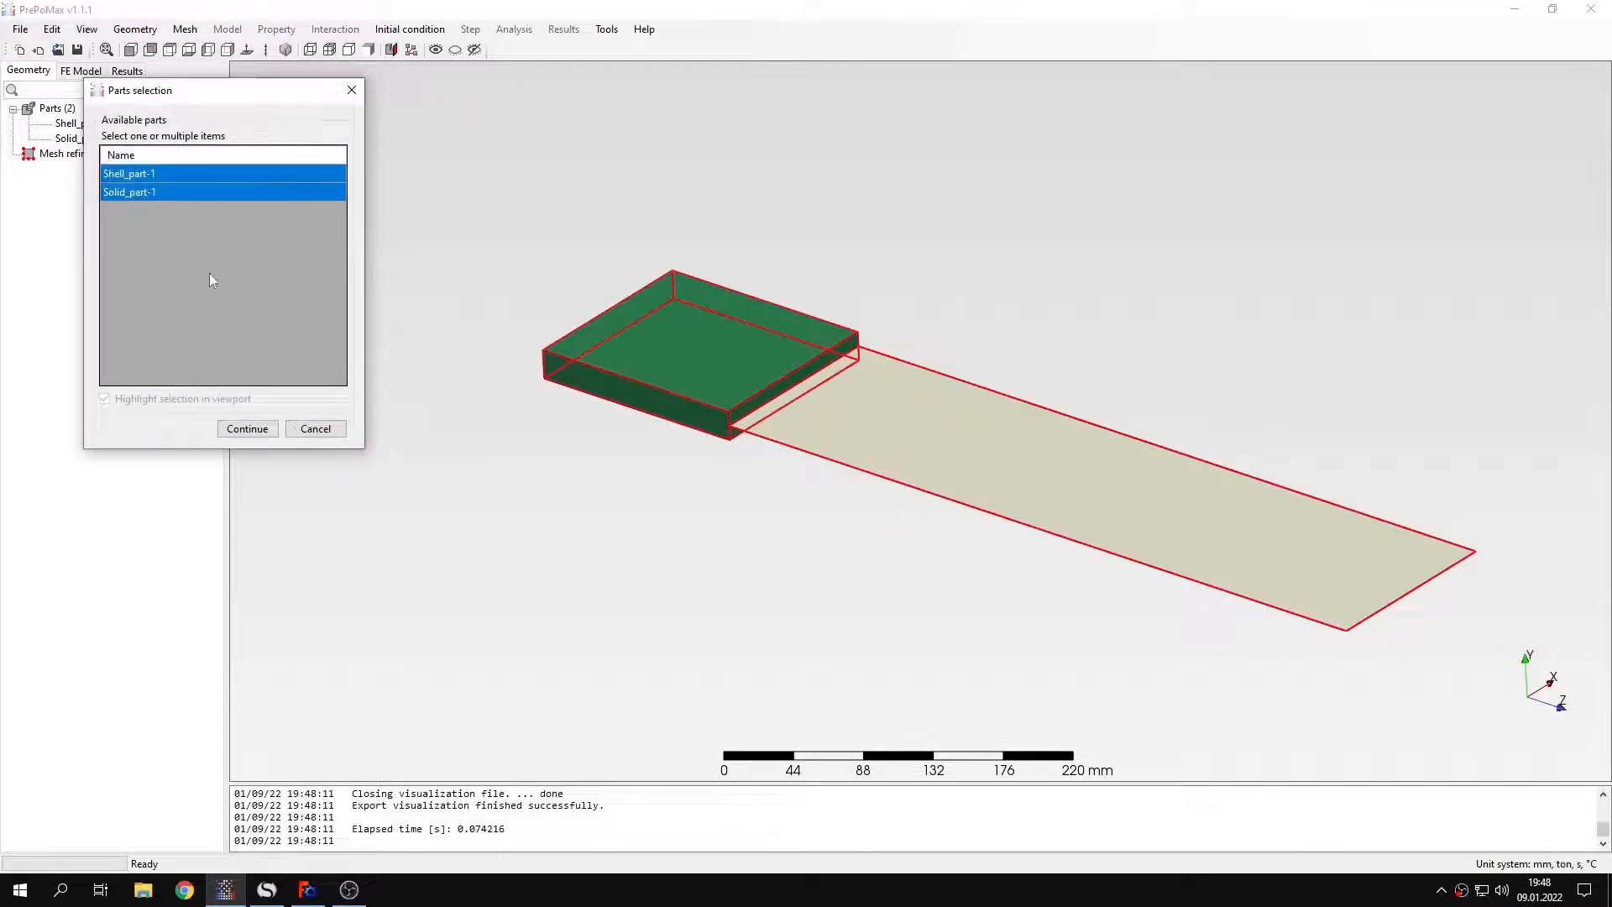
left_click(245, 428)
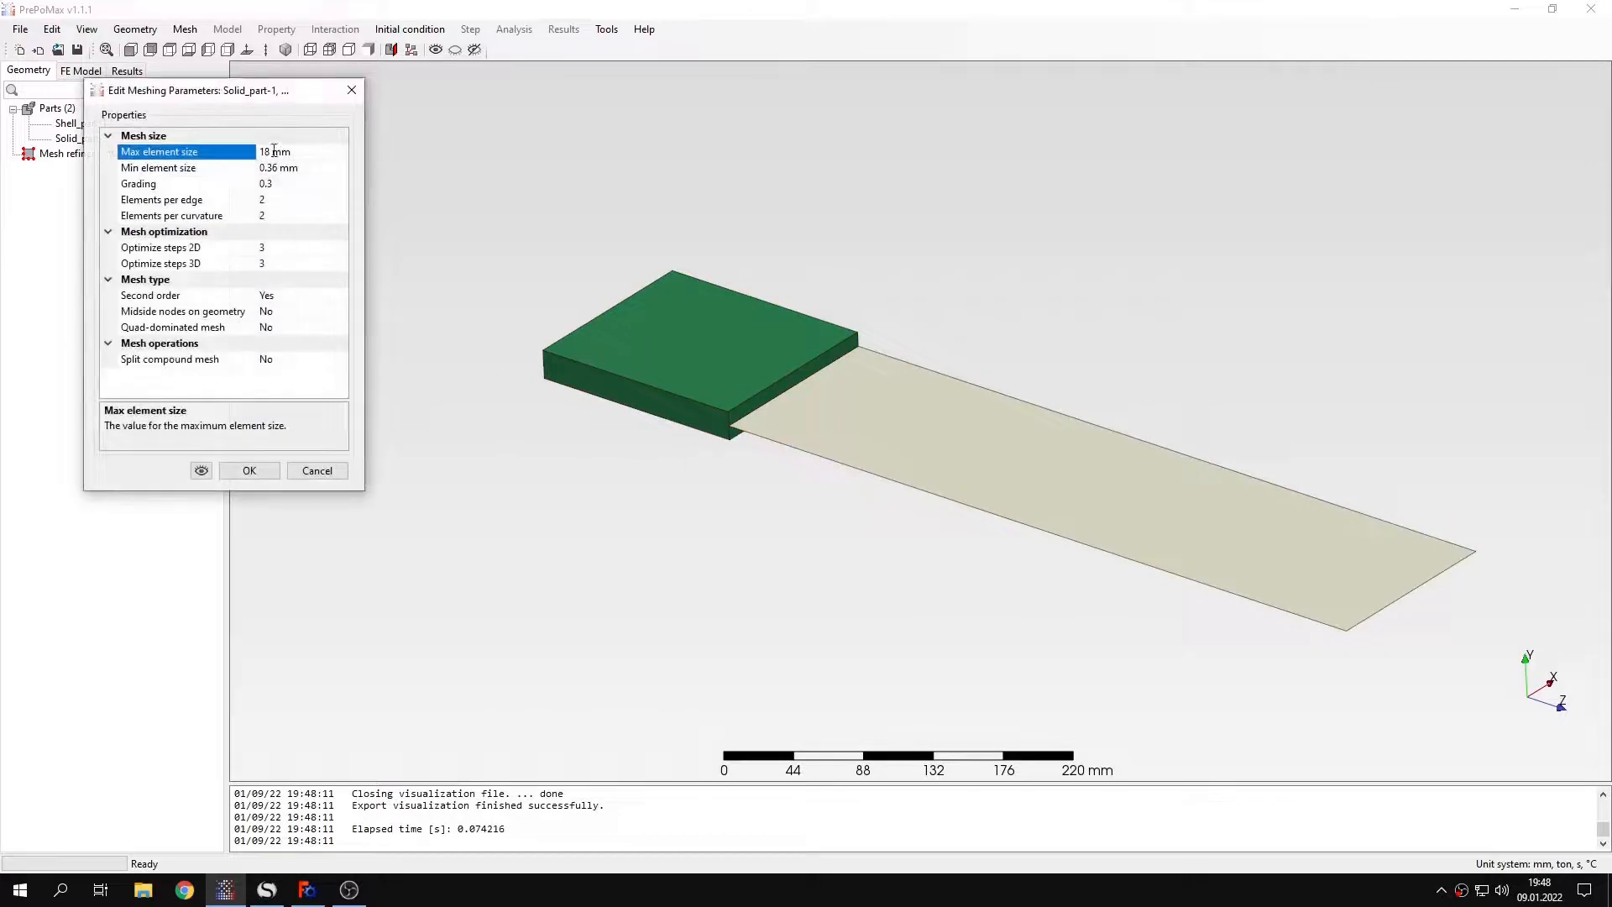
type("6")
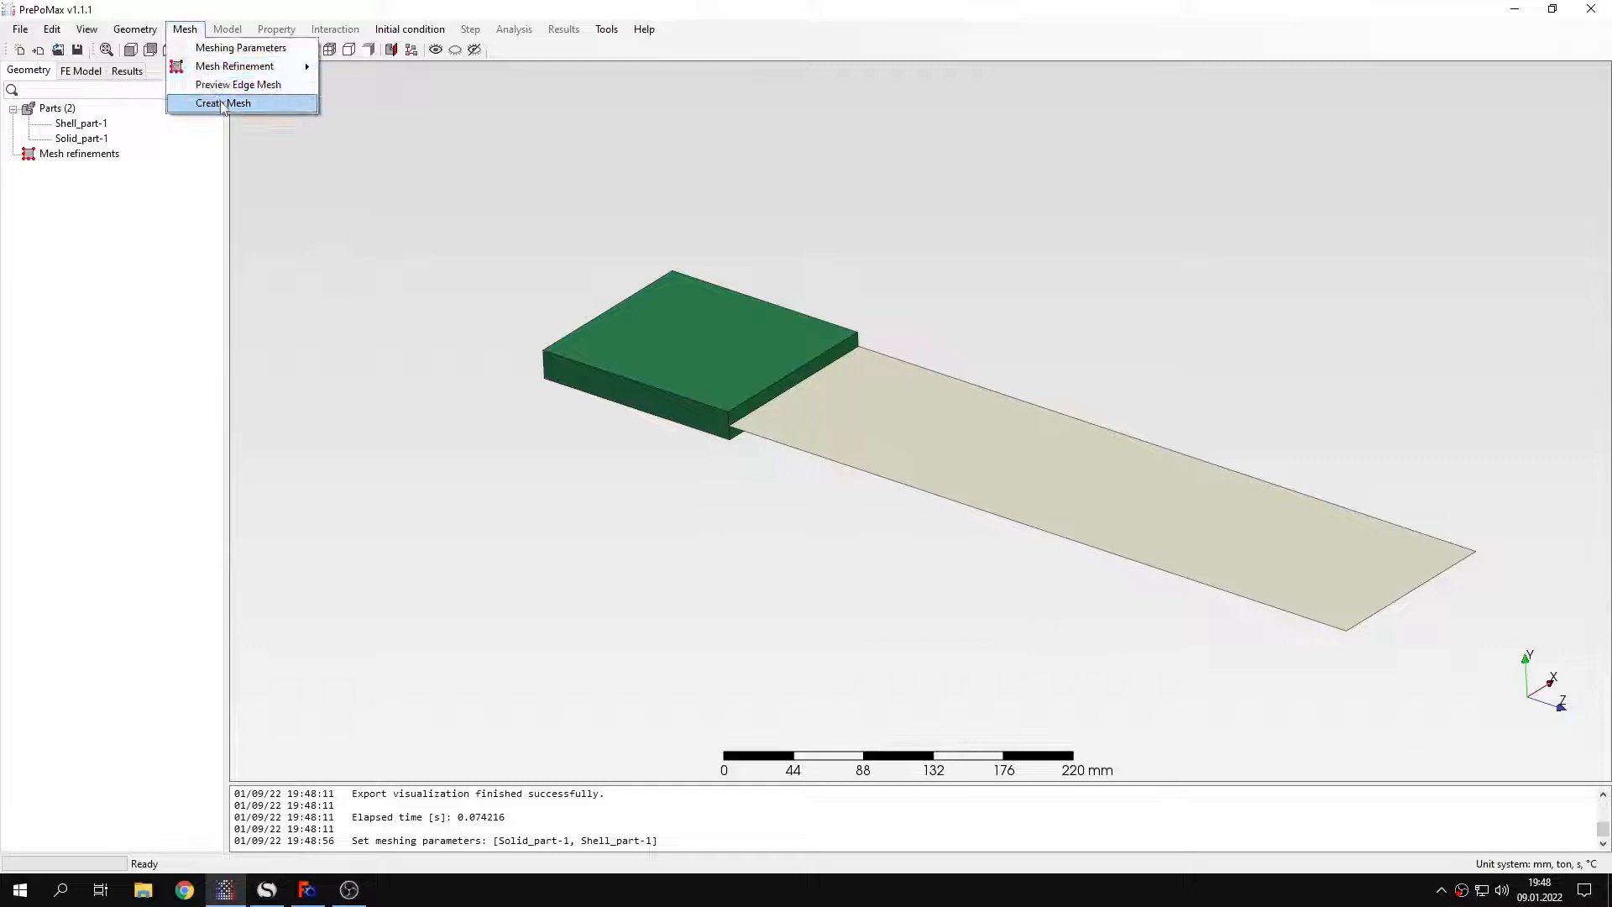
left_click(223, 103)
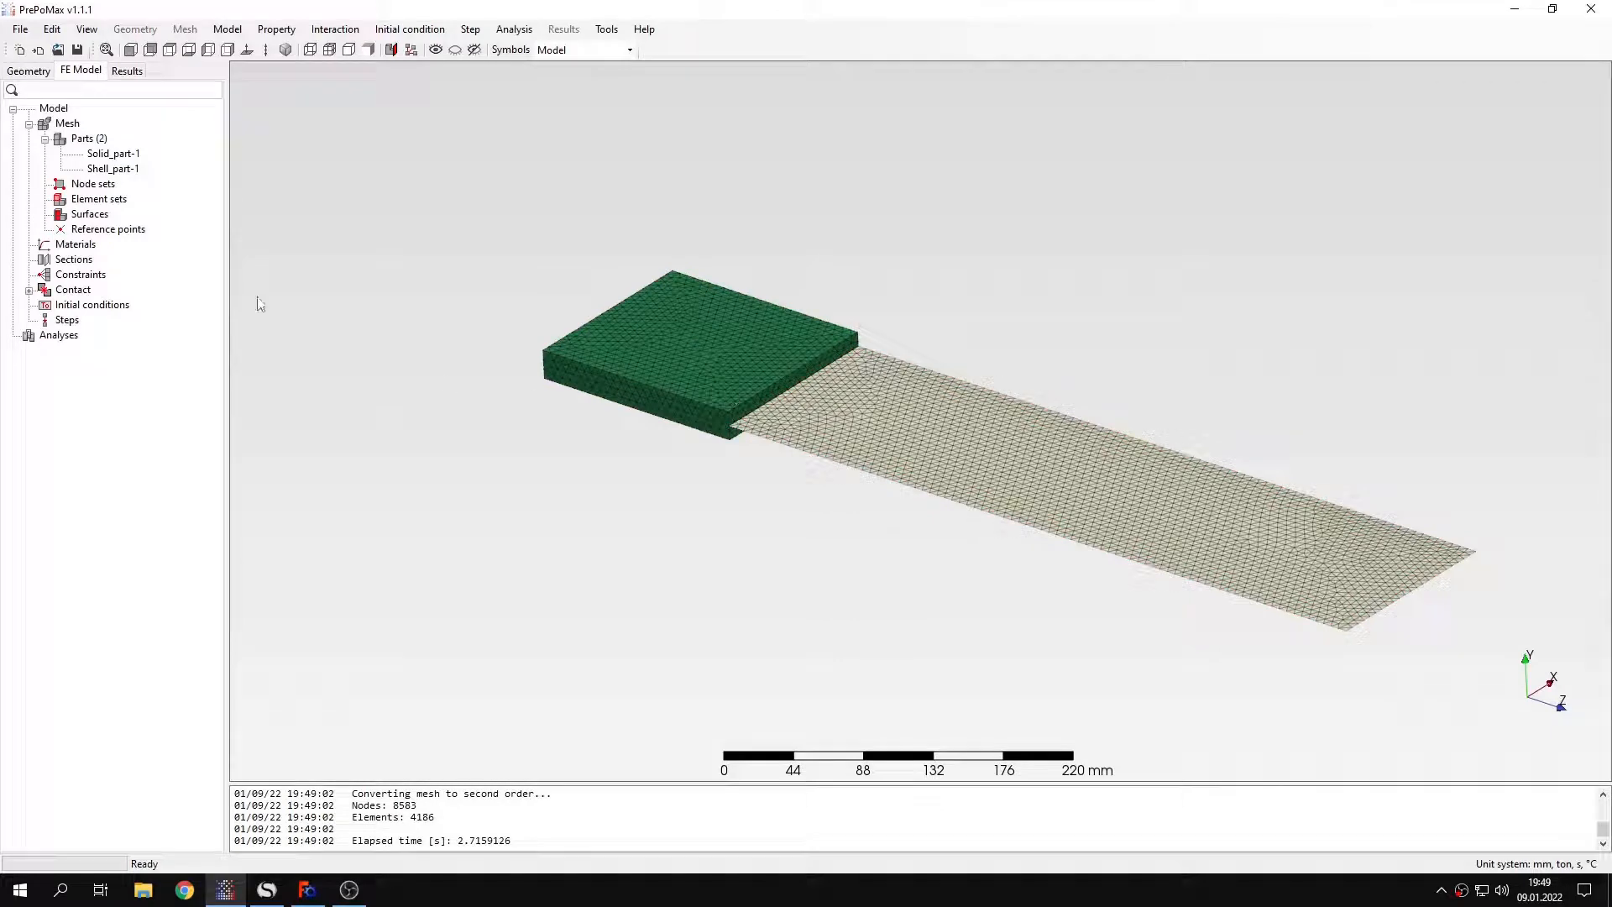
scroll("up", 3)
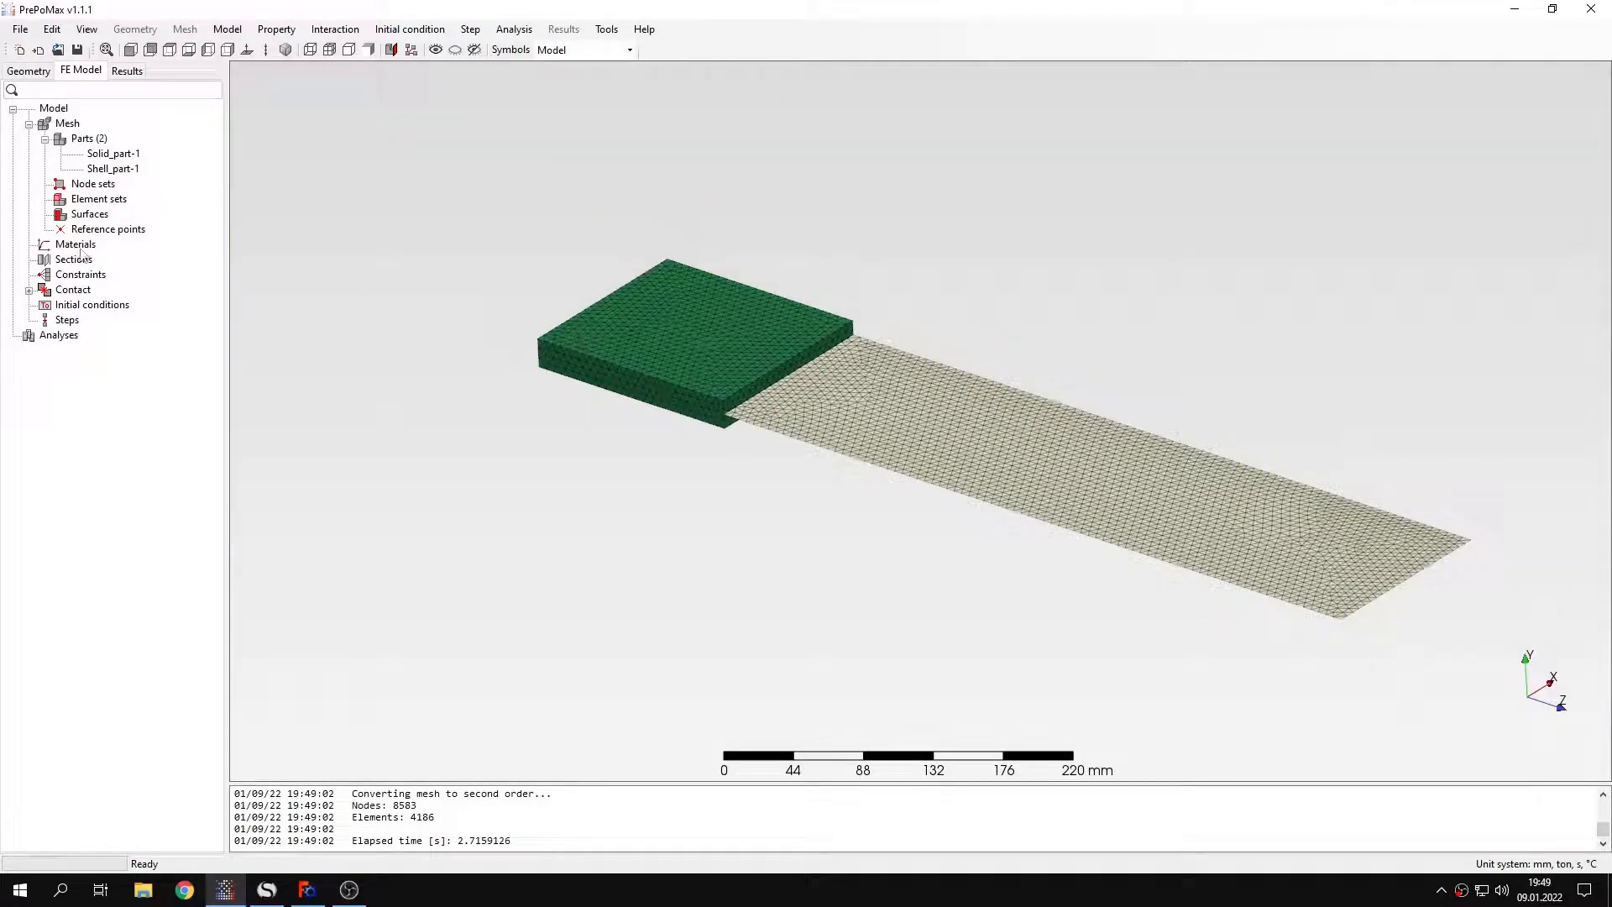
Create Material-1 with elastic Young's modulus 210000 MPa and Poisson's ratio 0.3
double_click(75, 243)
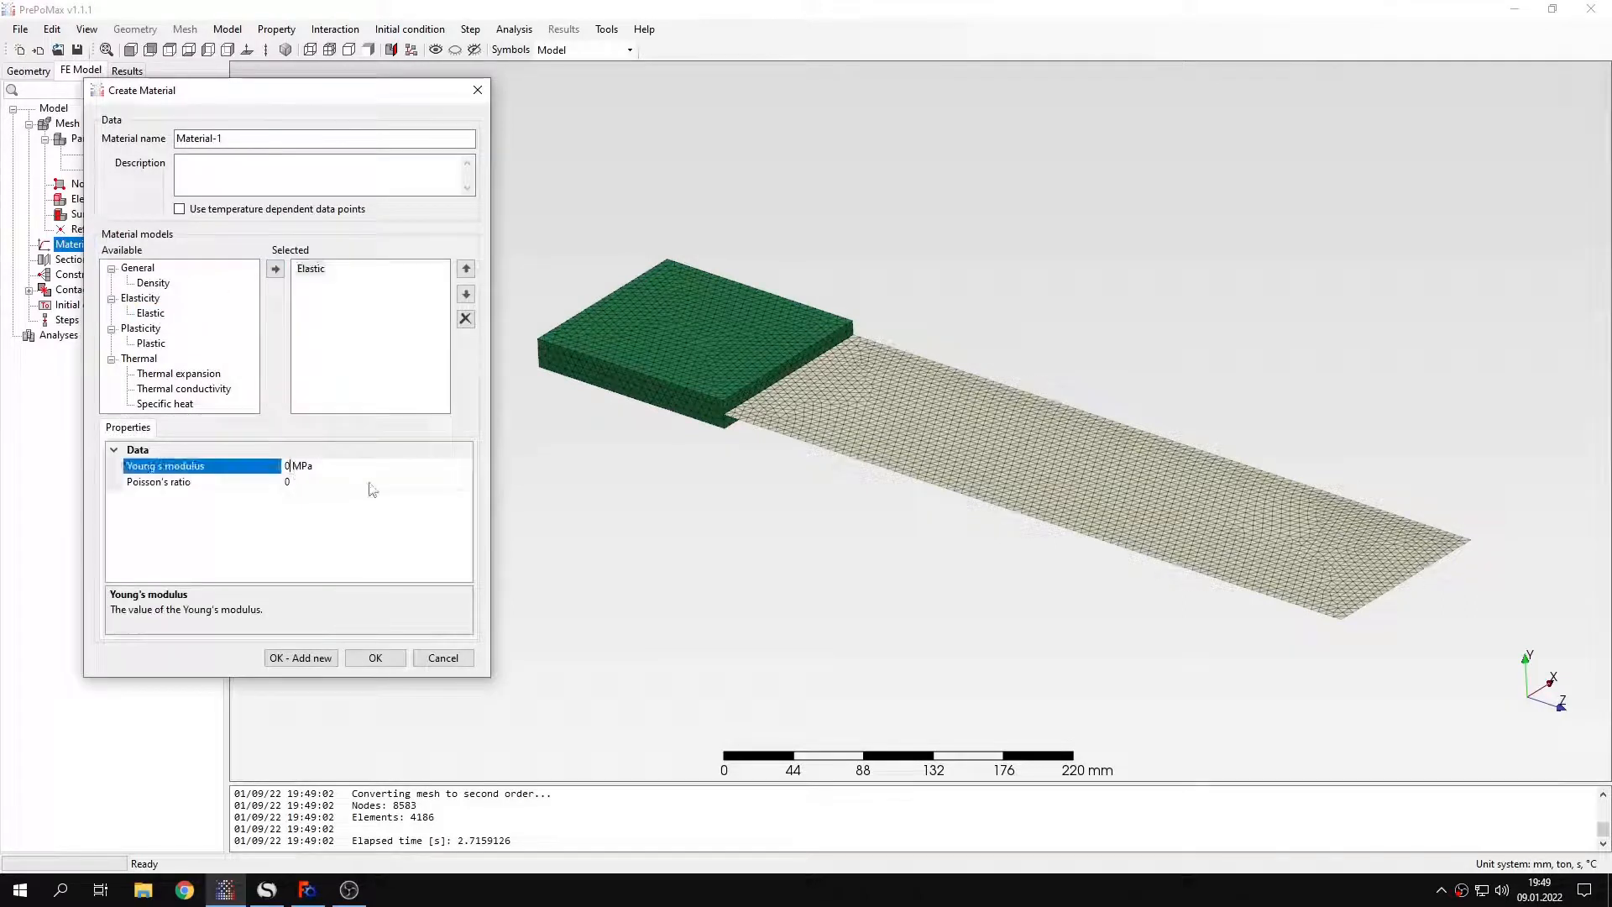
type("21000")
left_click(376, 482)
type(".3")
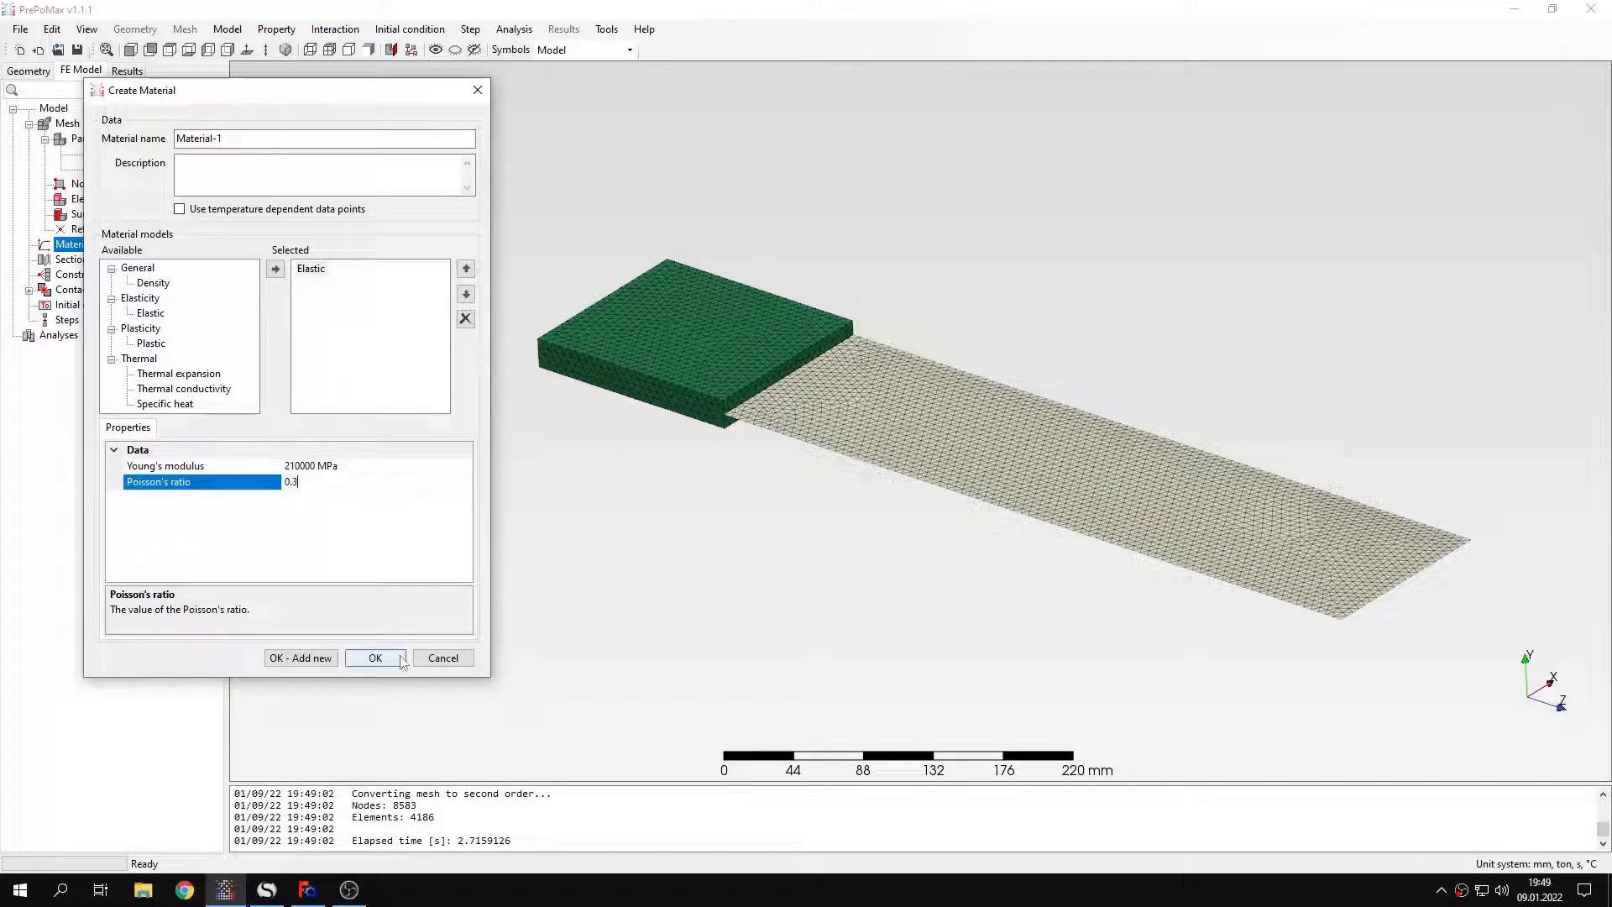
left_click(375, 657)
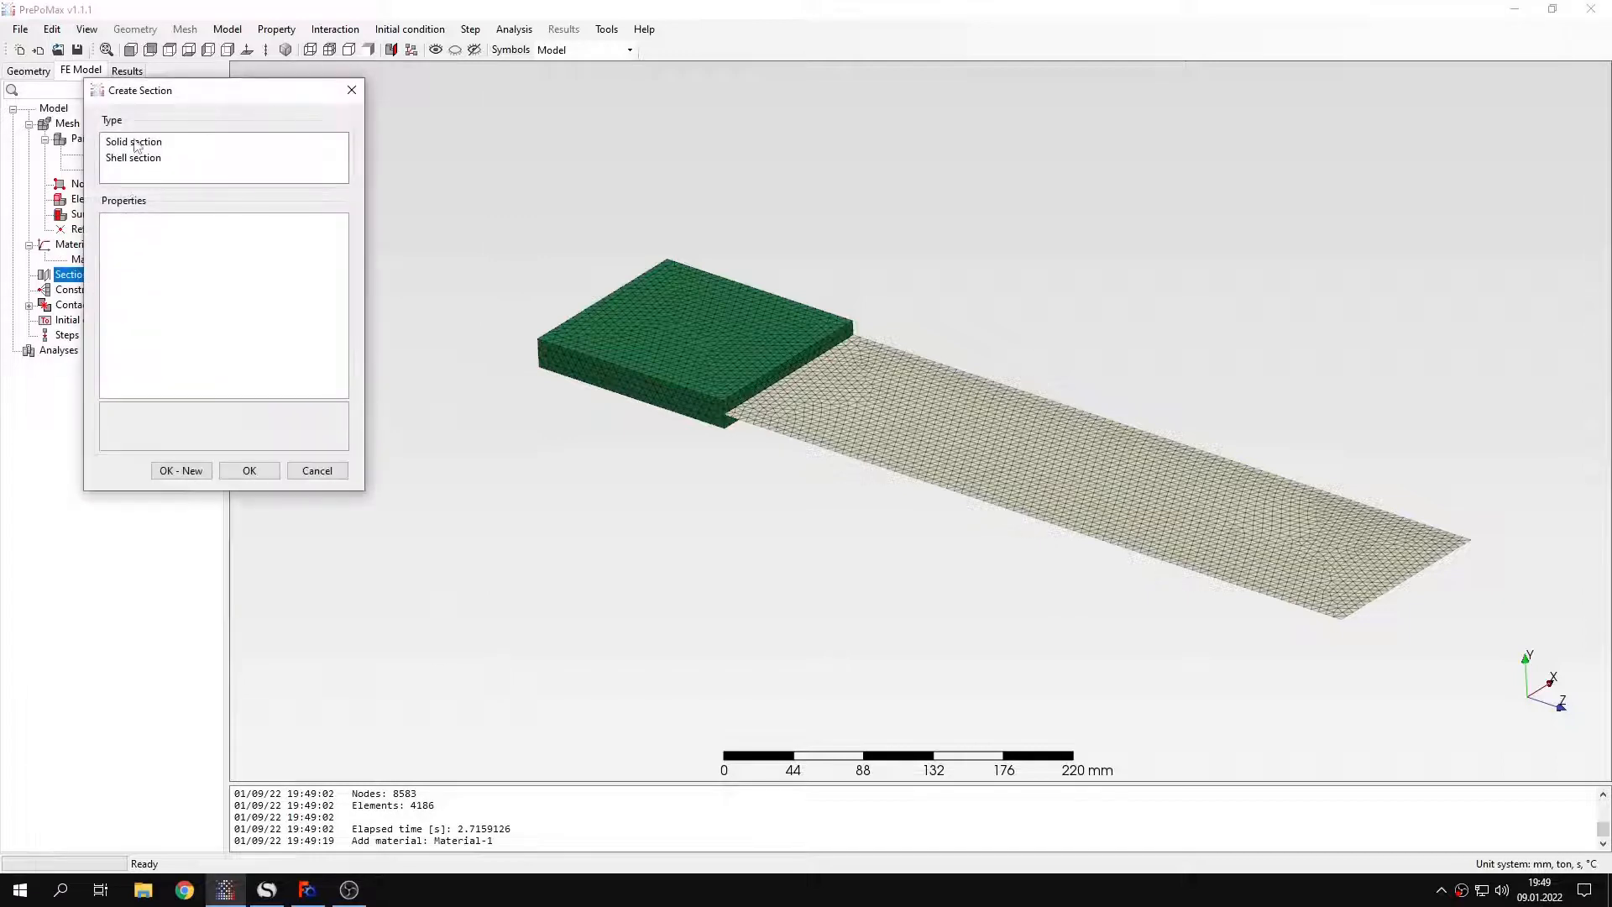
Create Solid_section-1 with Material-1 on the solid block part
left_click(133, 141)
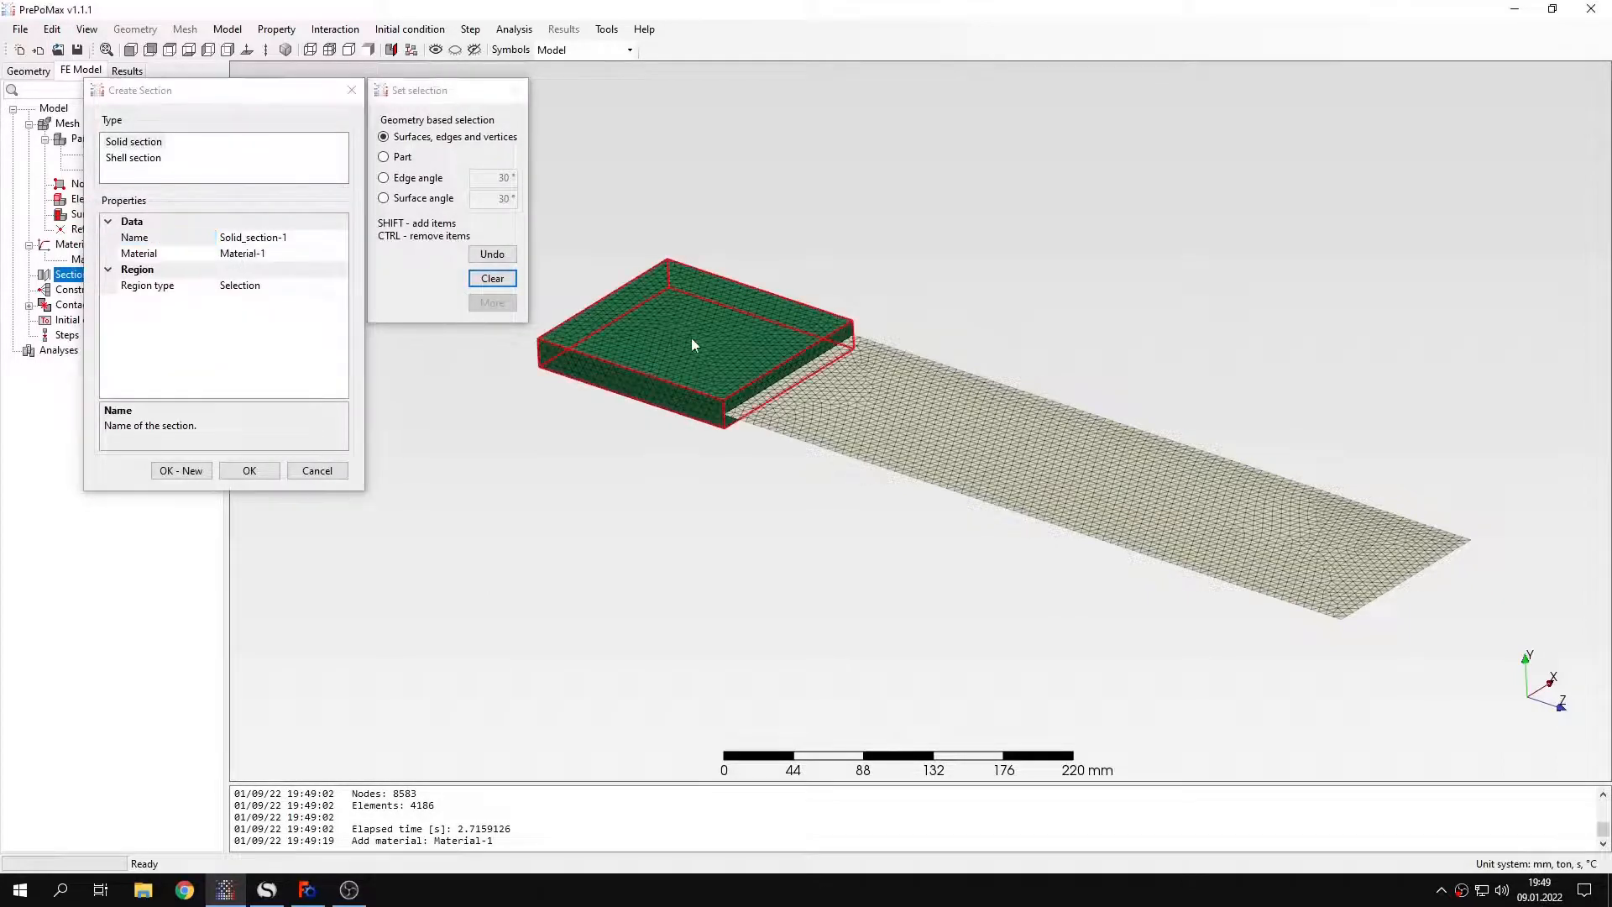
left_click(248, 470)
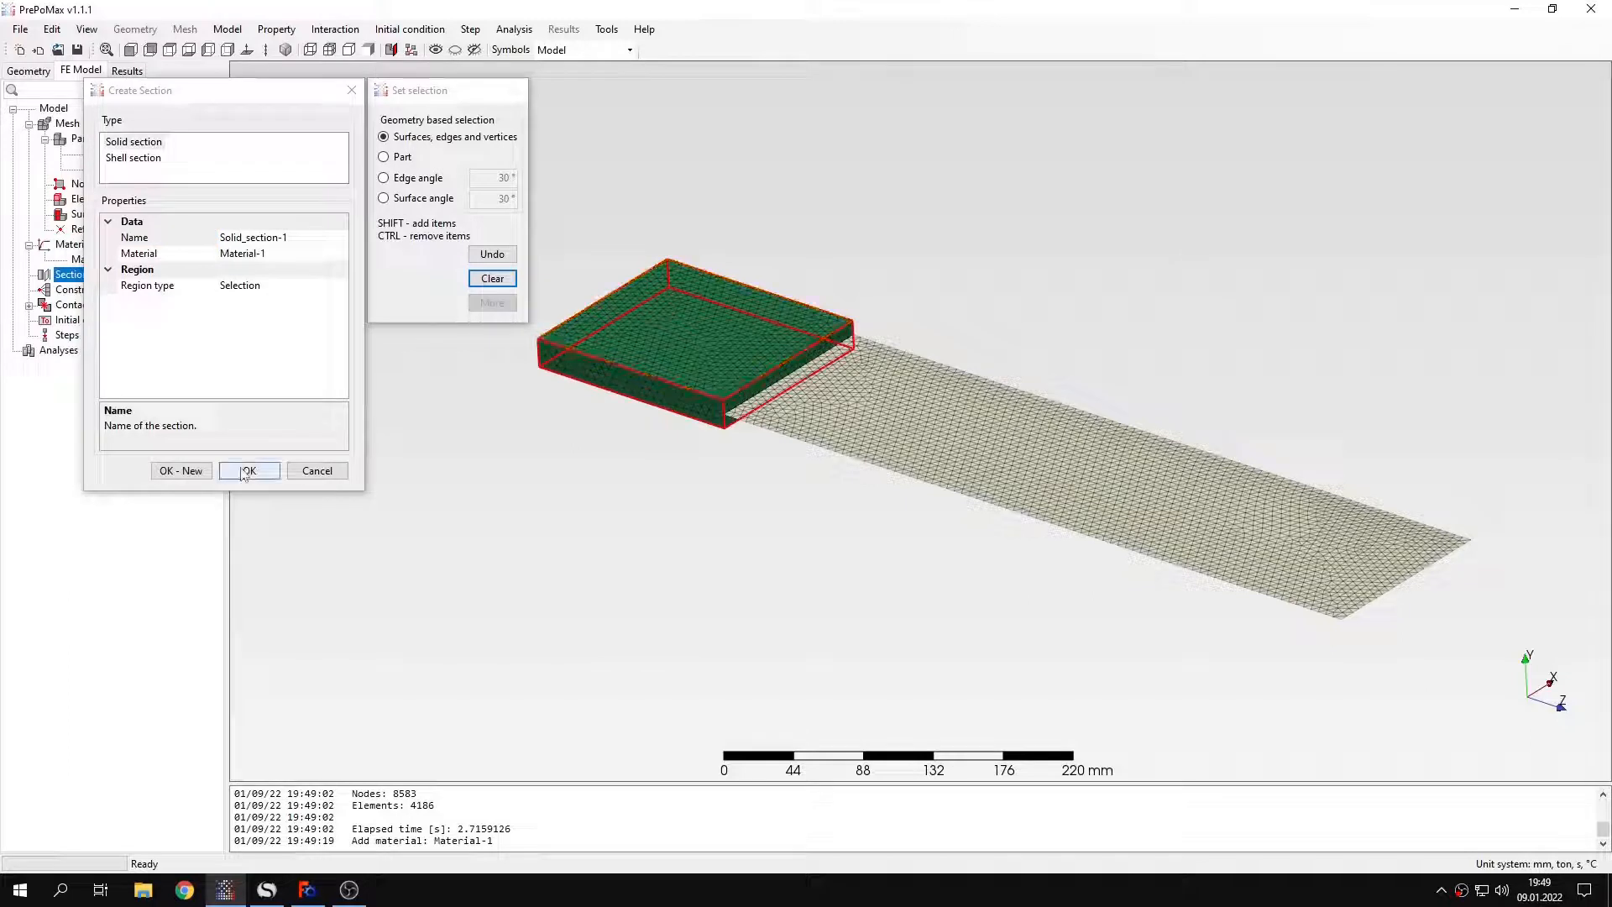
left_click(248, 470)
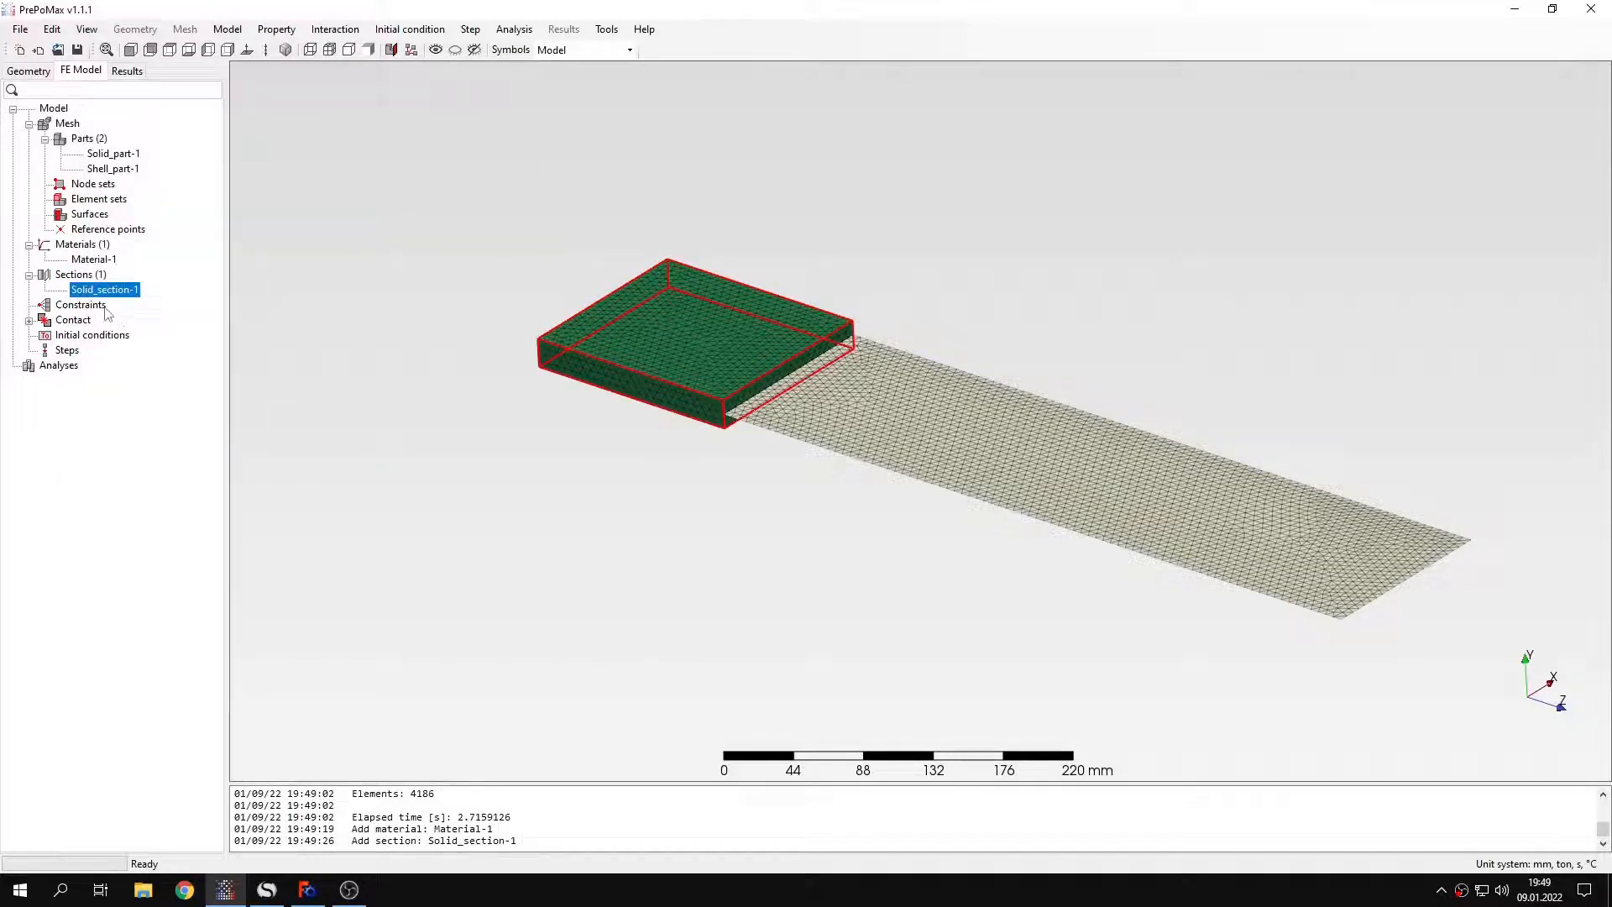
left_click(868, 440)
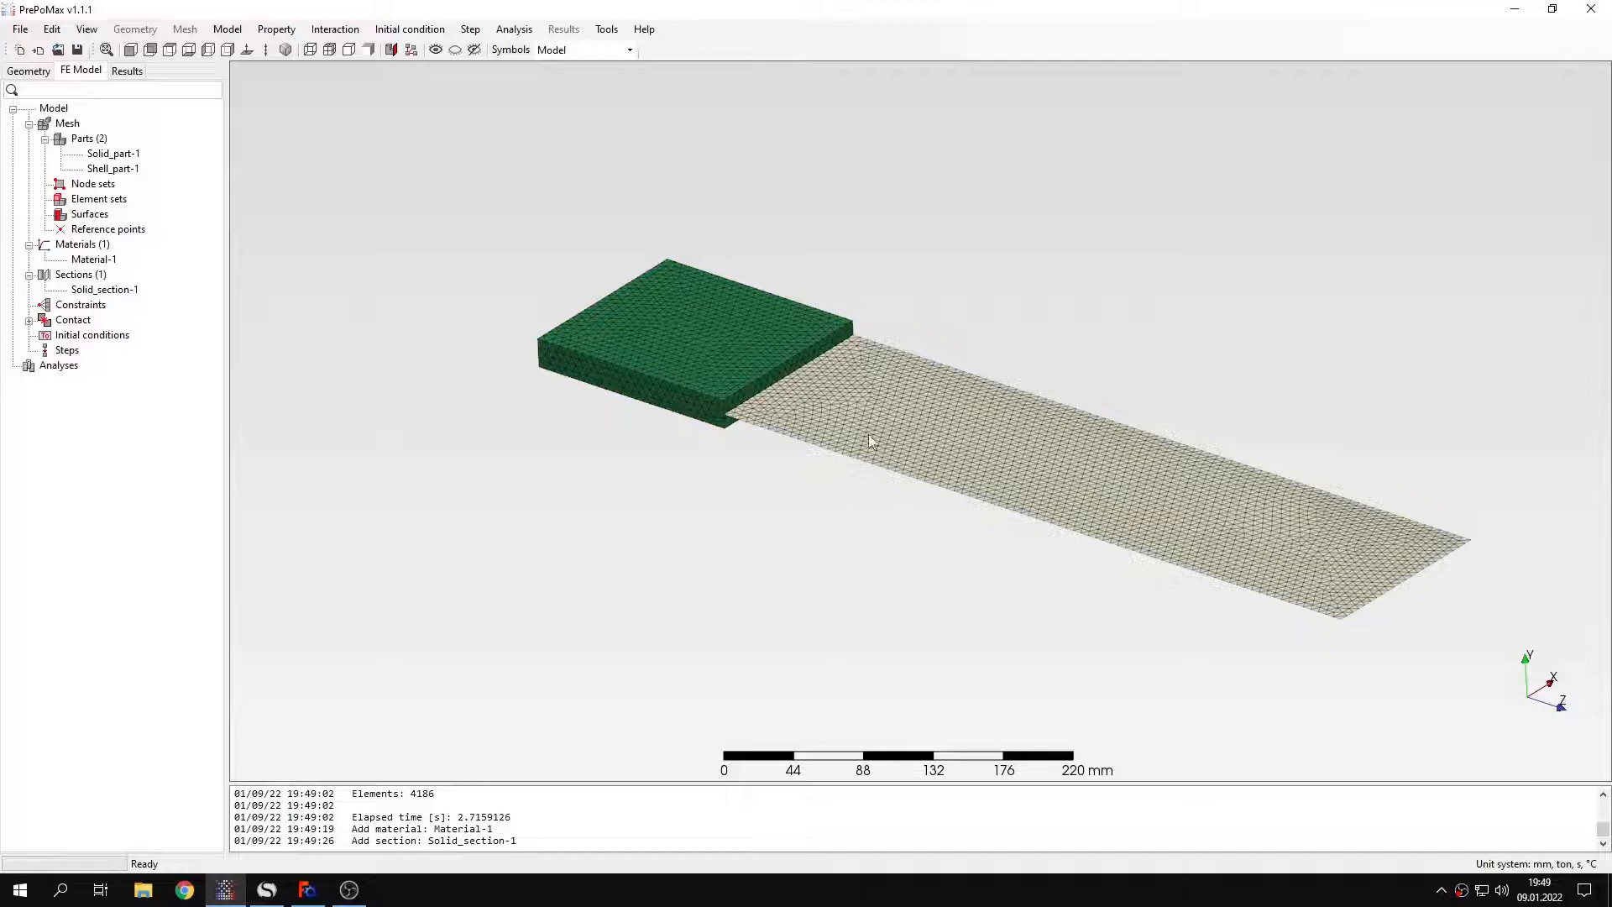
mouse_move(774, 398)
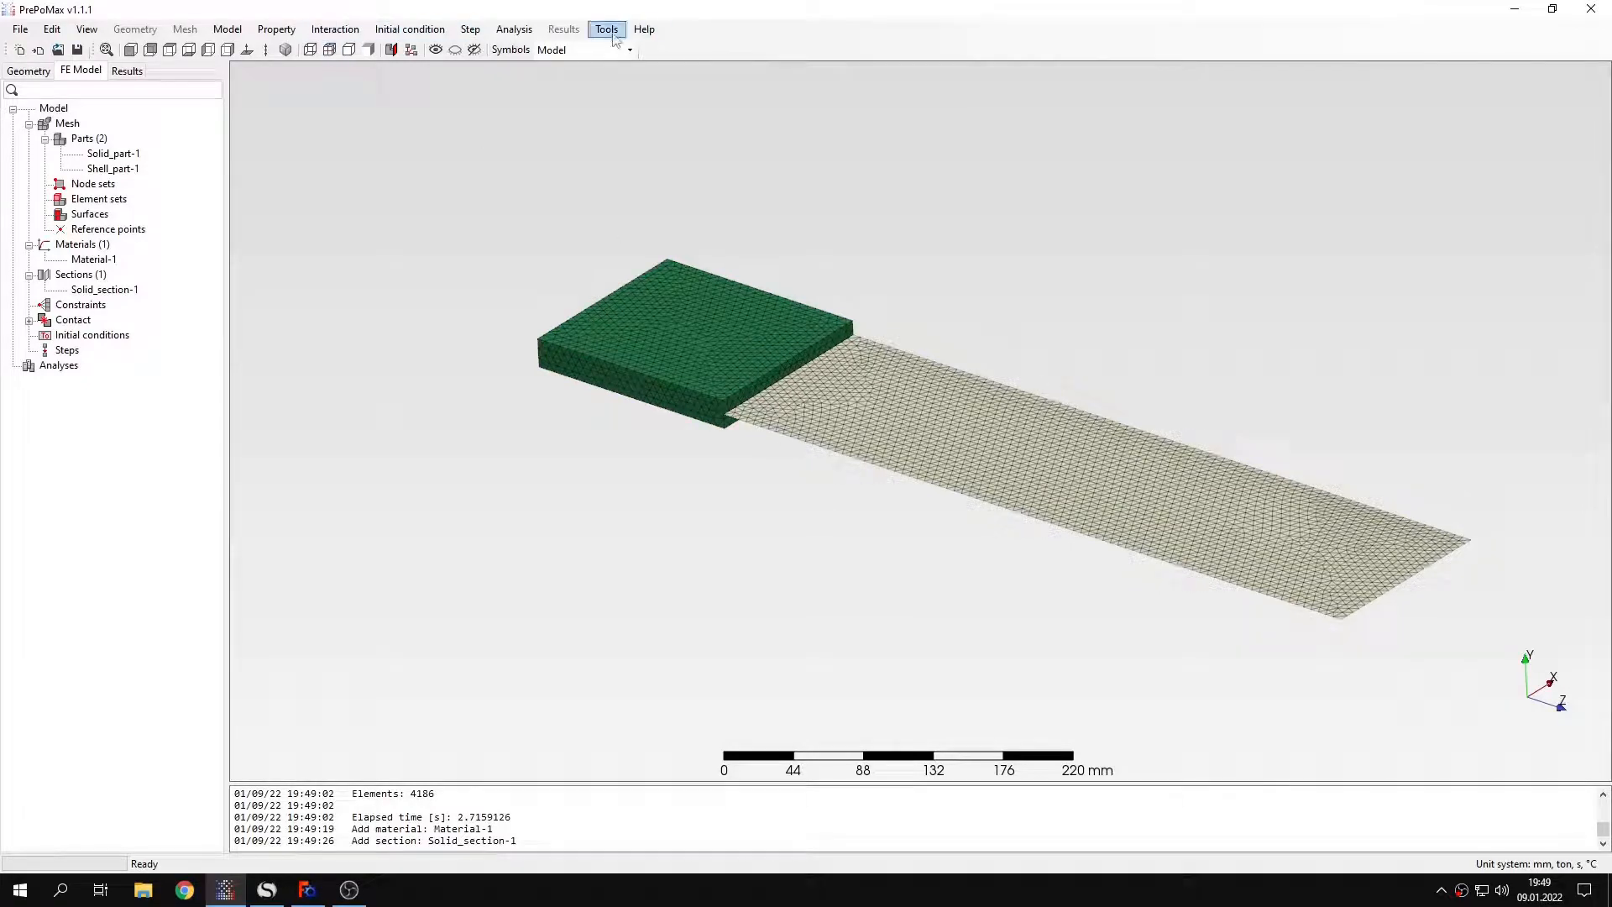
Query the distance between the block edge's corner nodes, reading 20 mm thickness
left_click(606, 29)
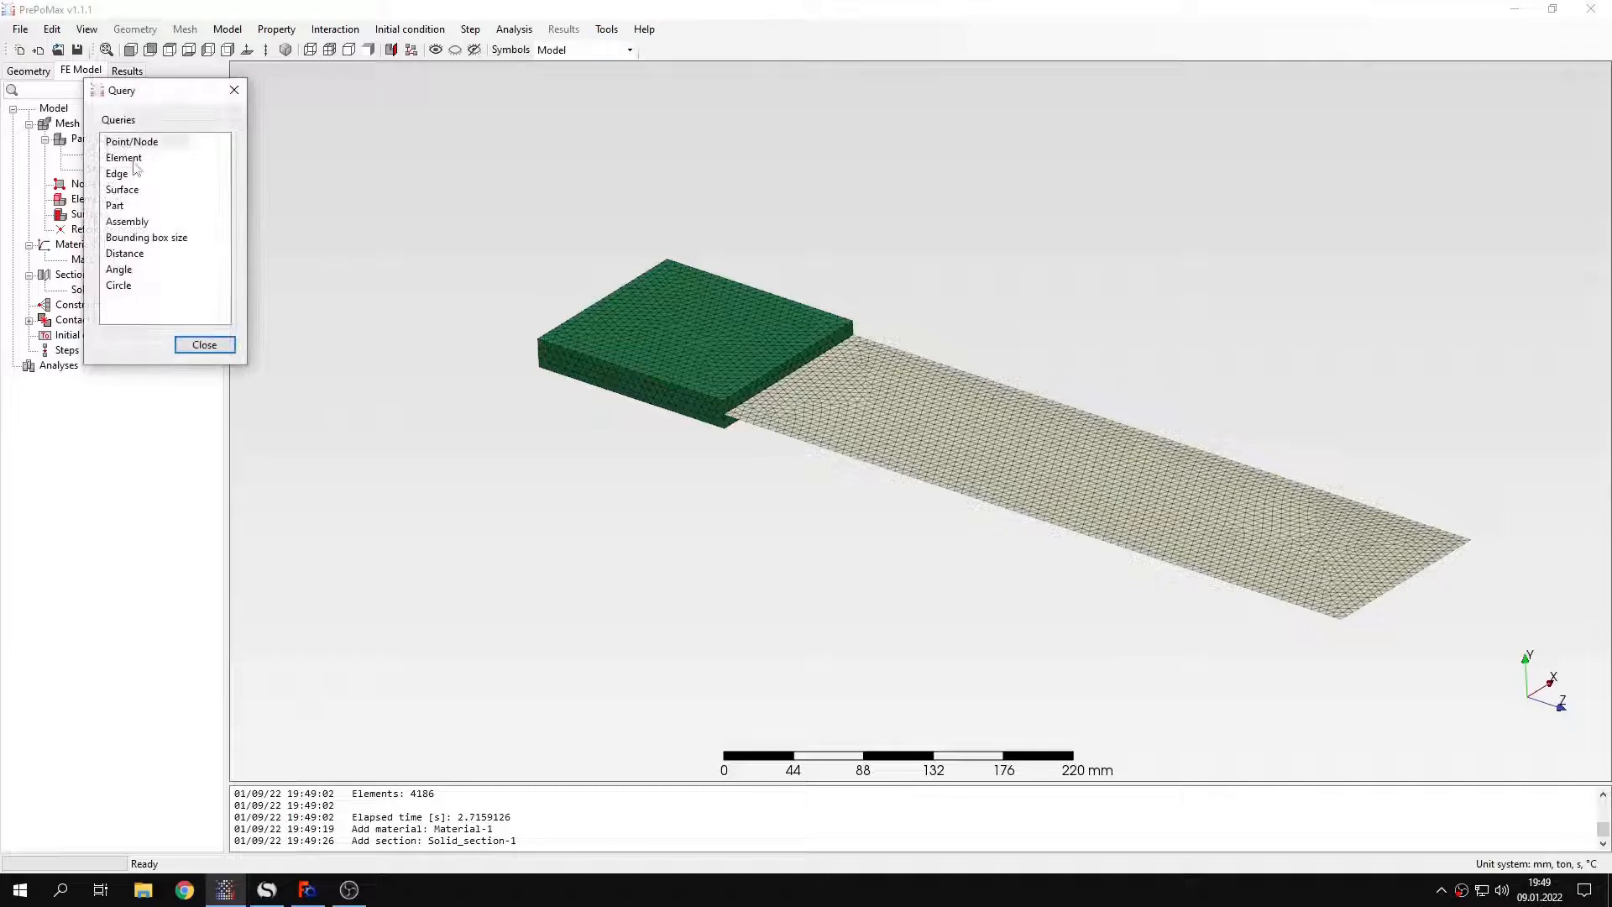
left_click(125, 253)
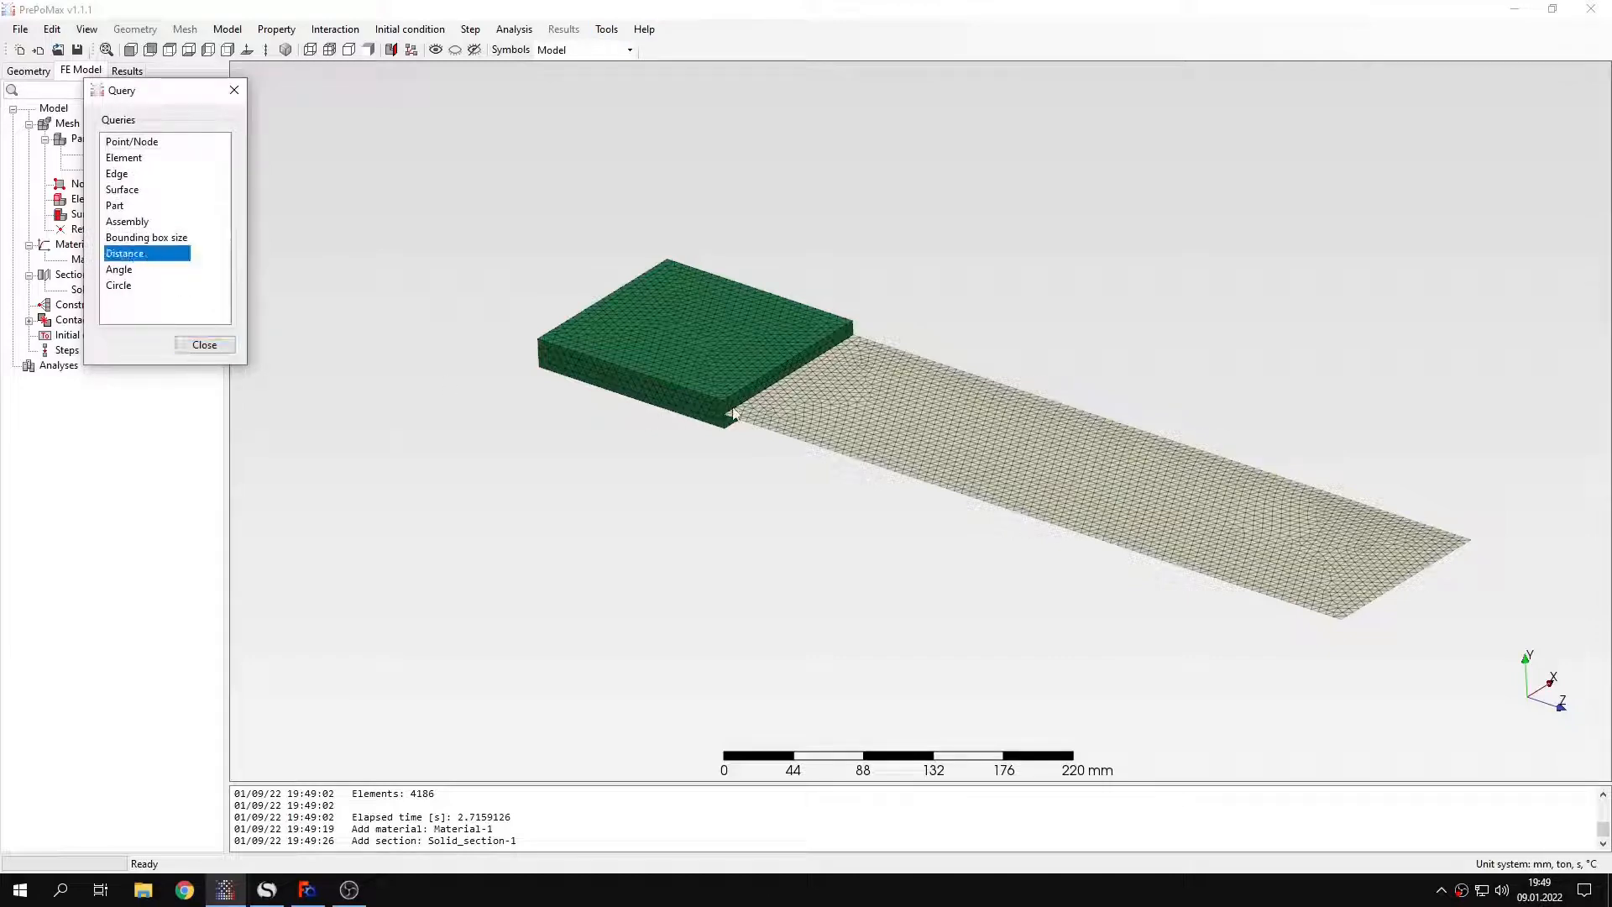
scroll("up", 3)
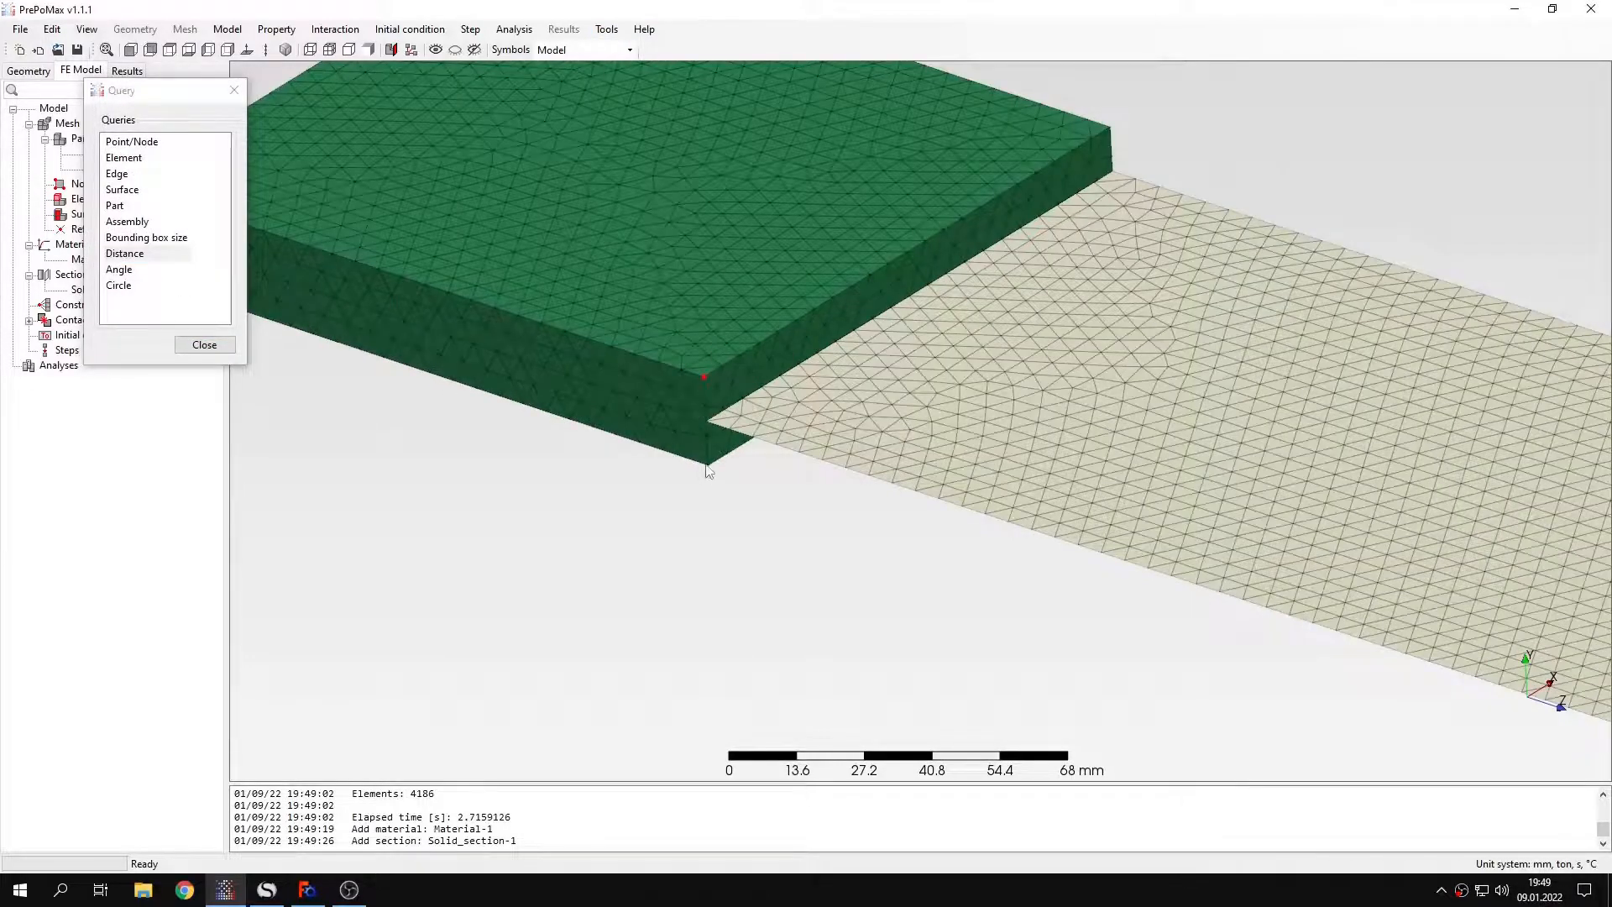
left_click(707, 465)
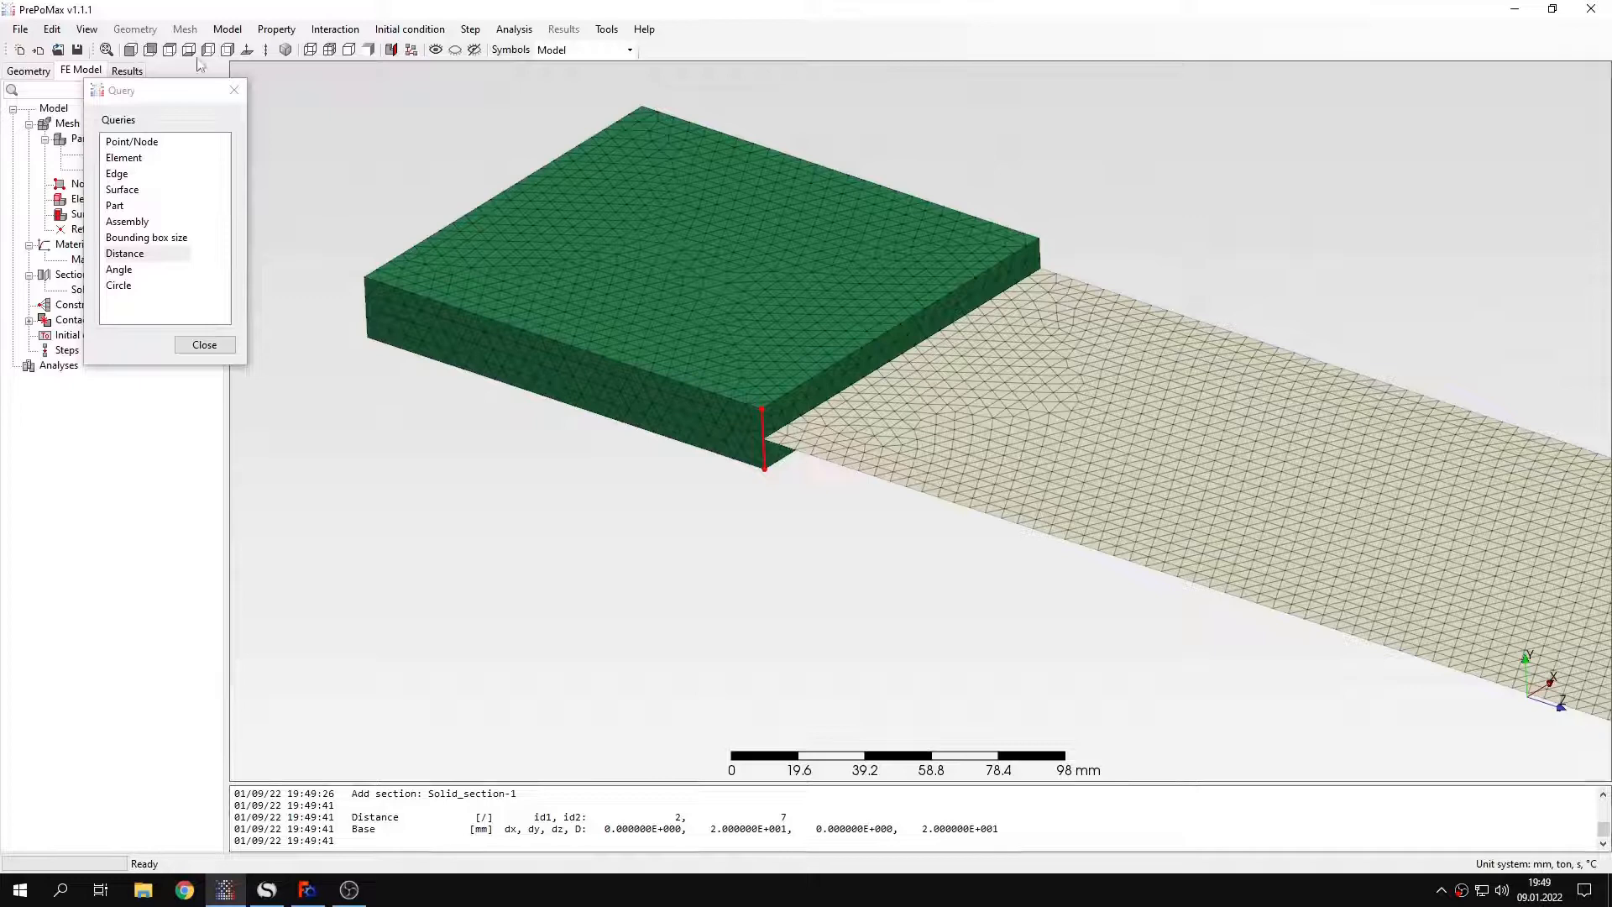
left_click(203, 344)
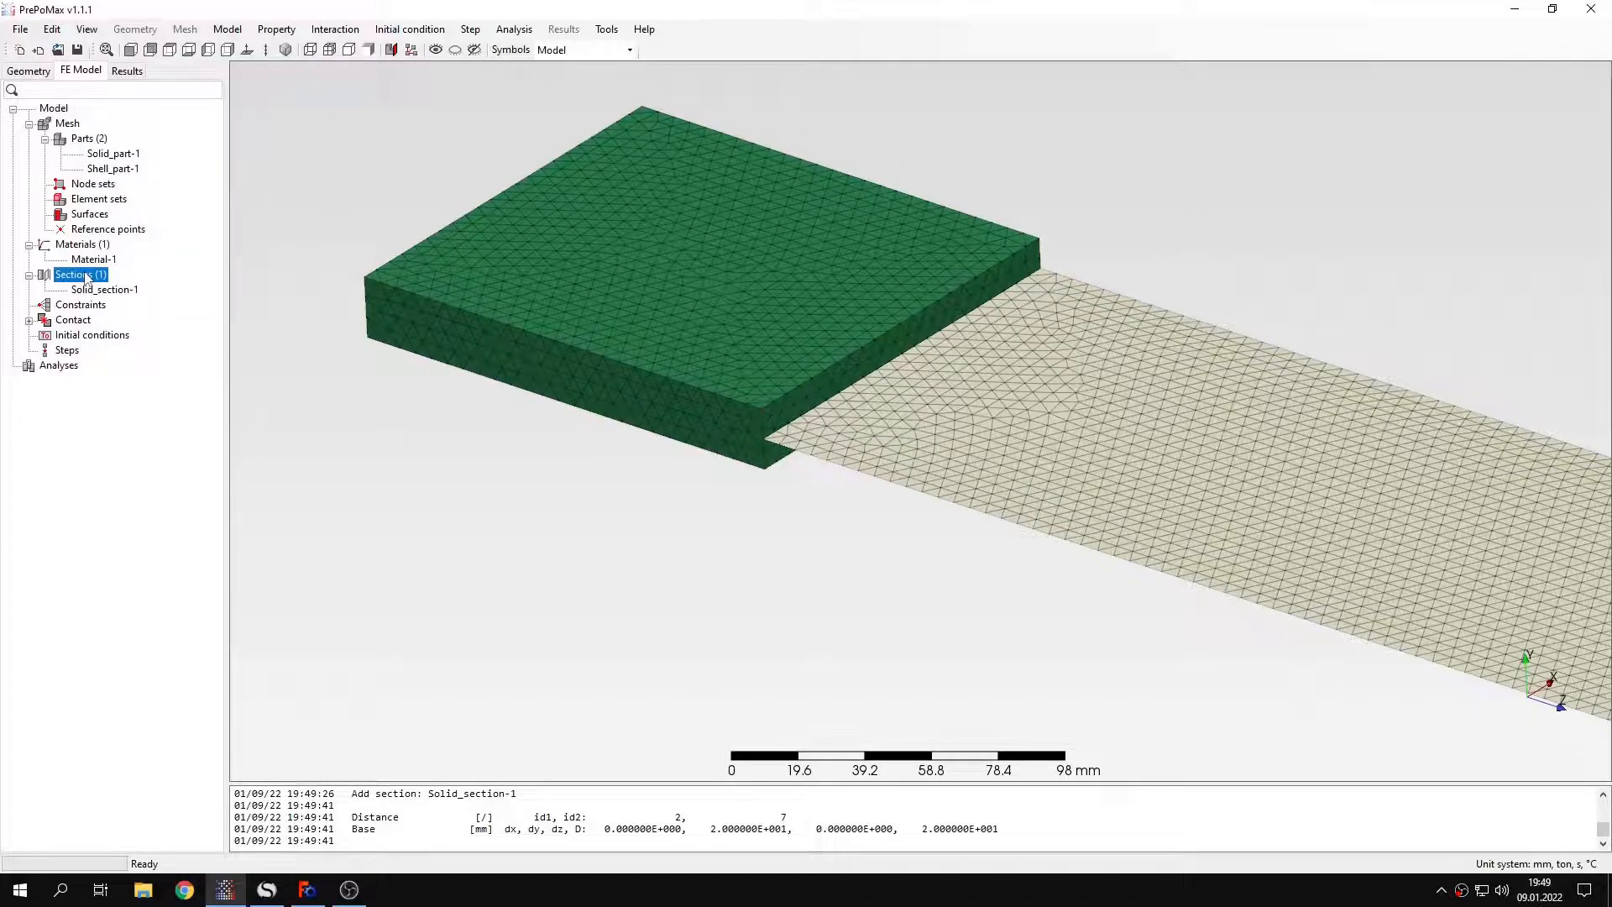
Create Shell_section-1, 20 mm thick with Material-1, on the shell plate
double_click(79, 274)
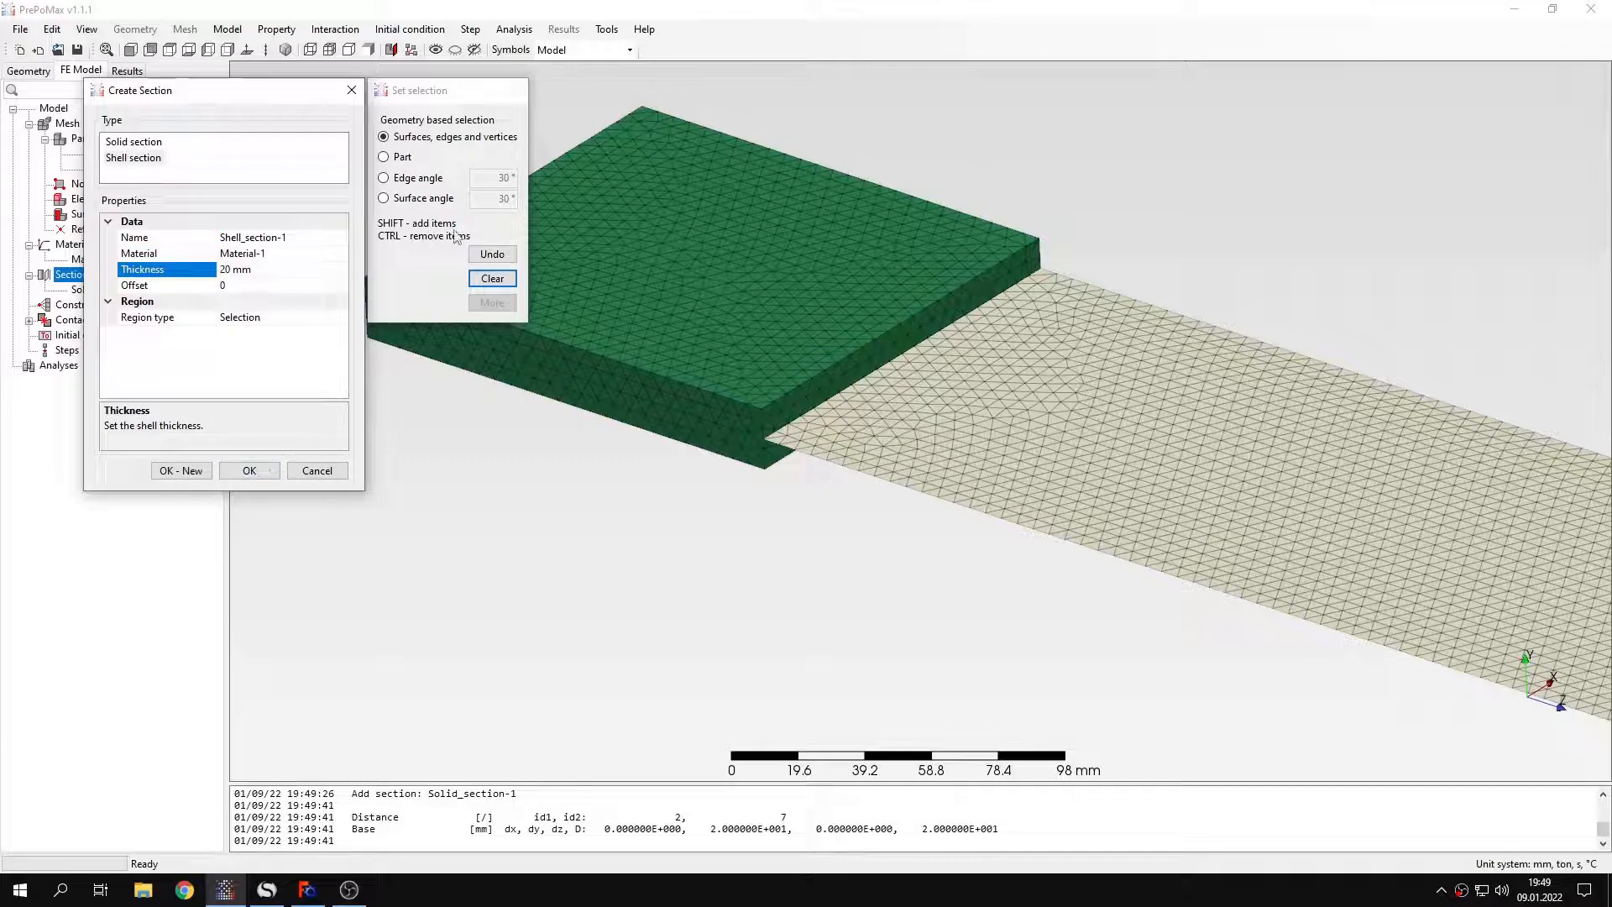
left_click(249, 470)
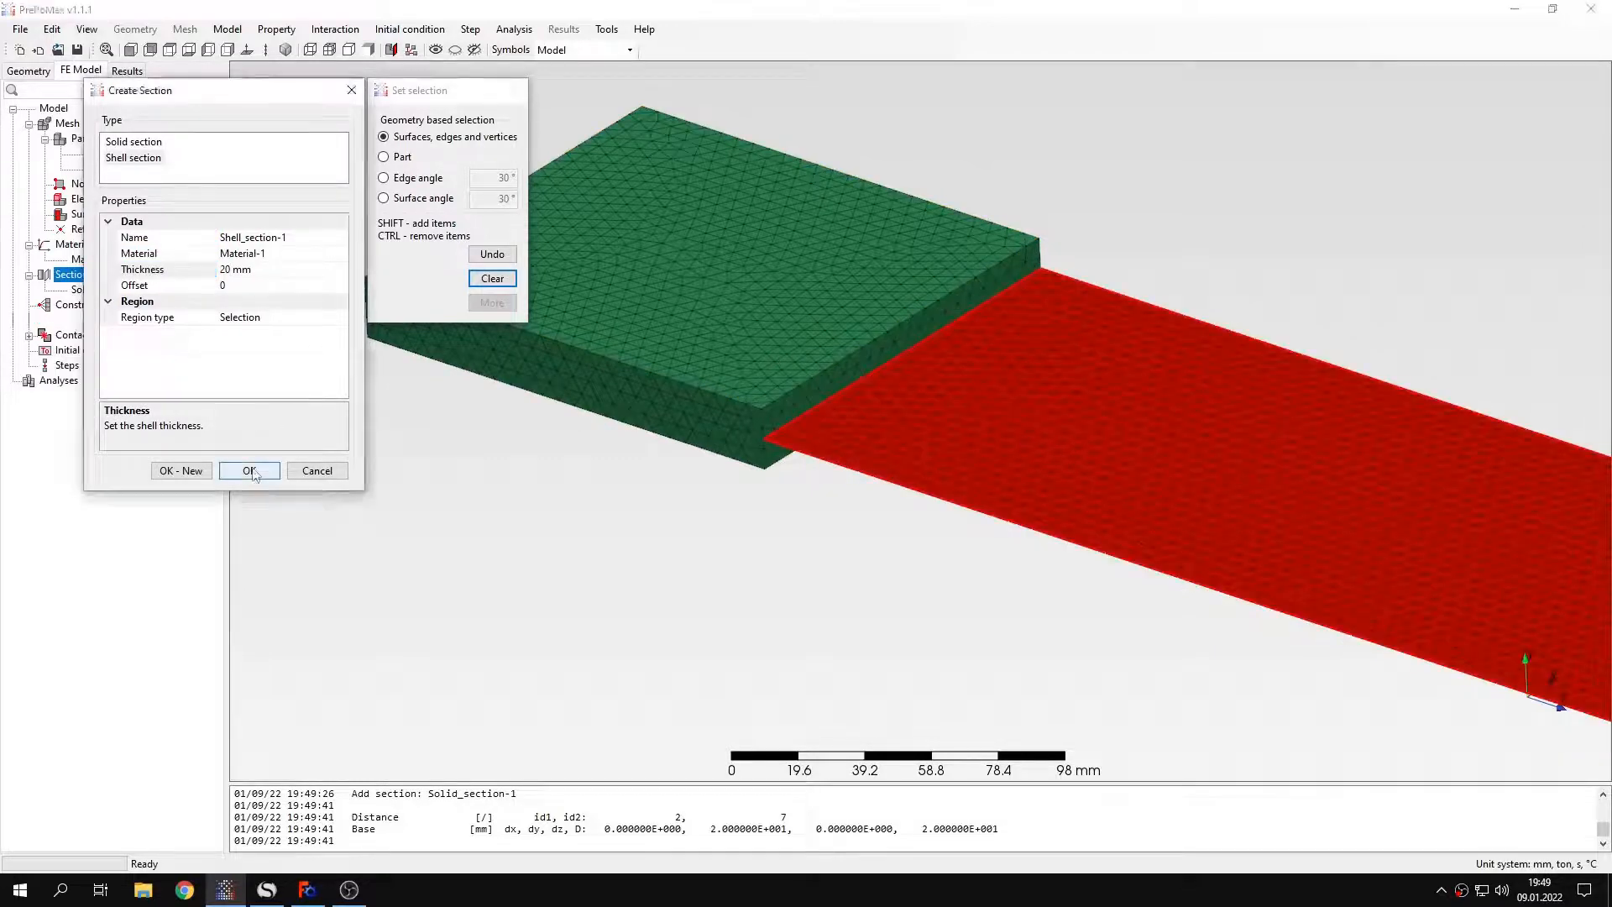
left_click(249, 470)
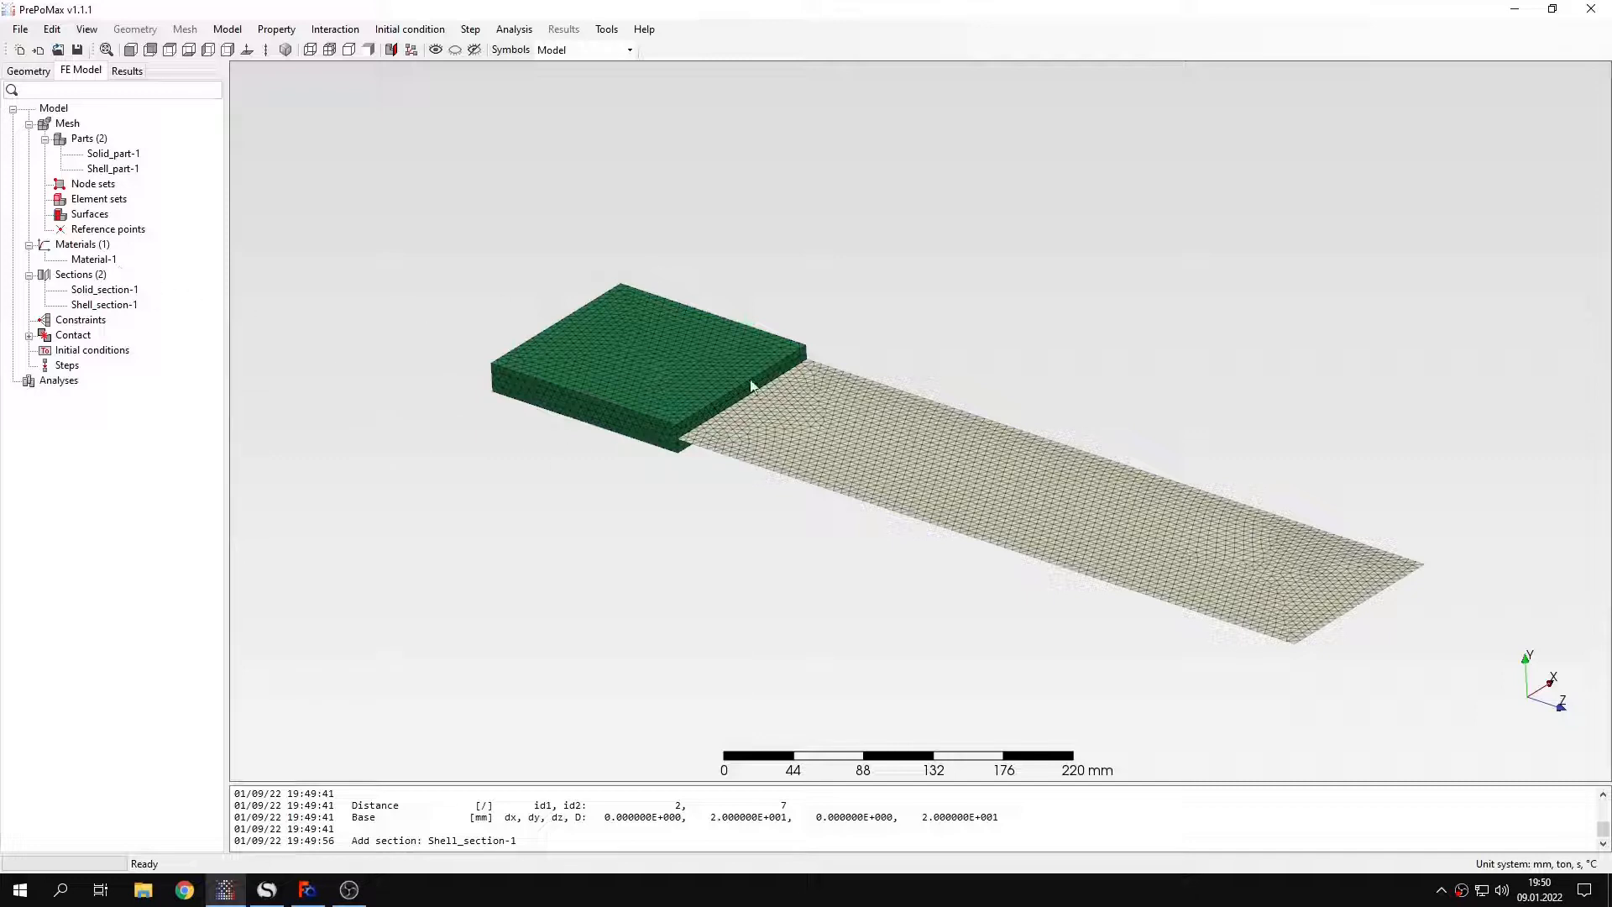
mouse_move(97, 369)
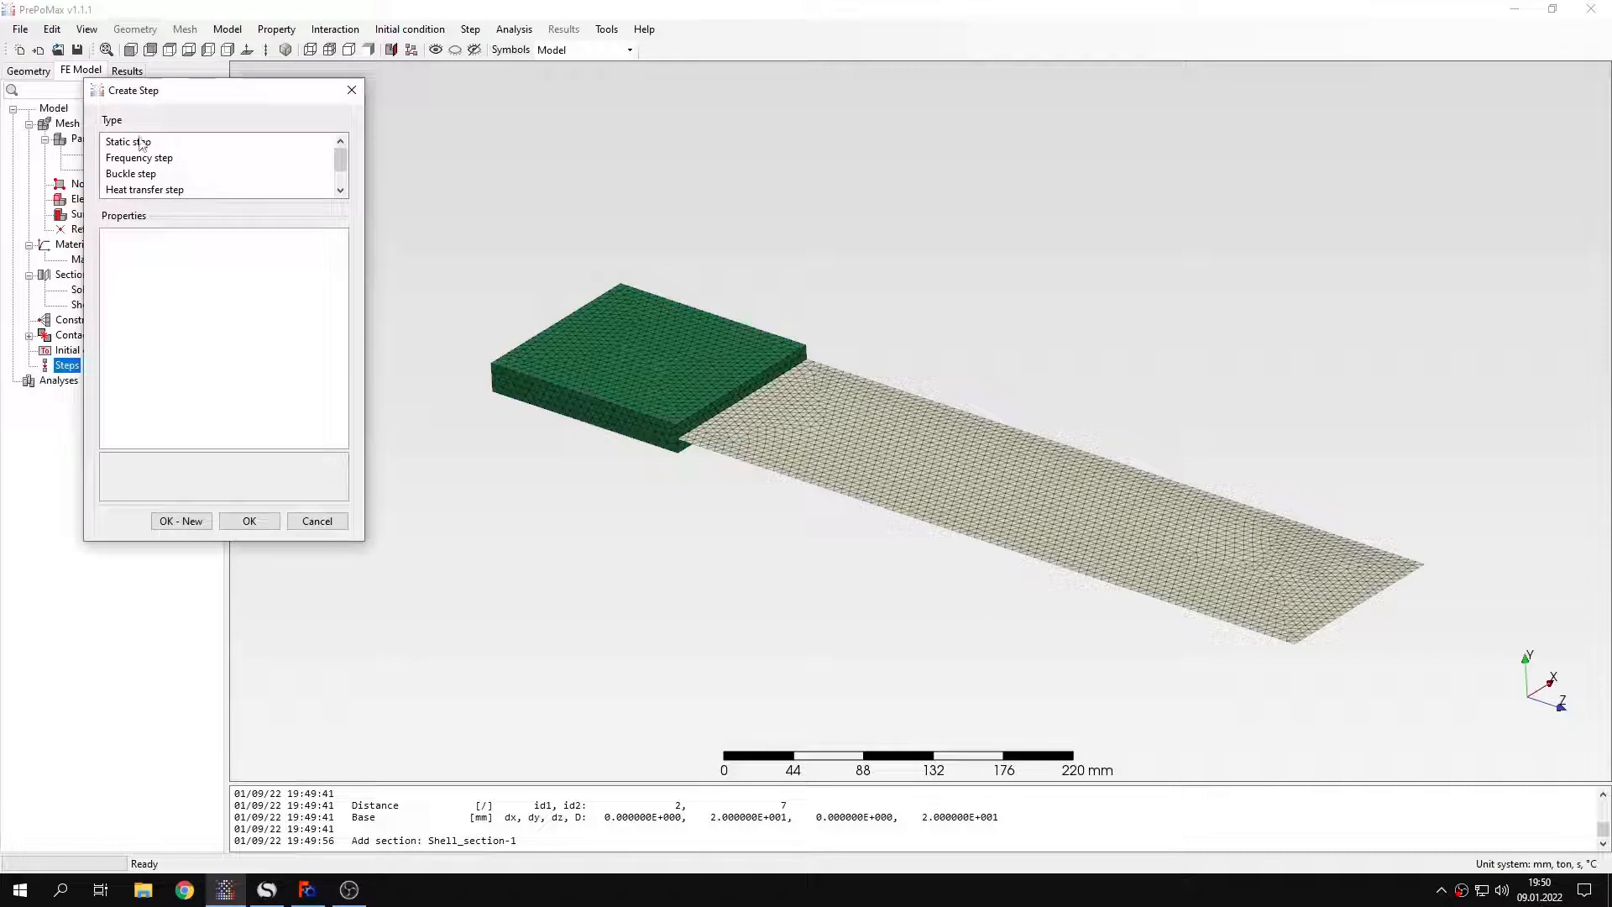
Add the static analysis step Step-1
left_click(248, 520)
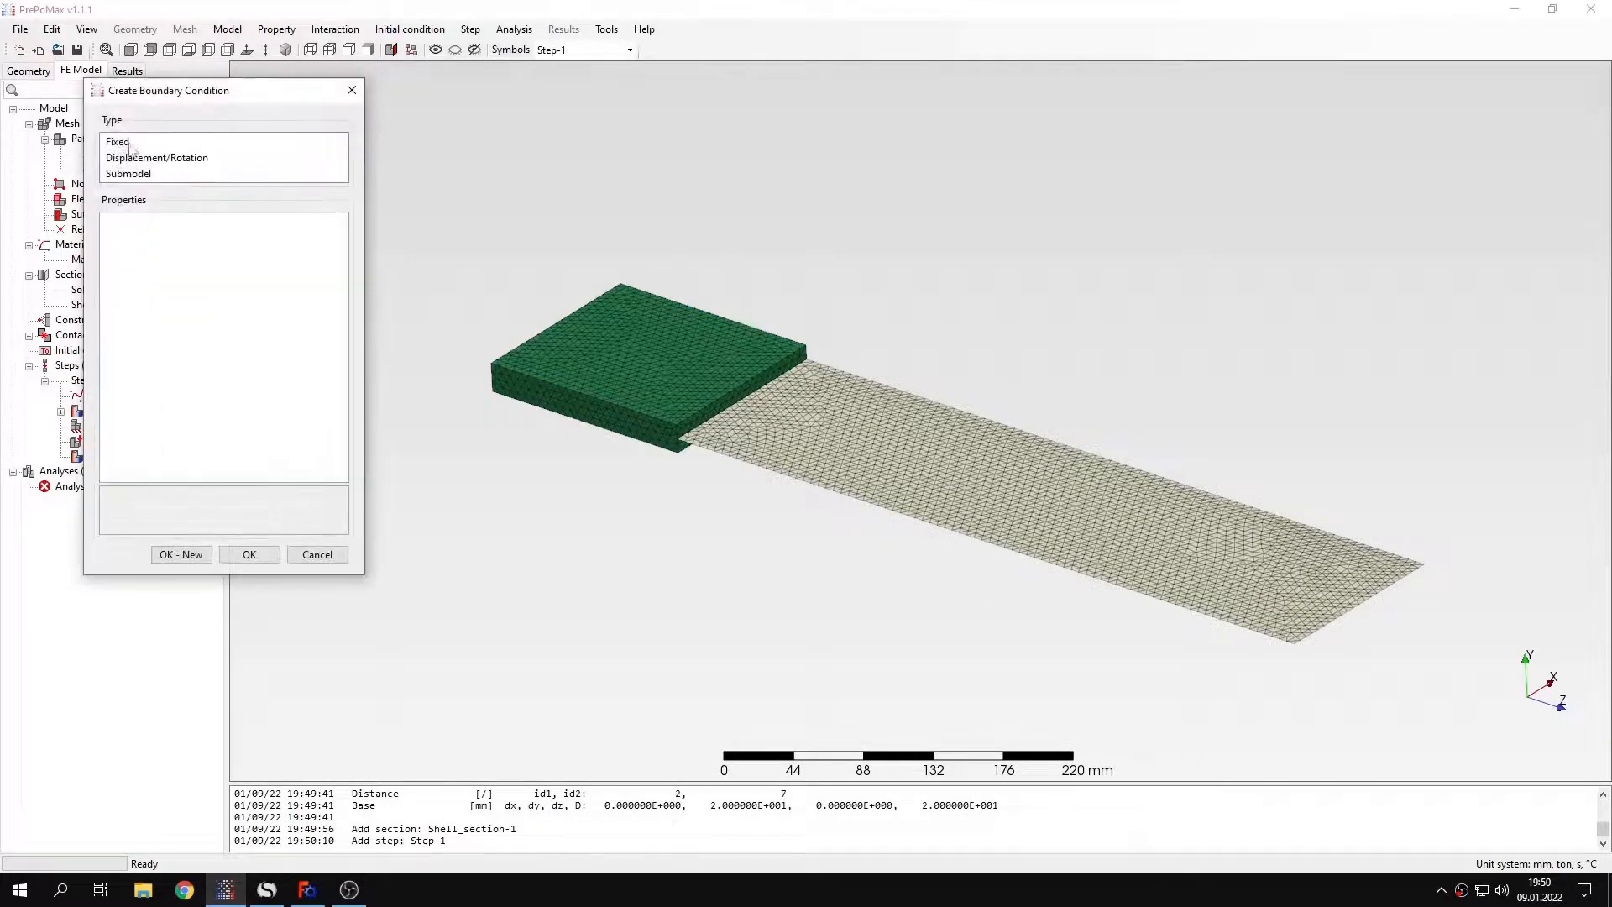
Apply the Fixed-1 boundary condition to the solid block's outer end face
left_click(117, 141)
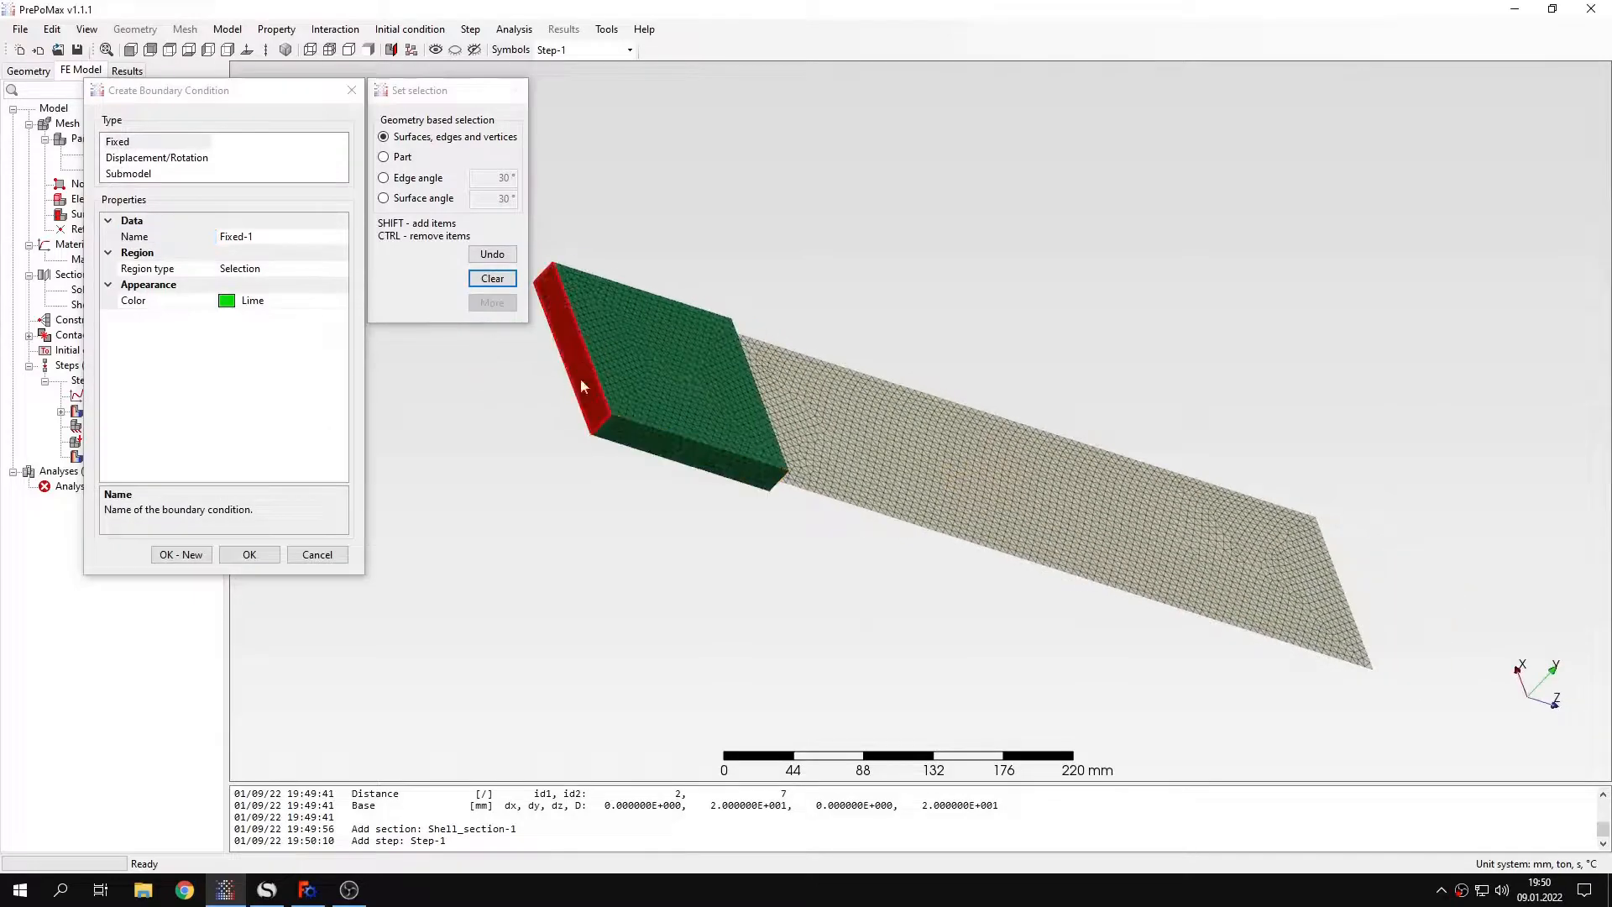
left_click(249, 554)
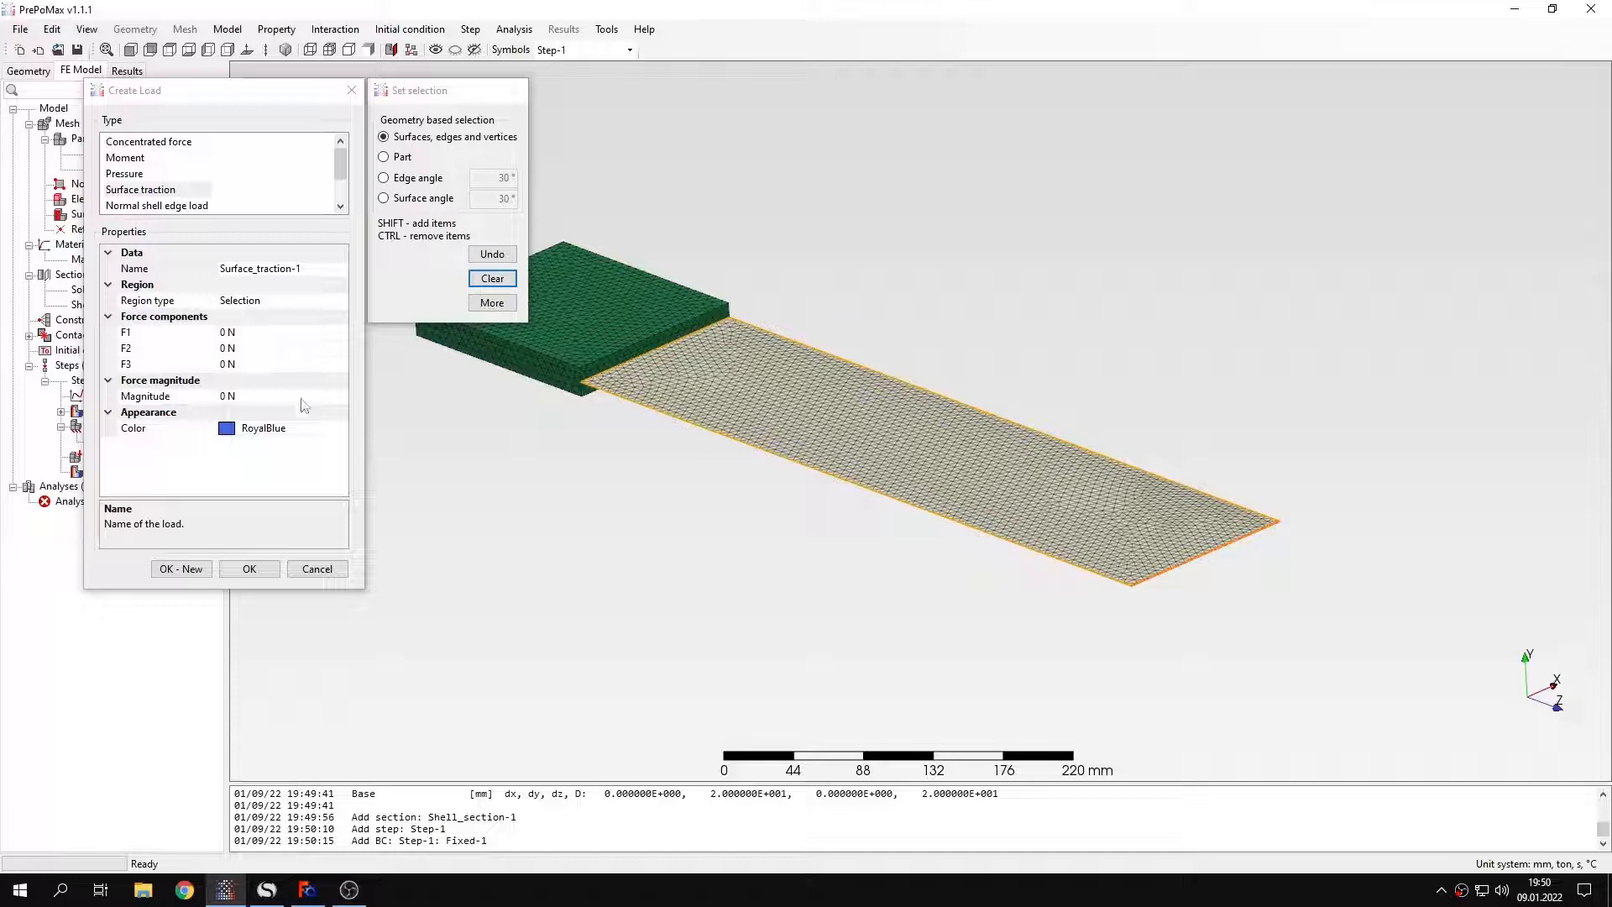
Apply Surface_traction-1 with F2 = -2000 N to the shell plate's free end edge
left_click(165, 347)
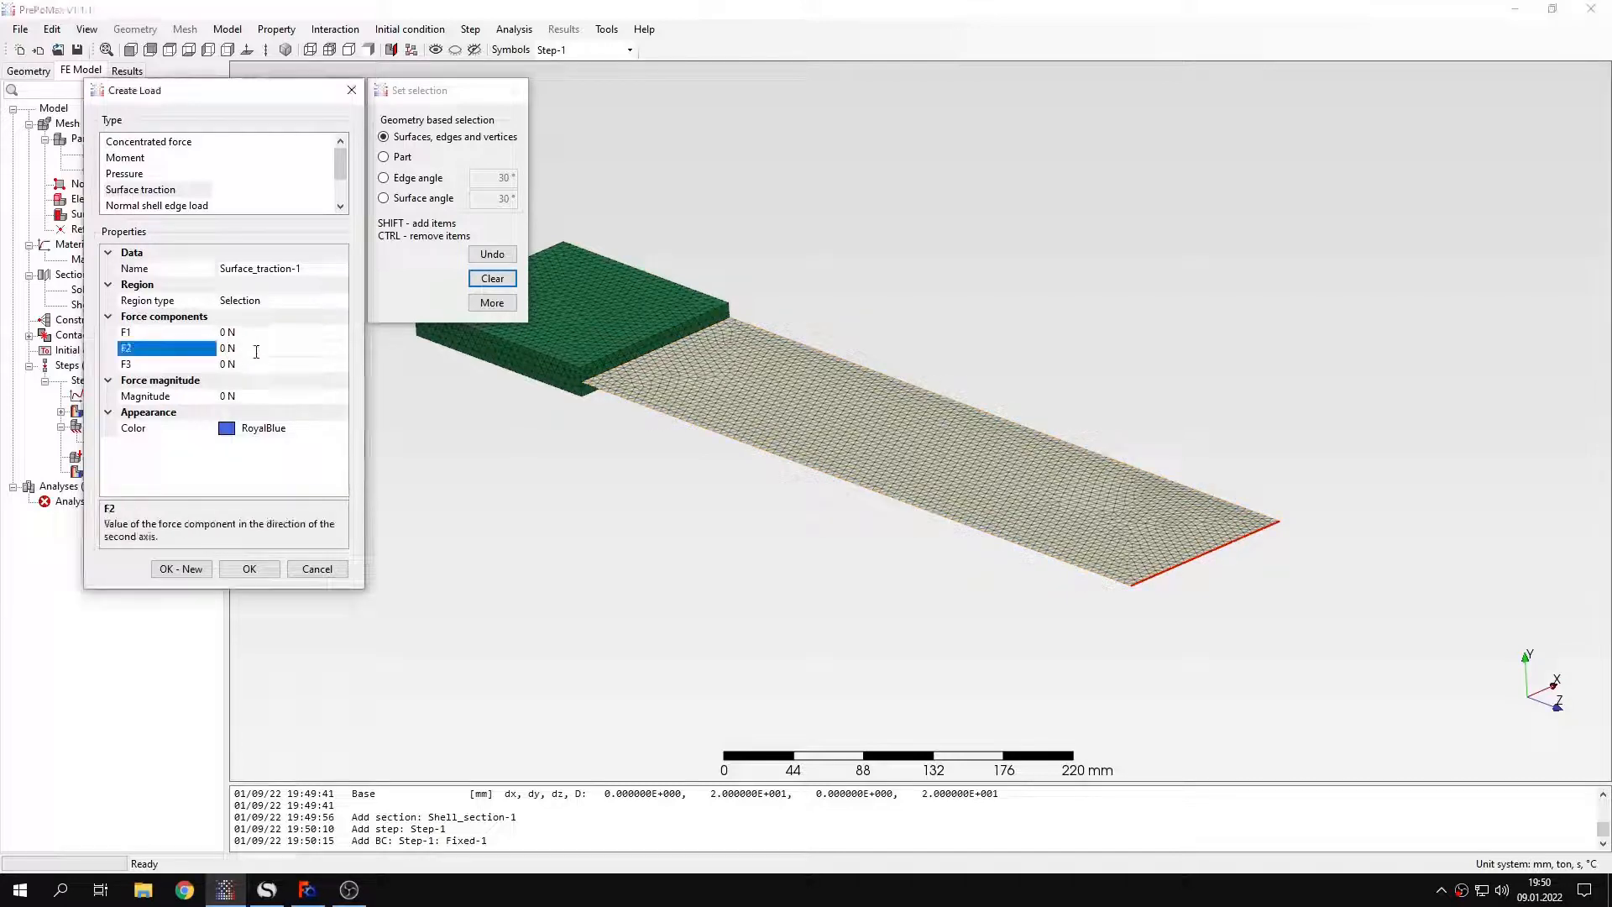
type("-200")
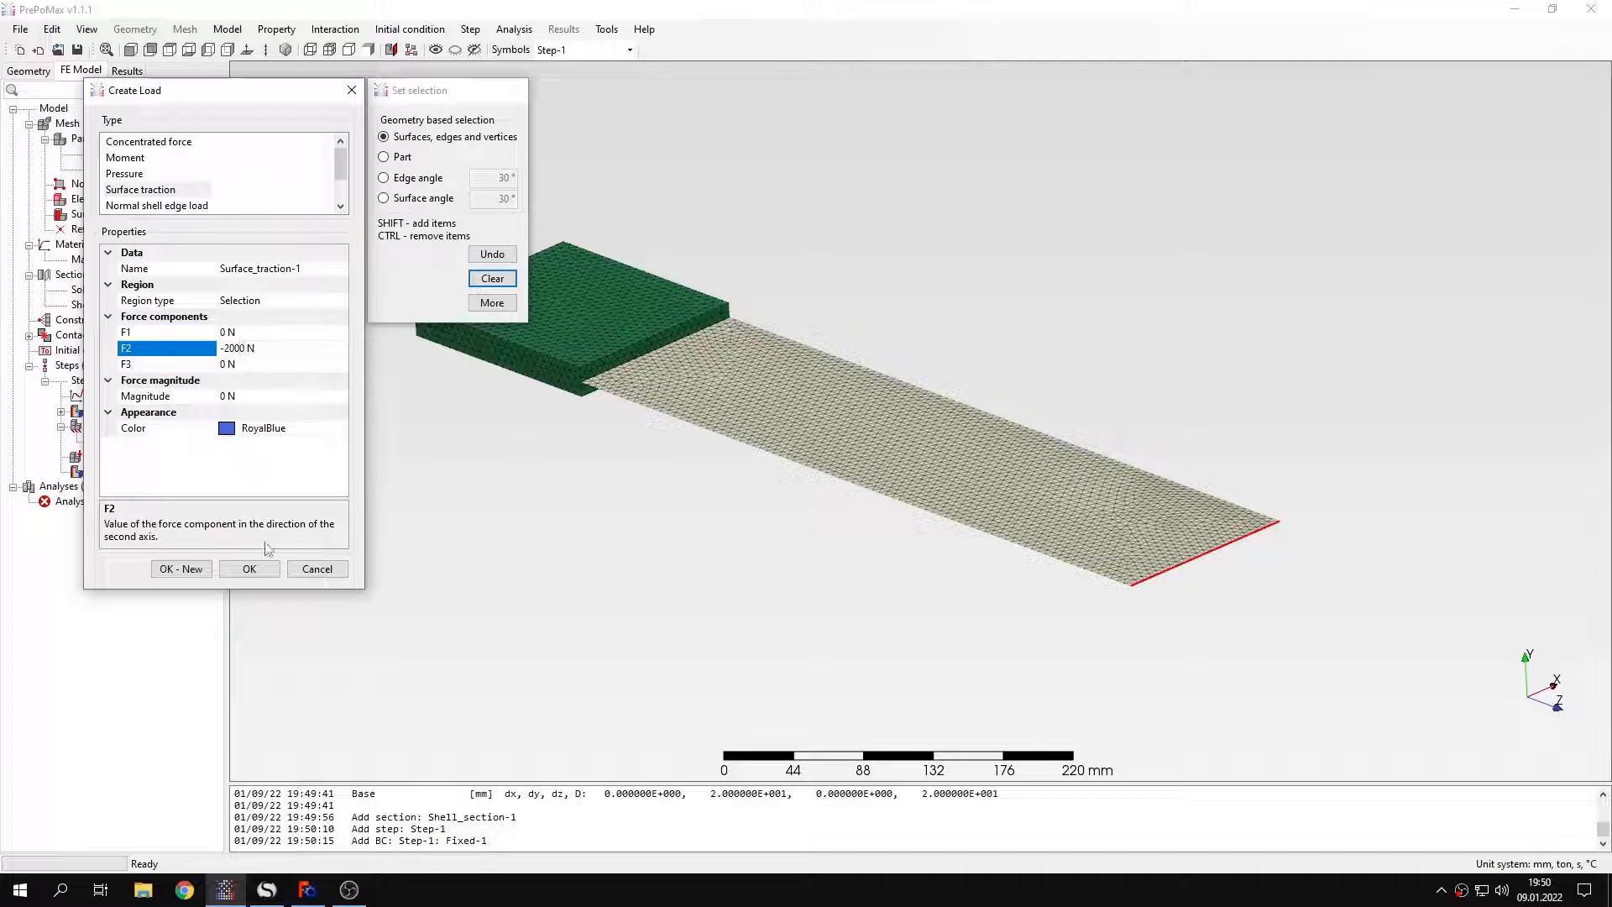
left_click(248, 569)
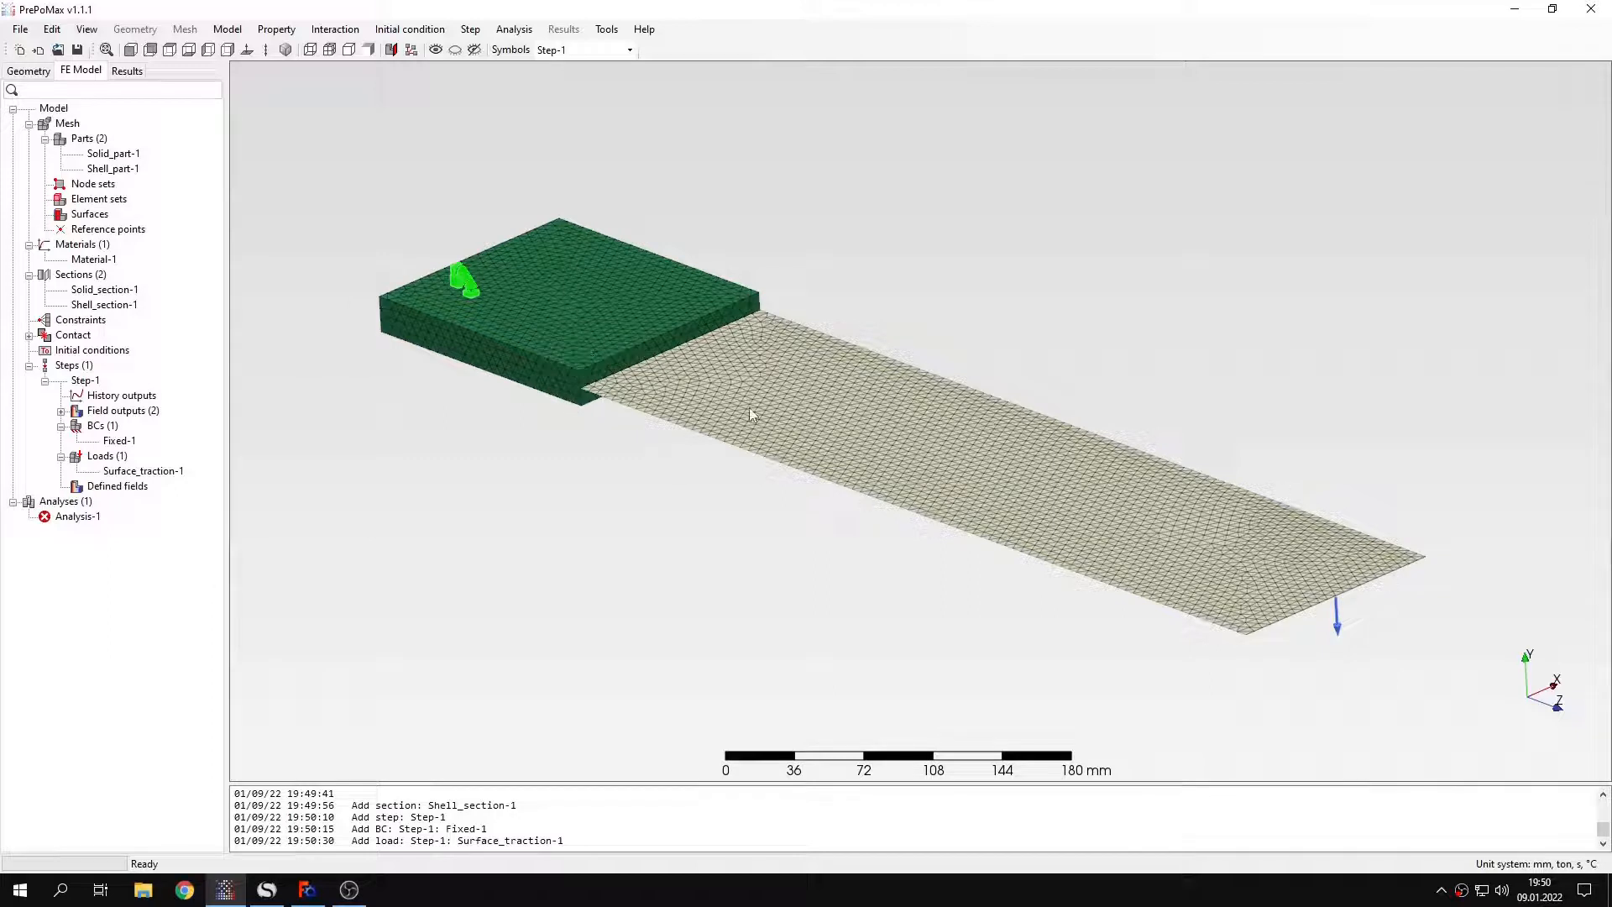
mouse_move(722, 362)
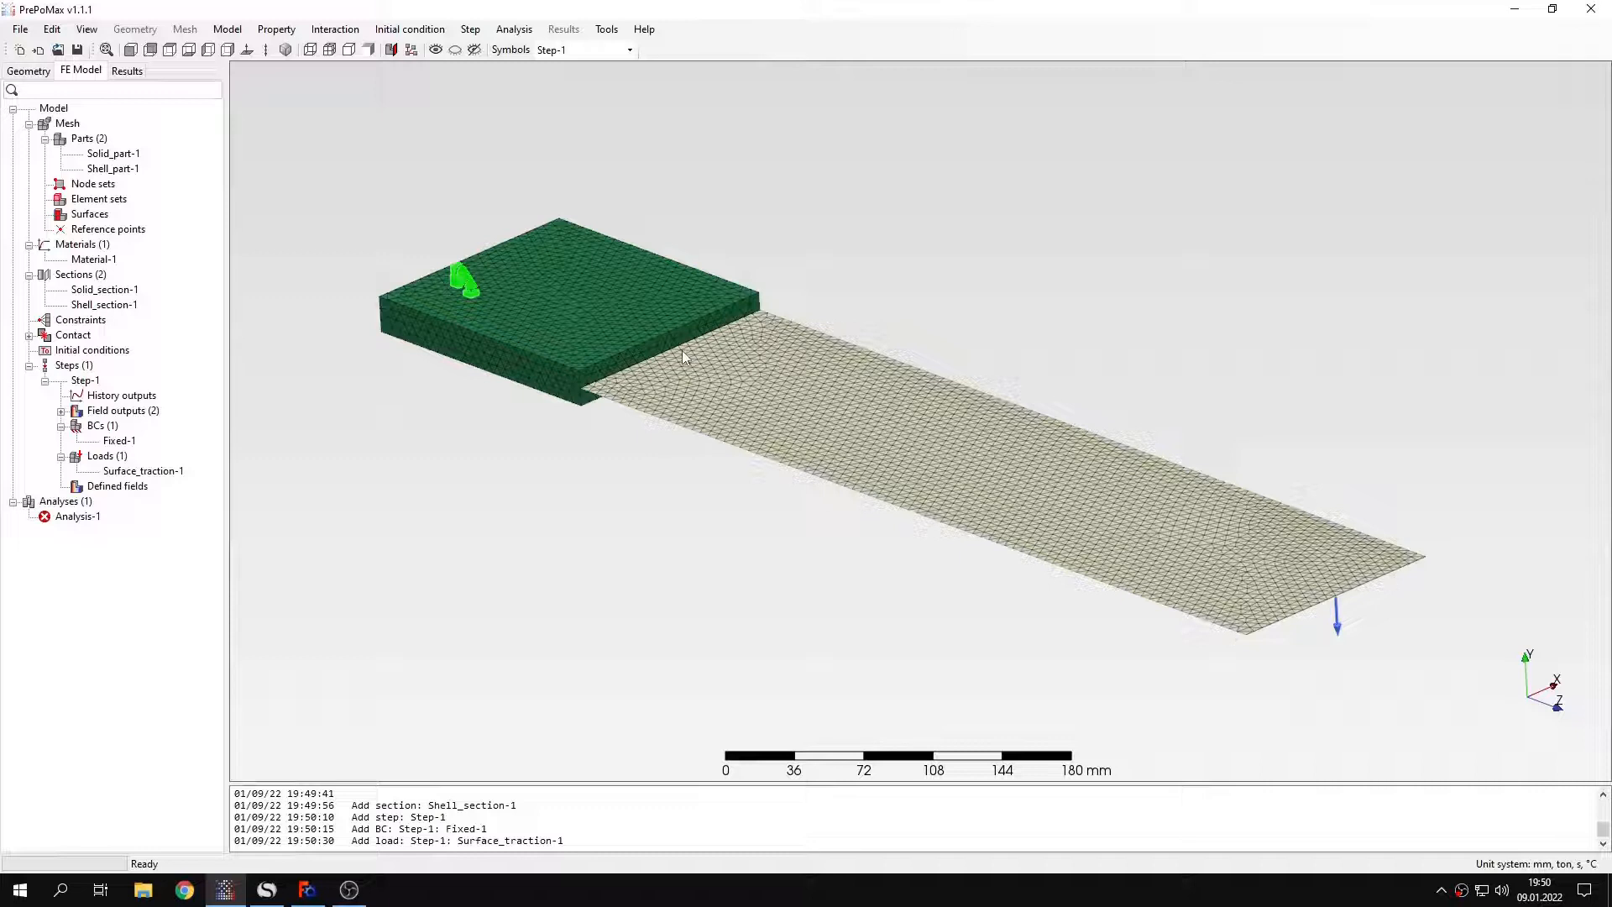
mouse_move(658, 351)
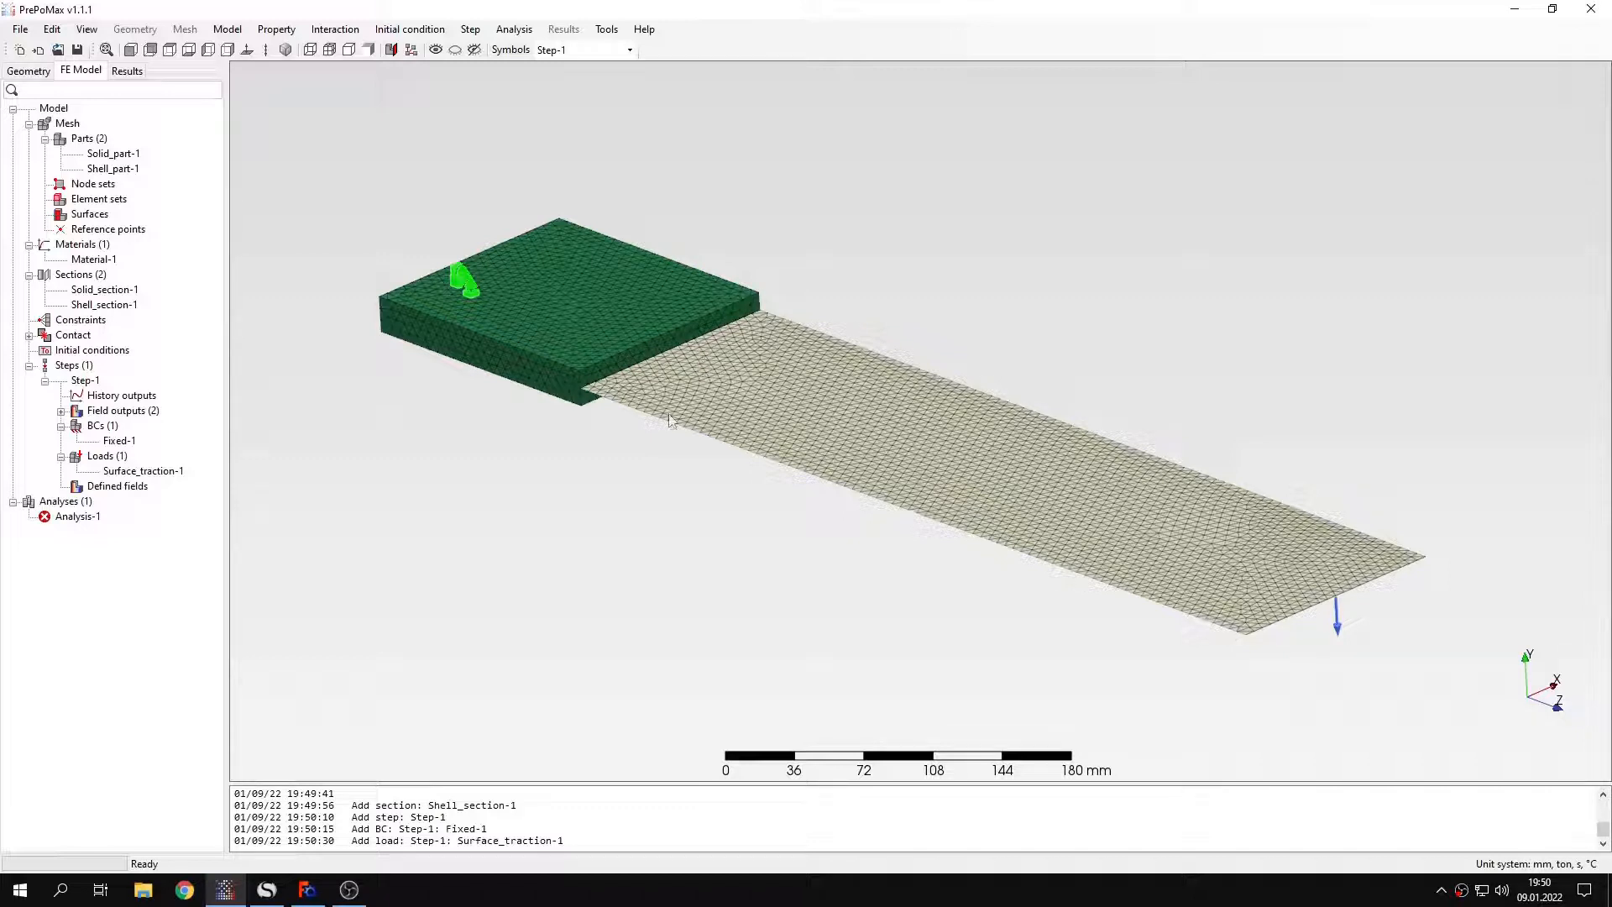
mouse_move(662, 437)
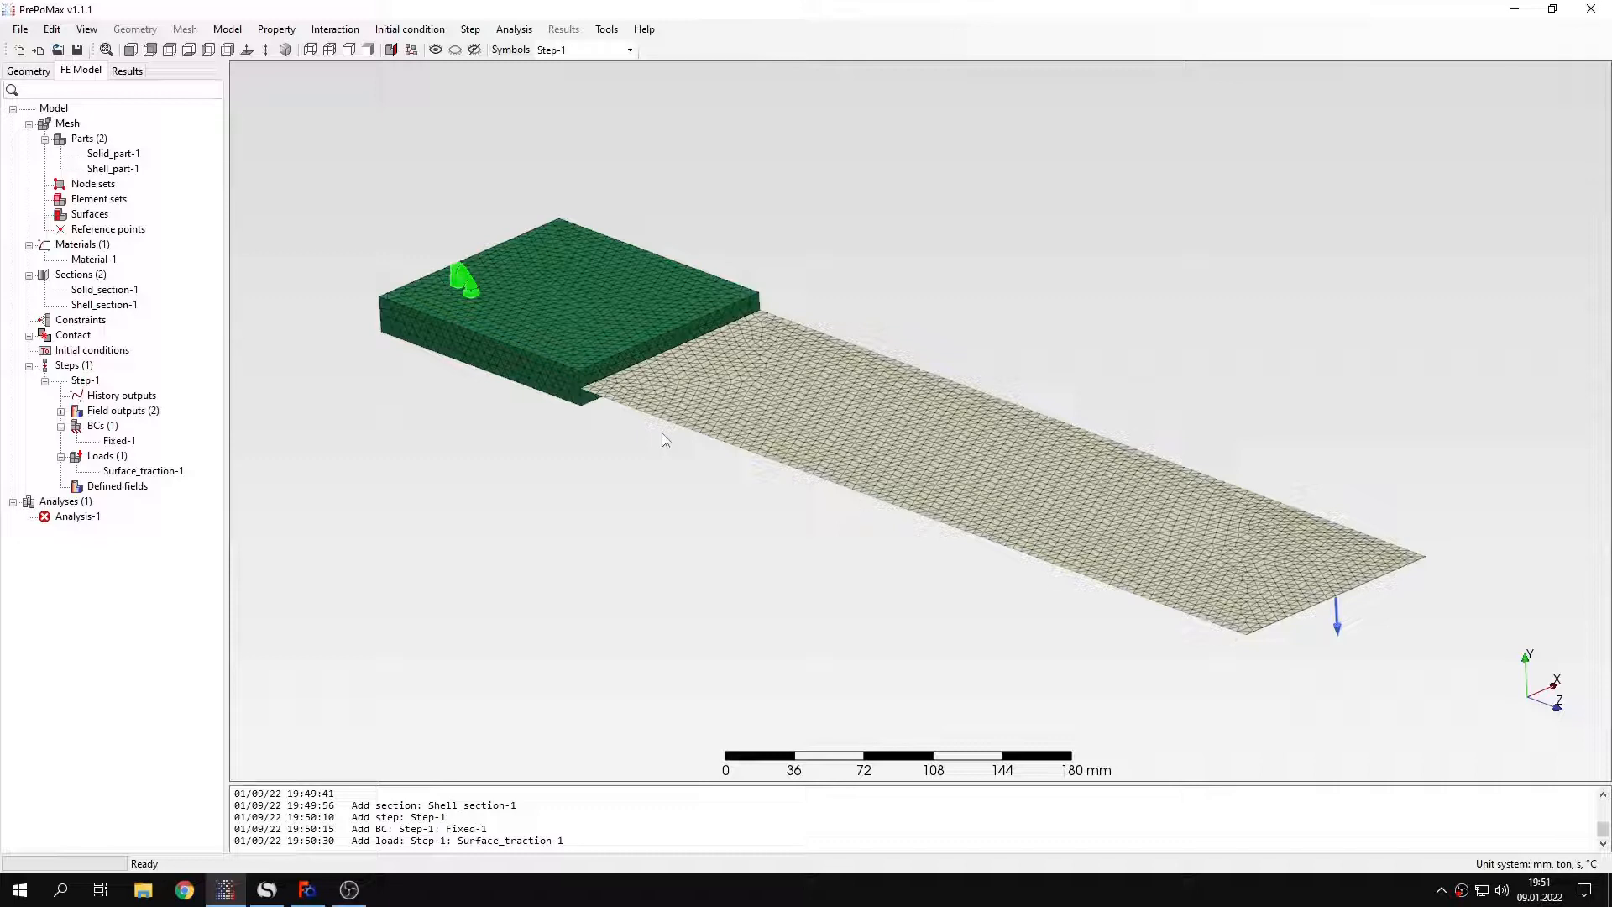
mouse_move(106, 327)
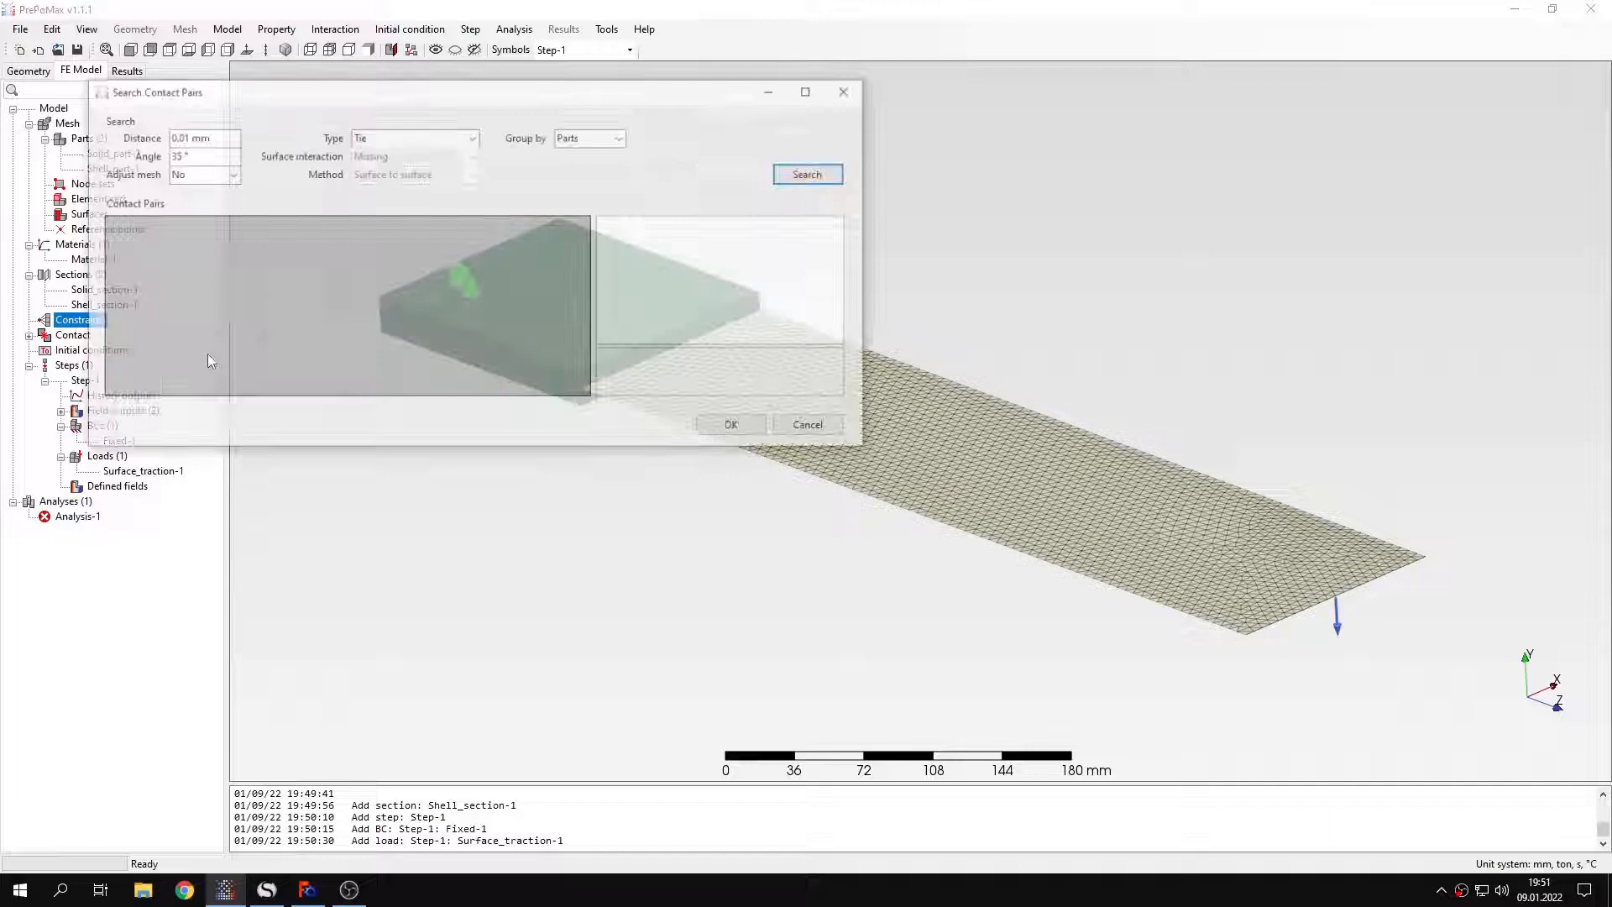
Search for touching parts with Type Tie and create constraint Solid_part-1_to_Shell_part-1
left_click_drag(474, 91, 644, 308)
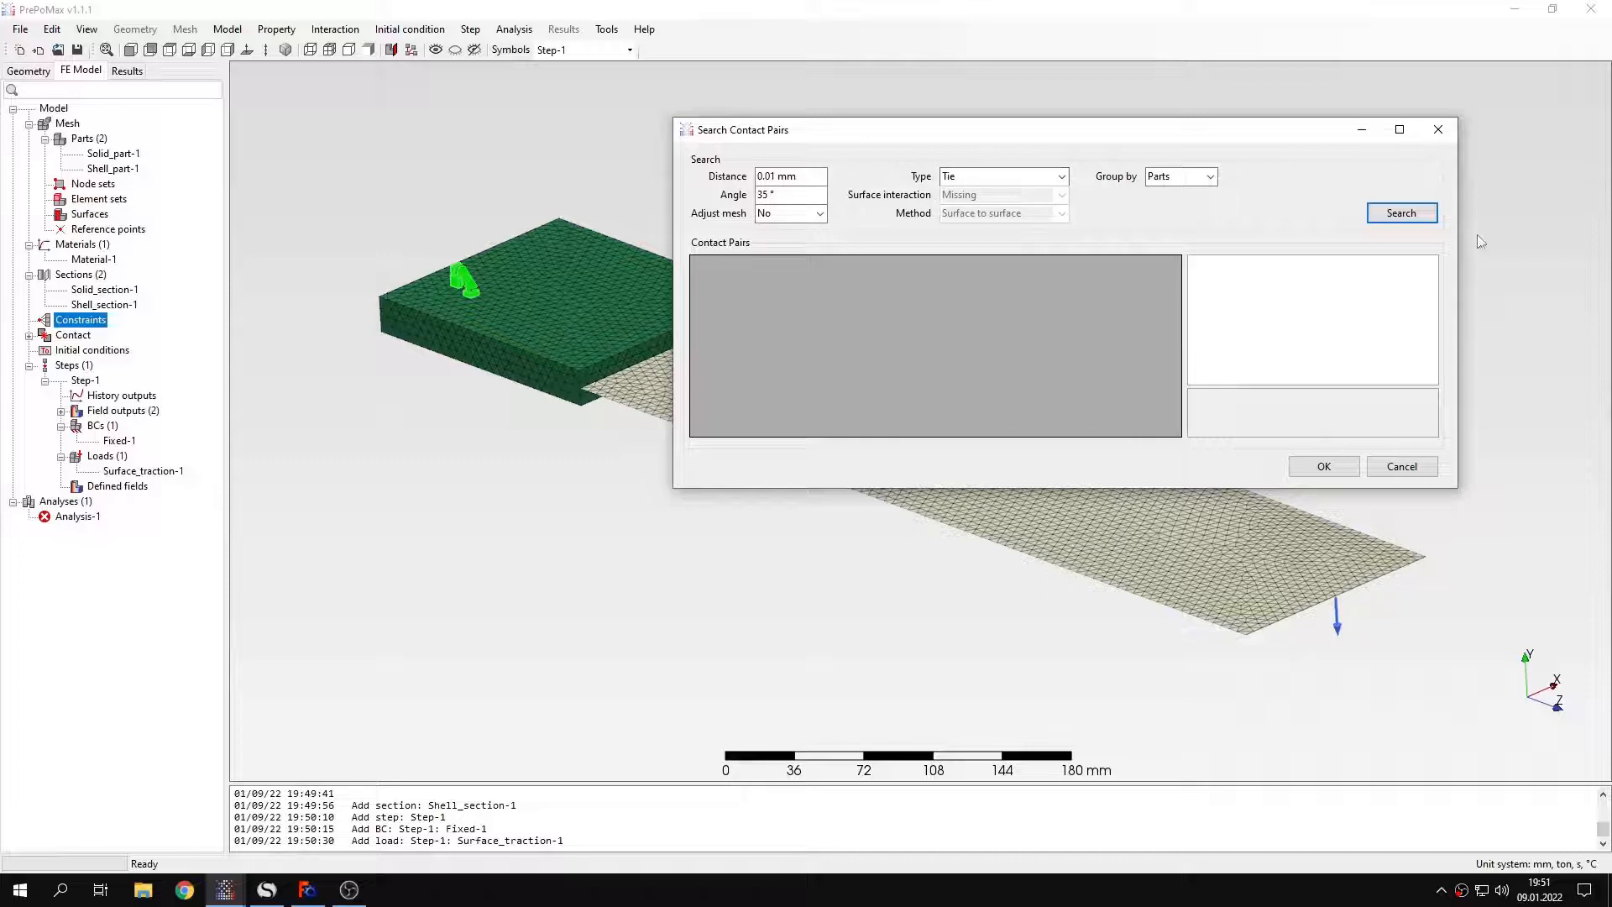
left_click(1400, 213)
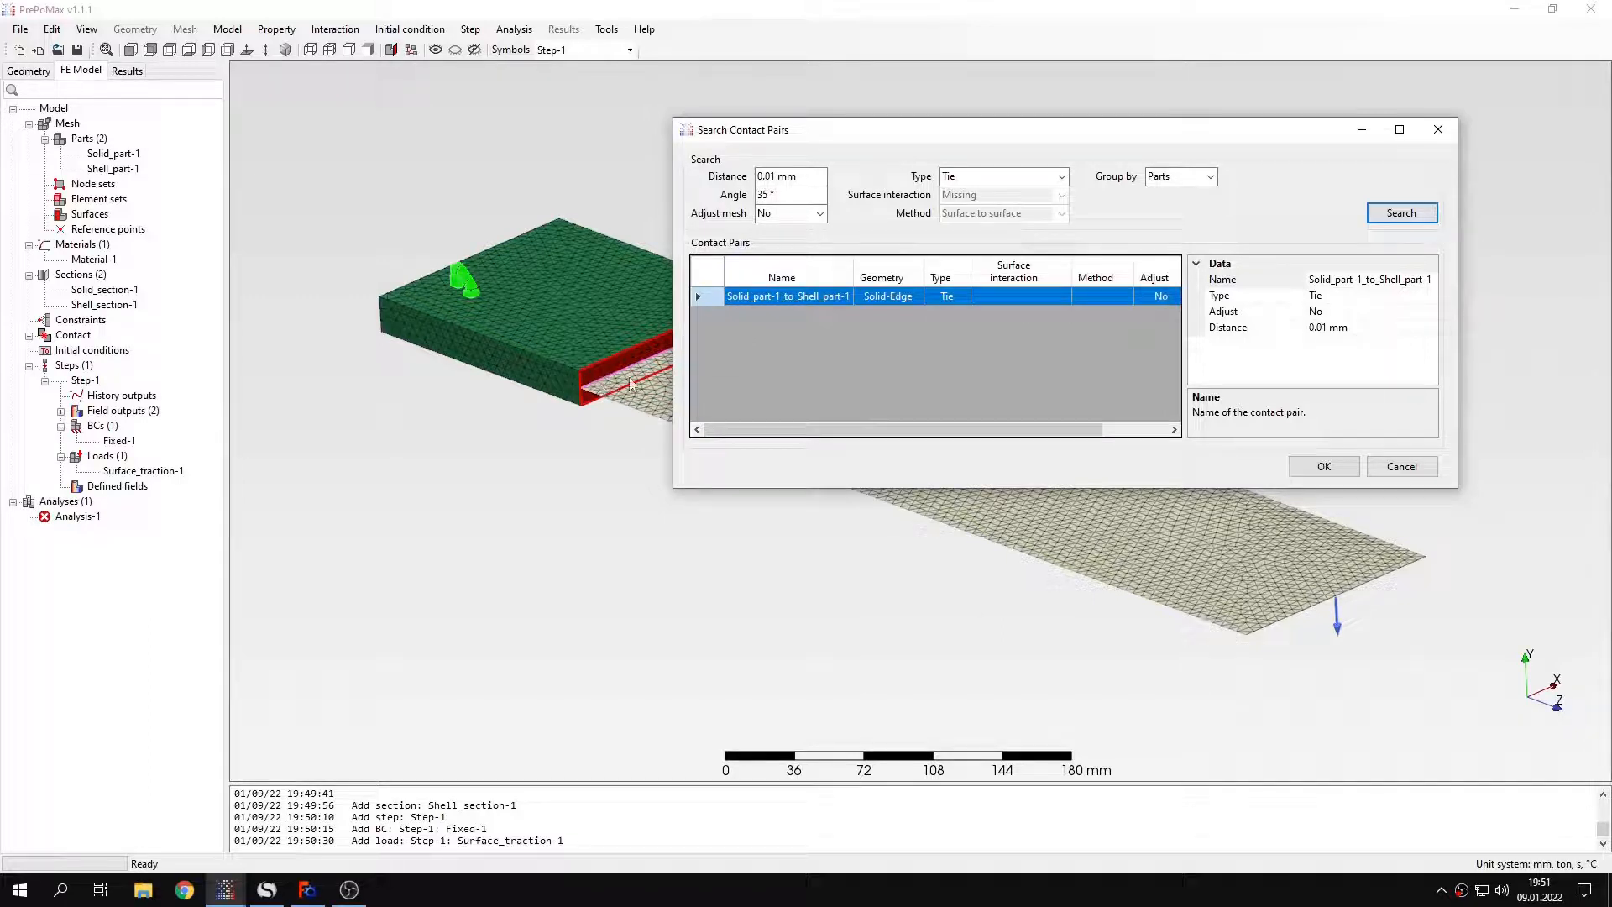
mouse_move(968, 275)
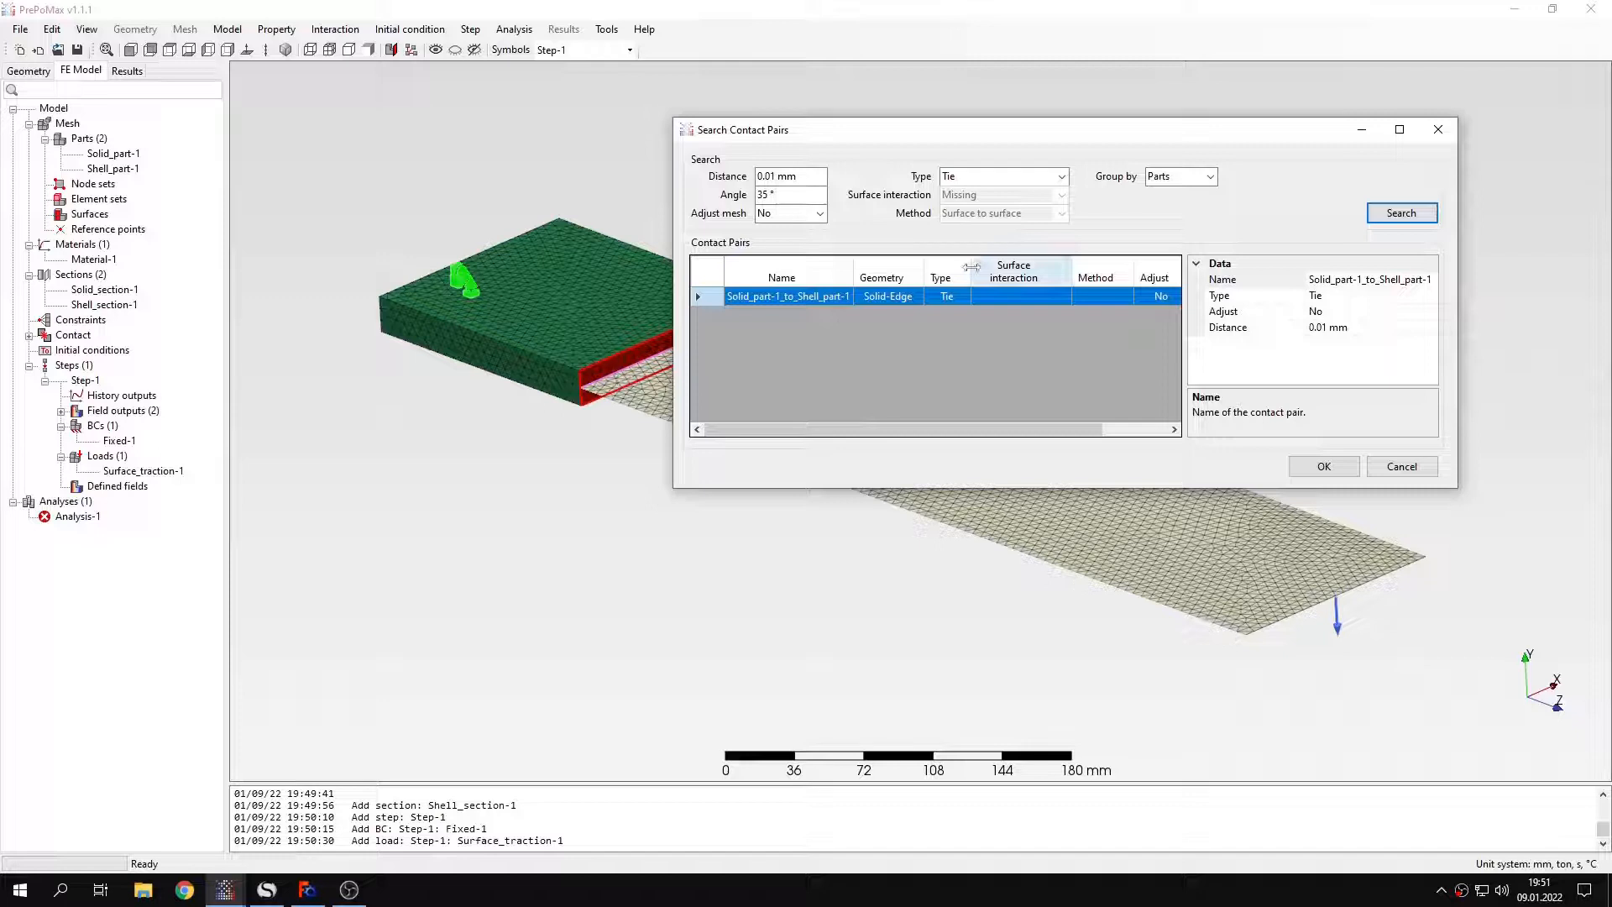
left_click(997, 177)
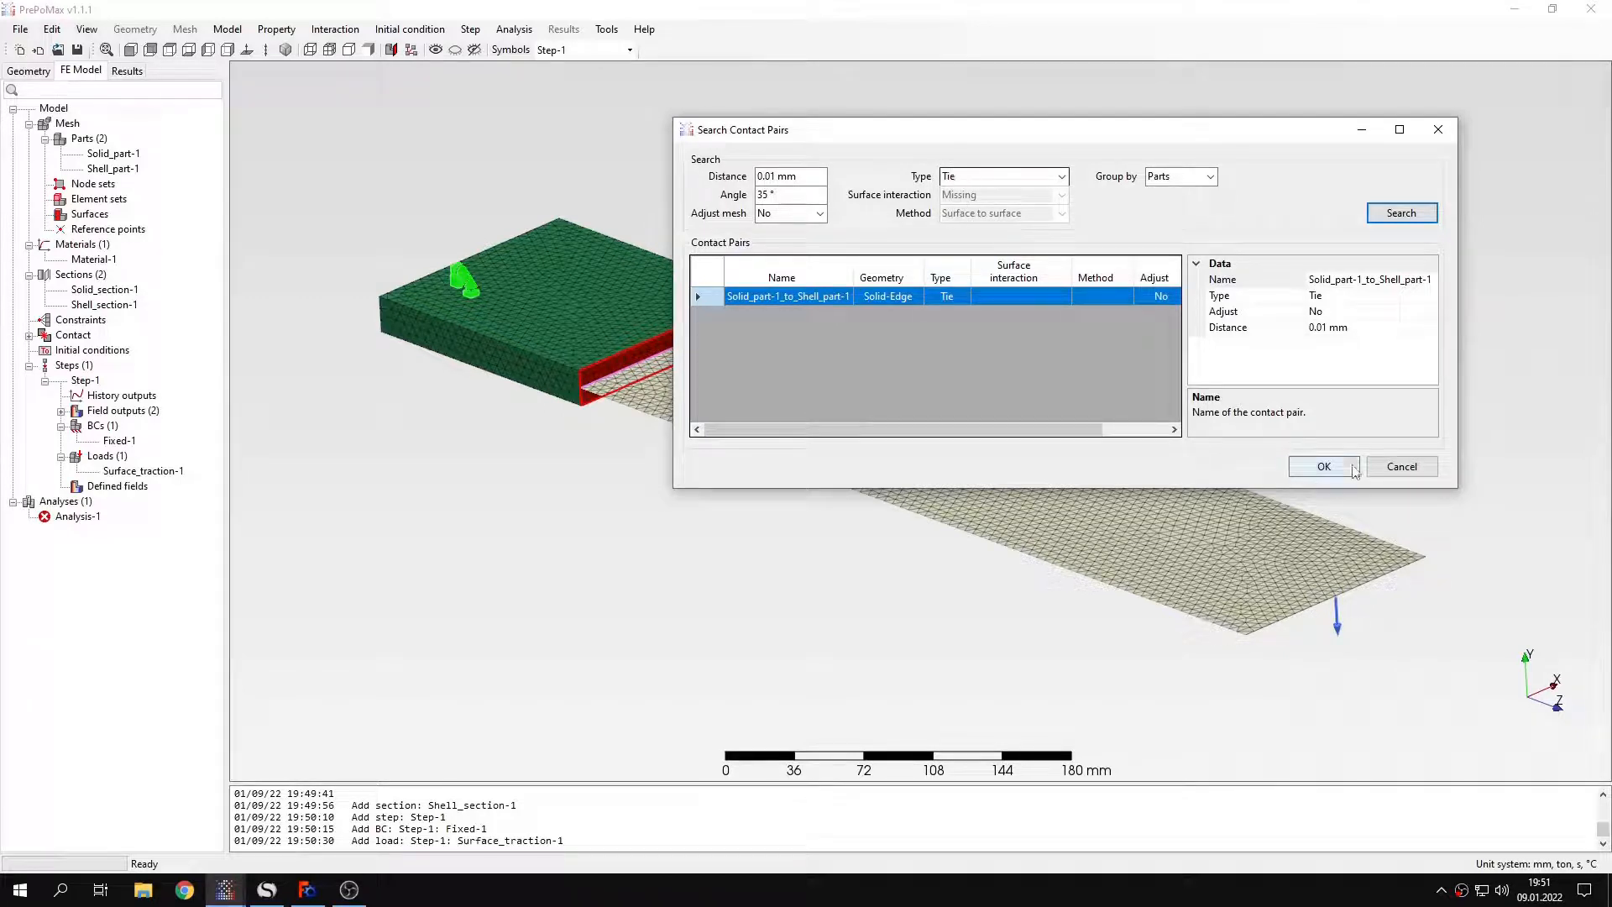
left_click(1325, 466)
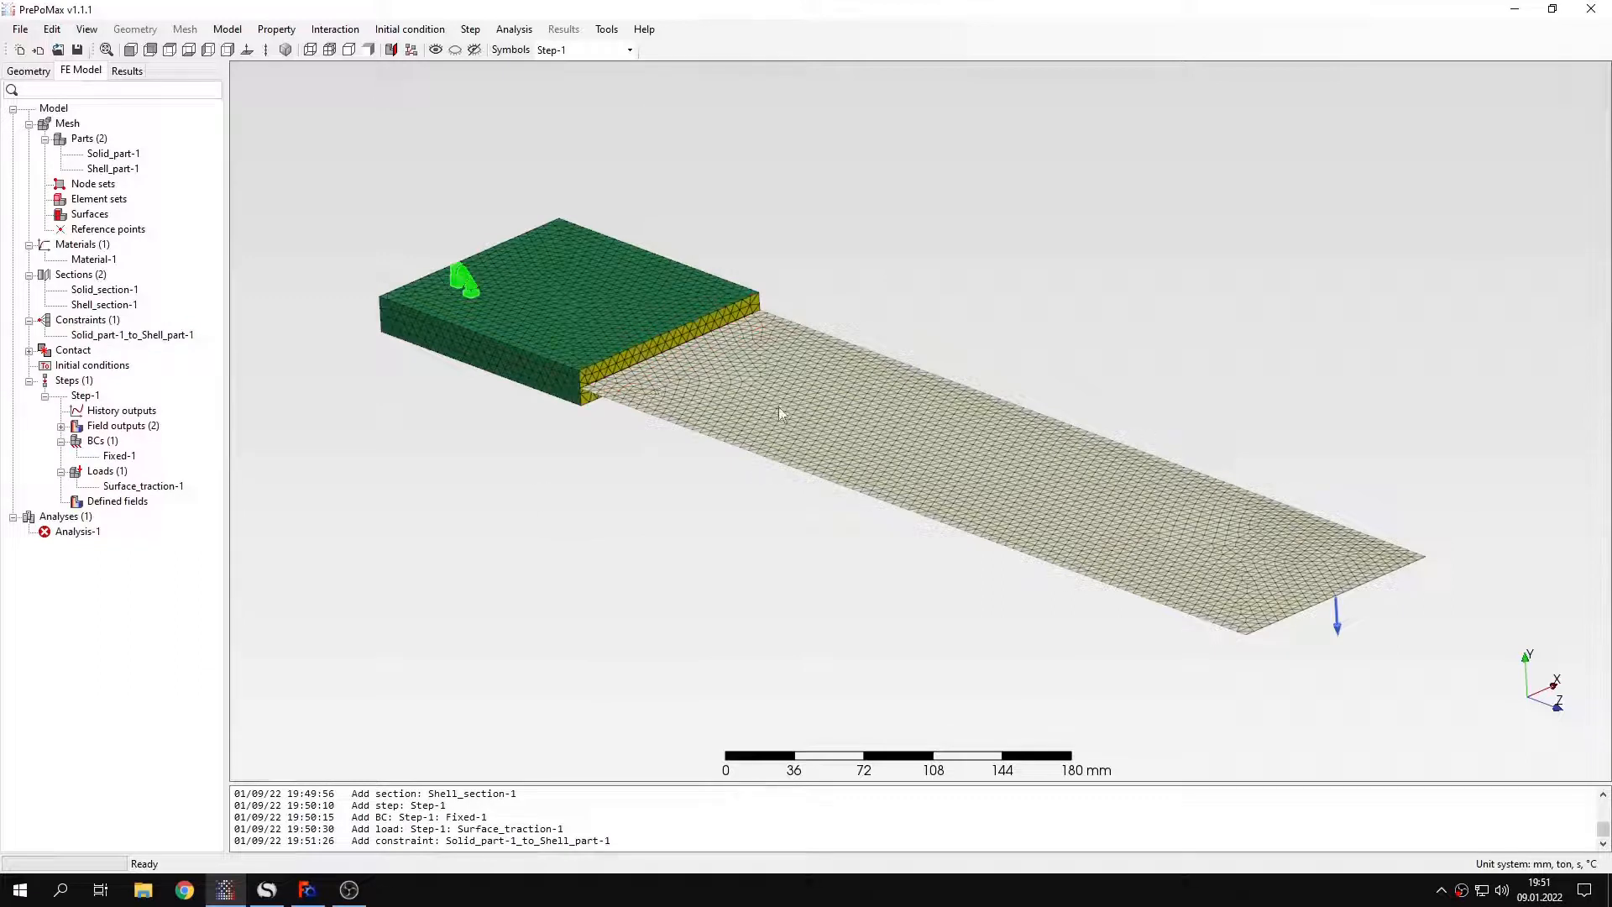
Run Analysis-1 and load its results once the job finishes
right_click(78, 530)
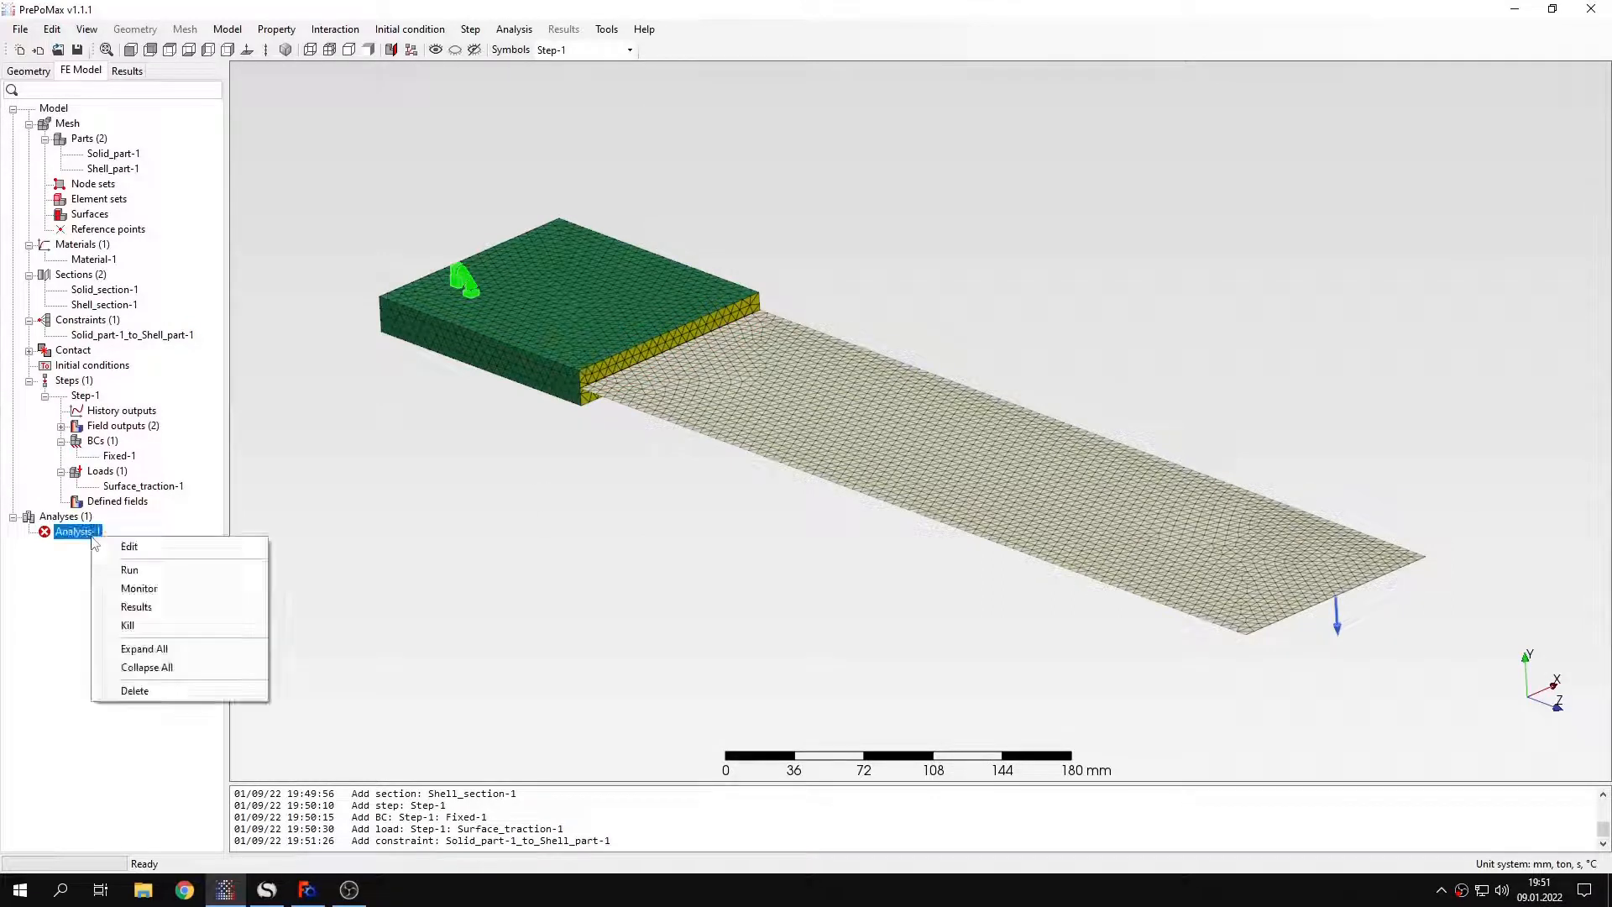
left_click(130, 569)
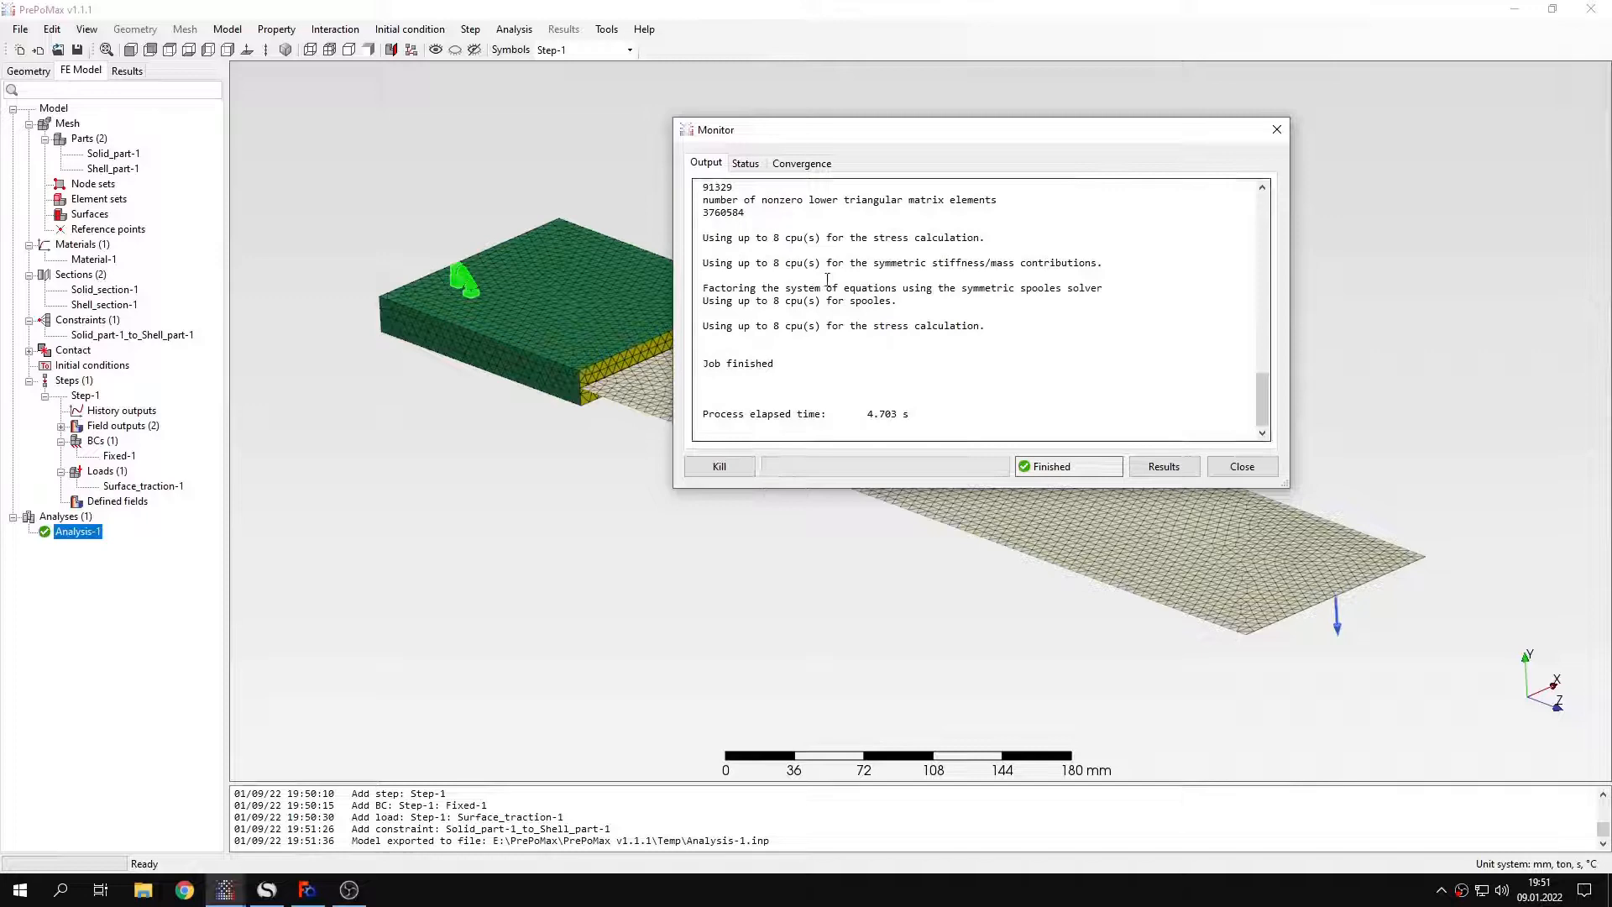
left_click(1162, 465)
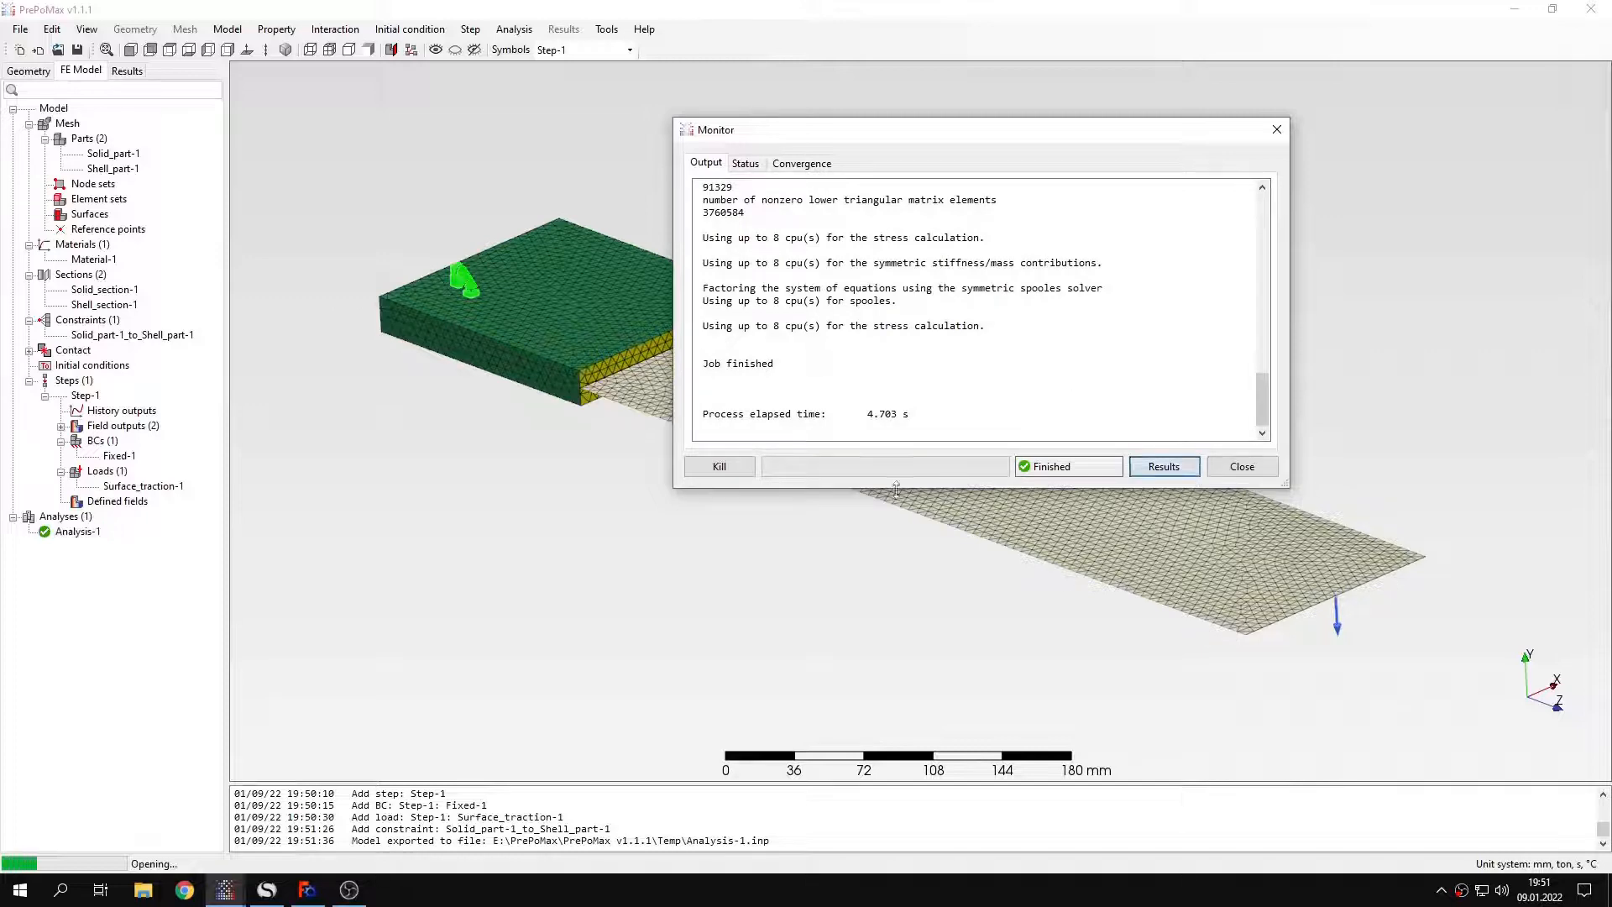
left_click(1162, 465)
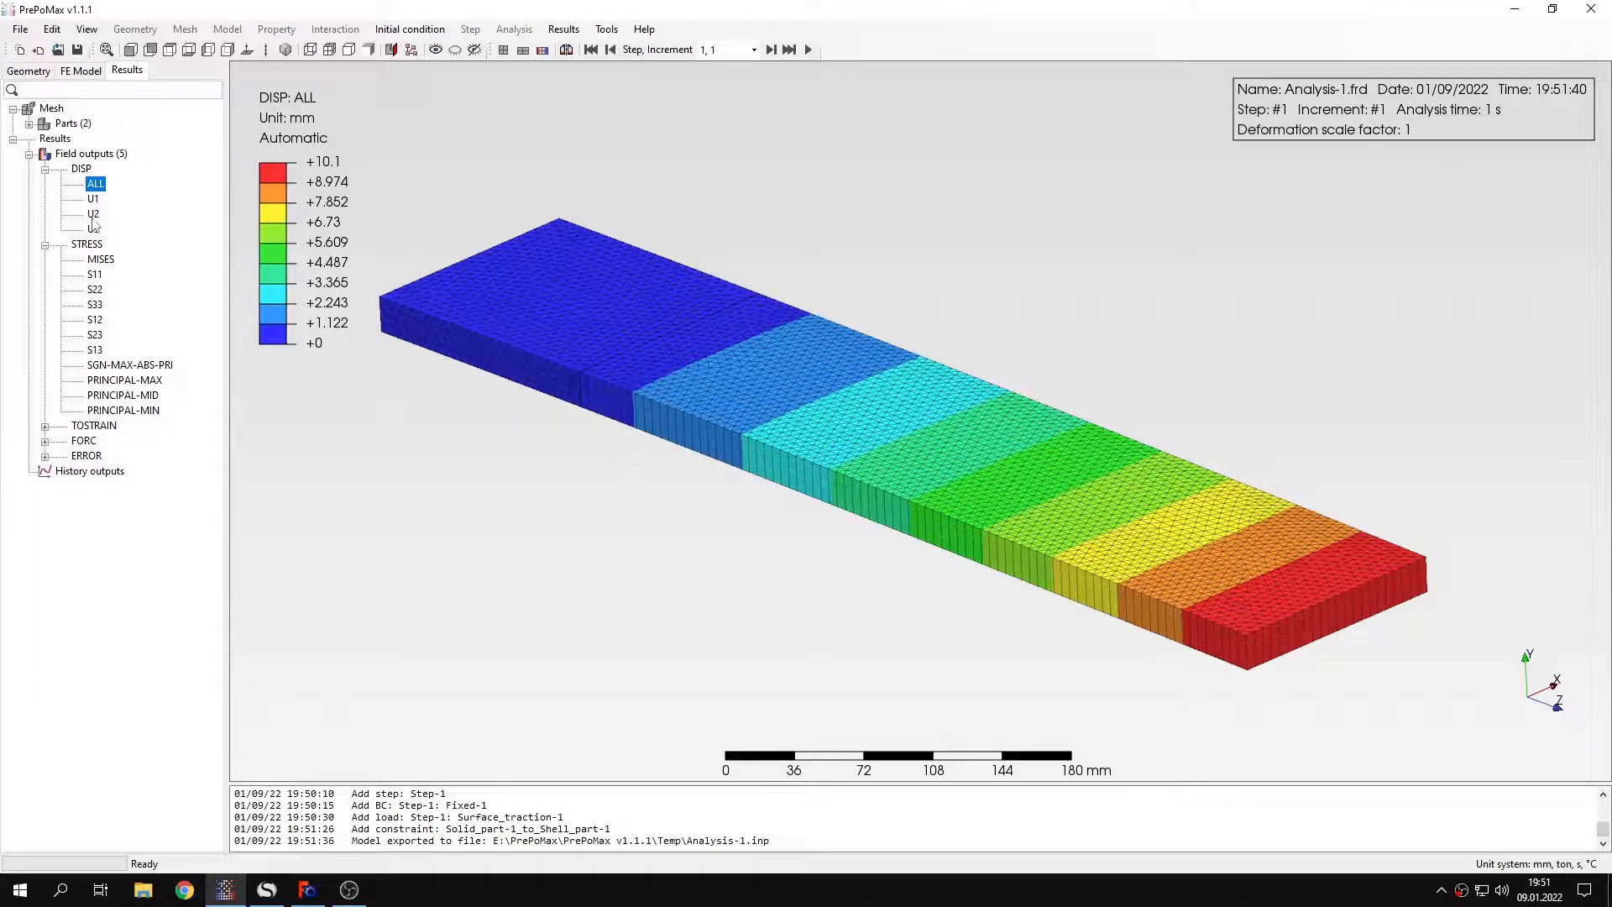
Show U2 displacement (about −10.09 mm vs 10.06 mm in SMath), then von Mises stress
left_click(94, 213)
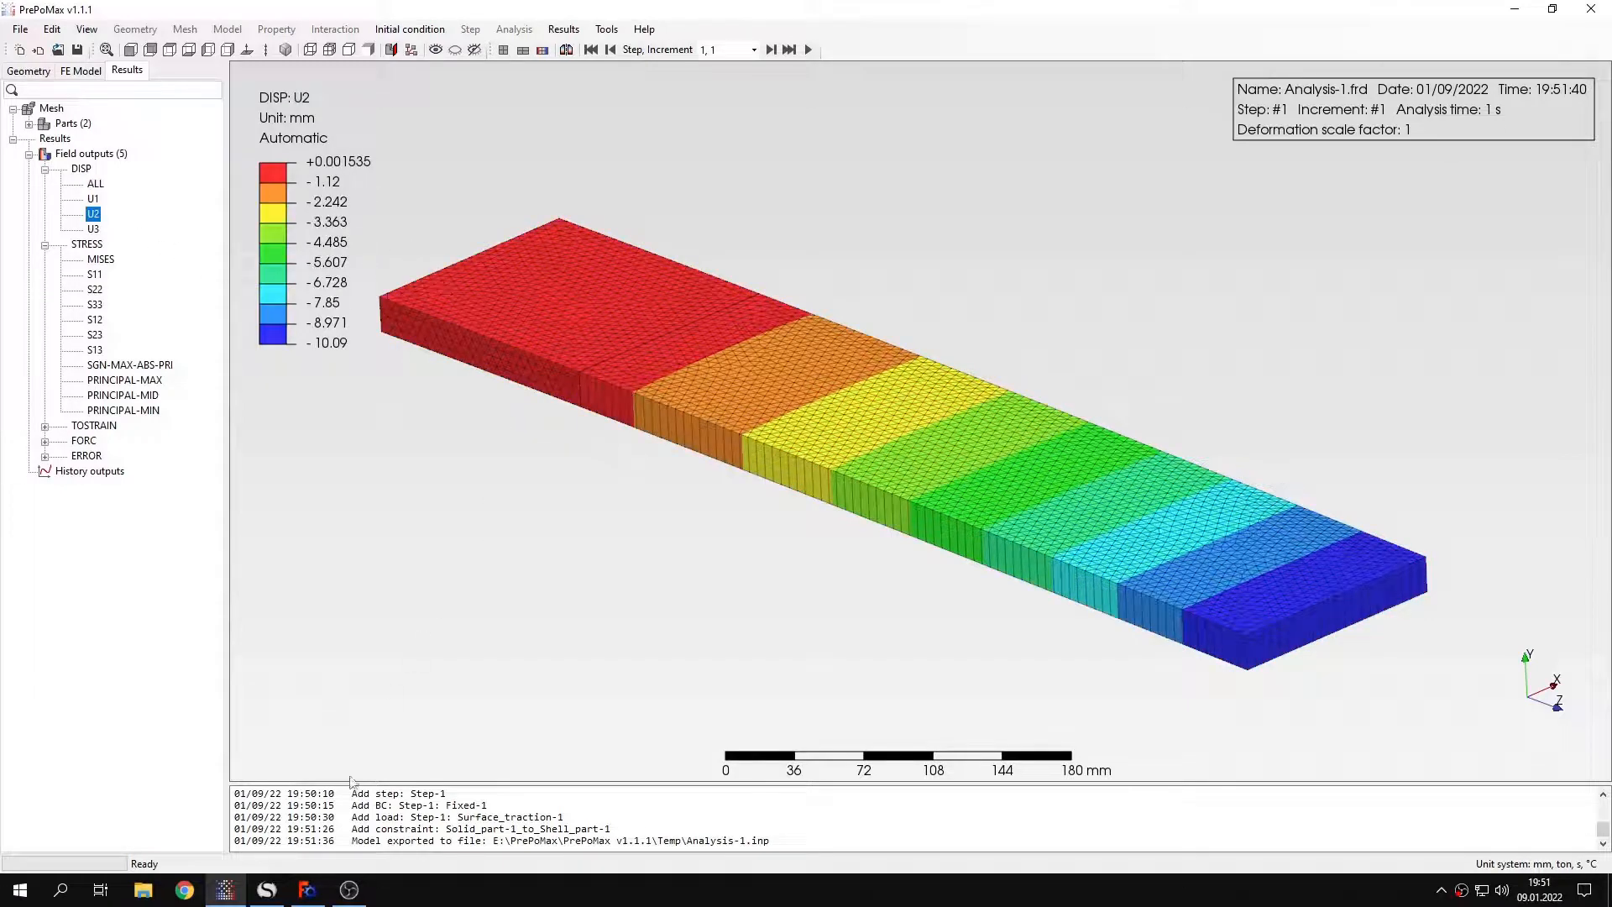
left_click(267, 890)
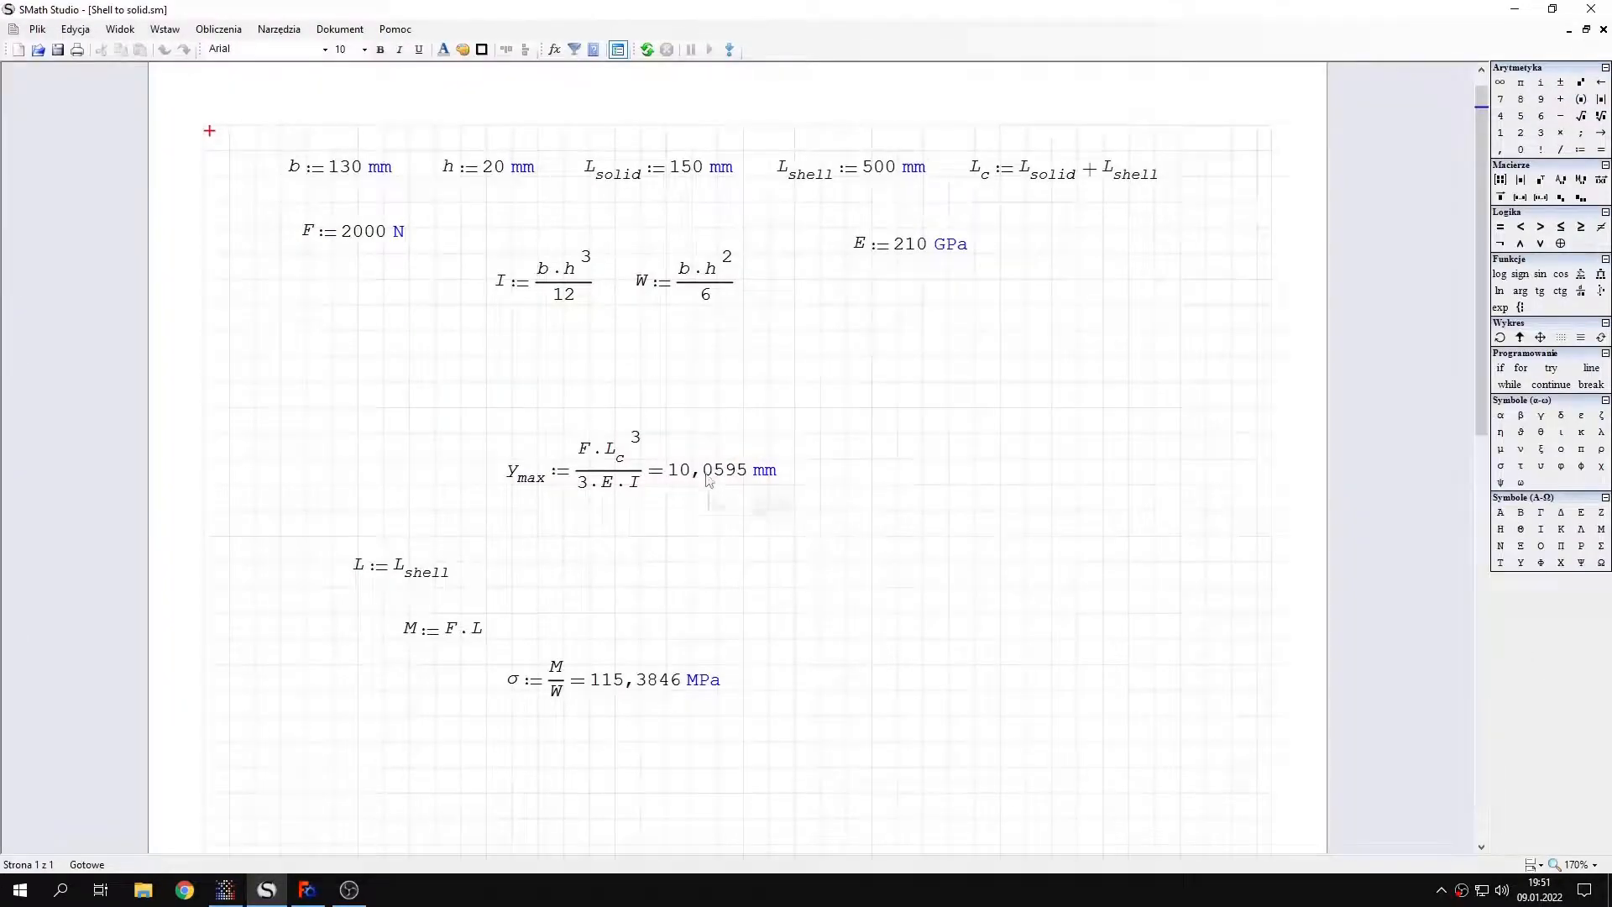
left_click(225, 890)
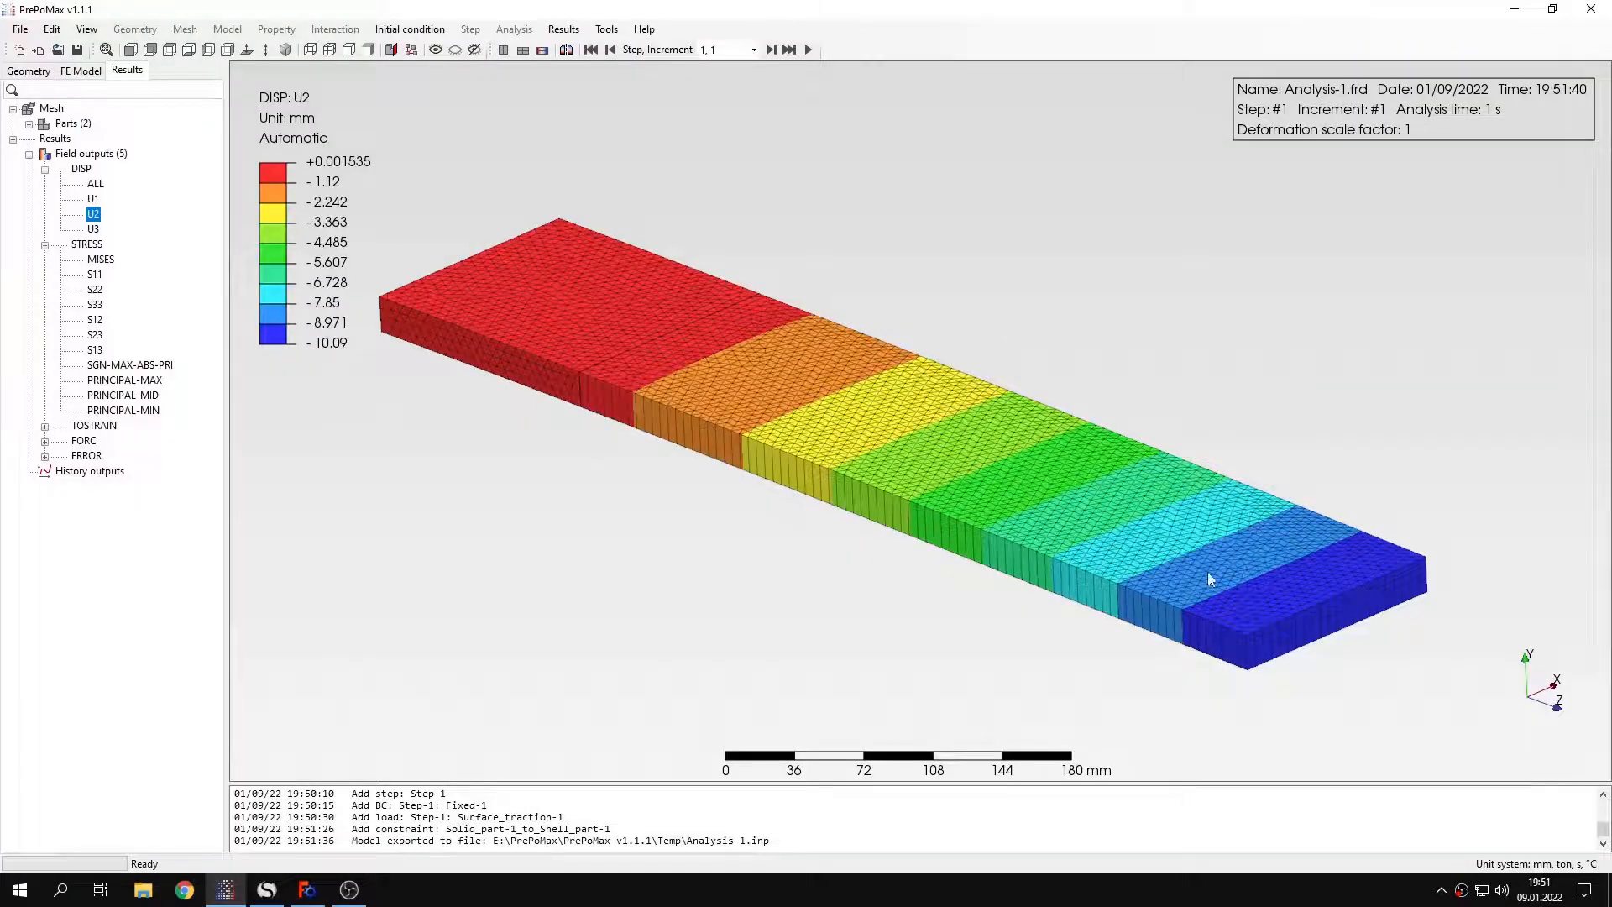
mouse_move(754, 554)
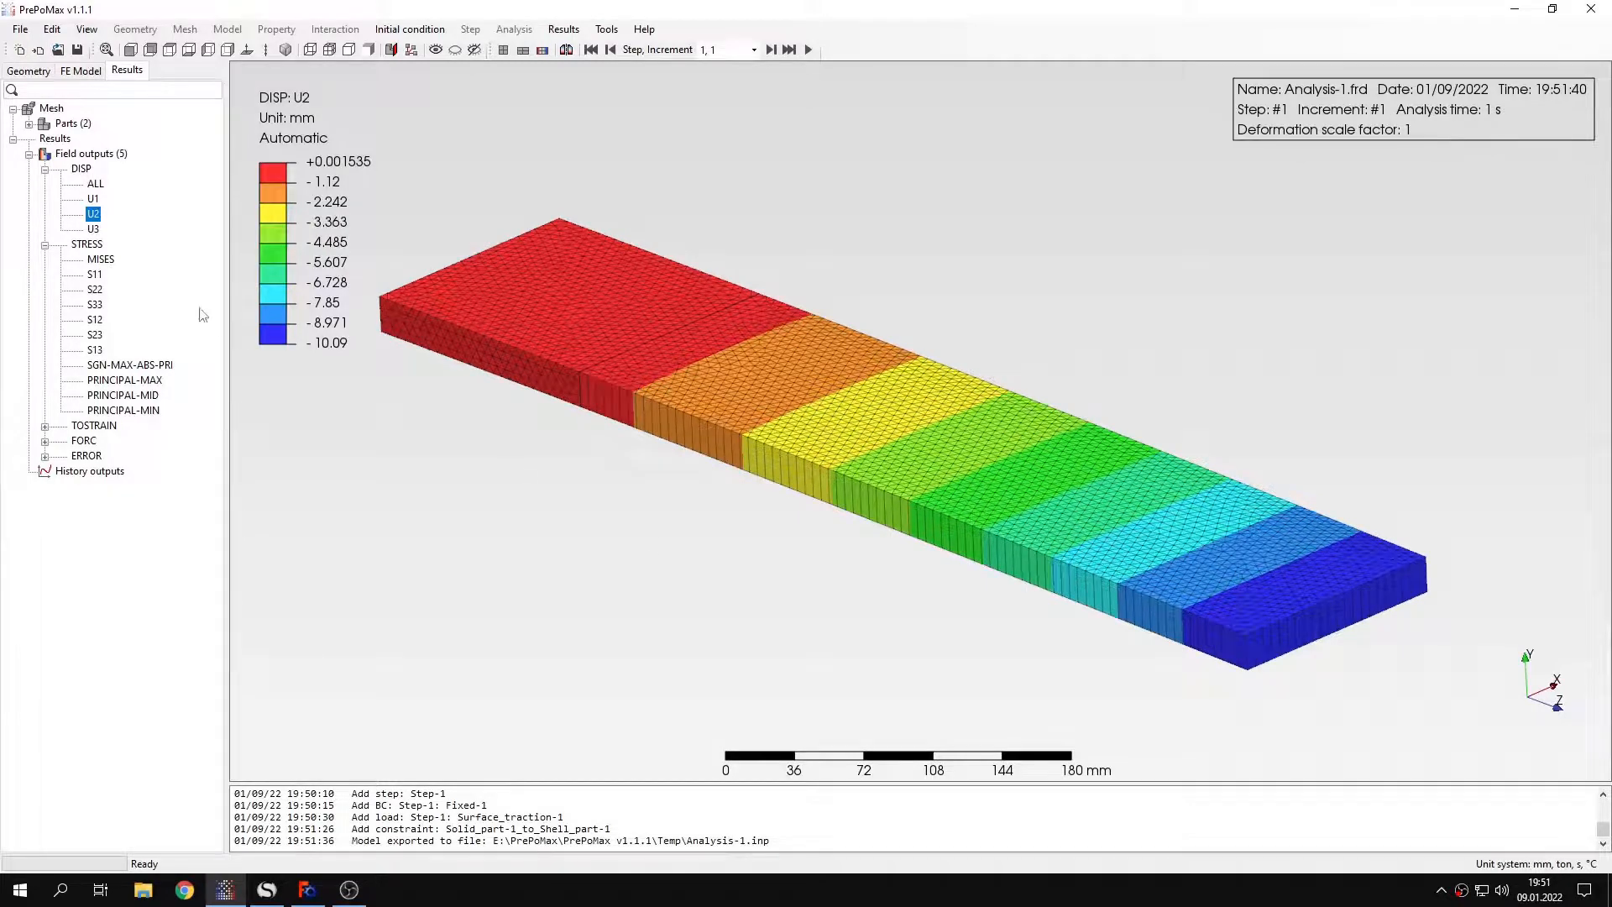
left_click(99, 258)
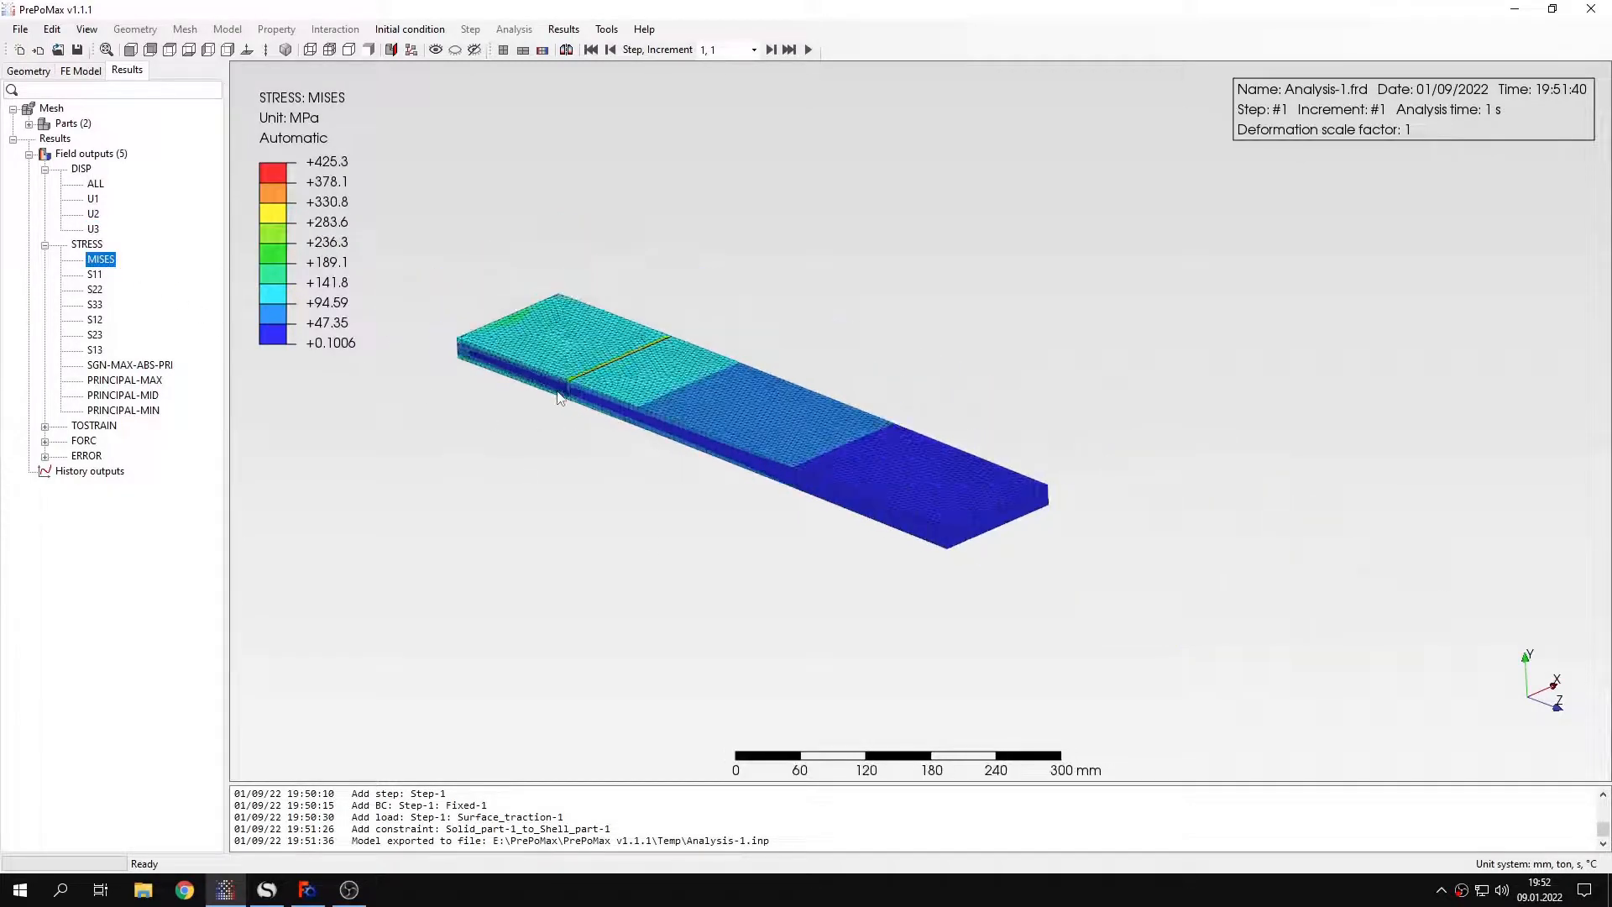
View S33 axial stress (−382.9 to +391.3 MPa) near the joint, then return to von Mises
scroll("up", 3)
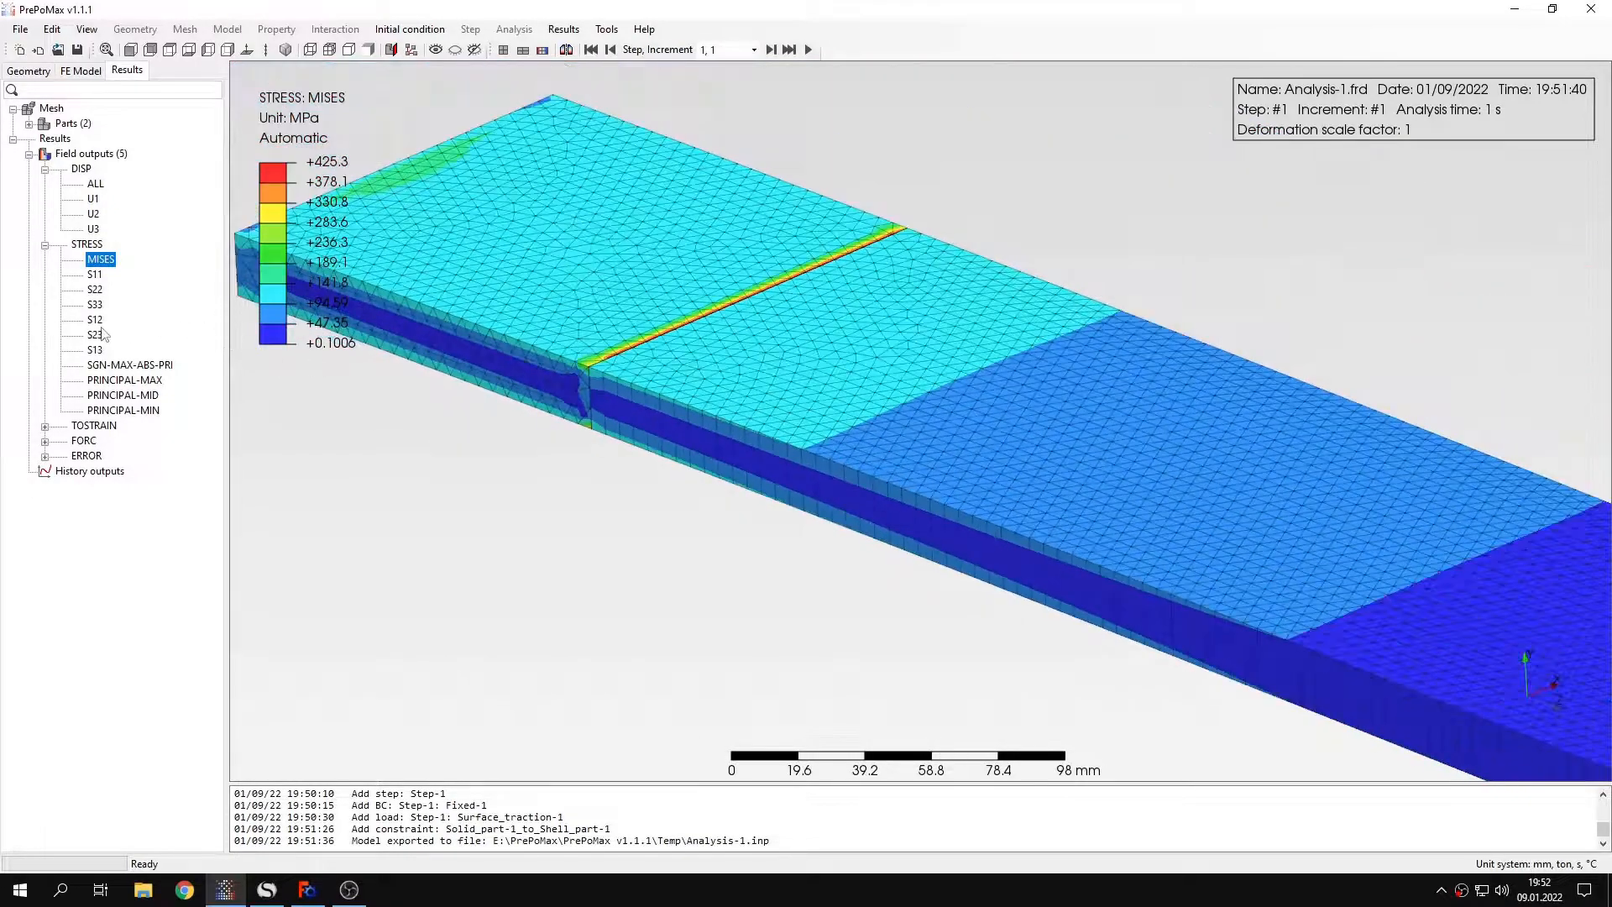
left_click(94, 304)
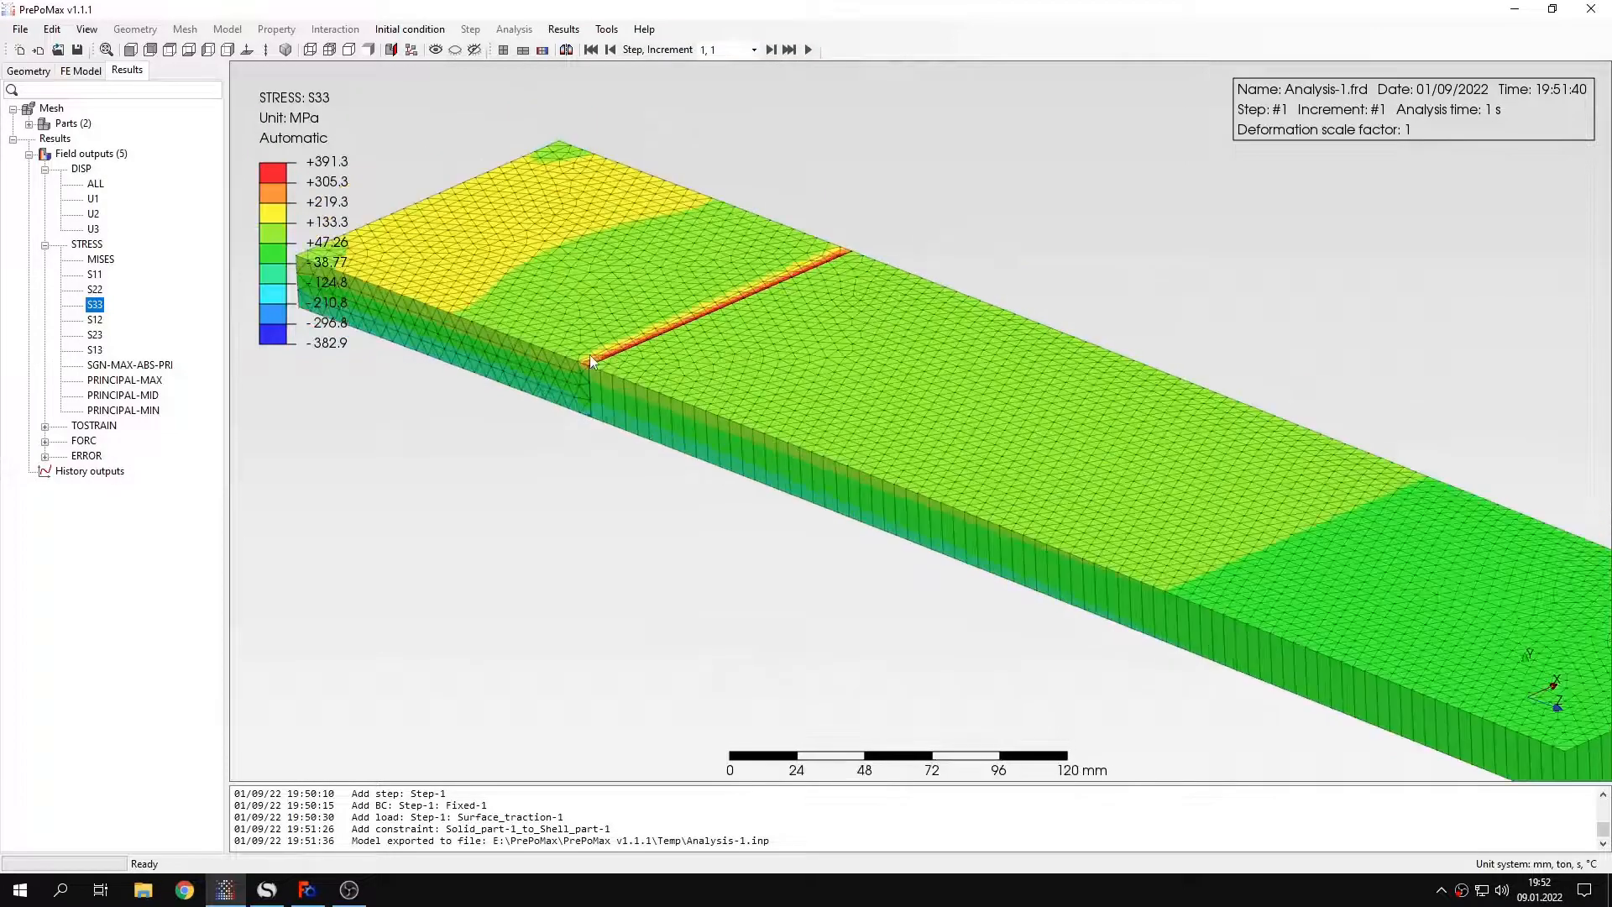
scroll("up", 3)
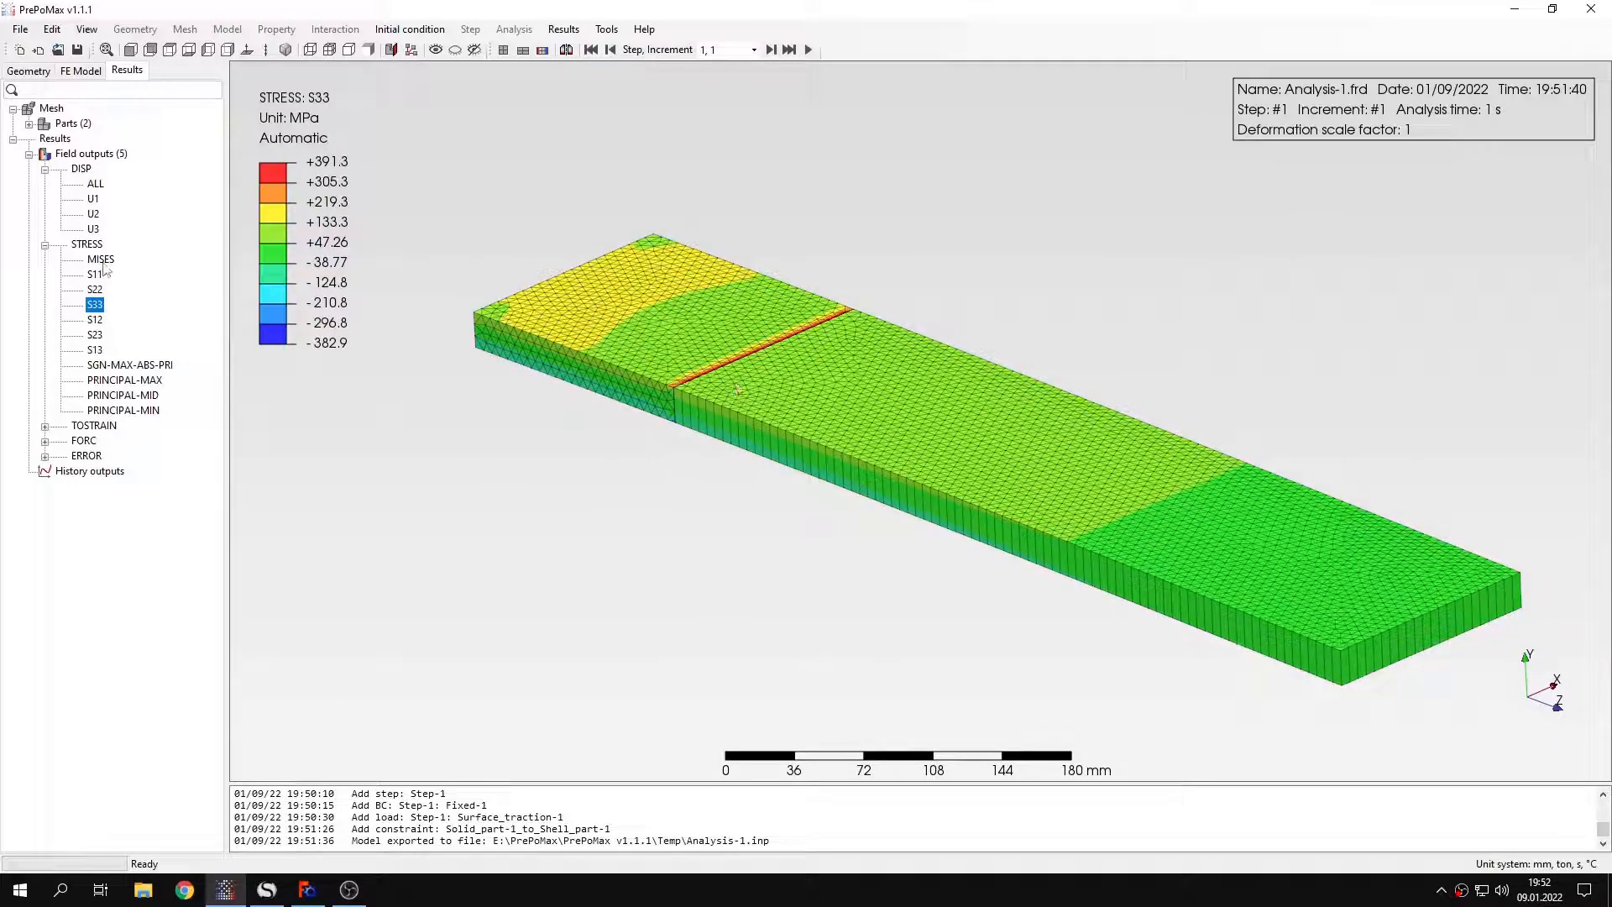
left_click(101, 259)
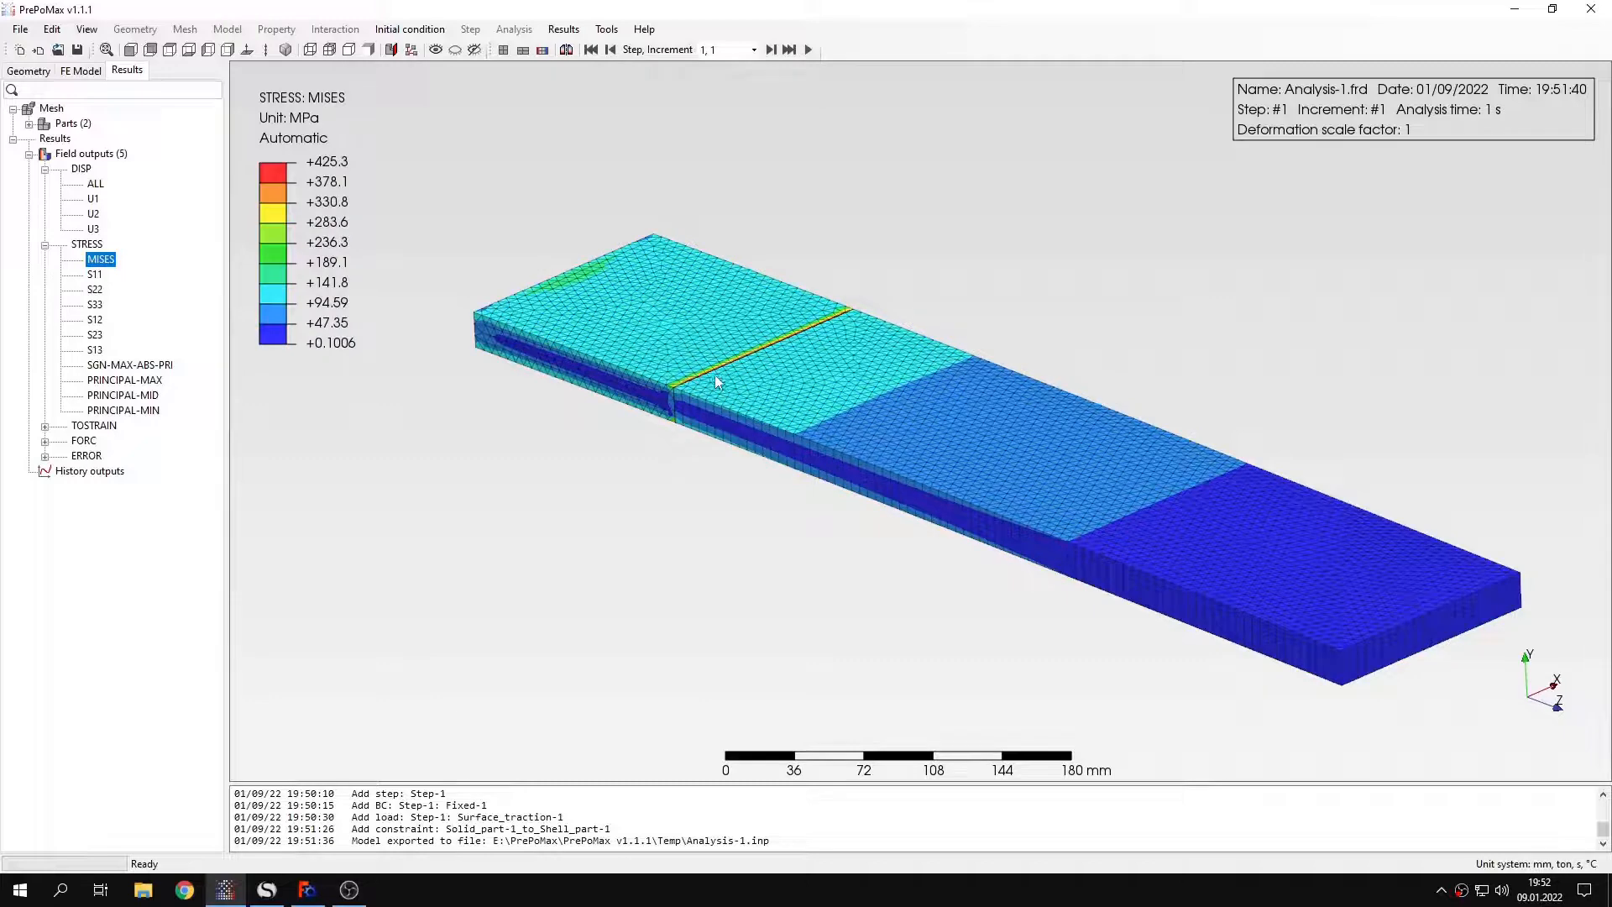
scroll("up", 3)
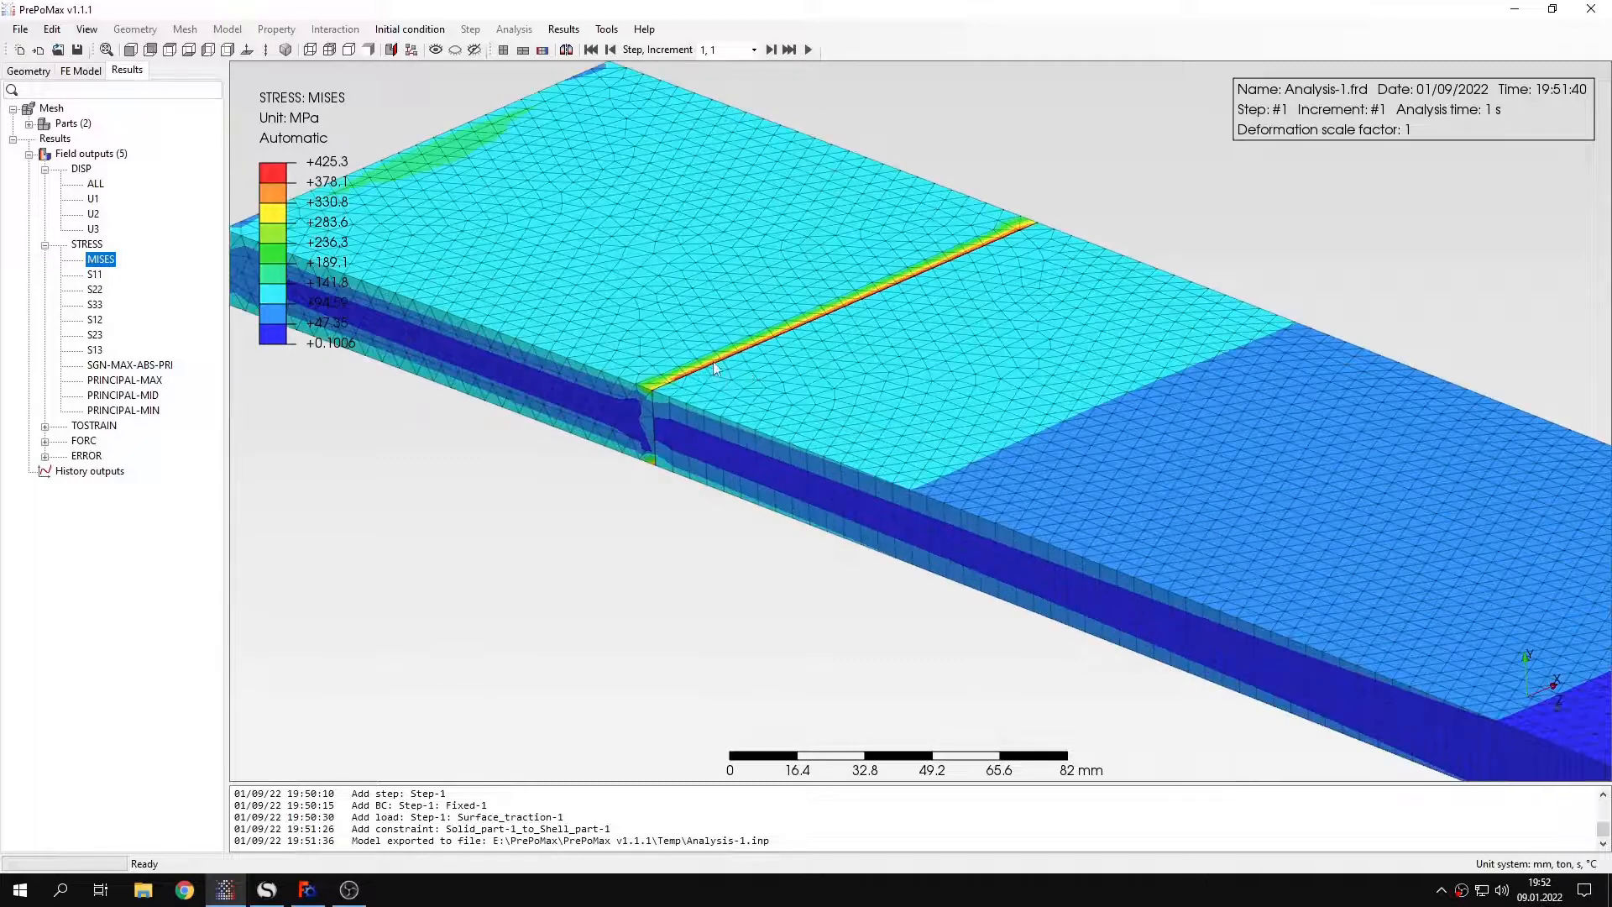
mouse_move(356, 301)
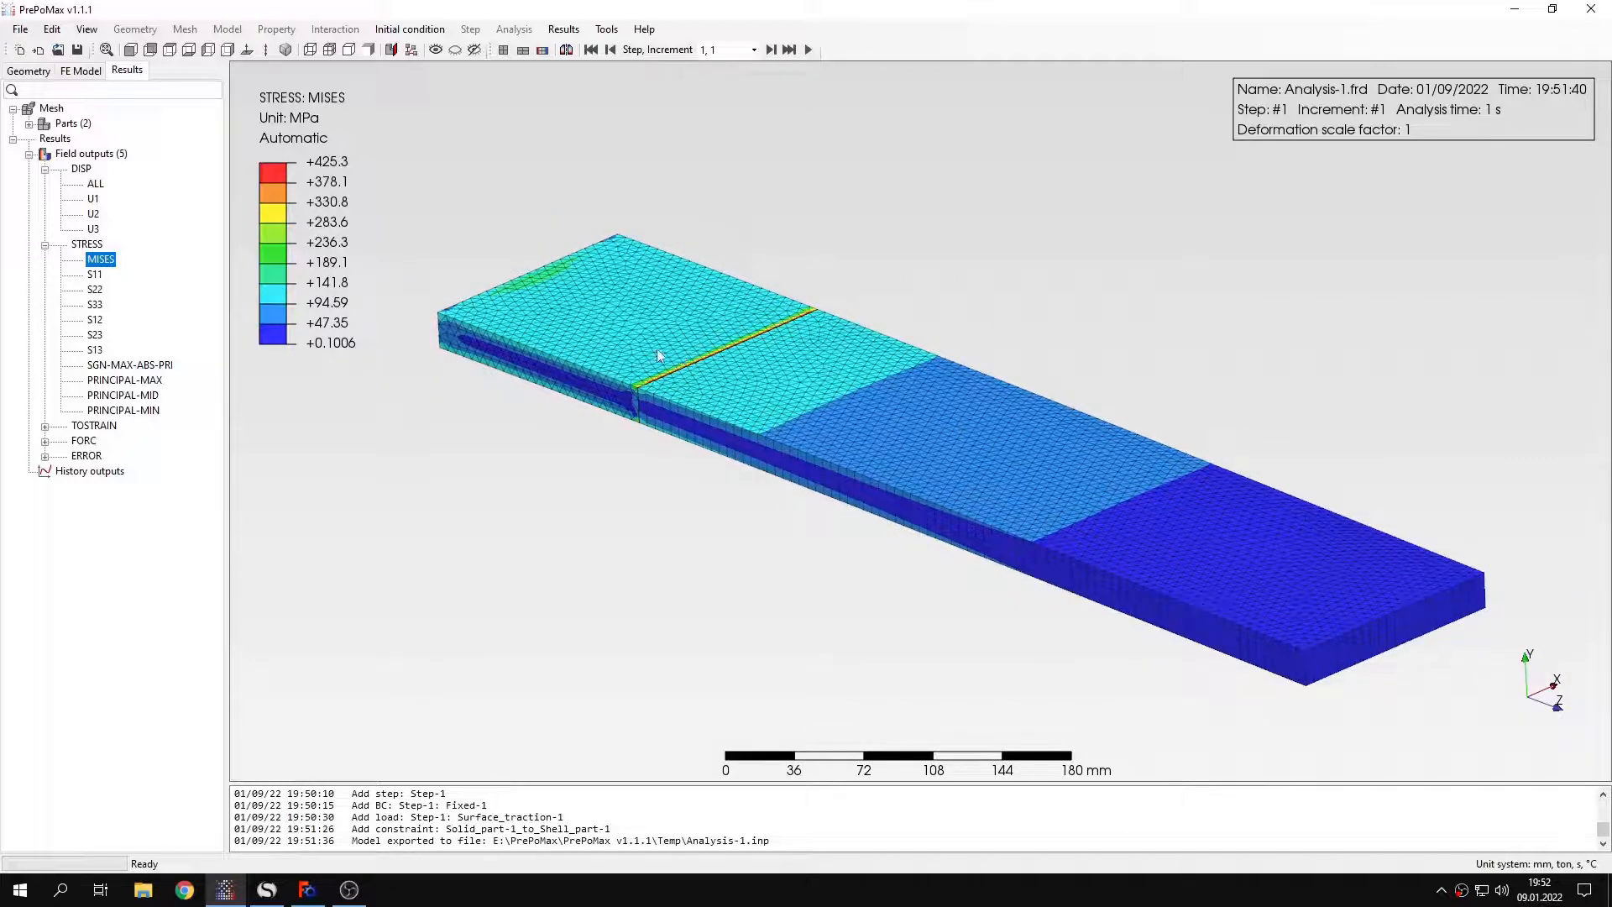
mouse_move(176, 118)
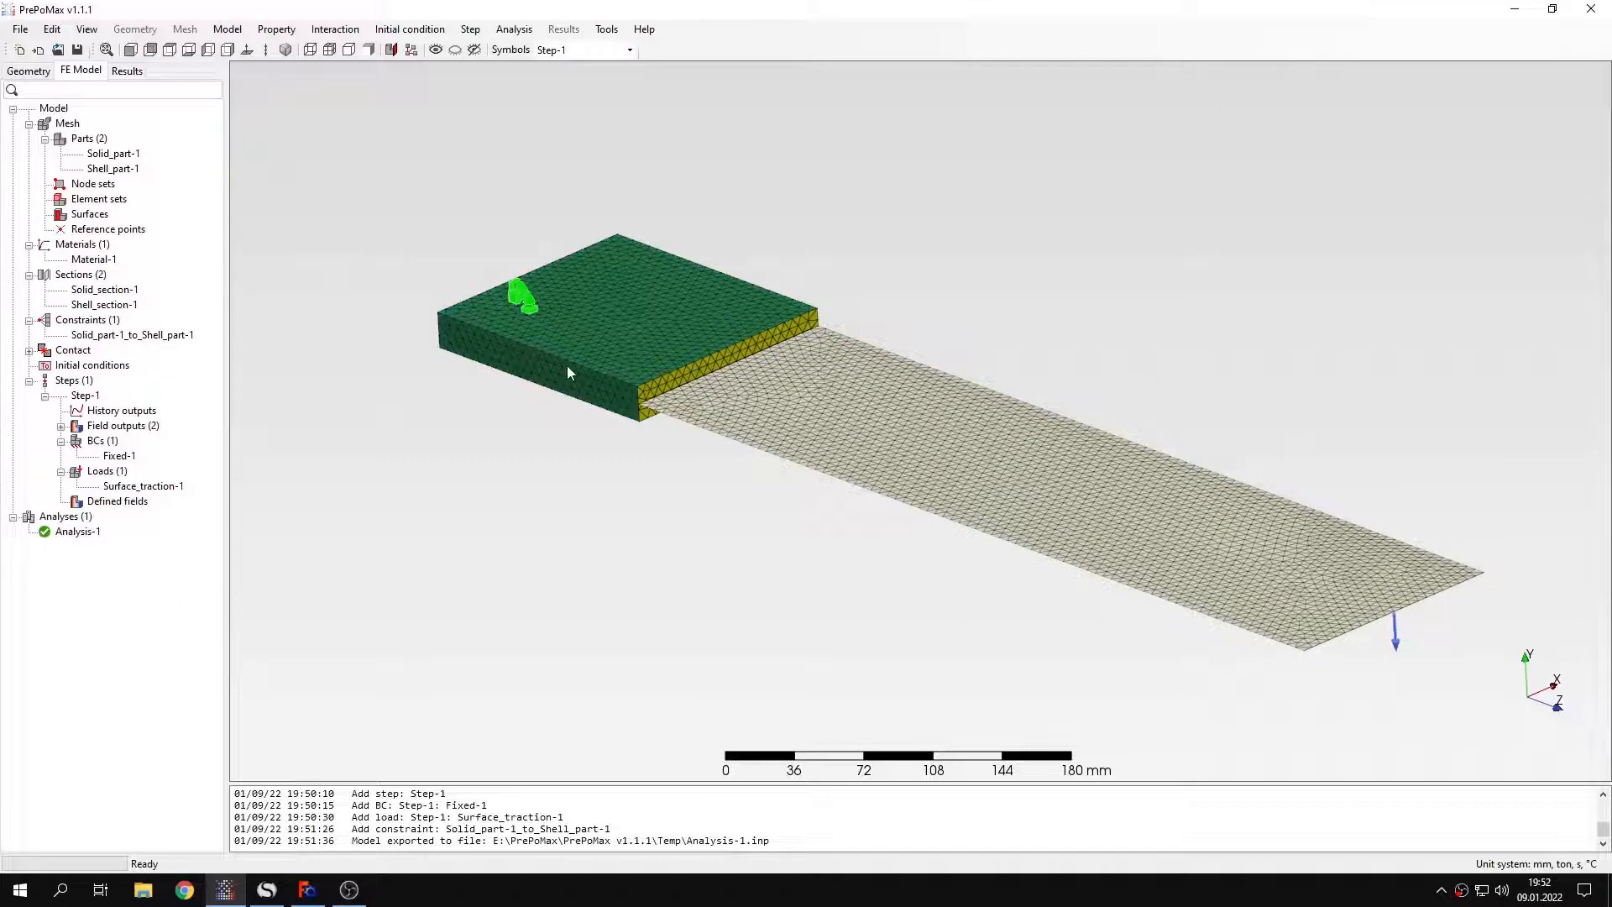
mouse_move(218, 347)
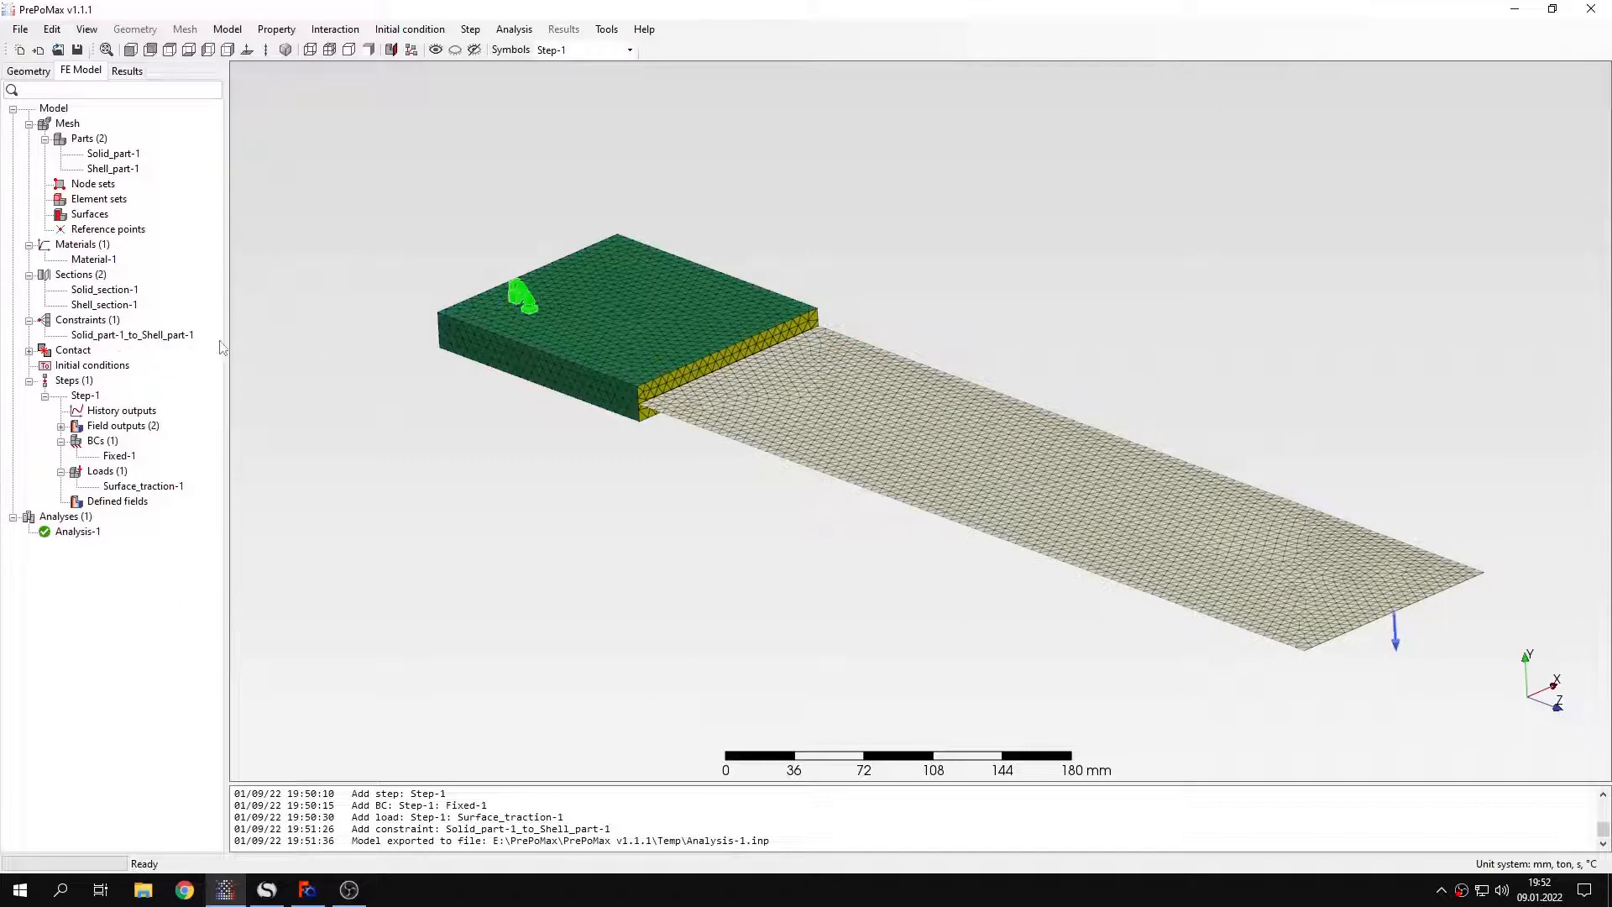
mouse_move(188, 340)
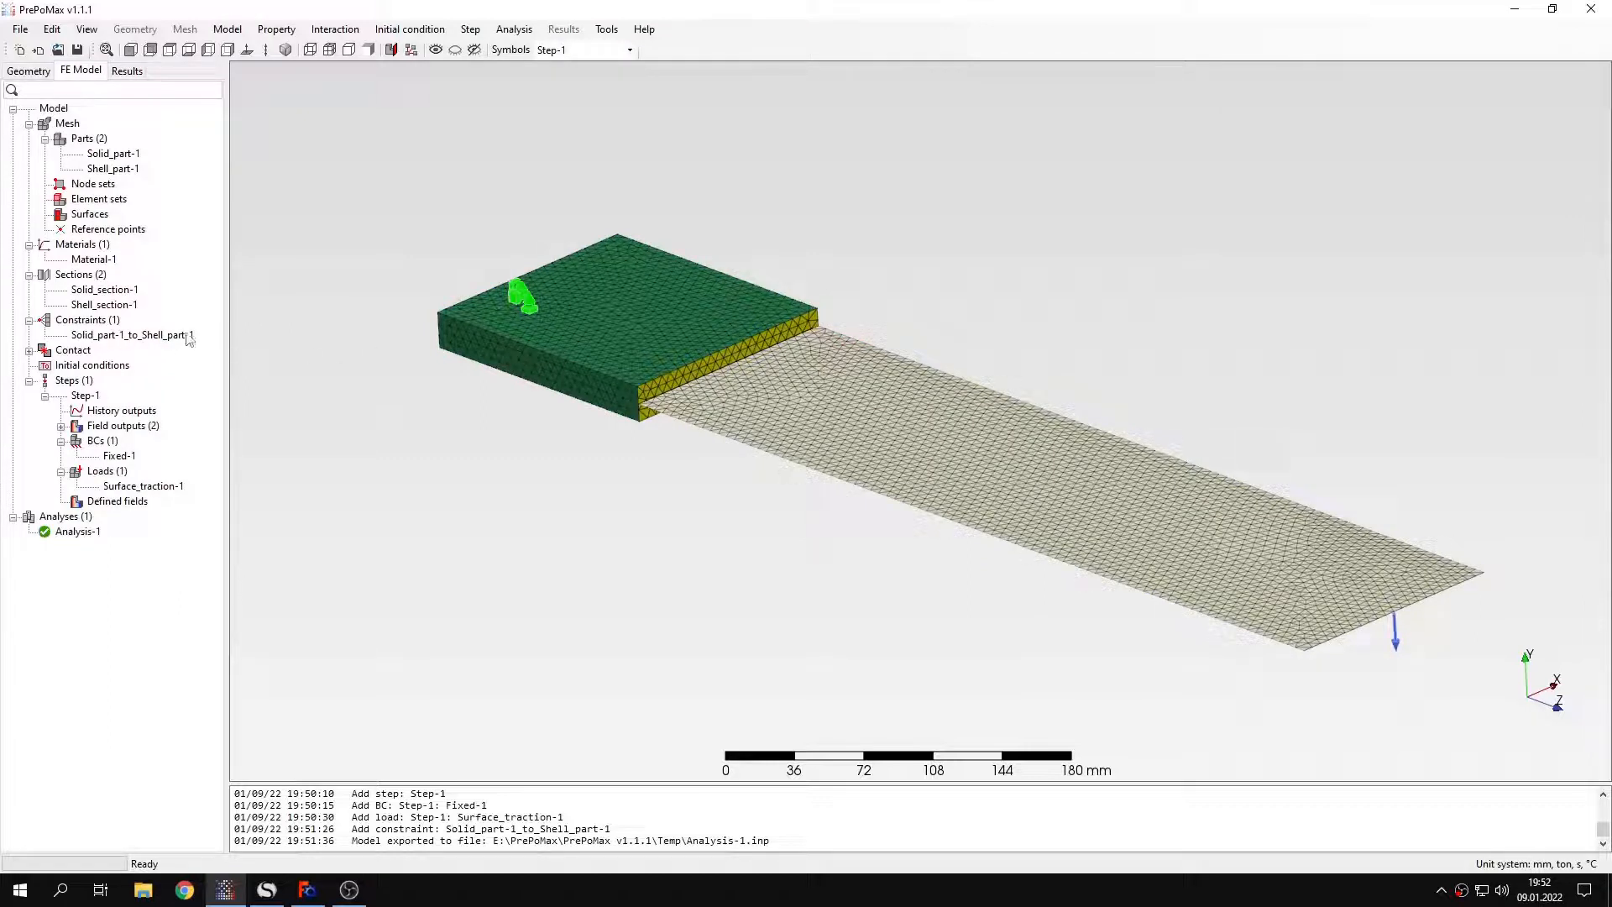
Deactivate constraint Solid_part-1_to_Shell_part-1 and start a new surface interaction under Contact
right_click(127, 336)
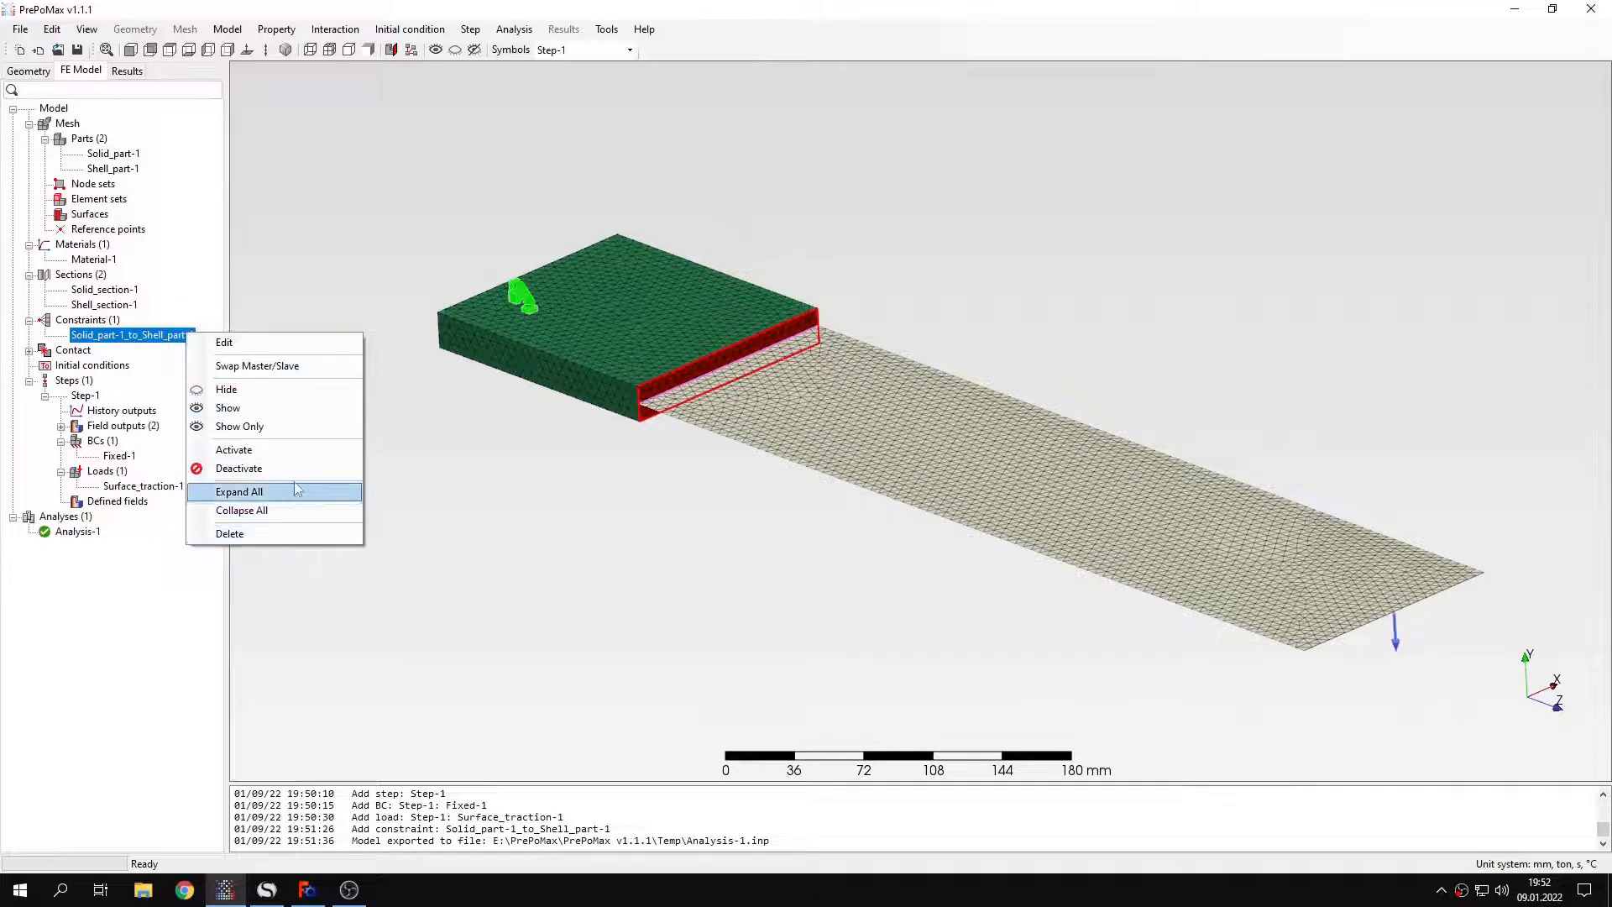
left_click(238, 468)
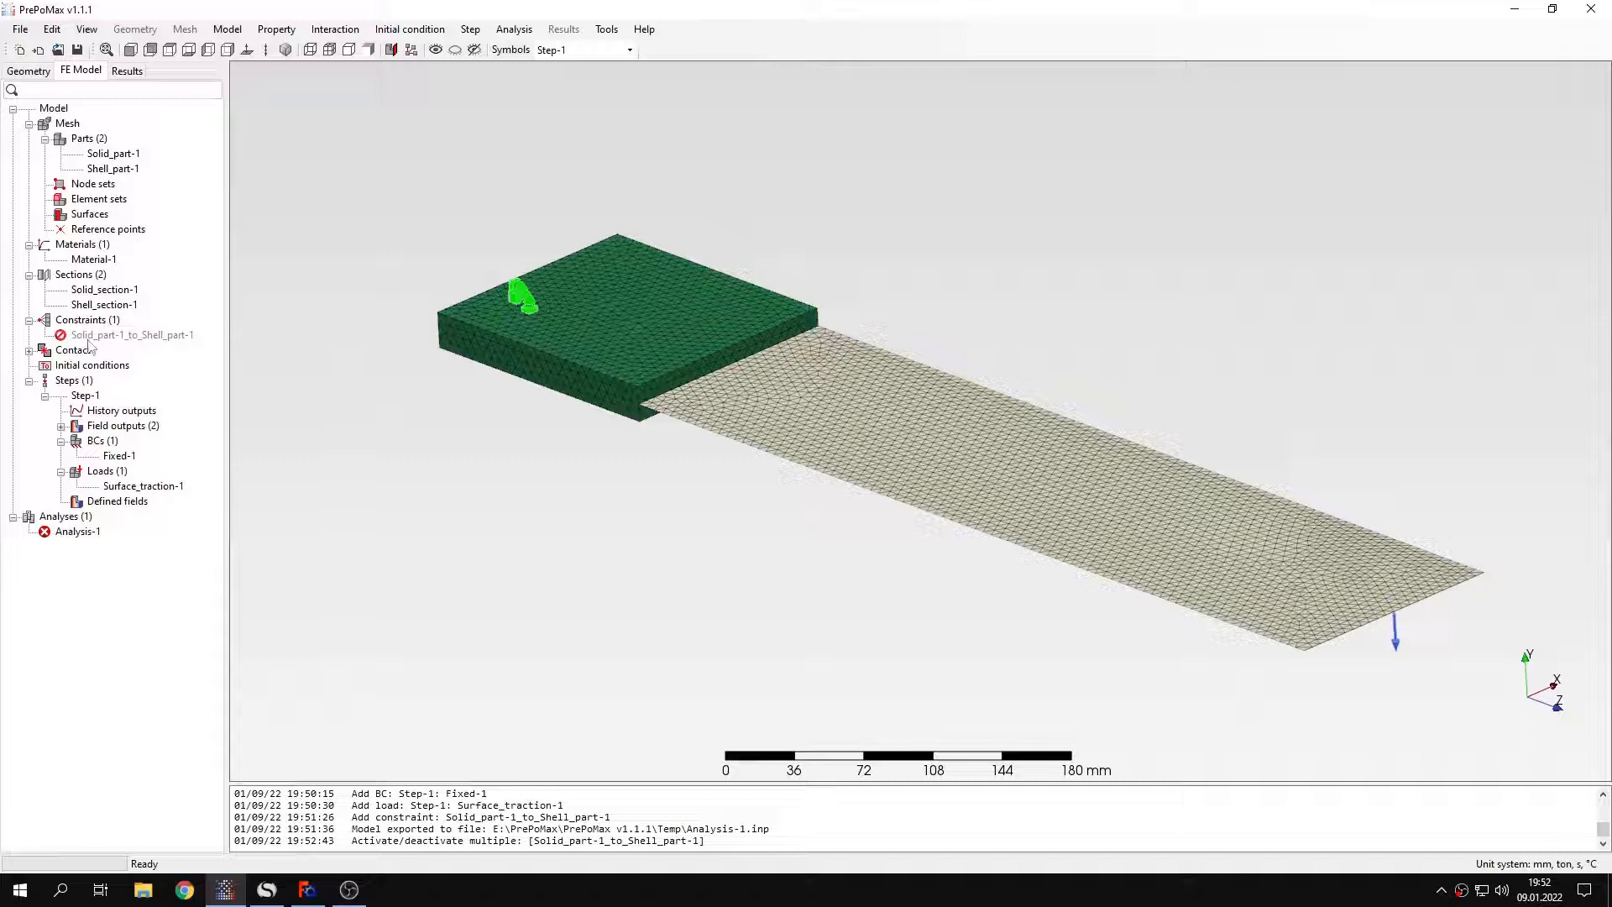
left_click(43, 349)
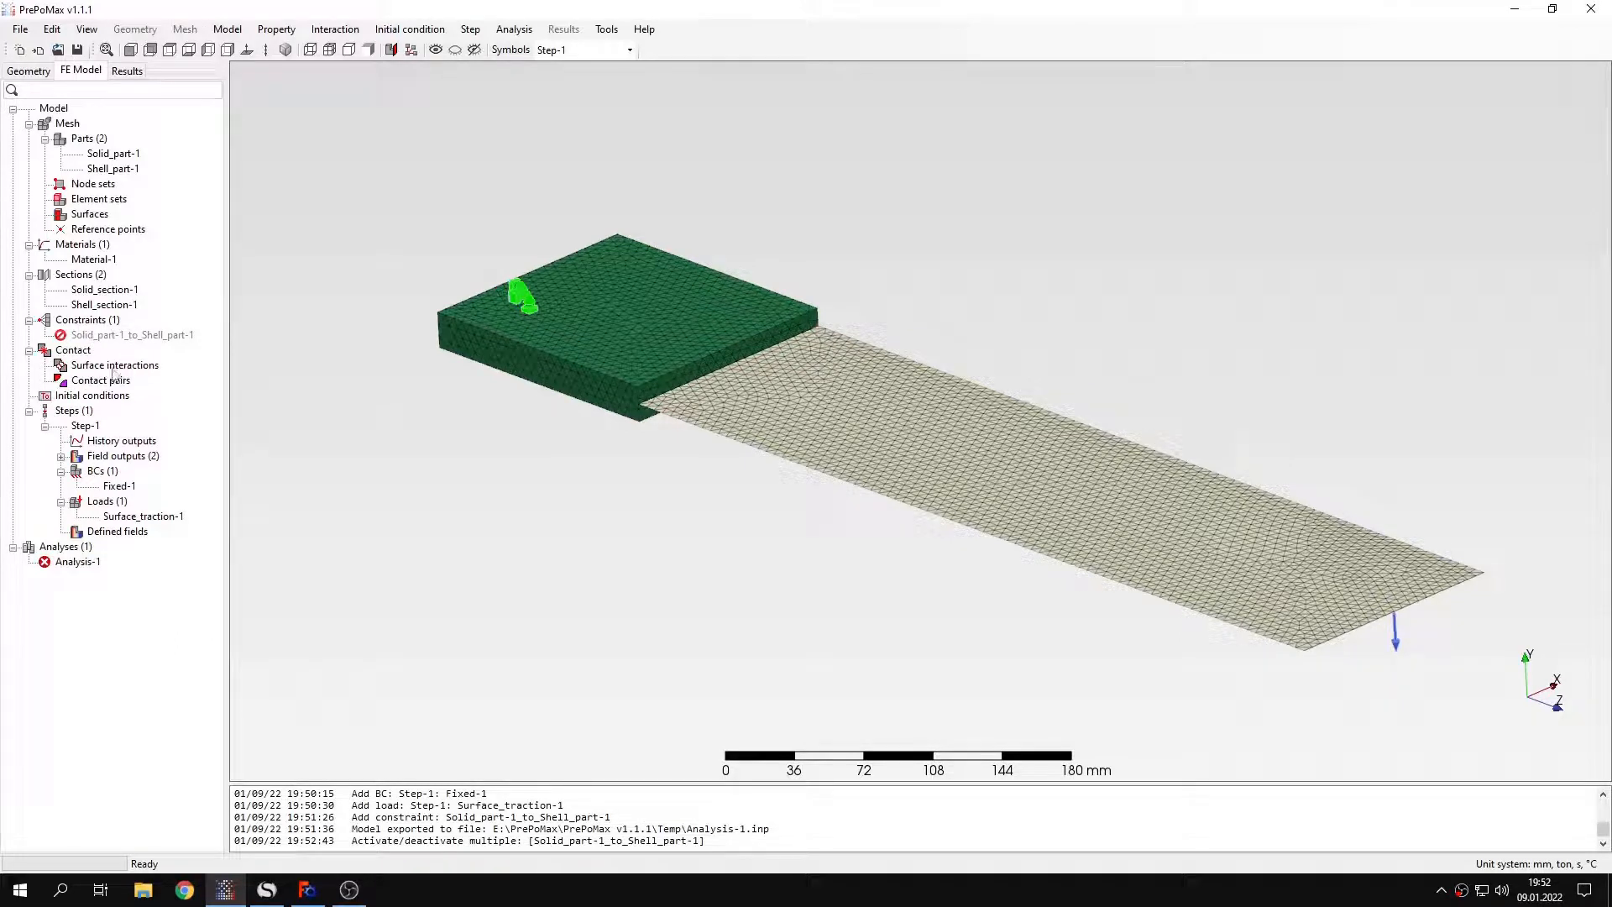
double_click(115, 364)
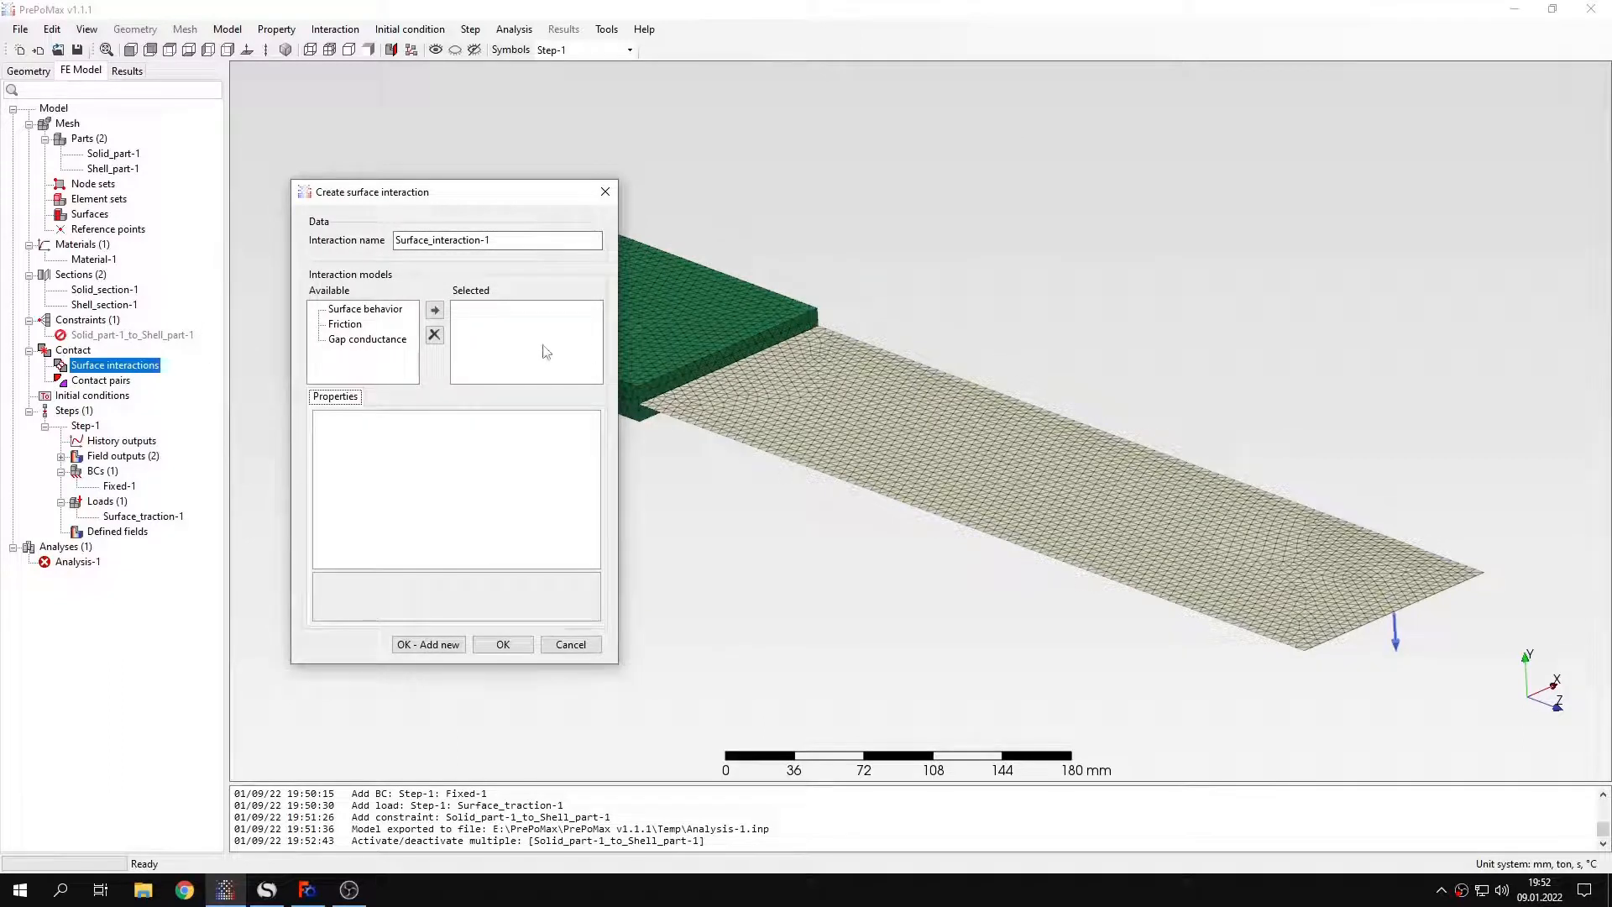
Create Surface_interaction-1 with Tied surface behaviour and friction, then confirm it
left_click(433, 311)
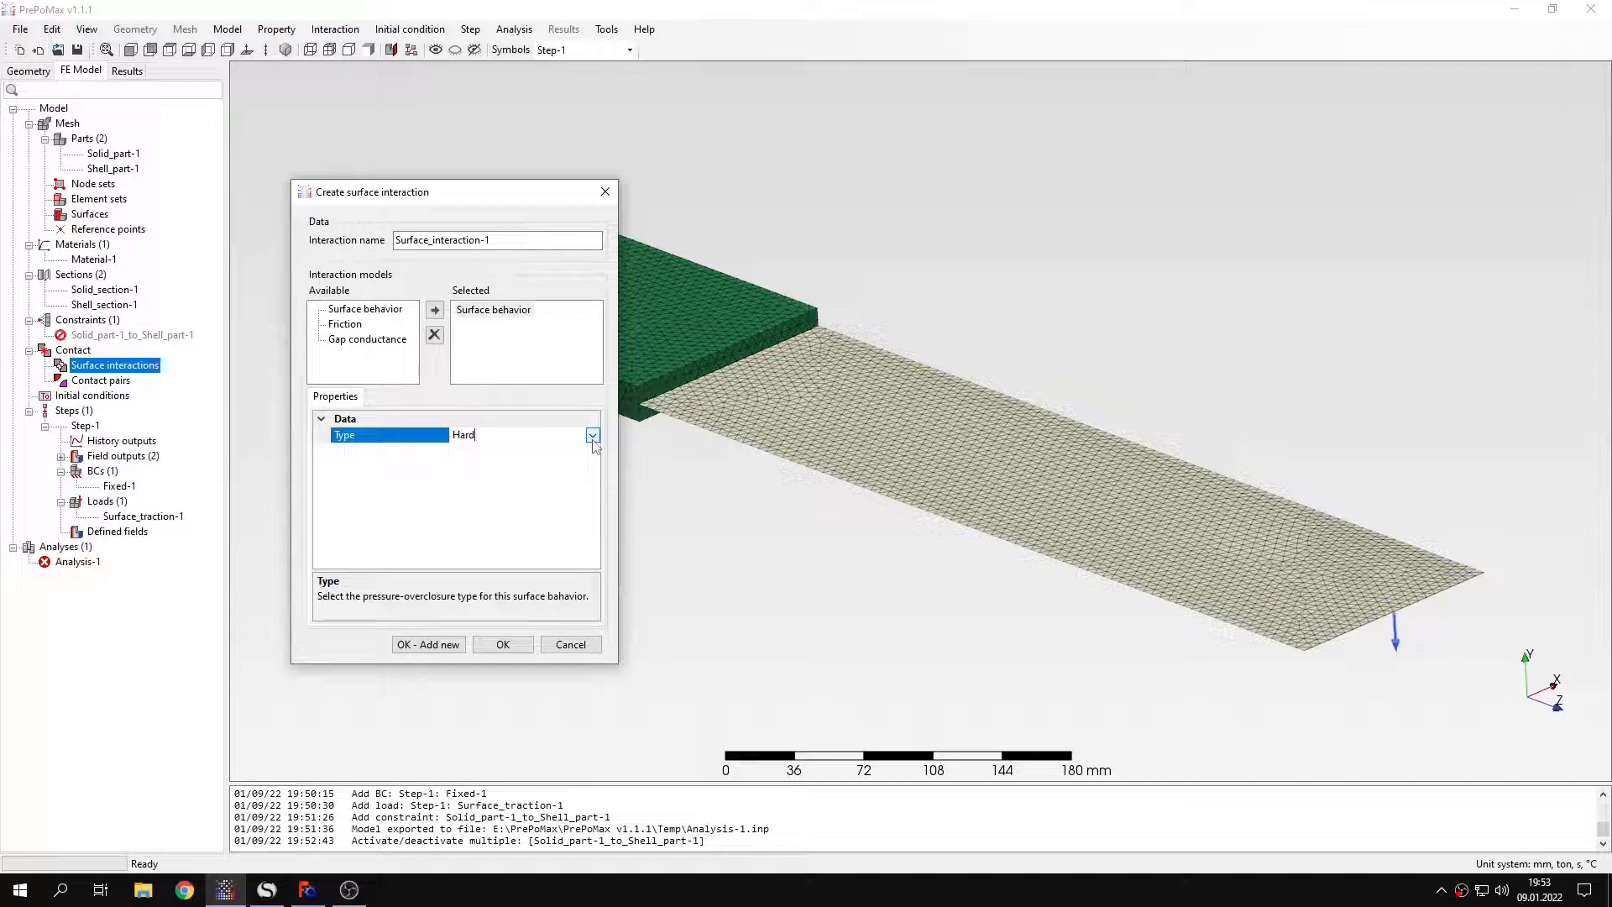
left_click(591, 434)
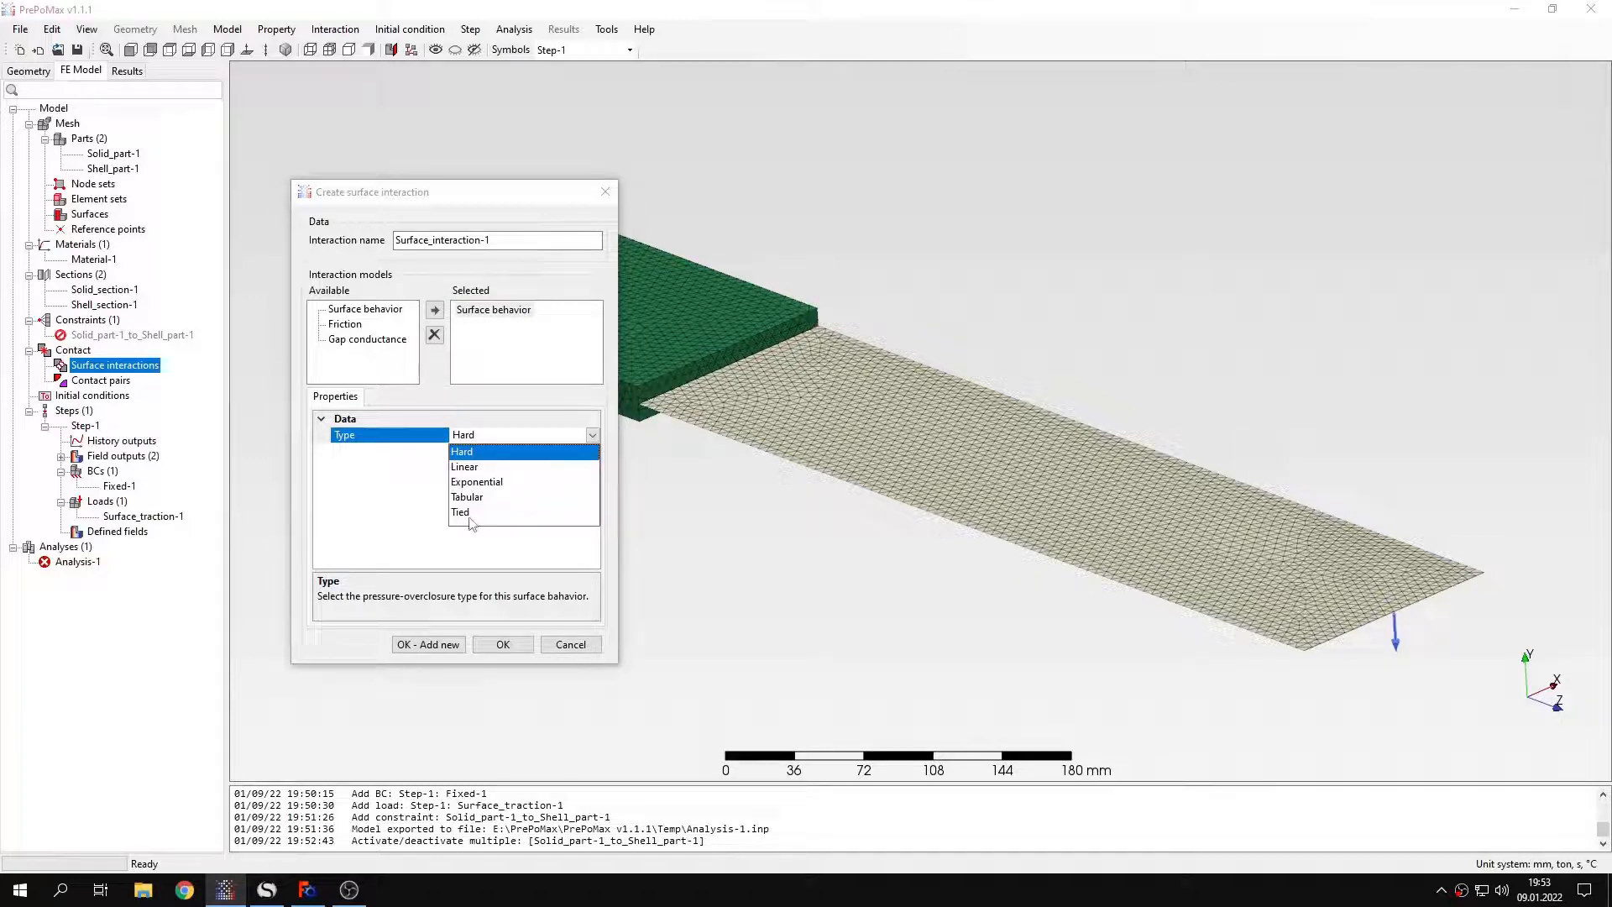
left_click(460, 512)
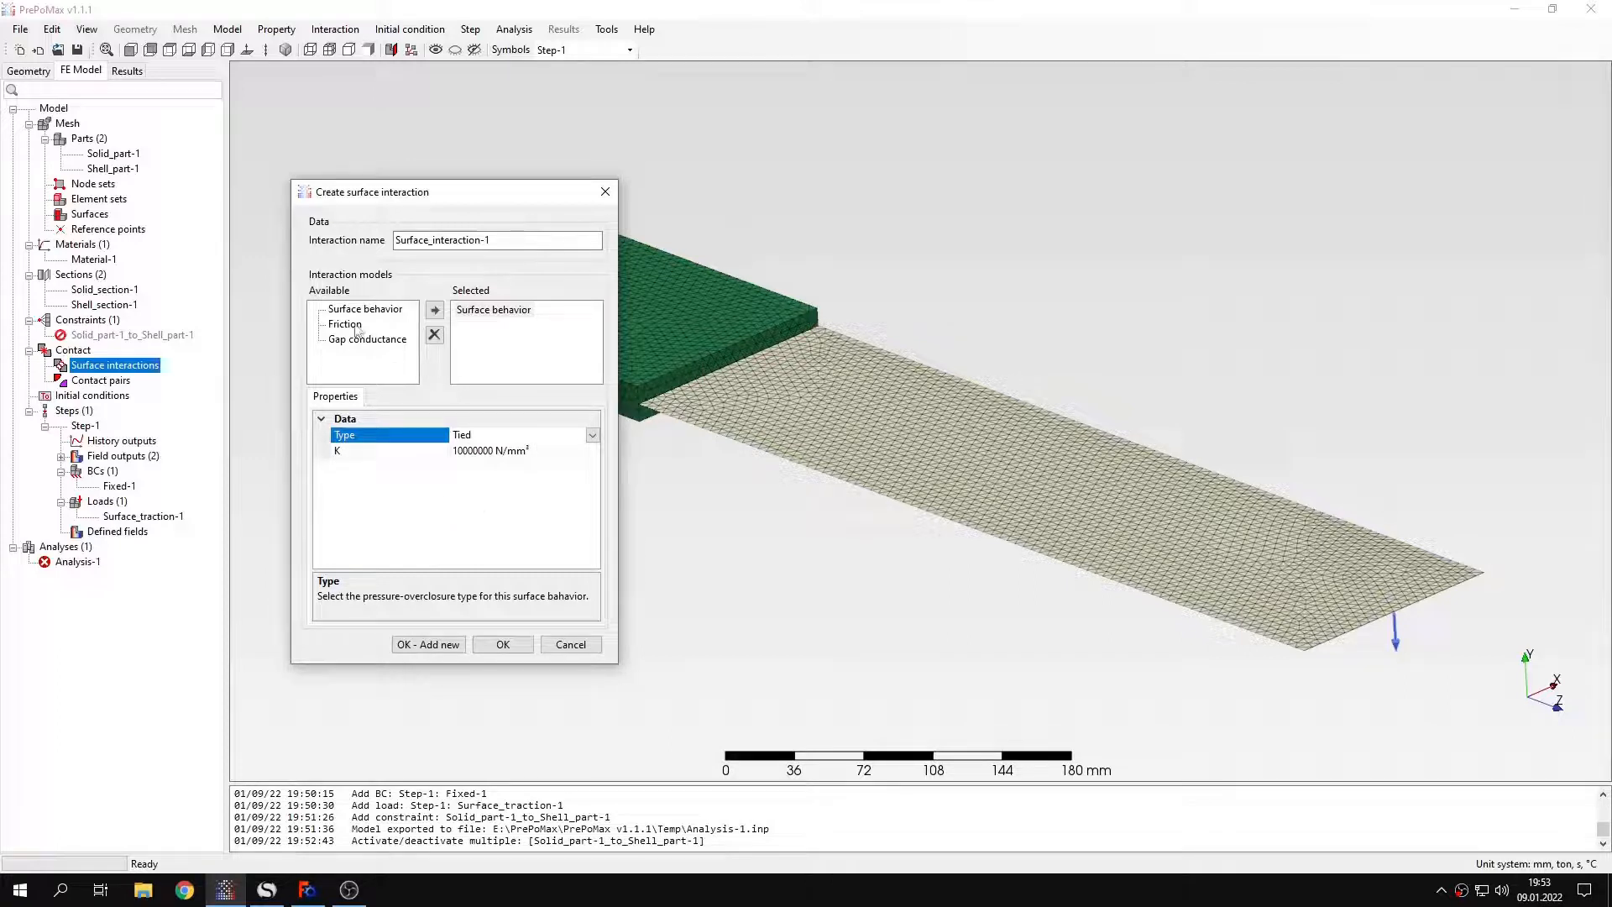
left_click(433, 309)
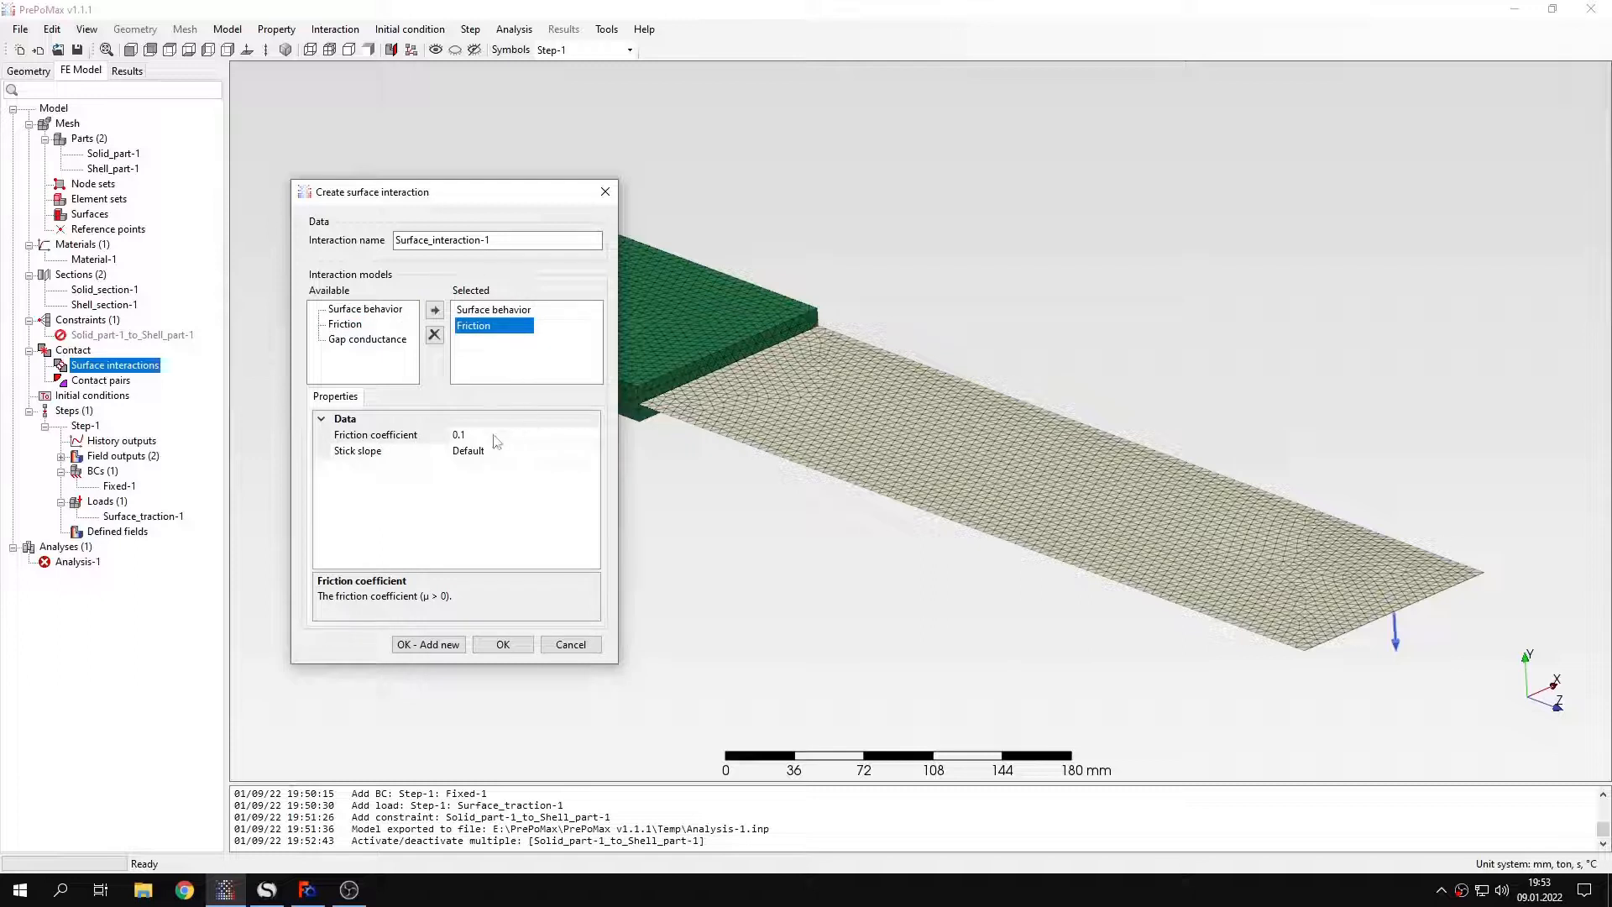
mouse_move(510, 445)
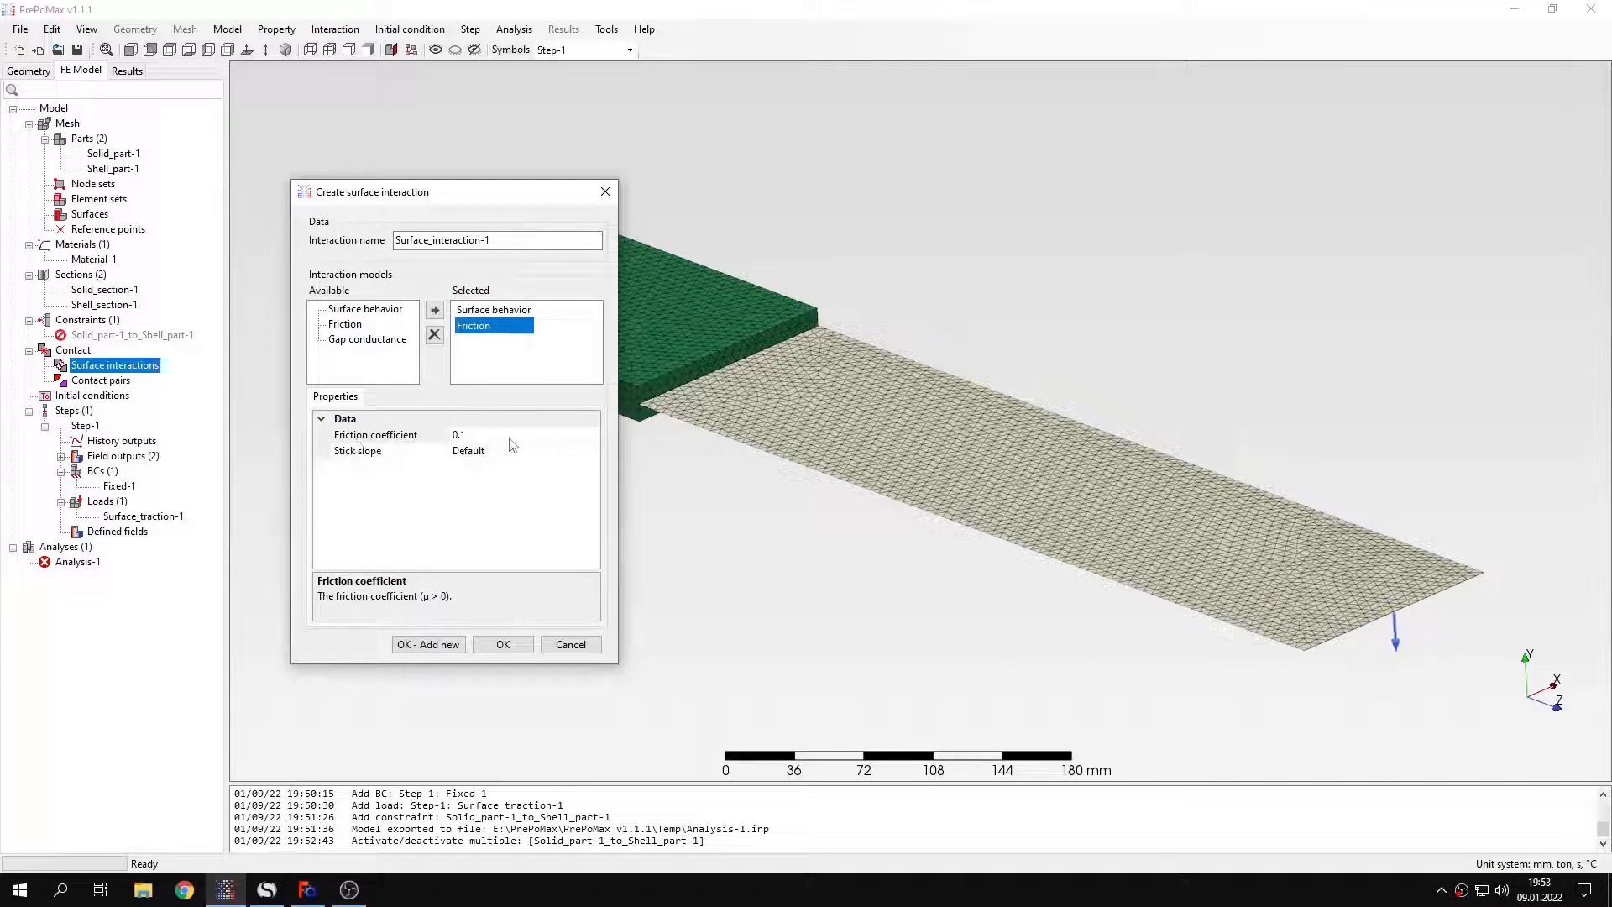
mouse_move(482, 436)
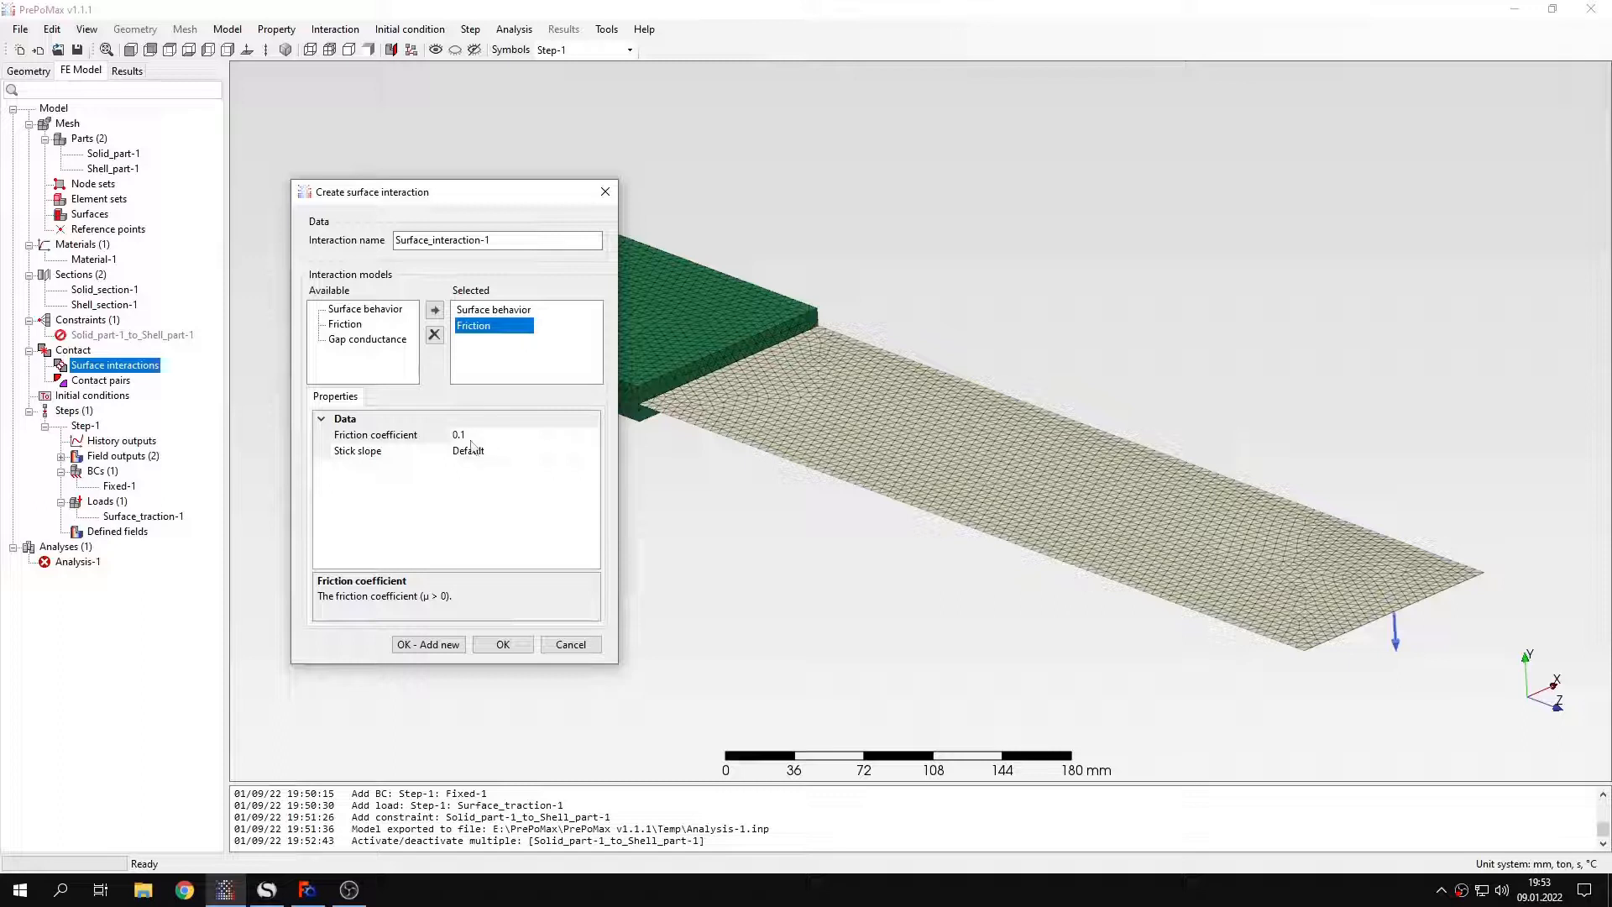
left_click(494, 309)
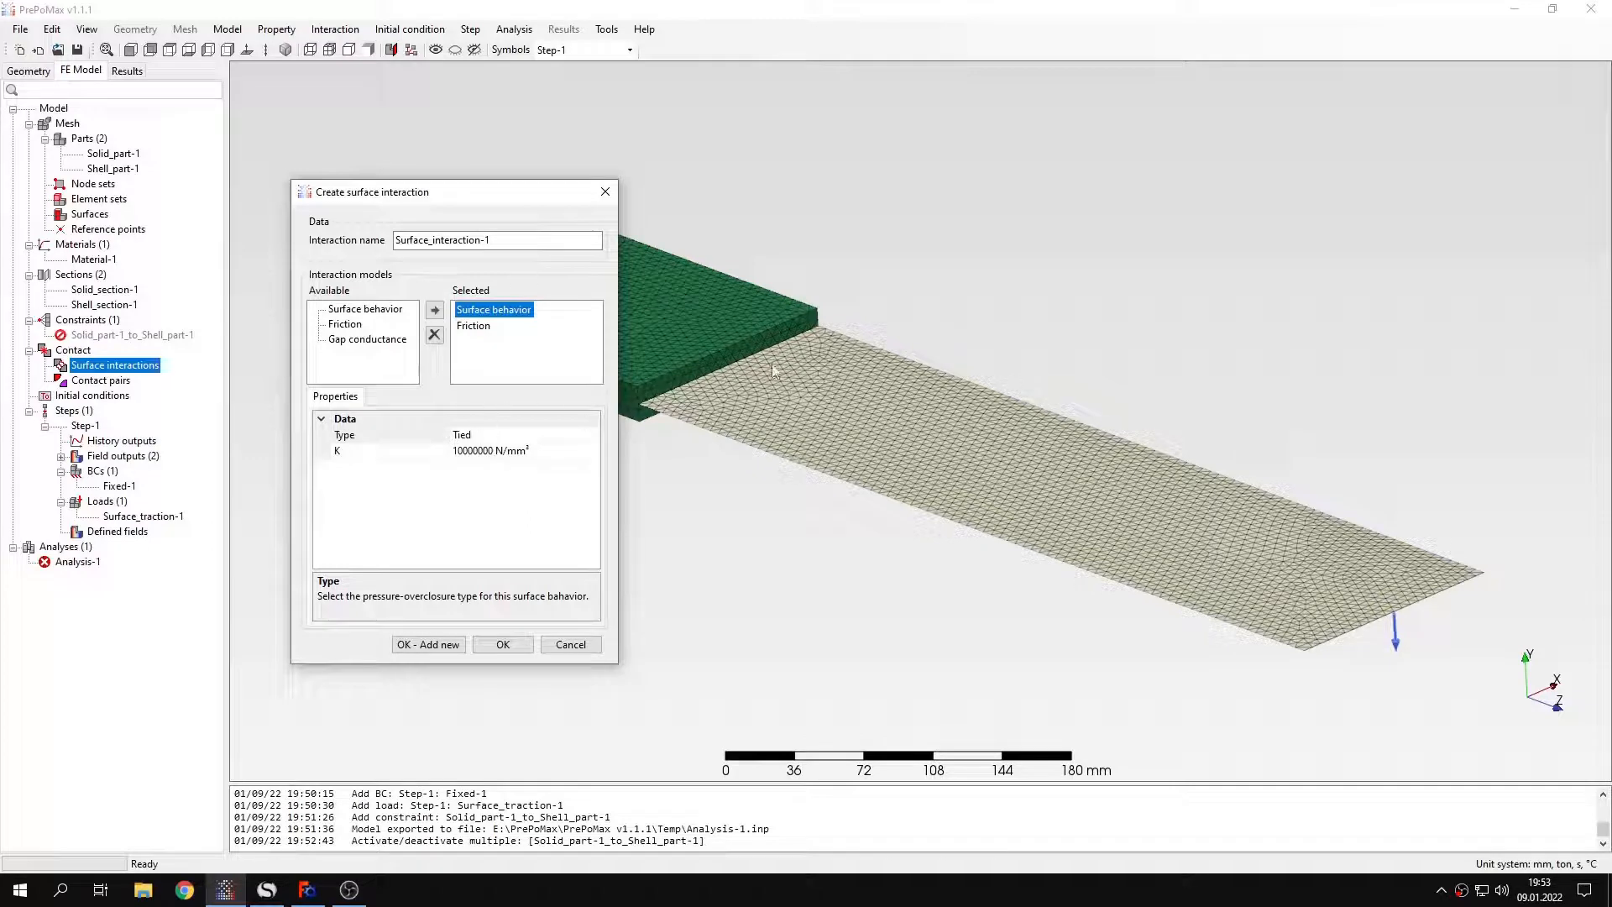
mouse_move(539, 577)
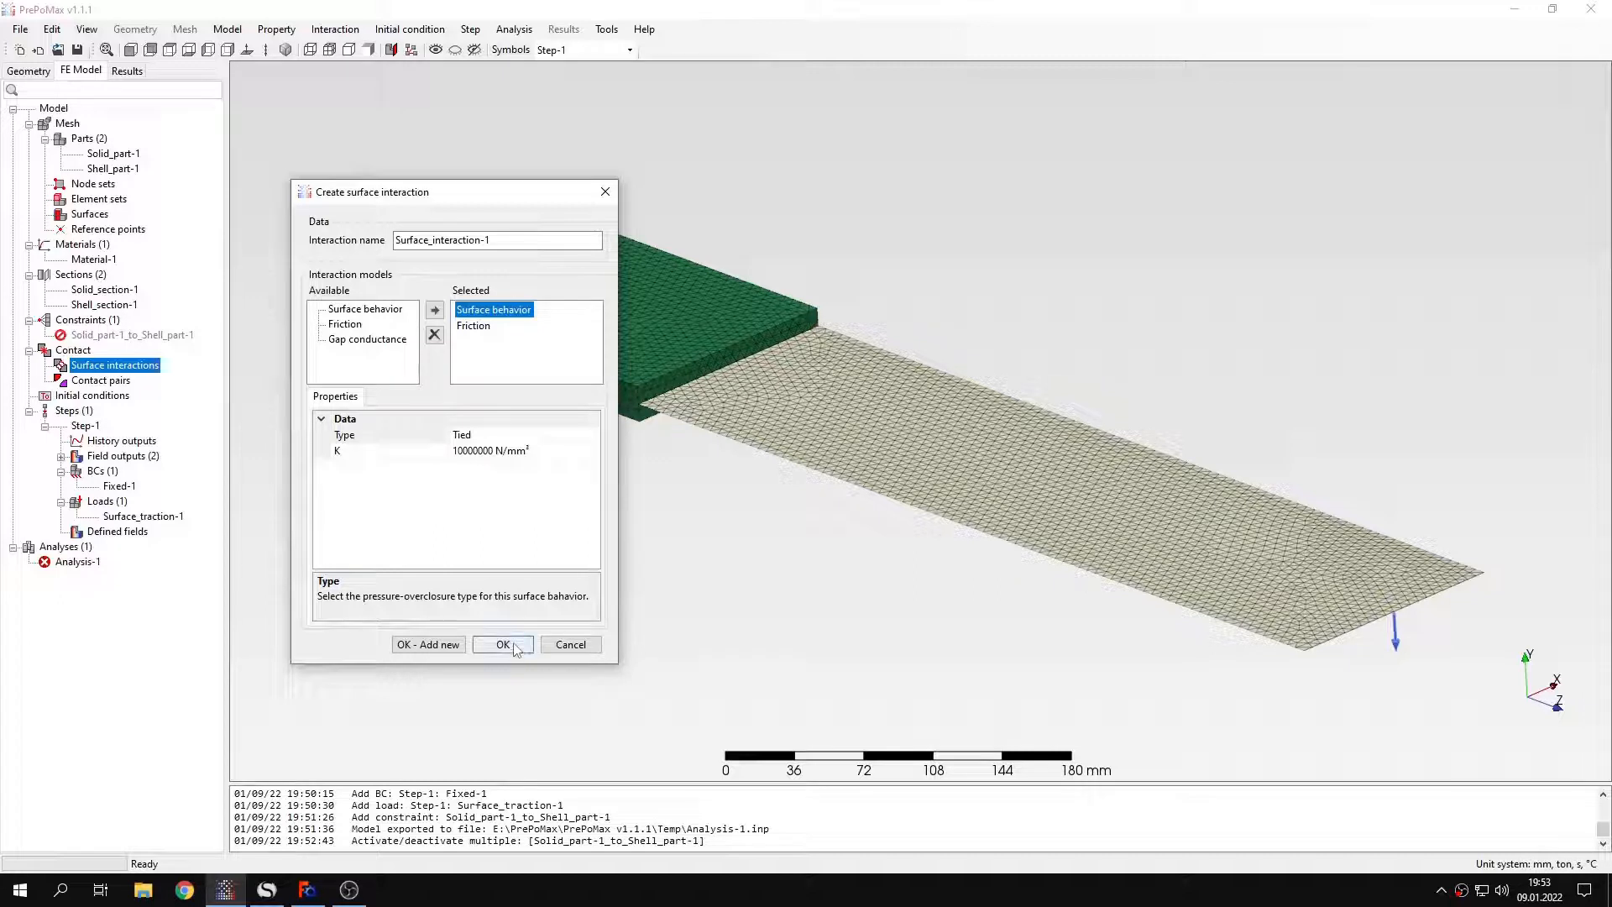
left_click(502, 644)
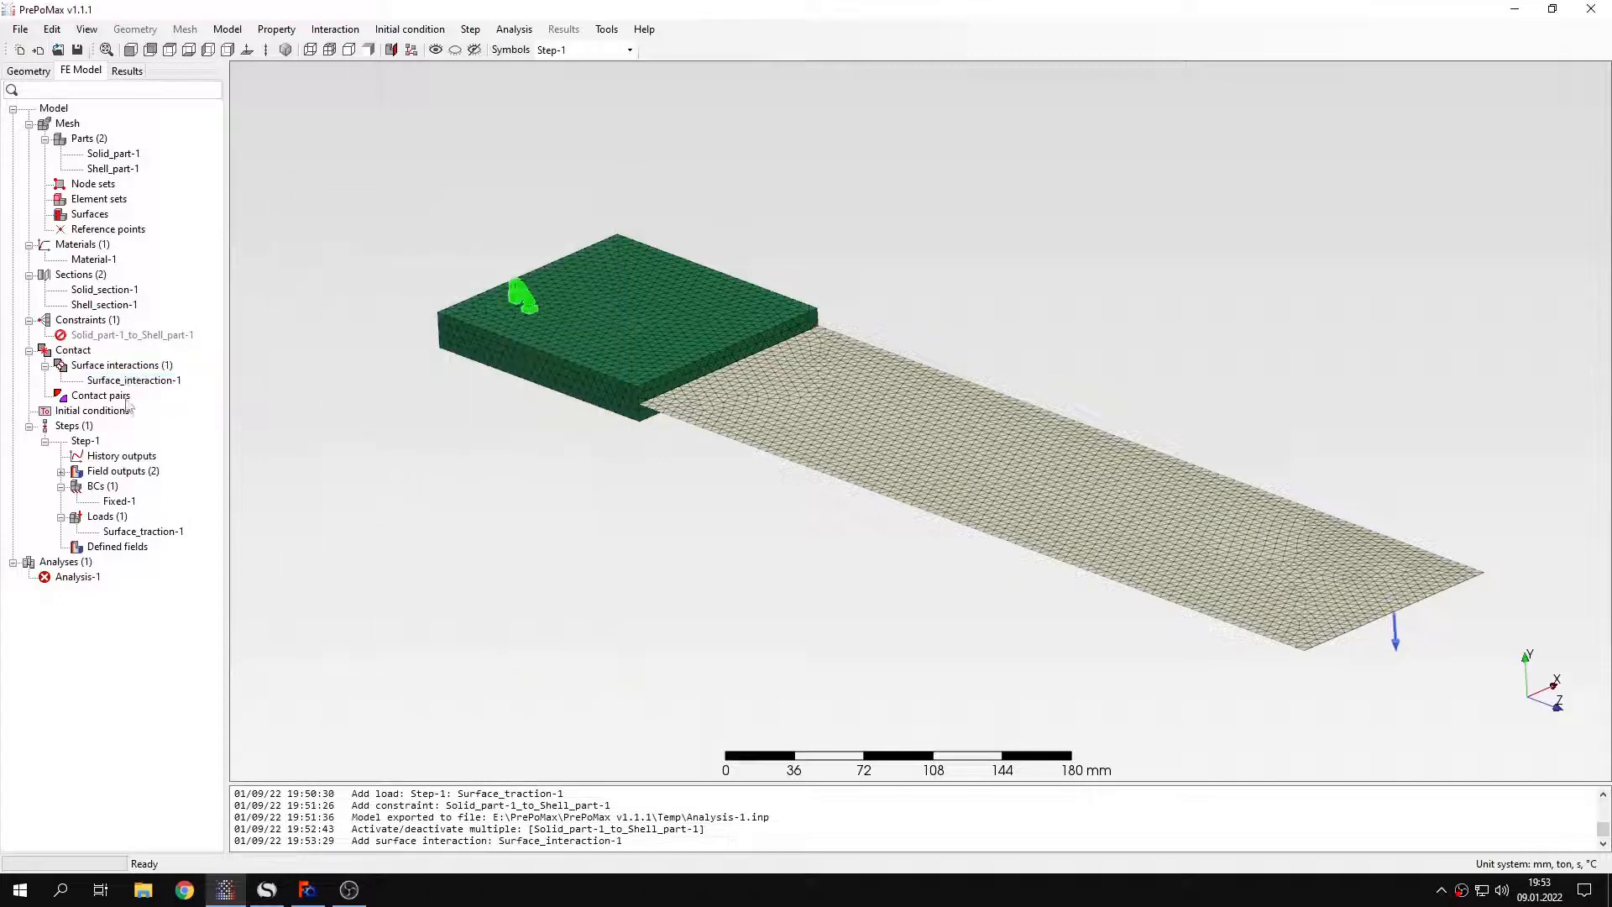
Search contact pairs, set Adjust to Yes and create Solid_part-1_to_Shell_part-1 with Surface_interaction-1
double_click(101, 396)
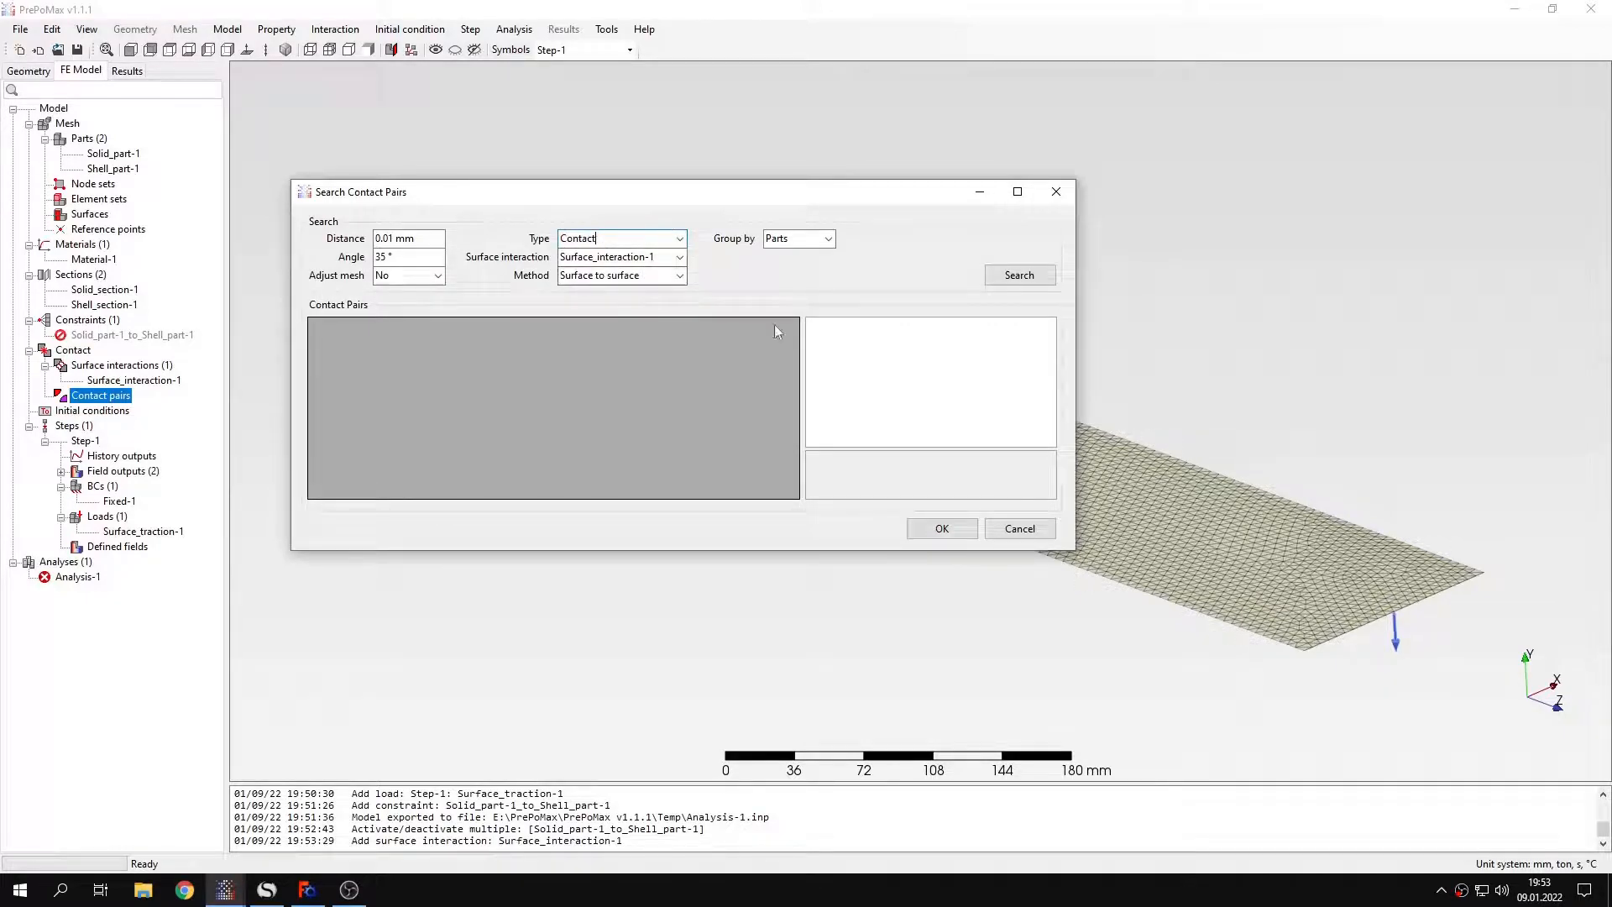
left_click(1017, 273)
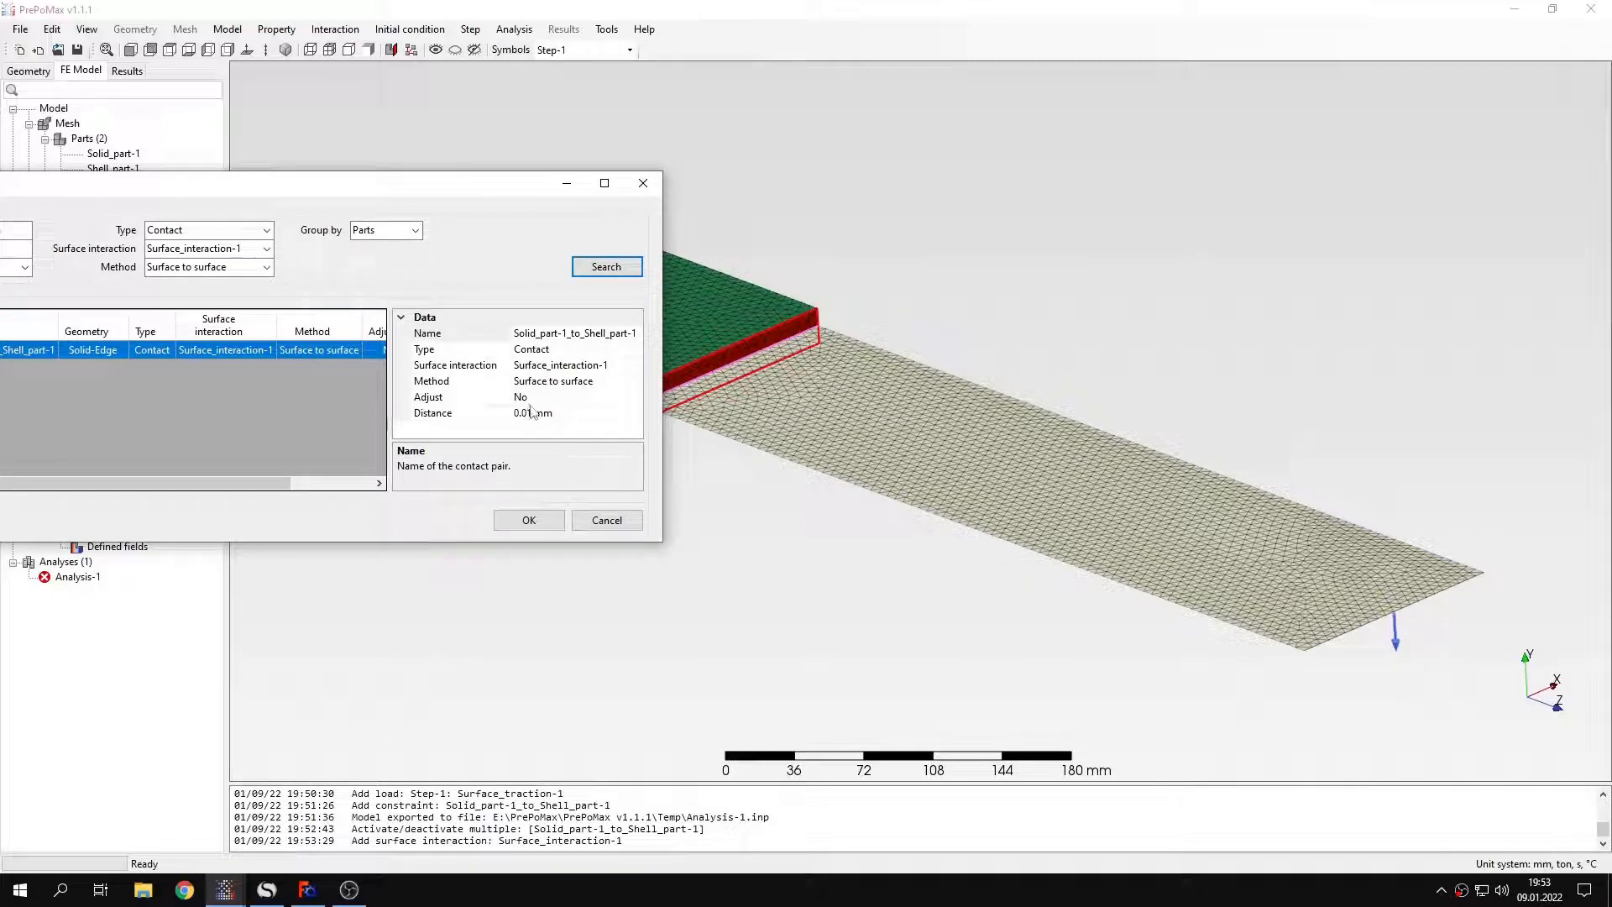
left_click(635, 397)
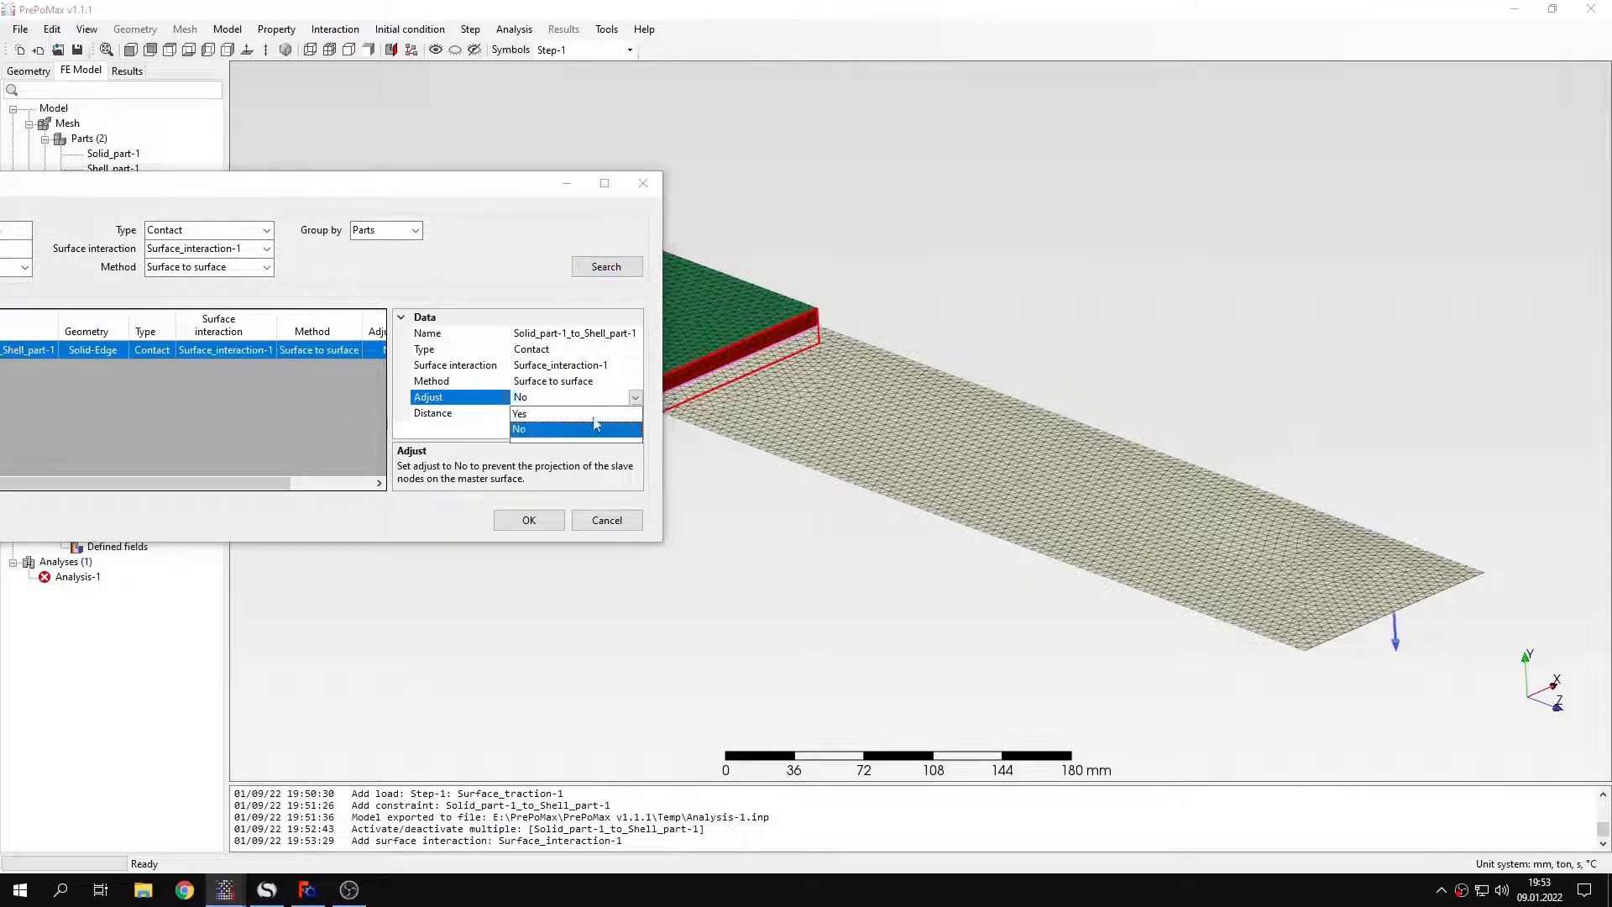
left_click(519, 413)
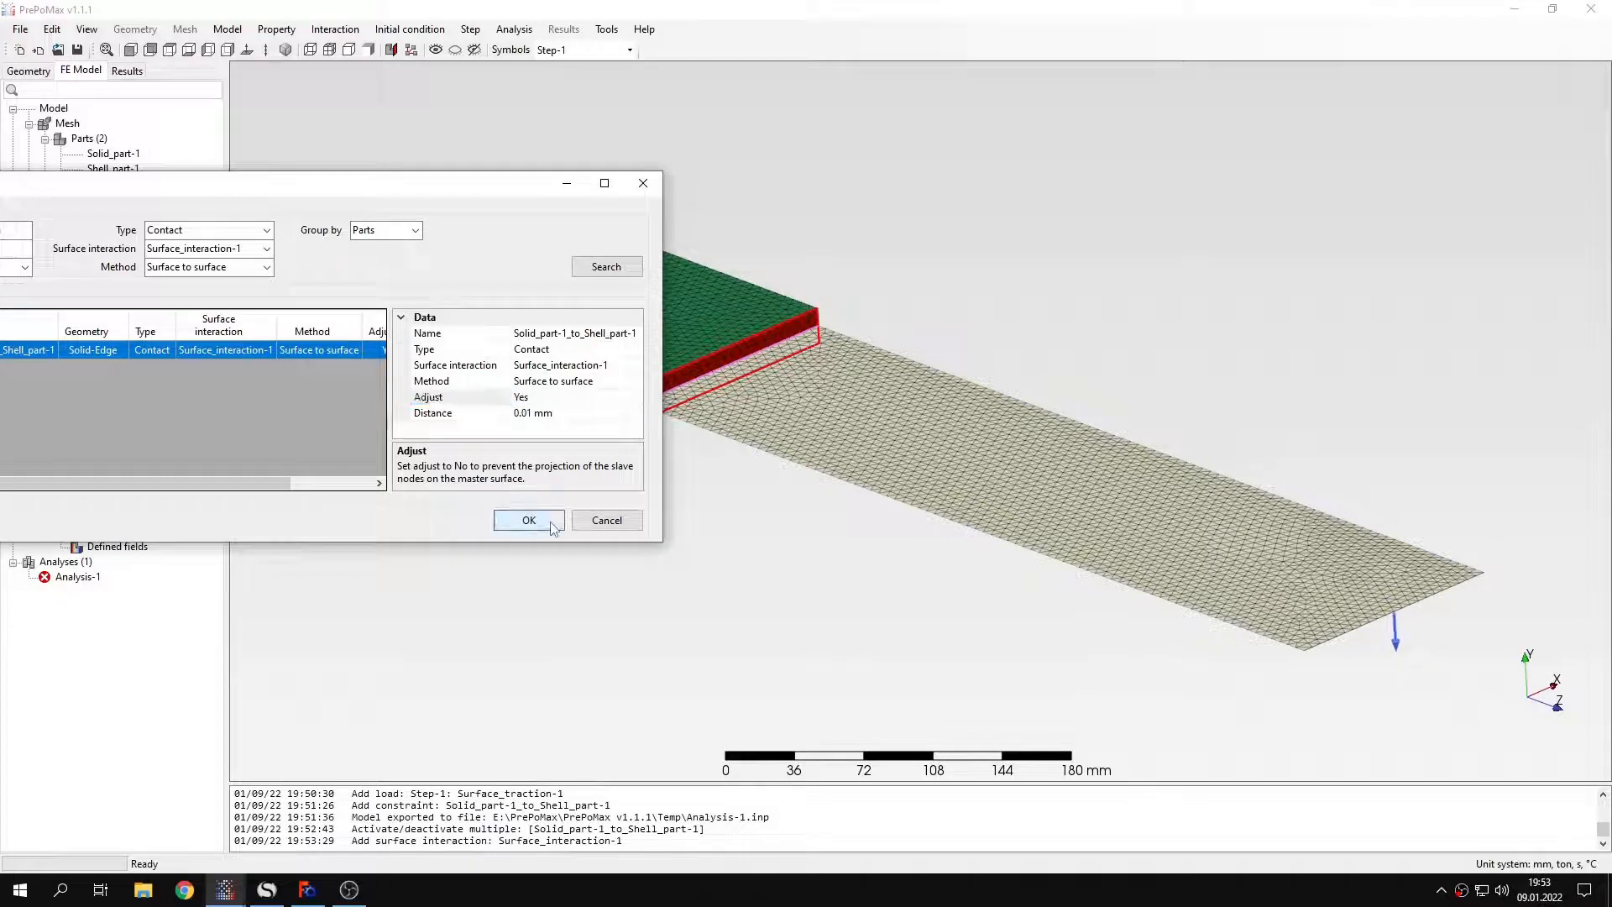
left_click(529, 521)
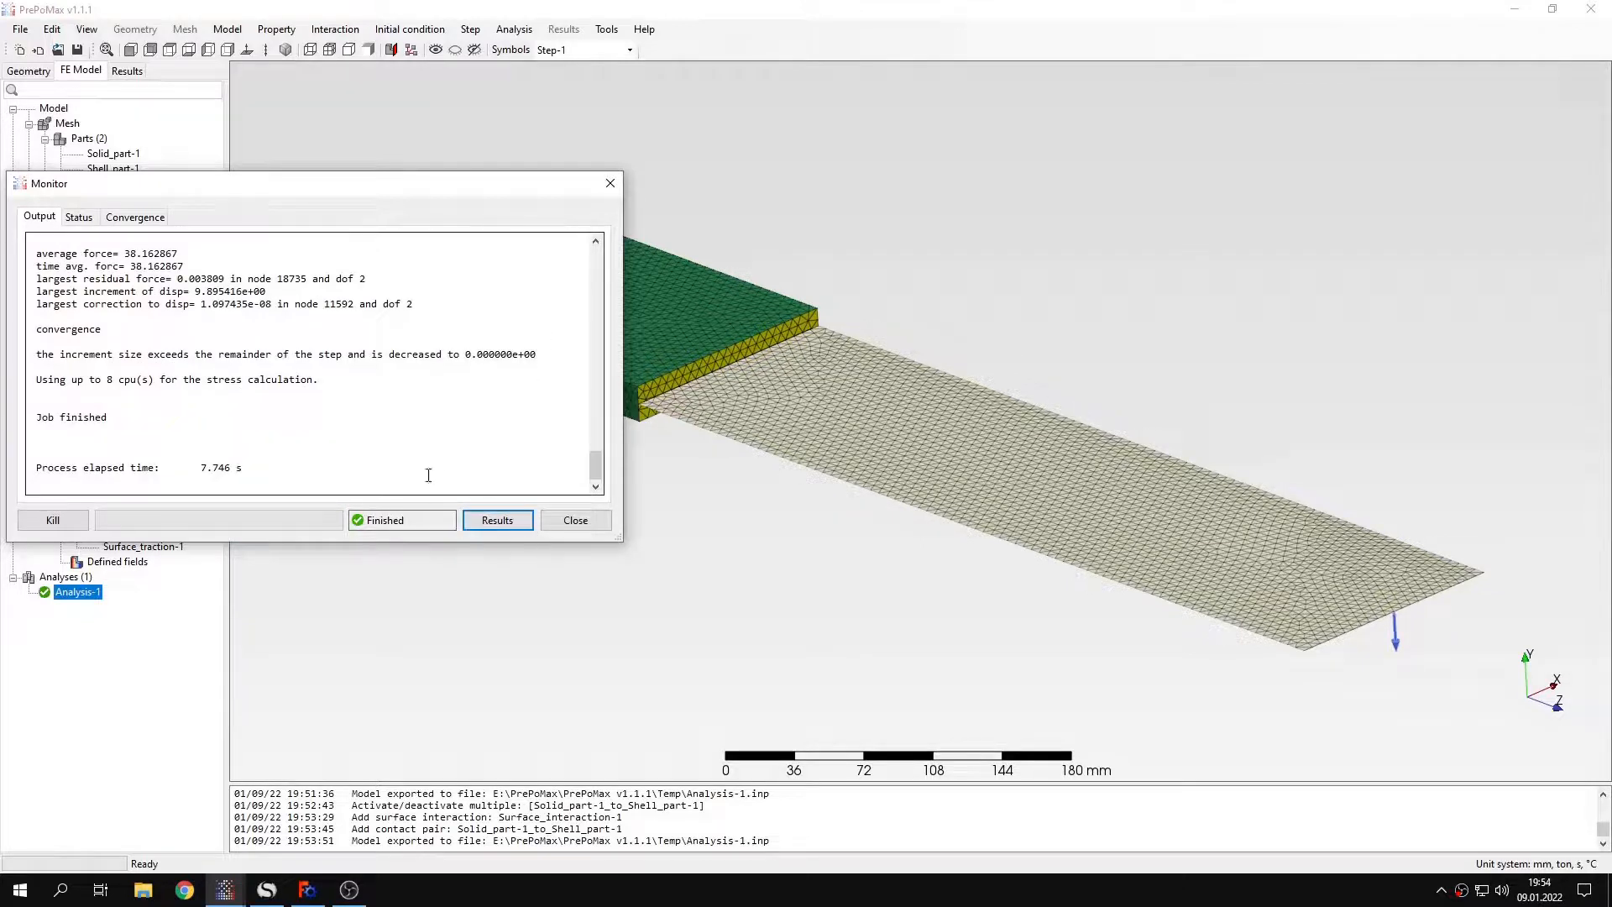
Show U2 displacement and query the free-end node, reading about −9.892 mm
left_click(497, 519)
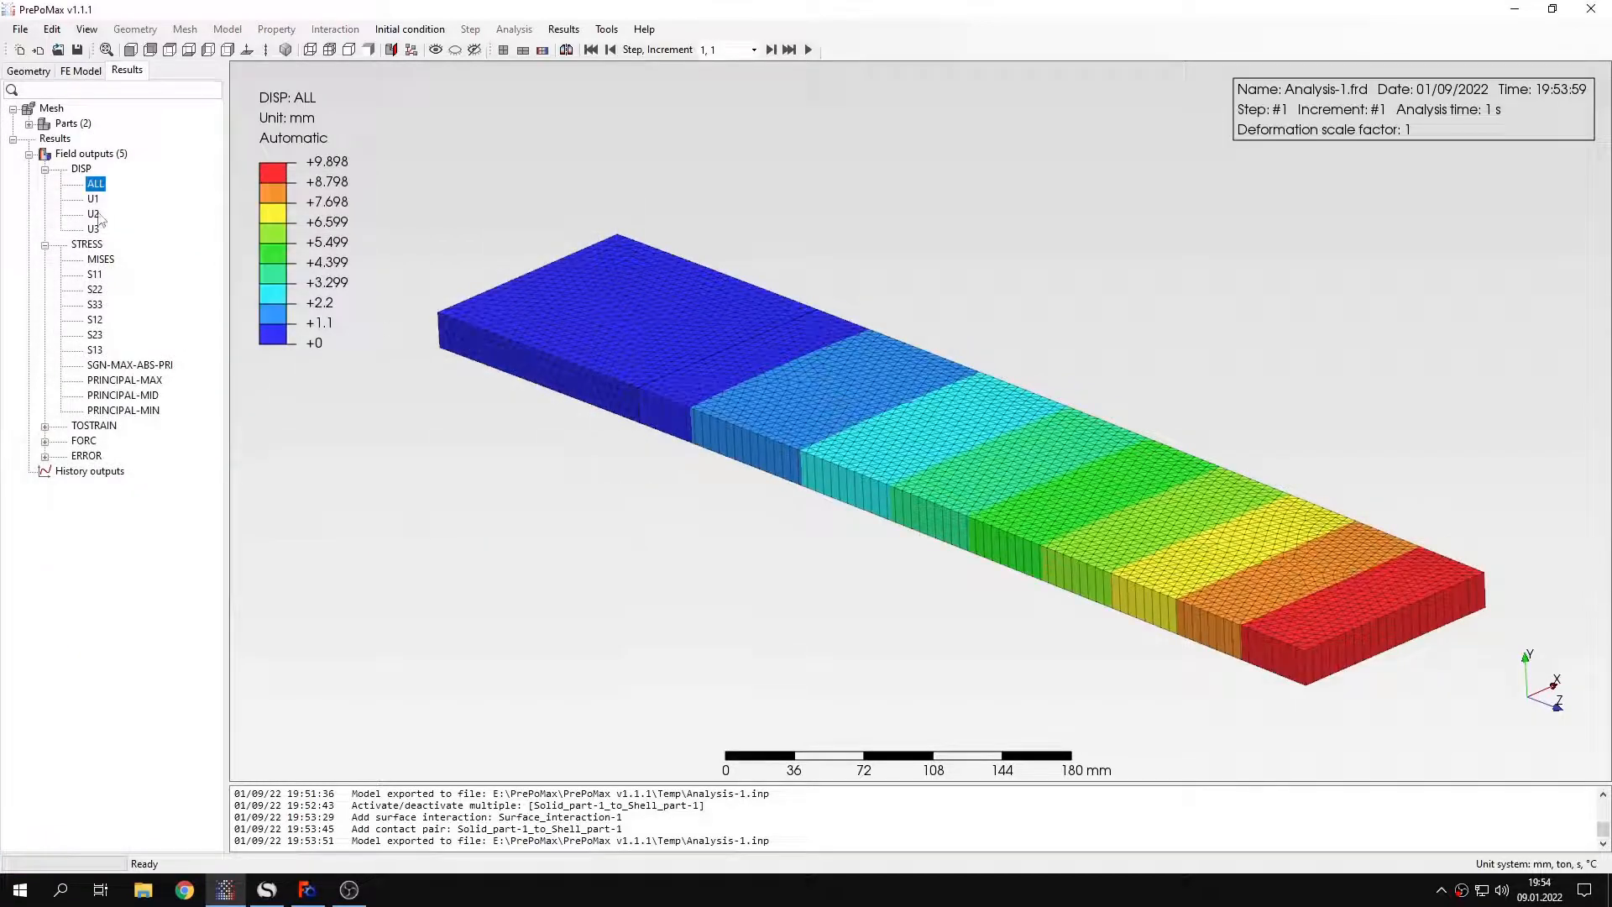
left_click(94, 213)
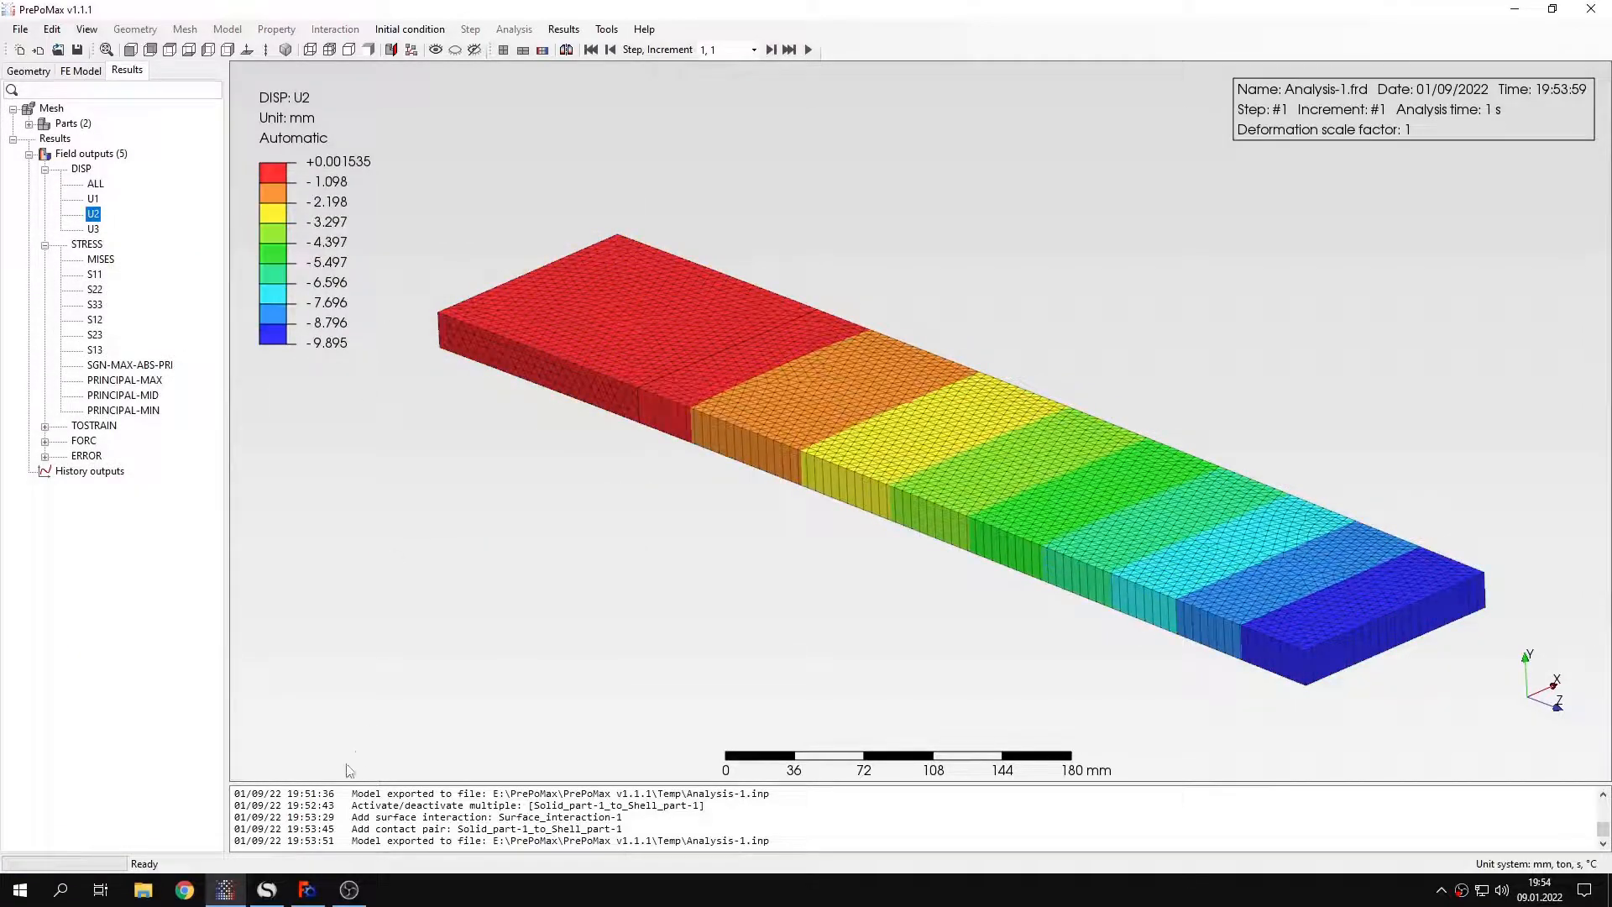
left_click(266, 889)
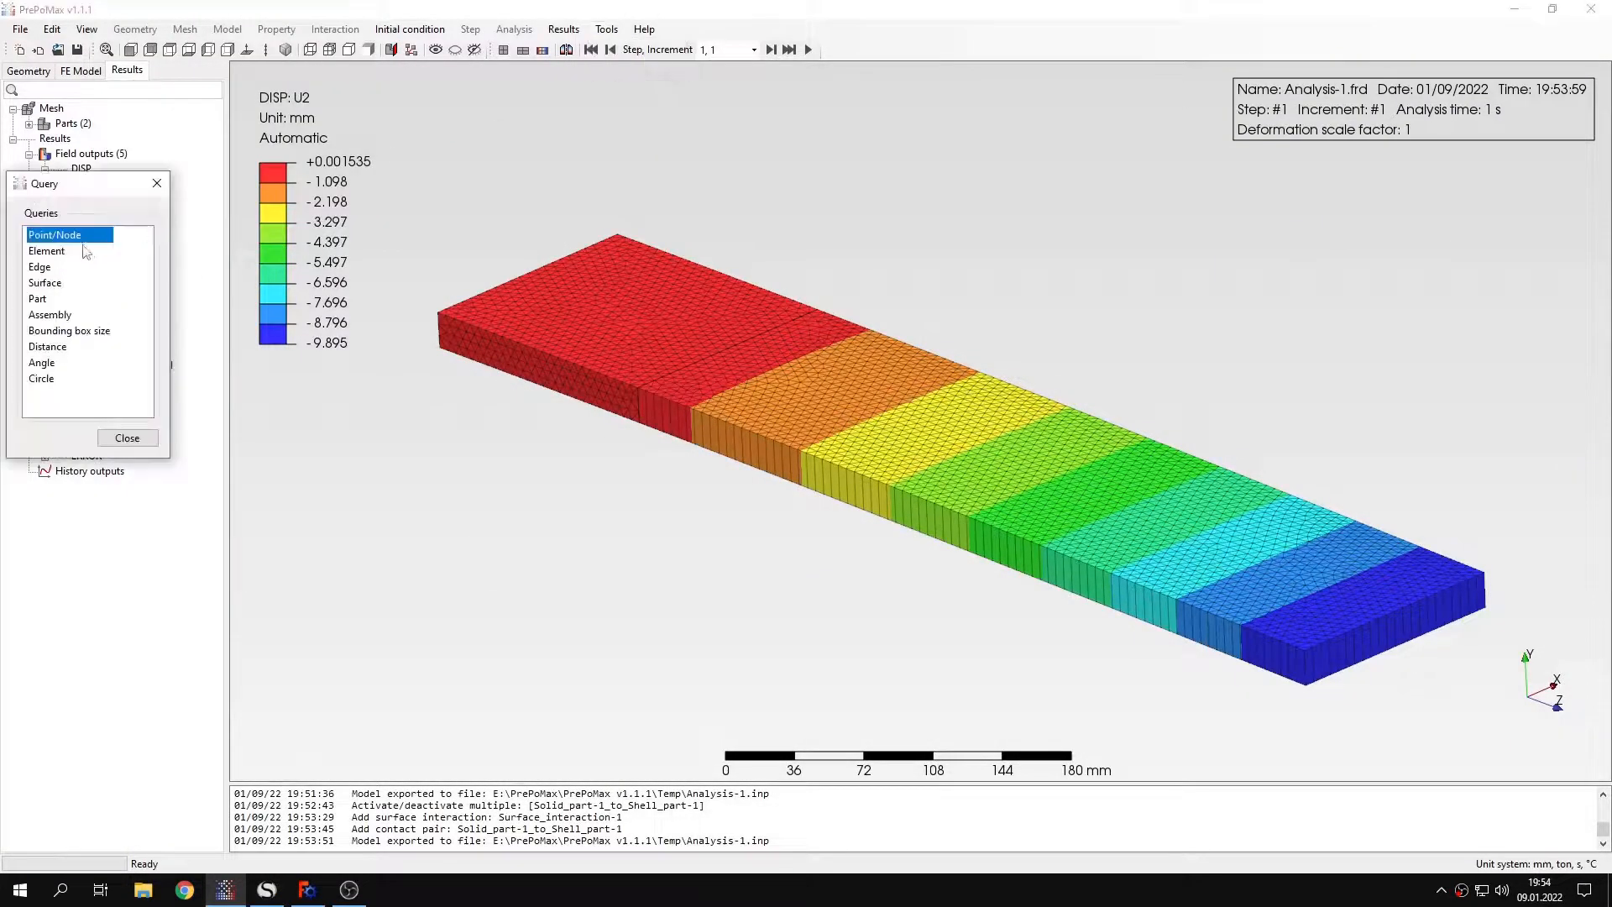
left_click(1307, 653)
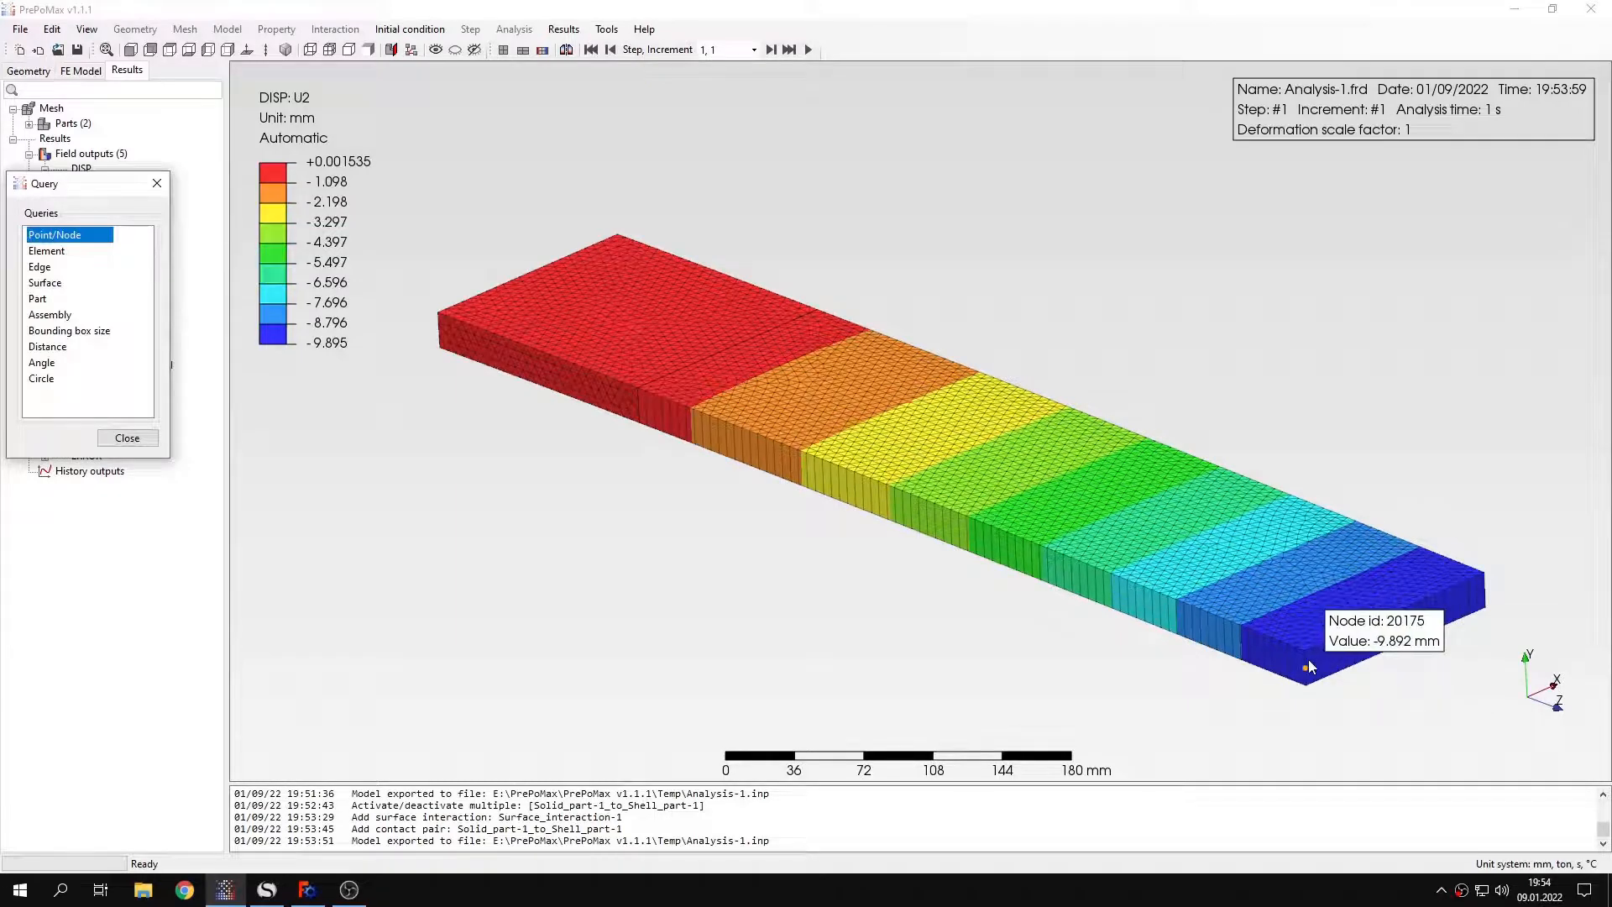
left_click(126, 437)
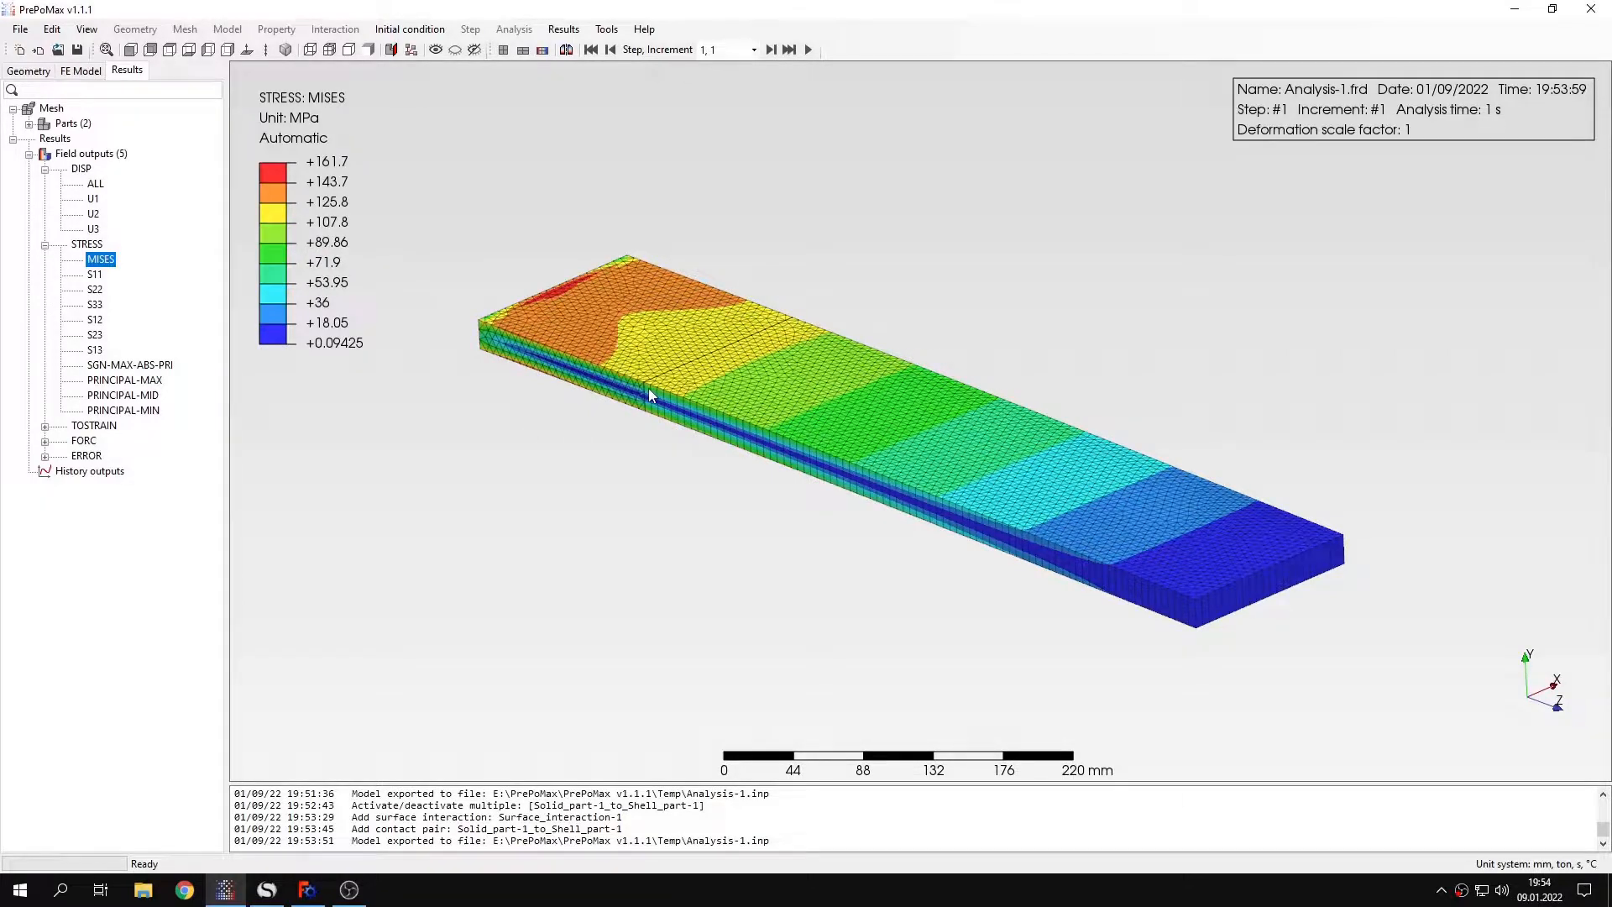
Inspect von Mises along the beam, then show S33 (−206.4 to +199.6 MPa) against the 115.38 MPa hand value
scroll("up", 3)
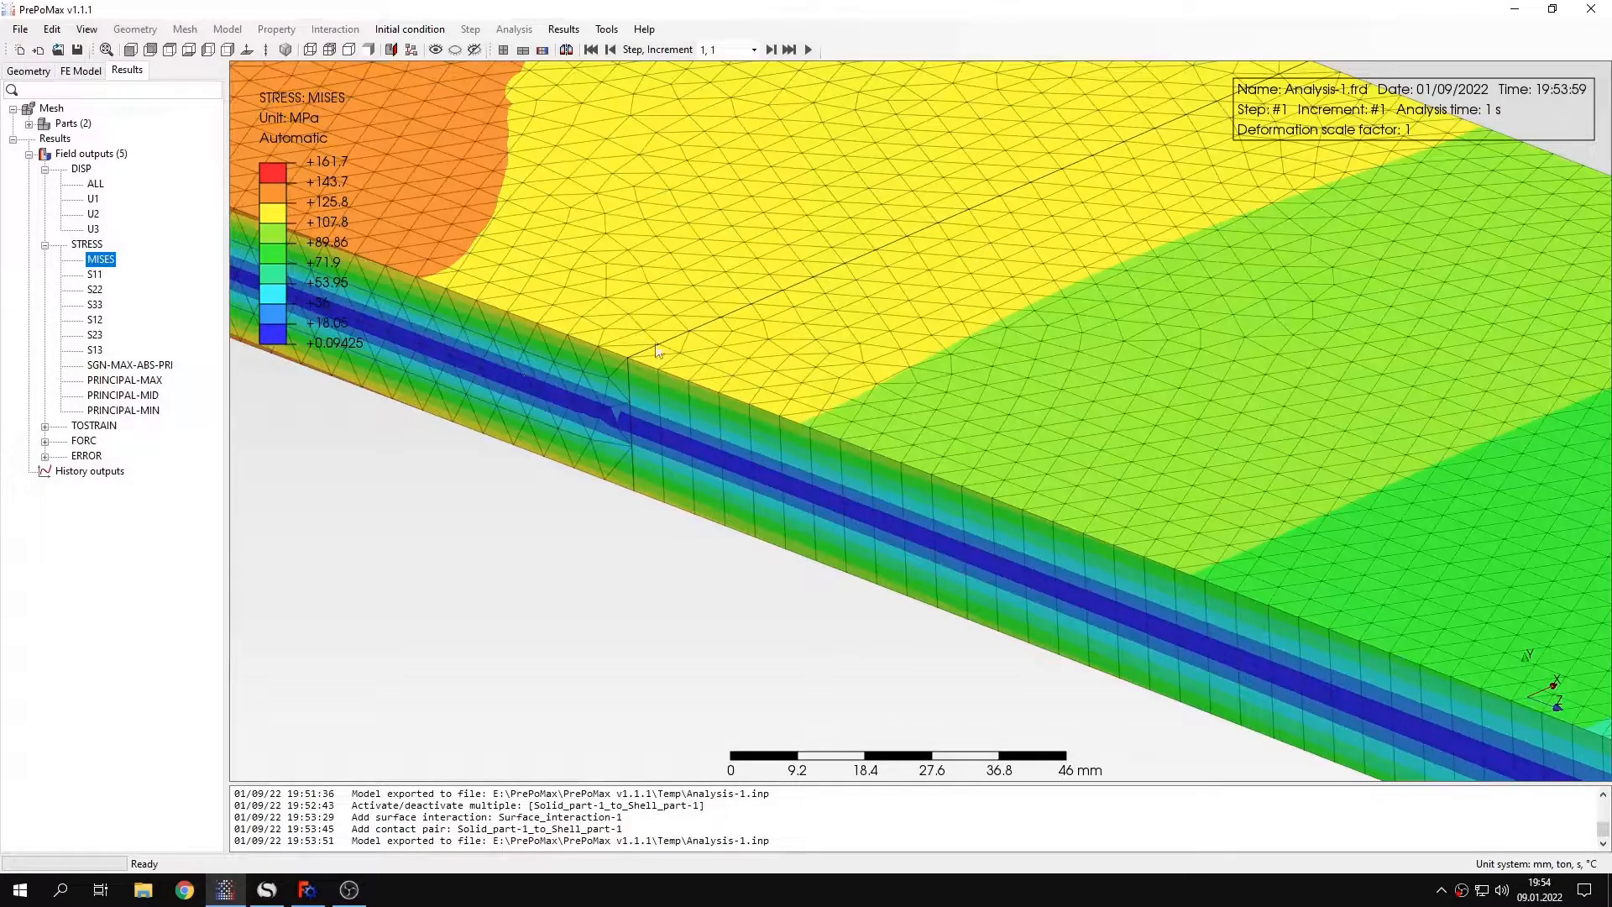
scroll("down", 3)
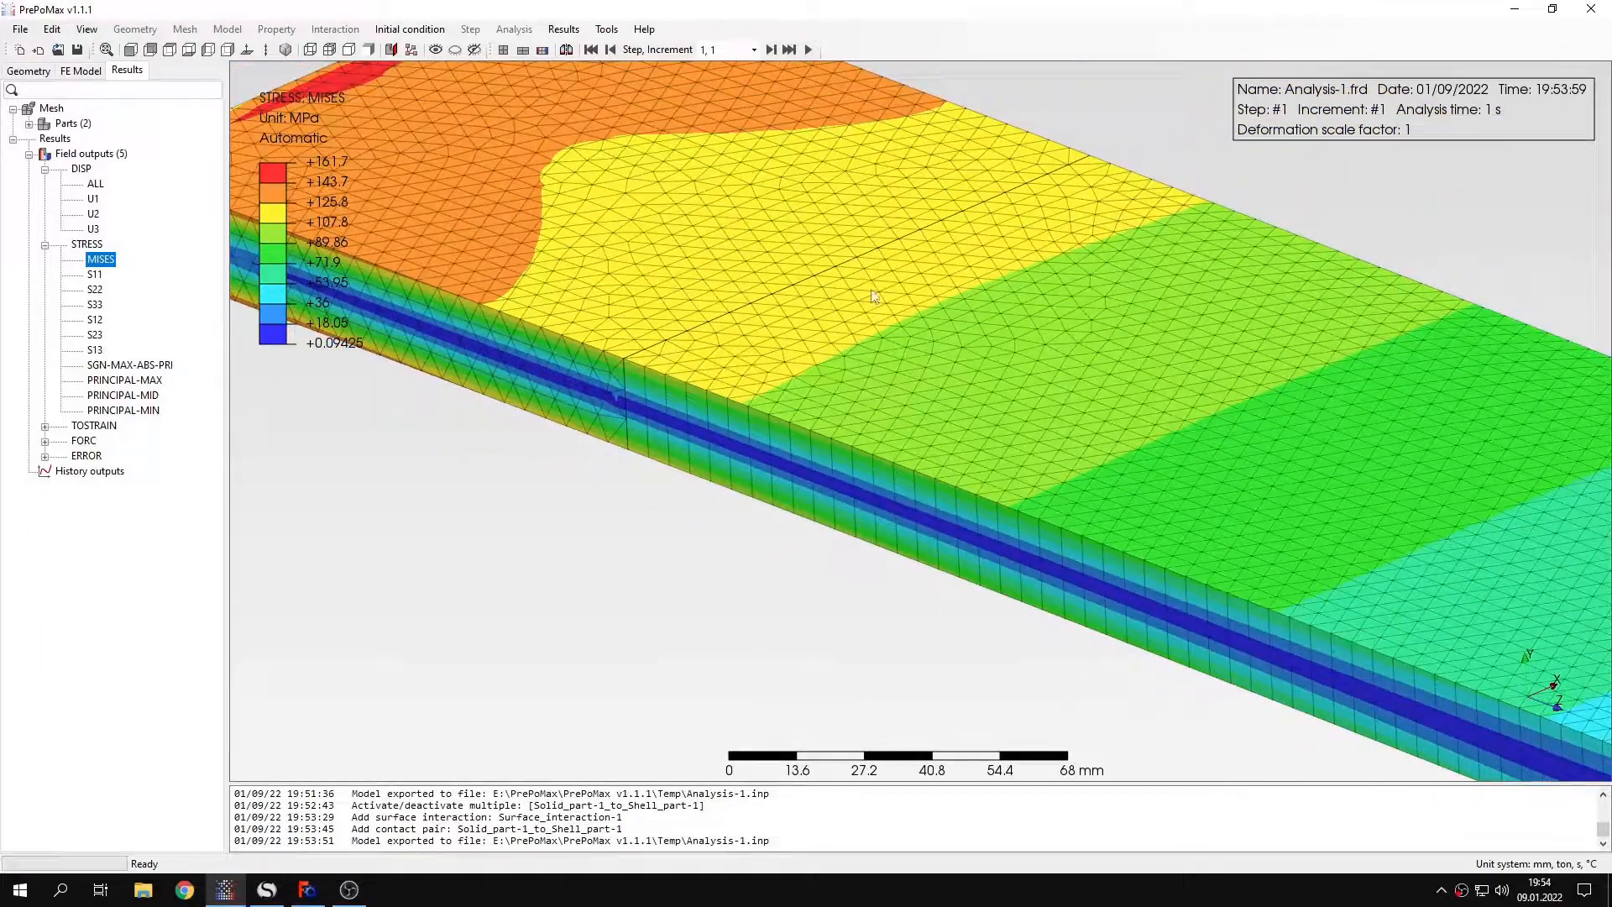
mouse_move(771, 349)
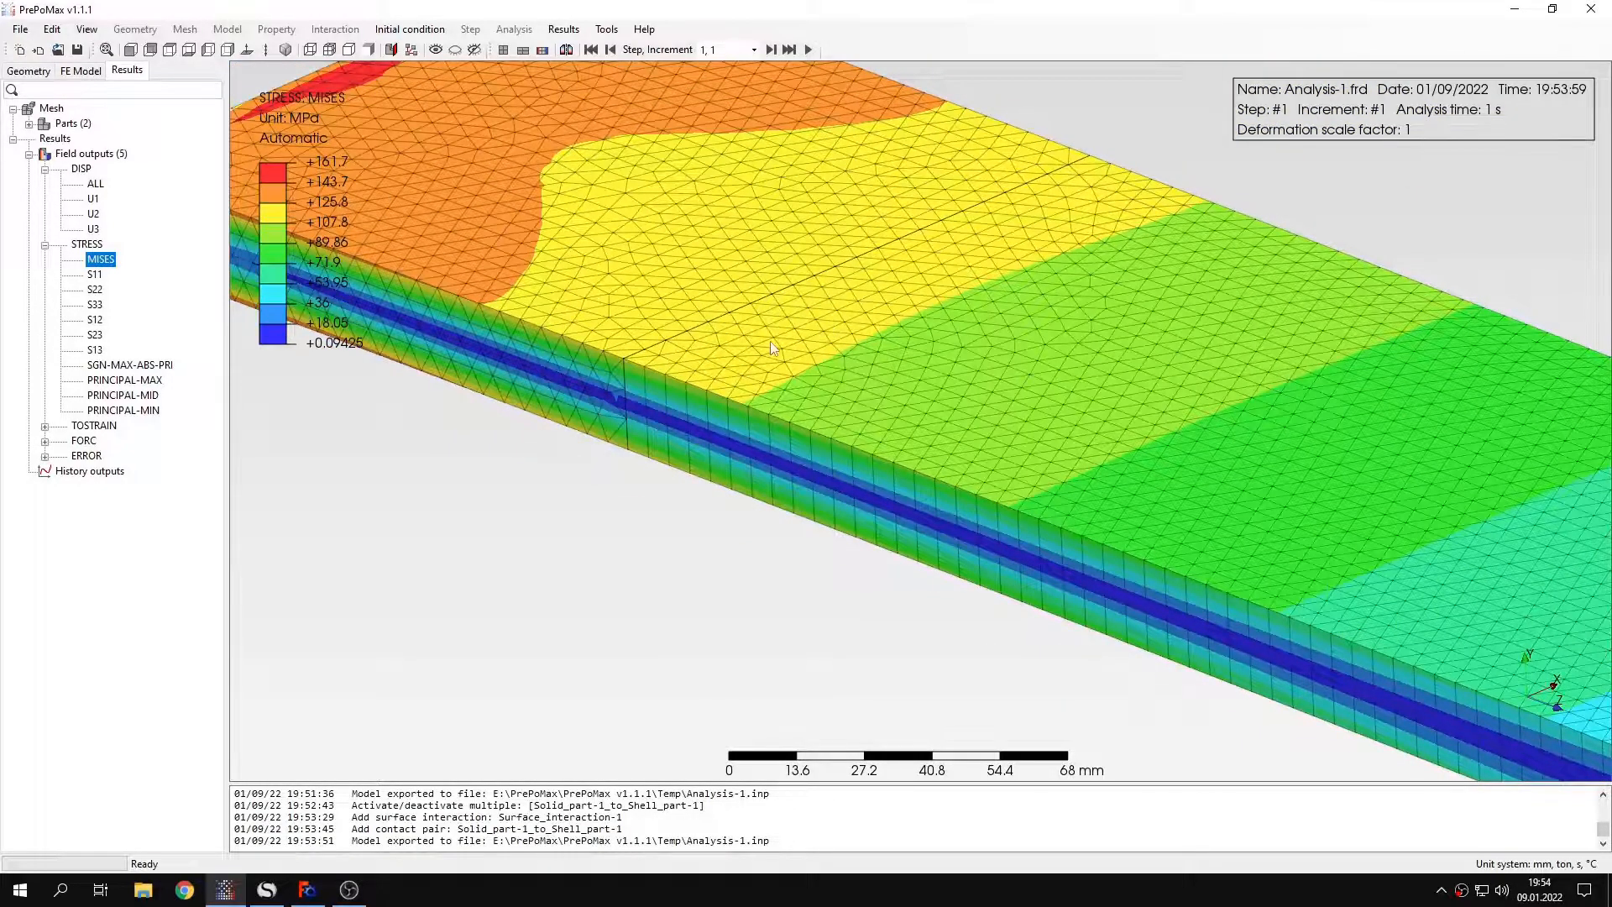
scroll("down", 3)
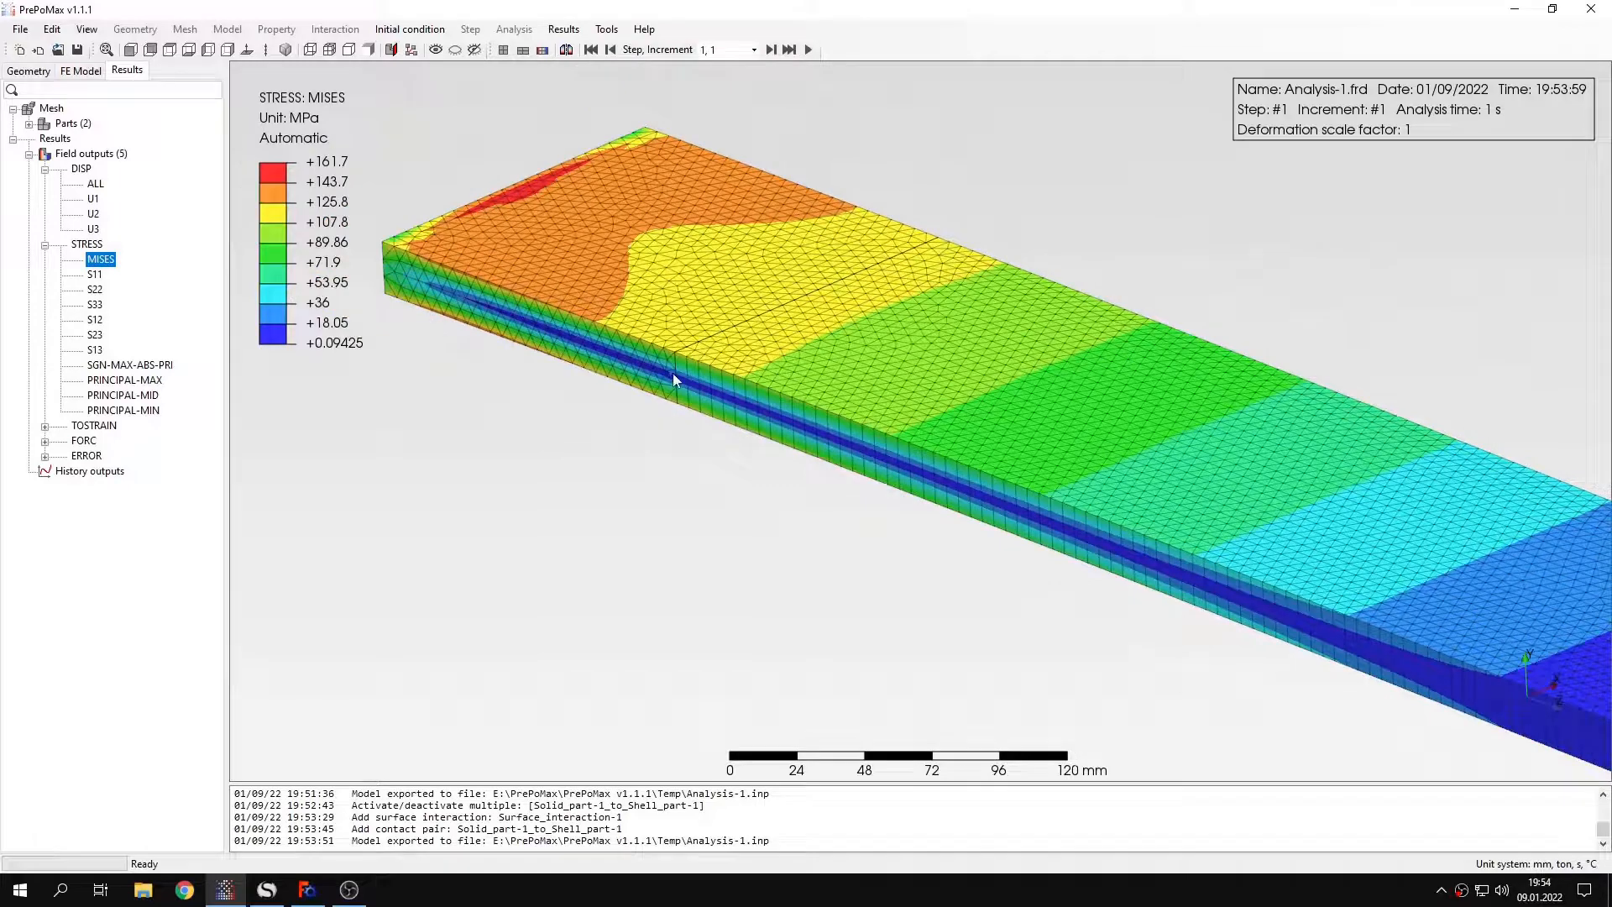
left_click(94, 303)
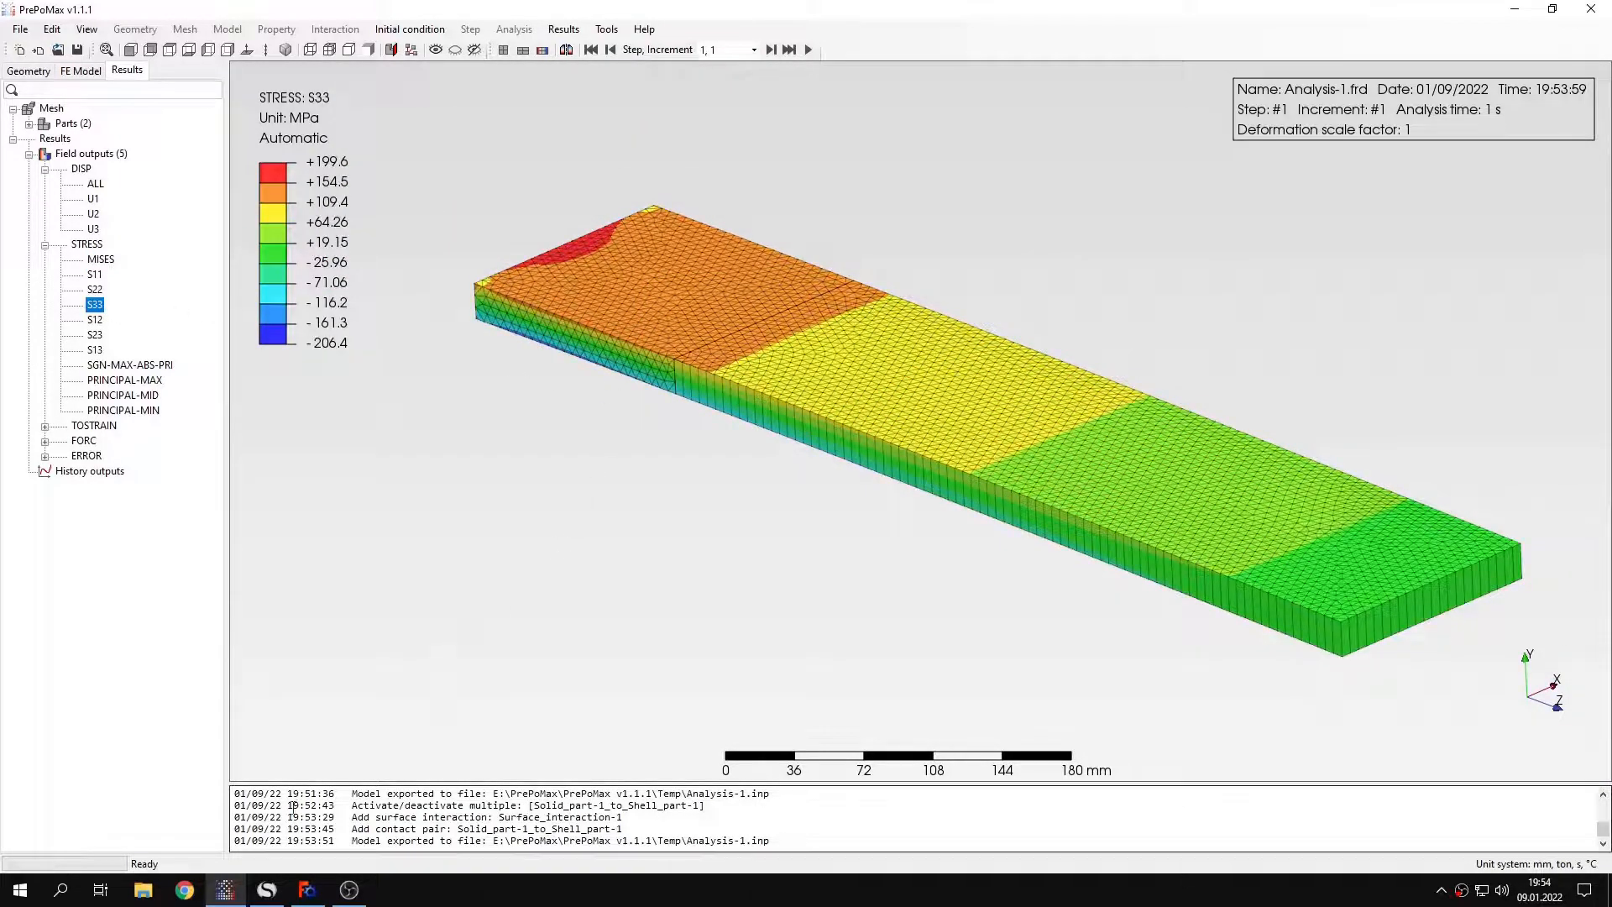
left_click(265, 890)
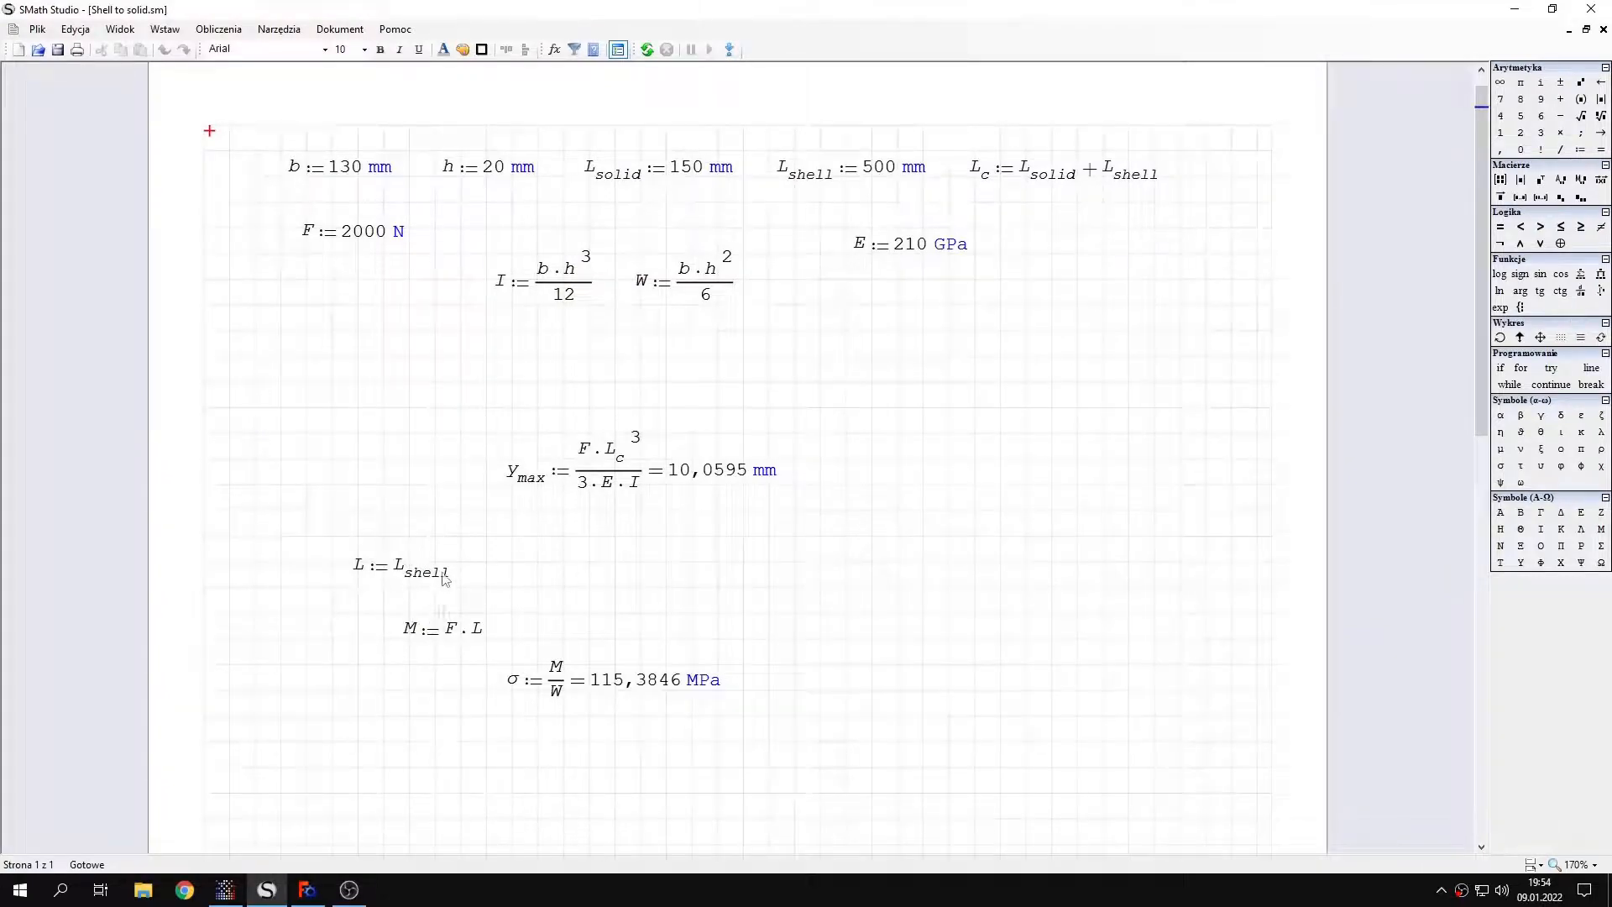
mouse_move(470, 539)
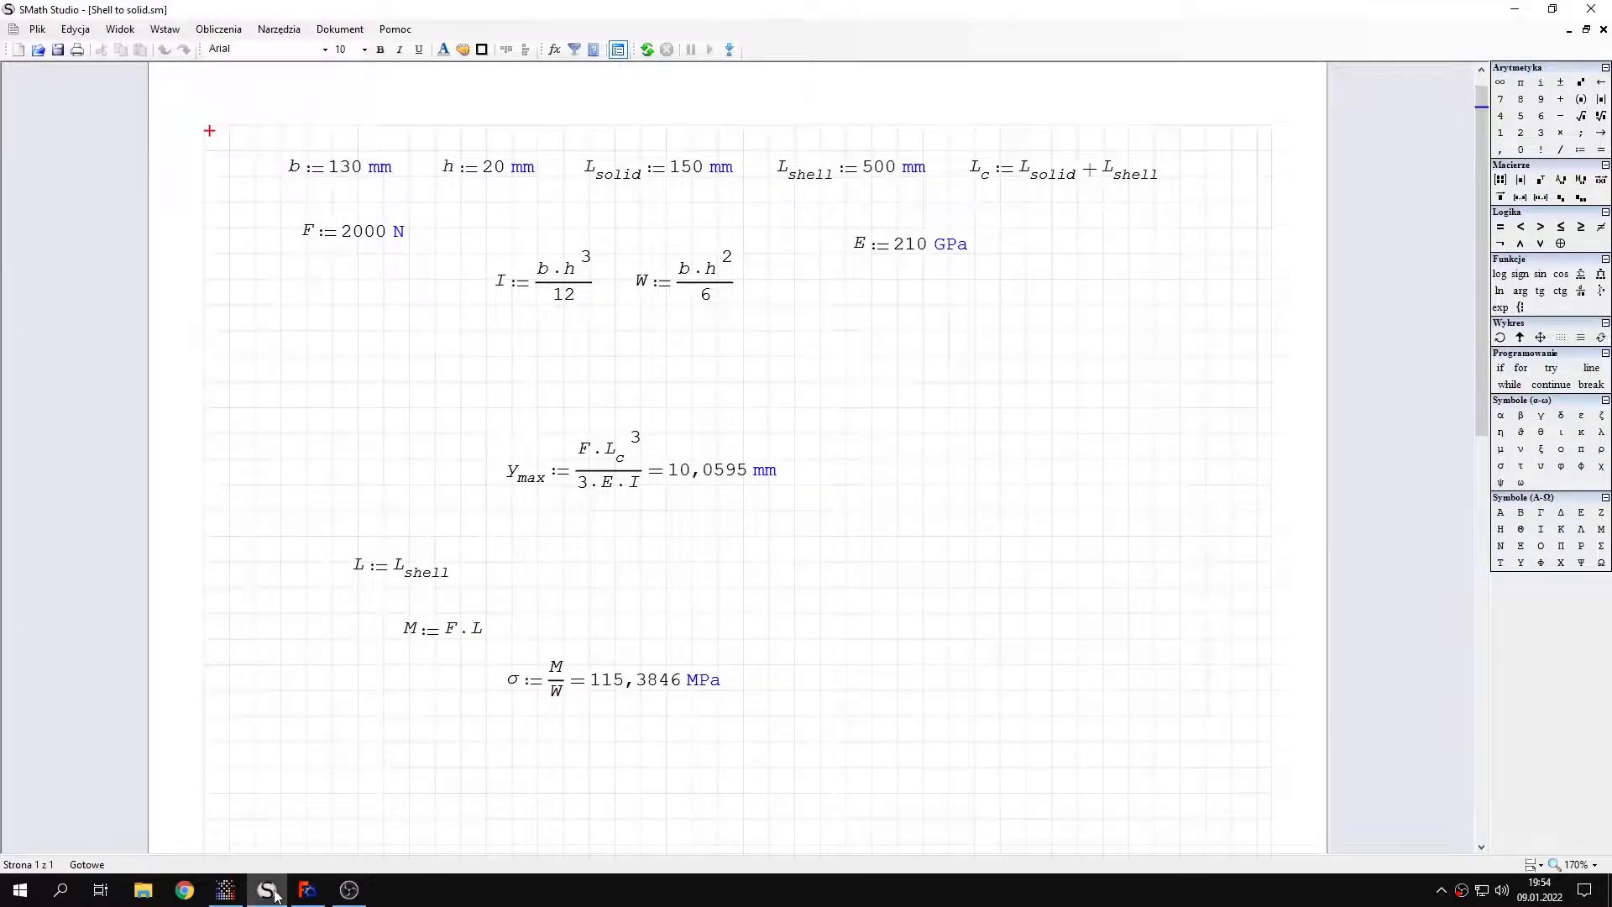
Query S33 at nodes near the joint, reading 129 MPa at a corner and 115.6 MPa, then close the query
left_click(225, 890)
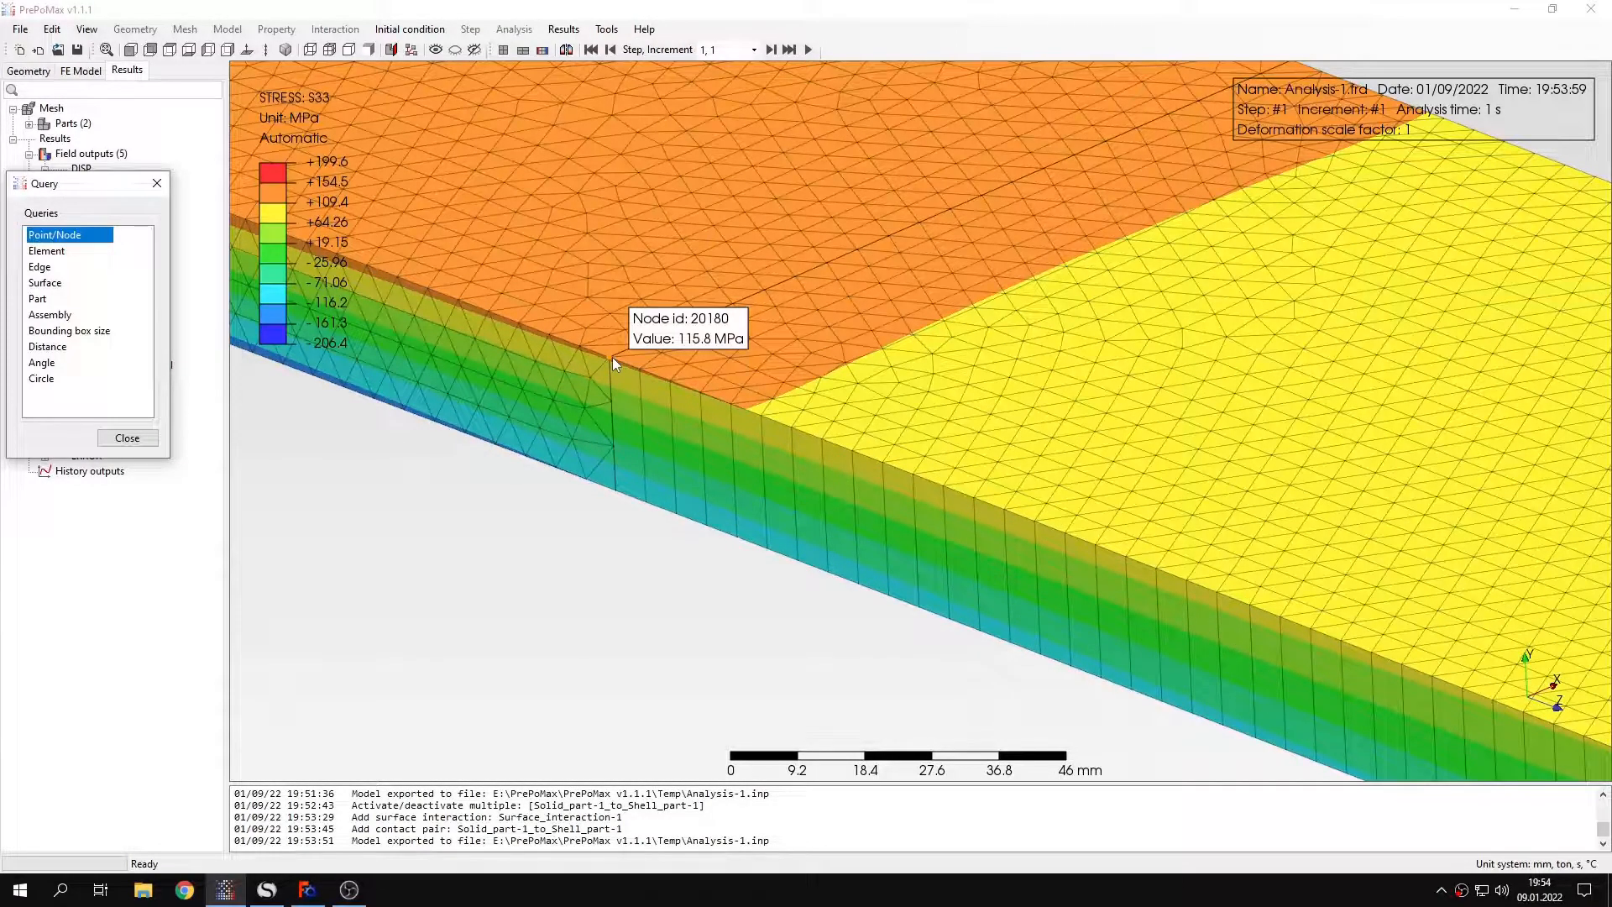
left_click(305, 890)
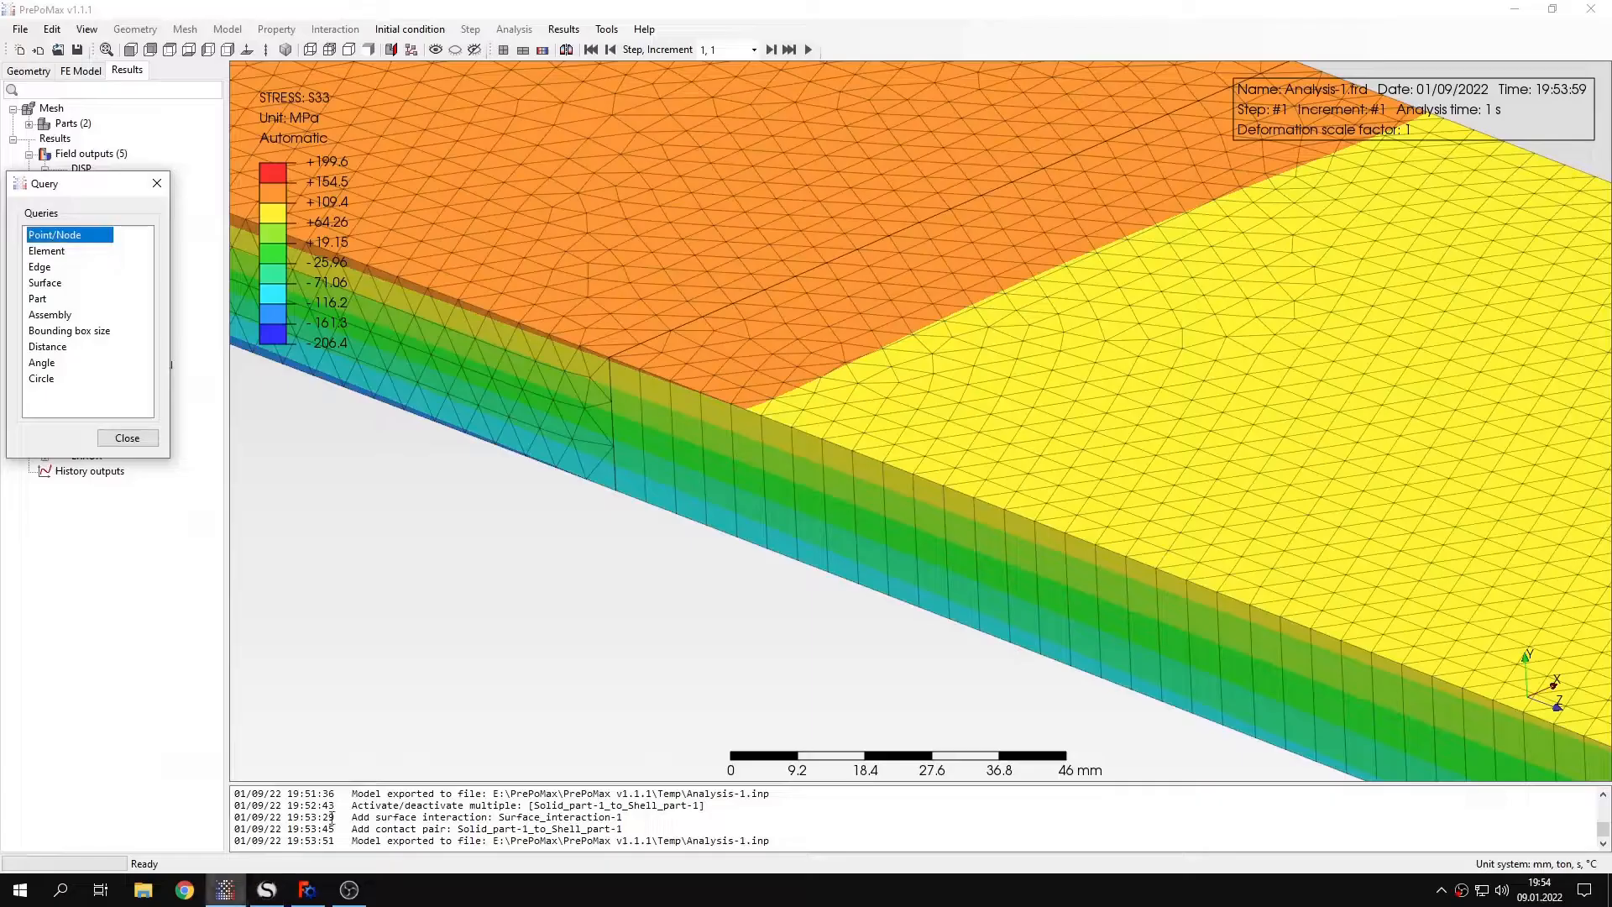
left_click(638, 355)
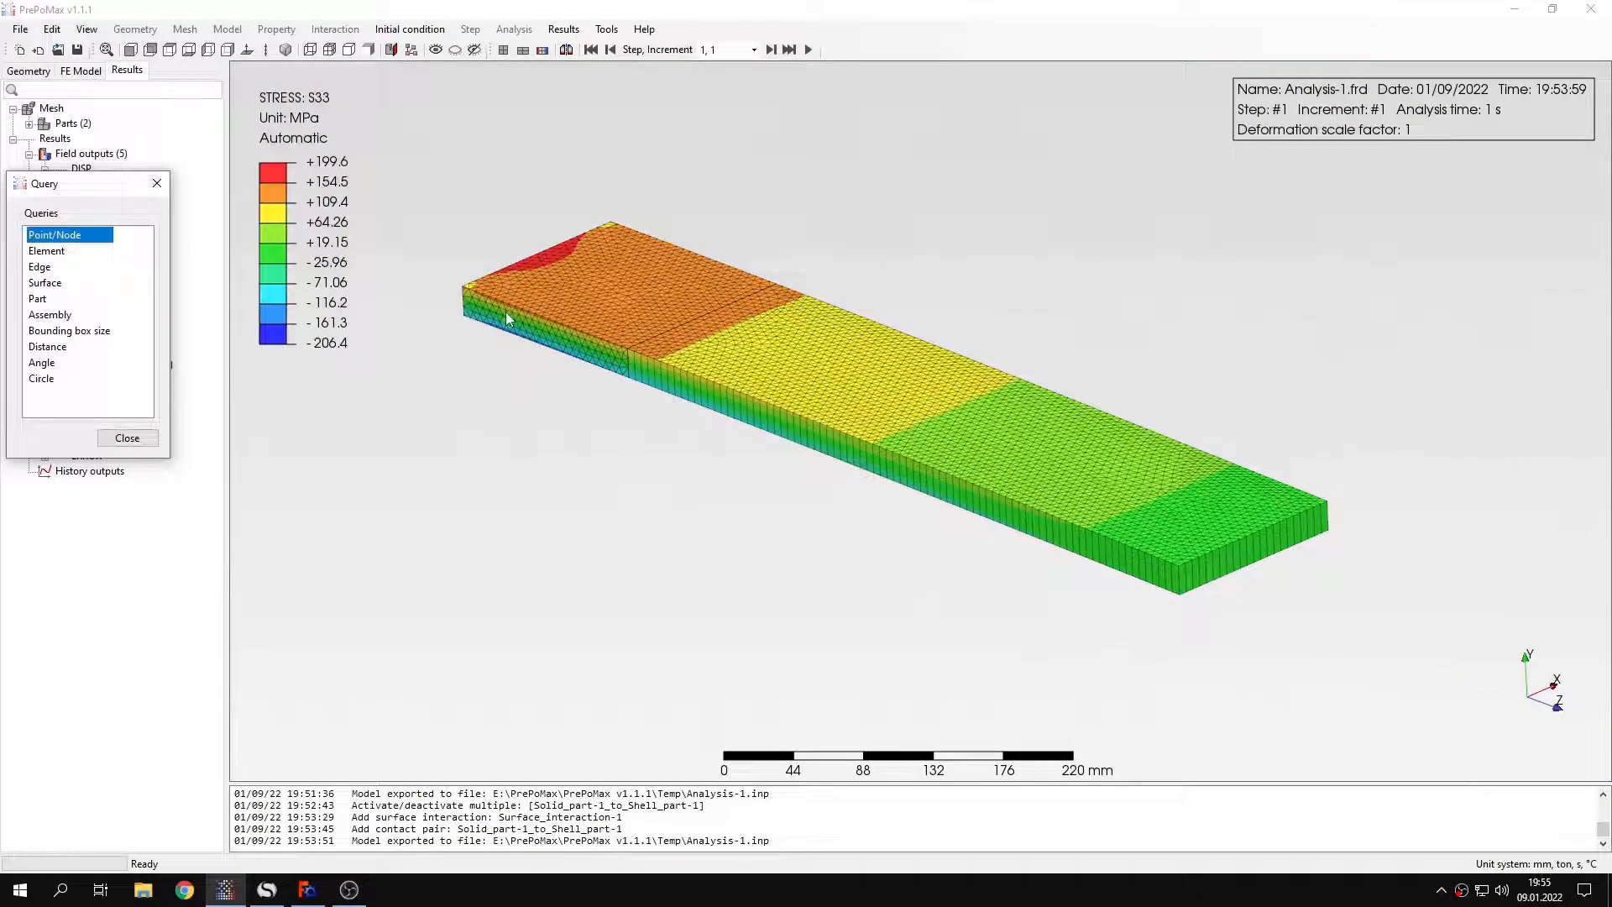
left_click(465, 292)
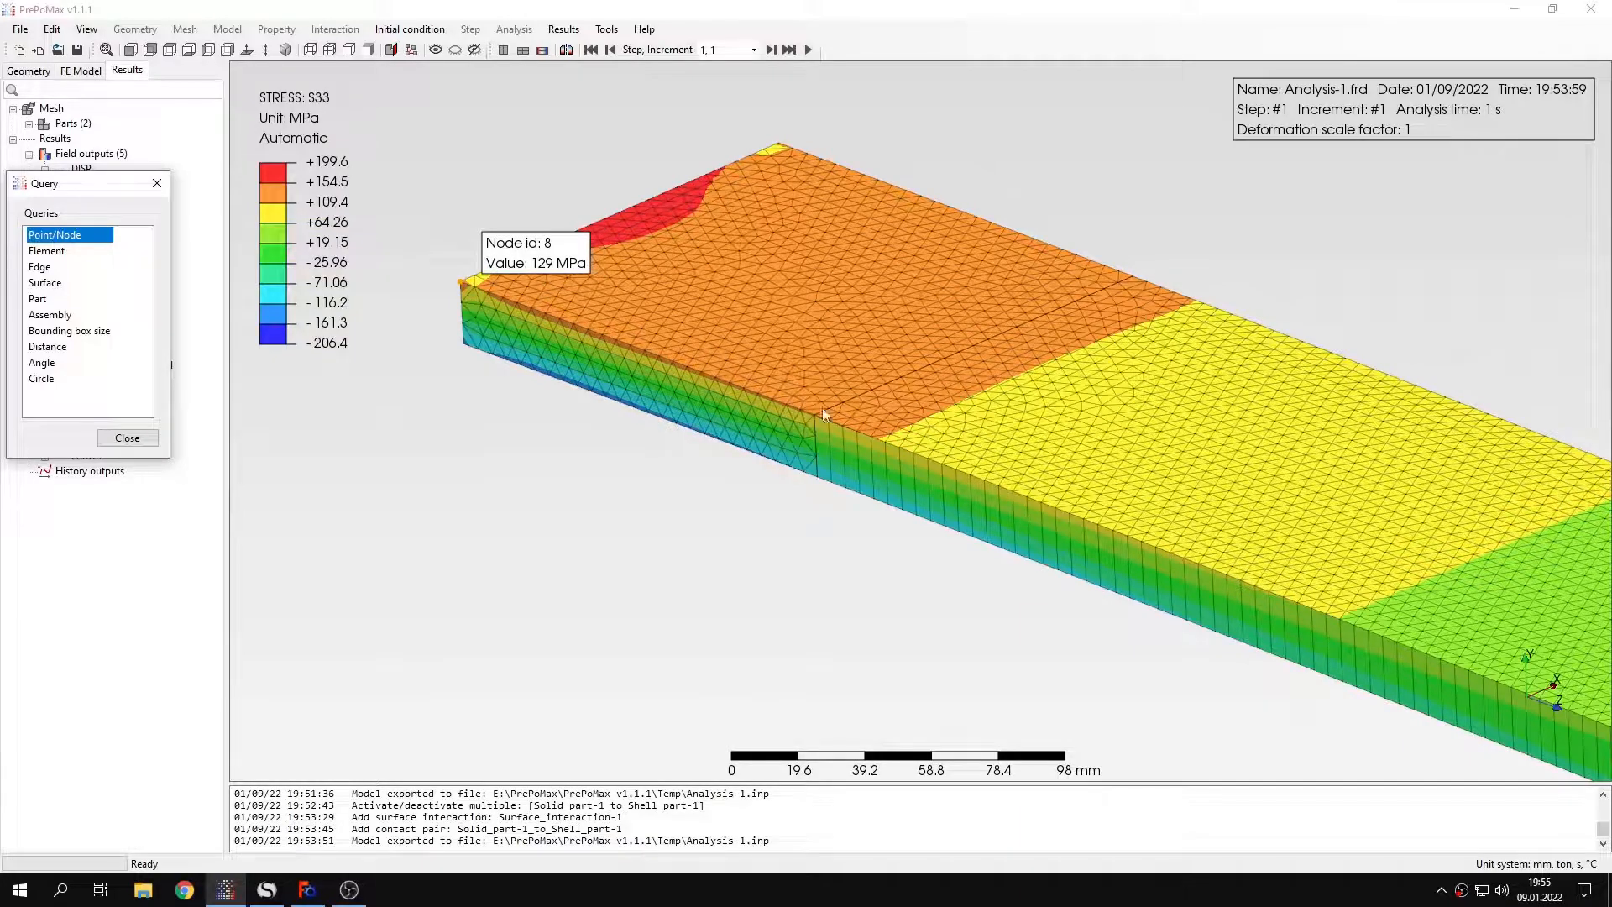
scroll("up", 3)
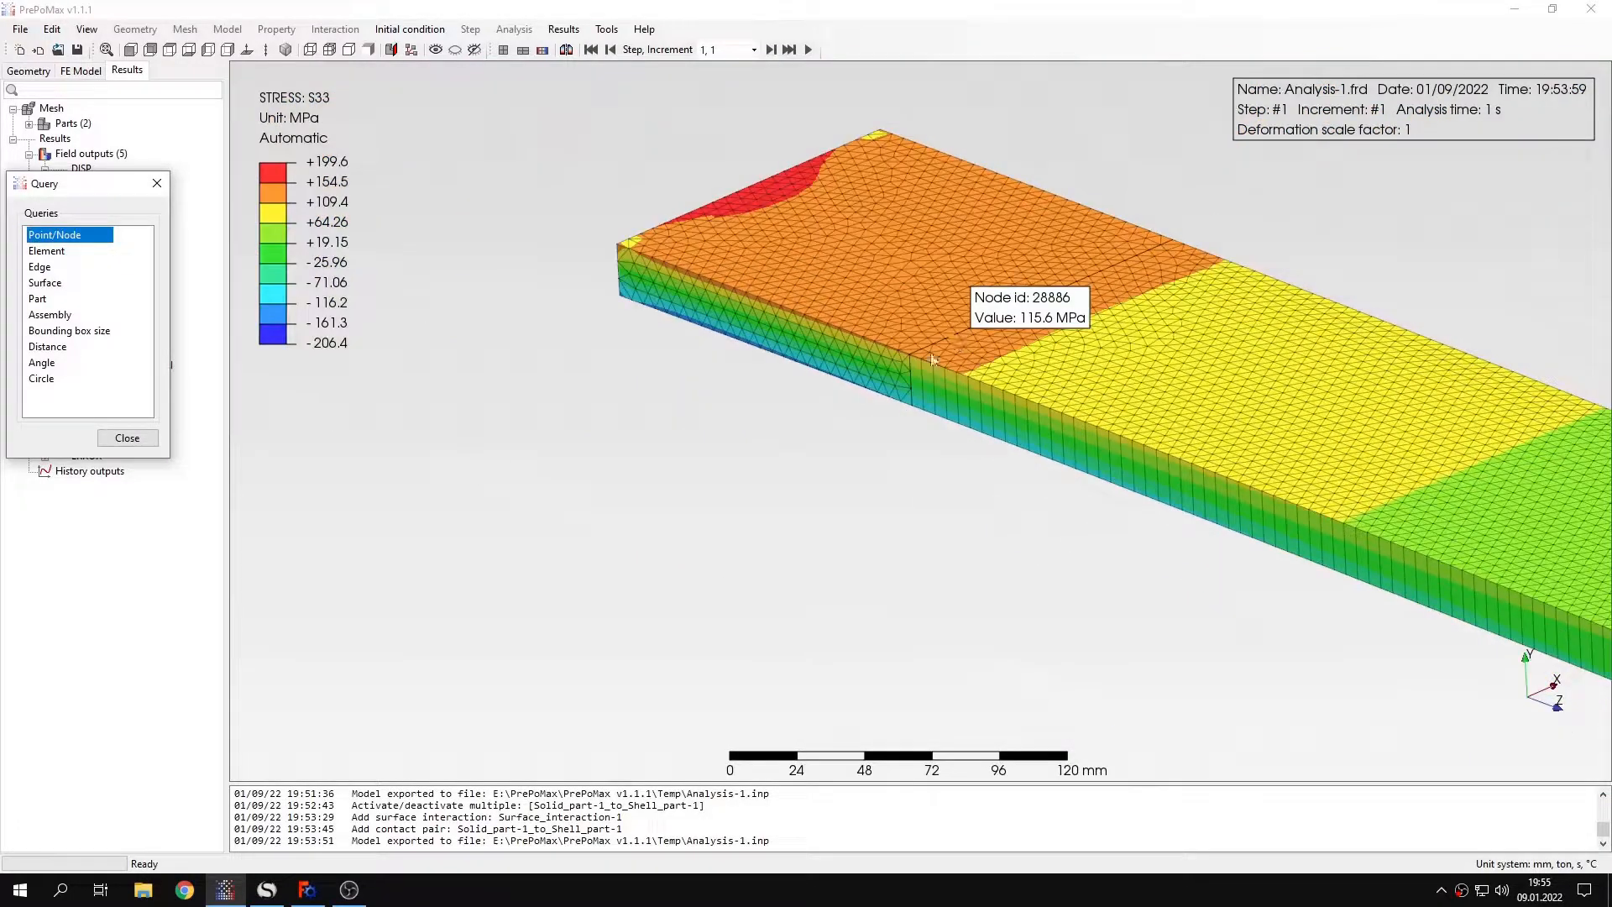
scroll("down", 3)
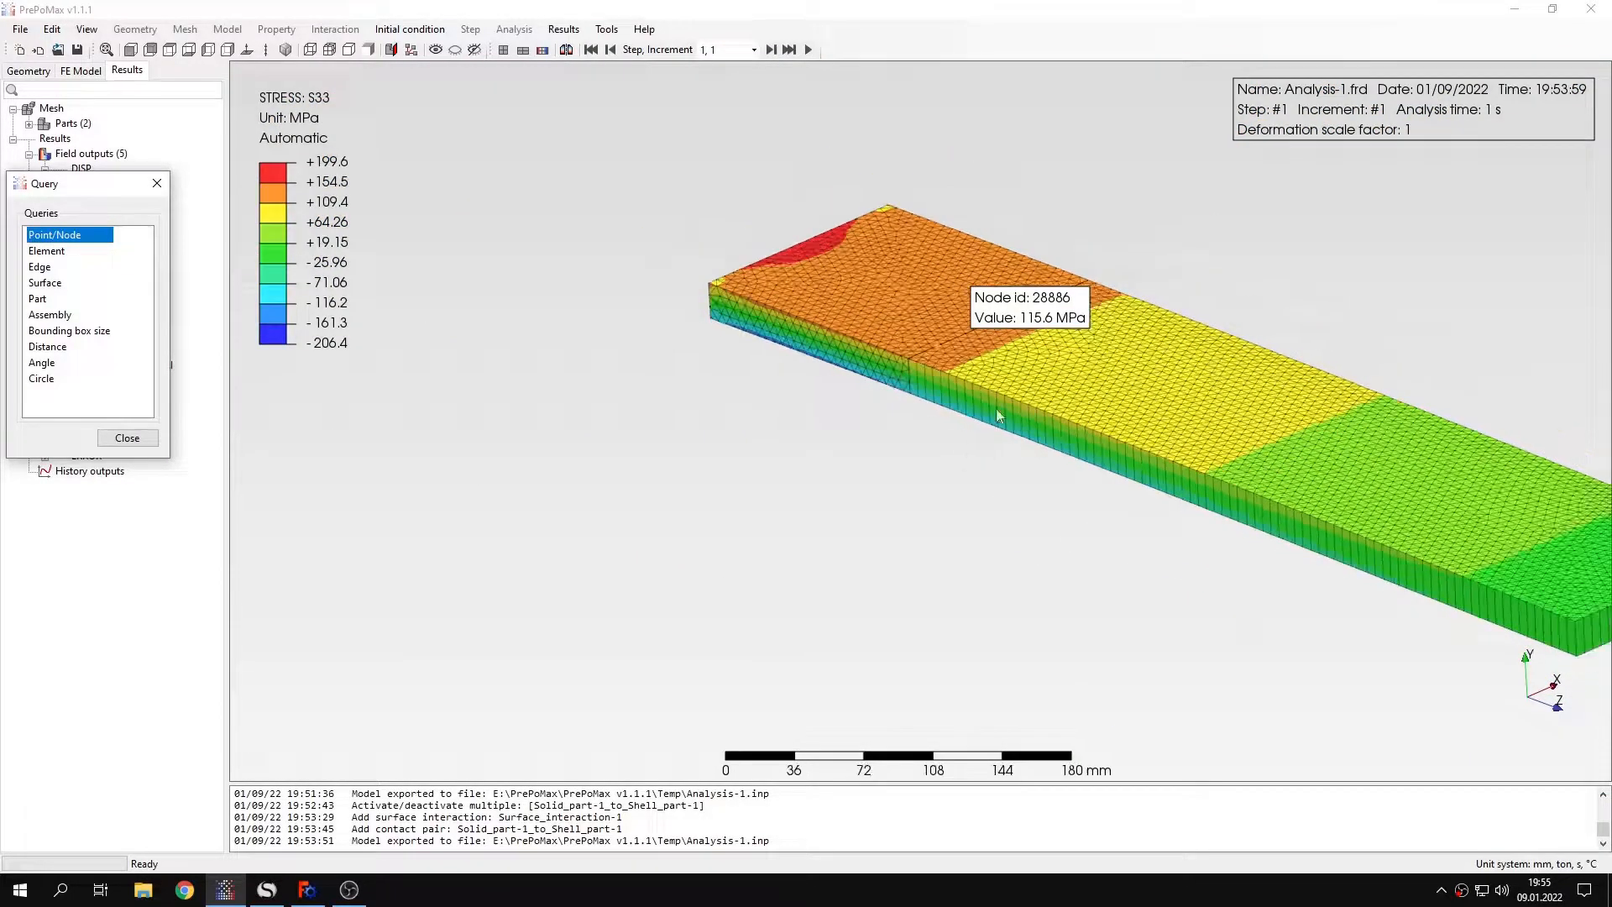
left_click(126, 436)
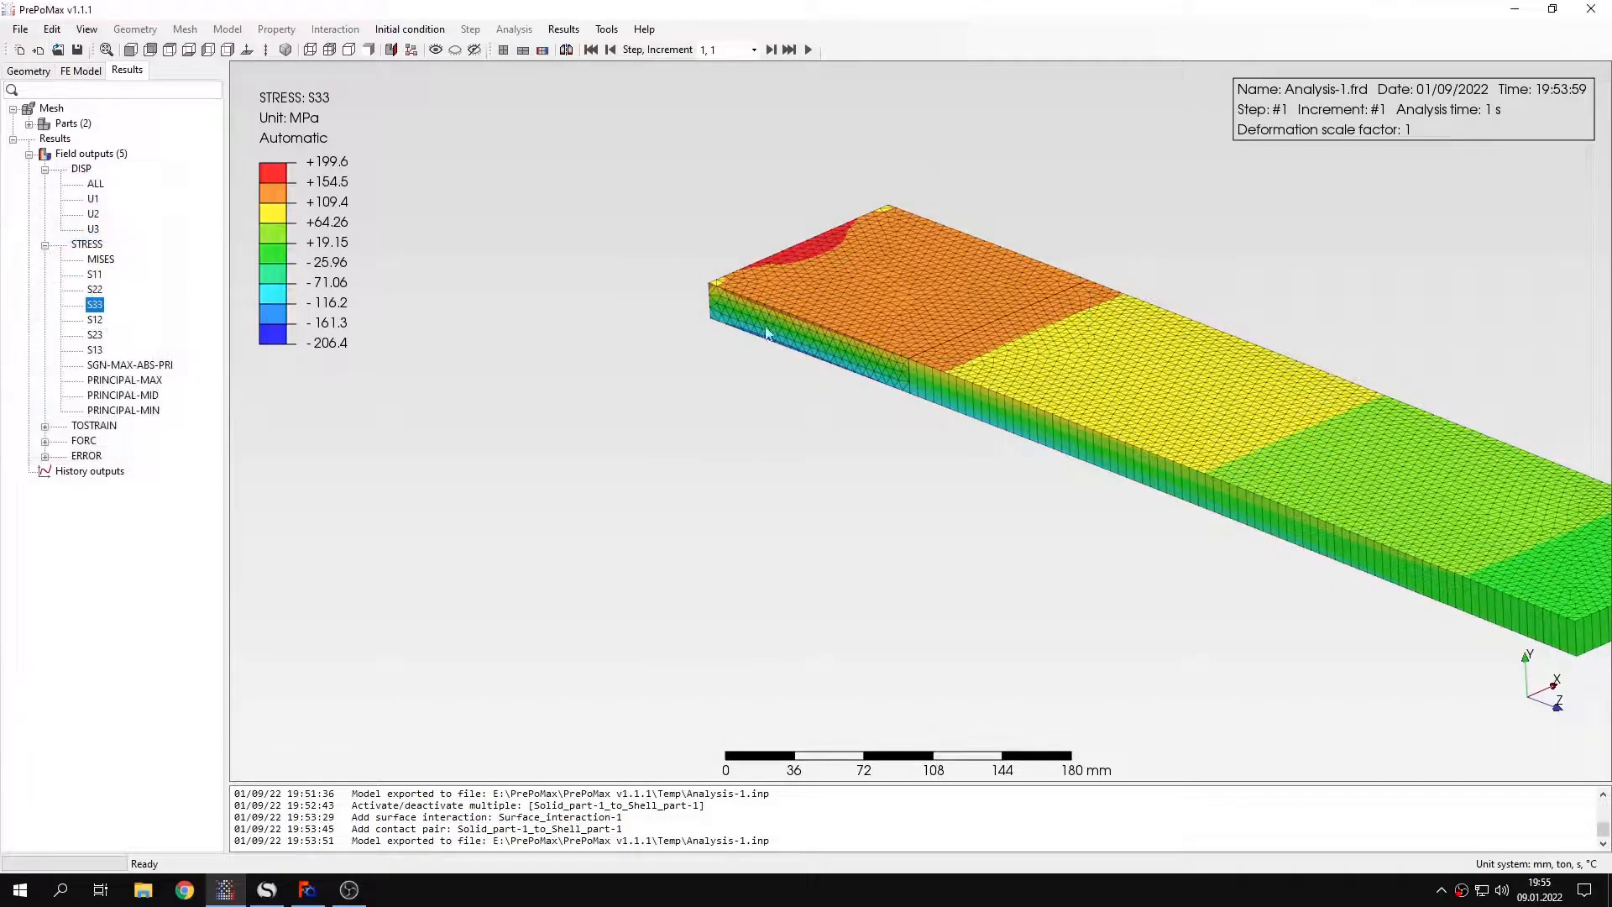